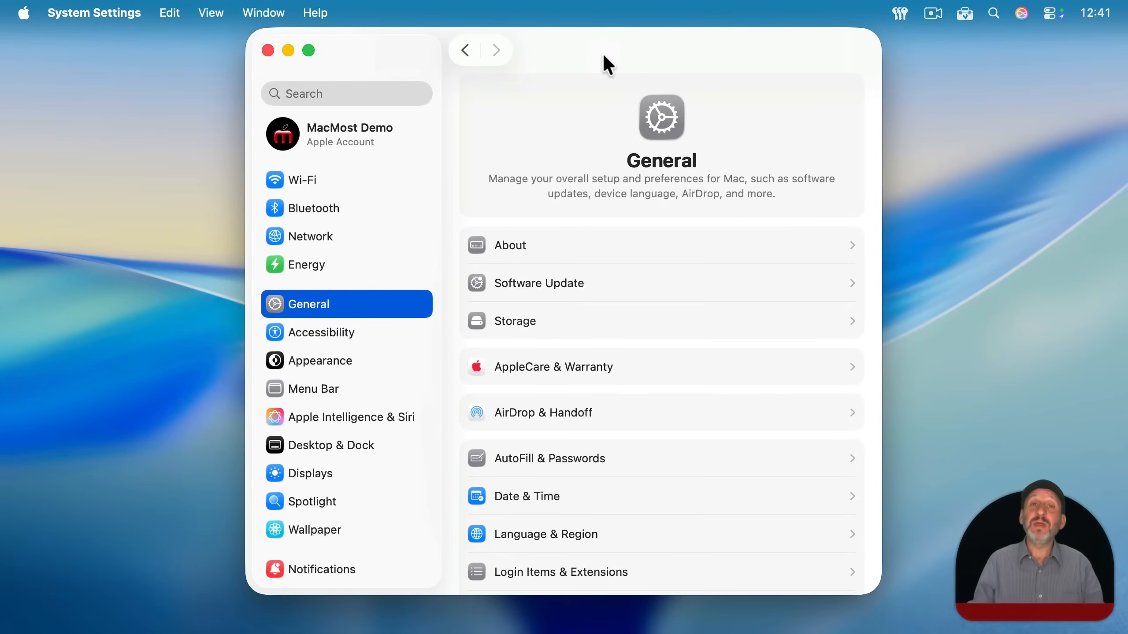
mouse_move(242, 150)
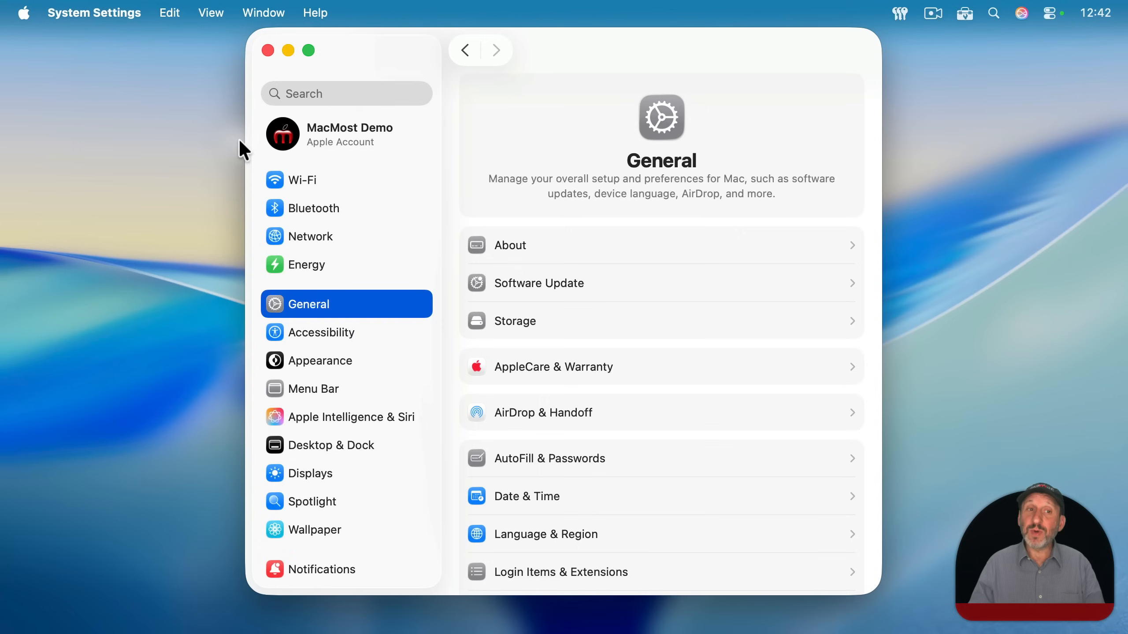
Create a family group from the Apple Account and begin adding a child account
left_click(346, 134)
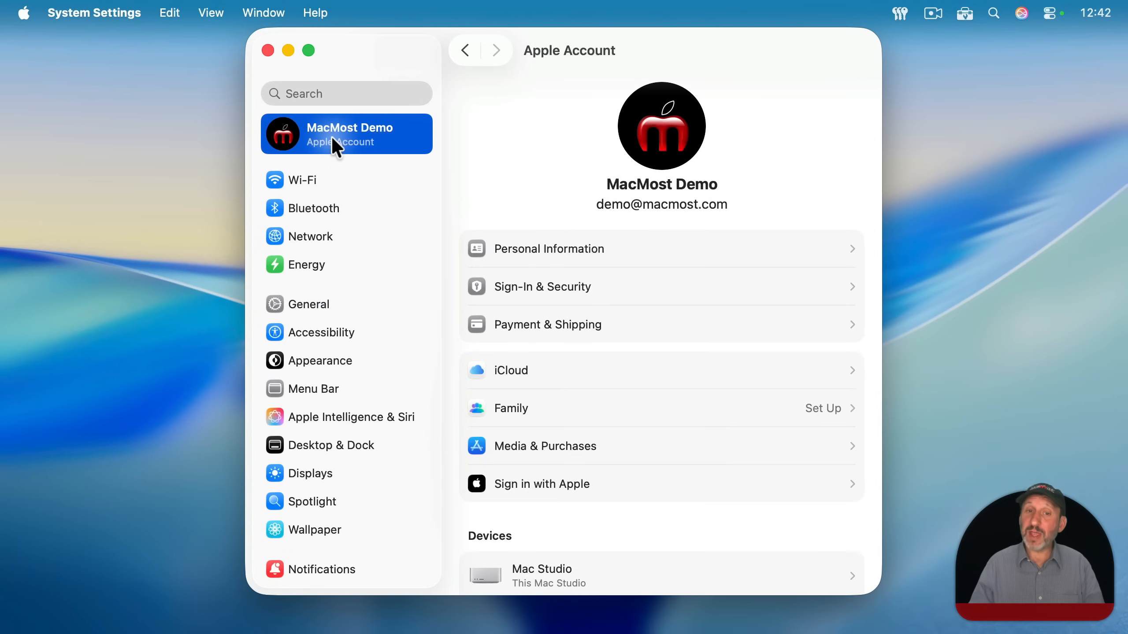
mouse_move(563, 417)
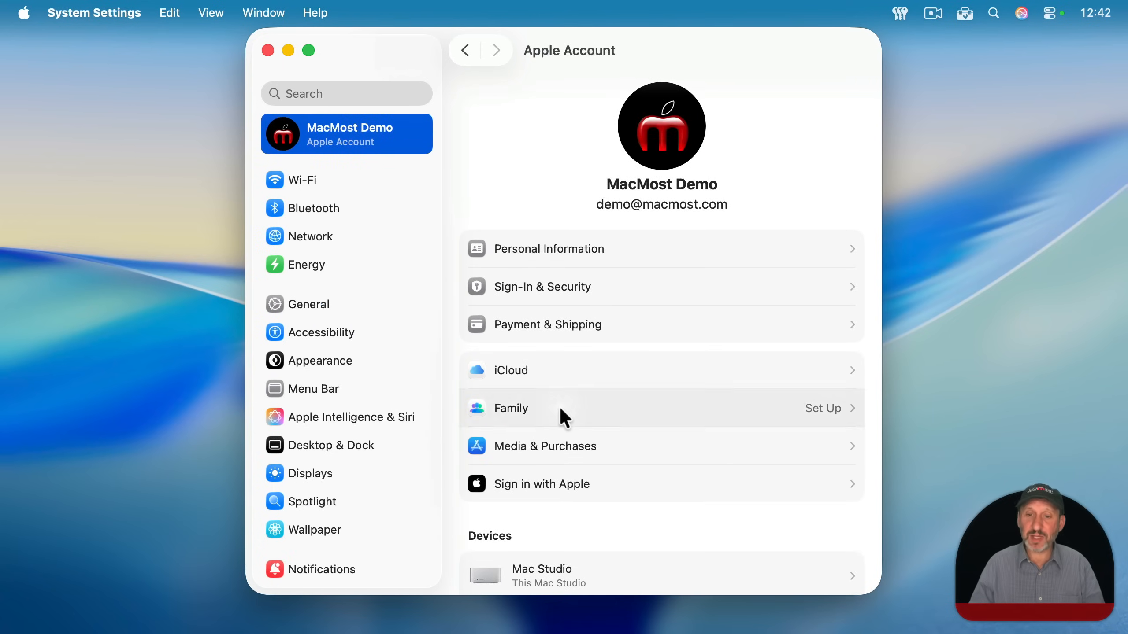
left_click(511, 409)
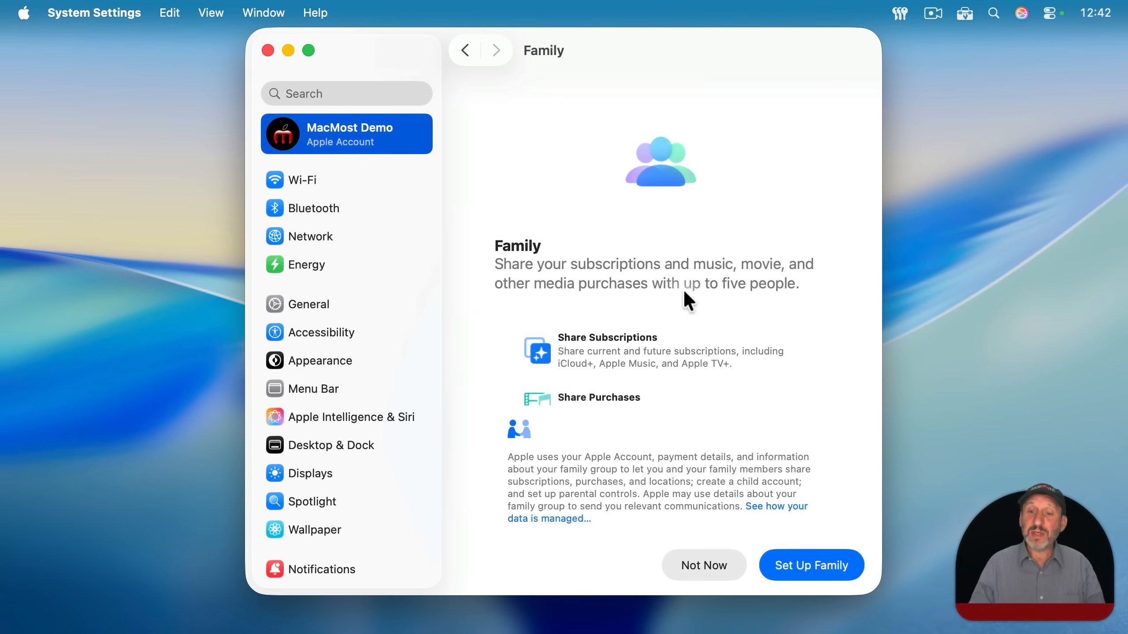
left_click(811, 565)
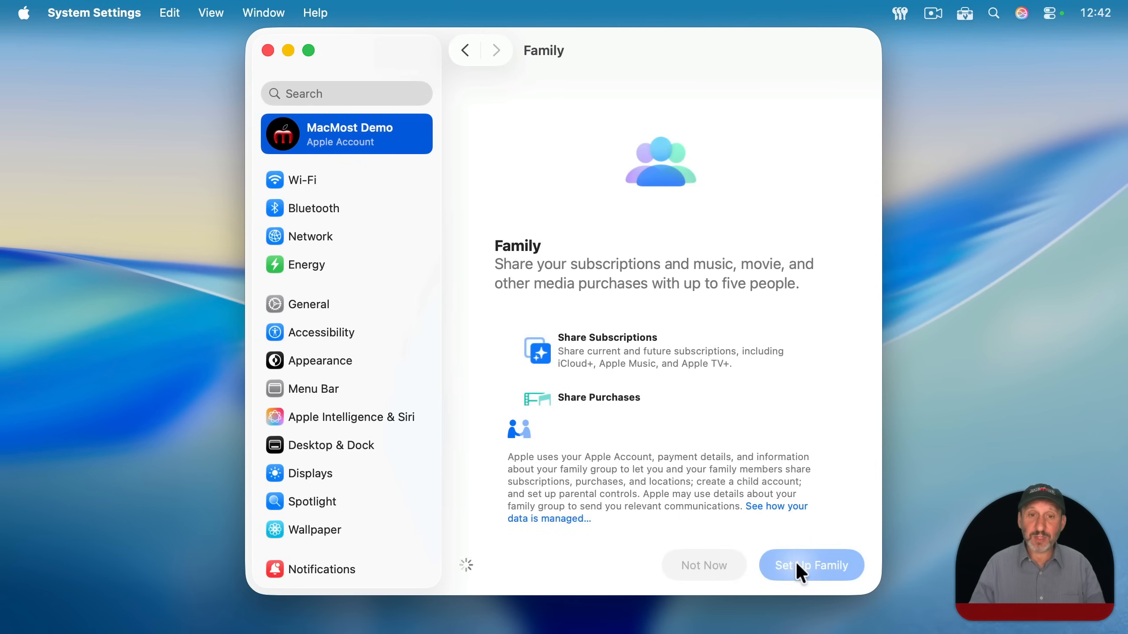
left_click(811, 566)
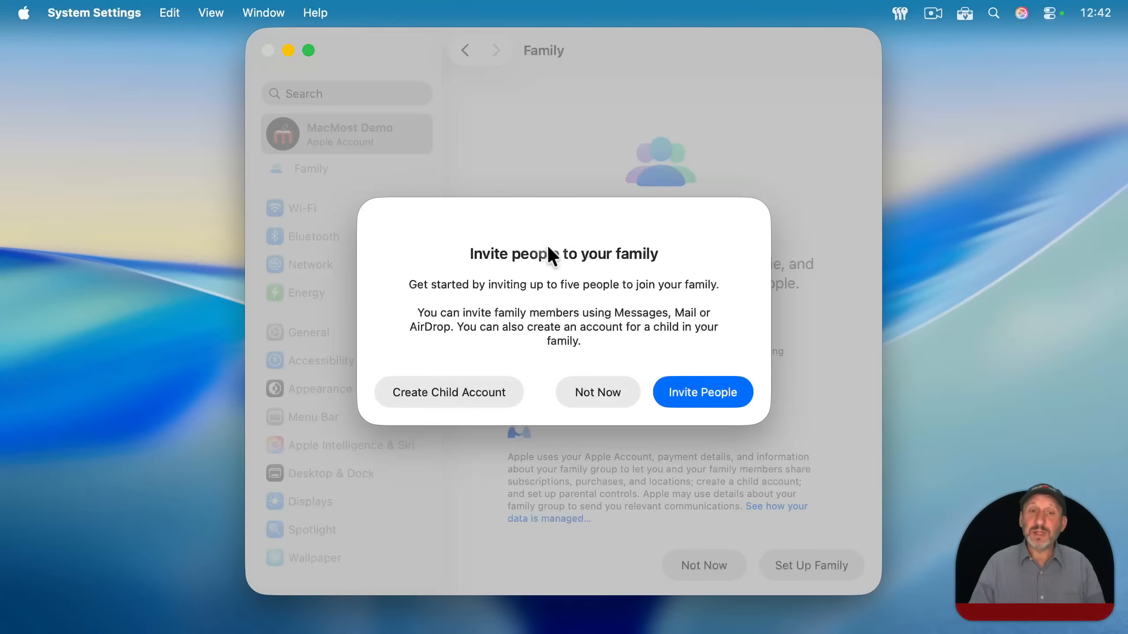
mouse_move(651, 395)
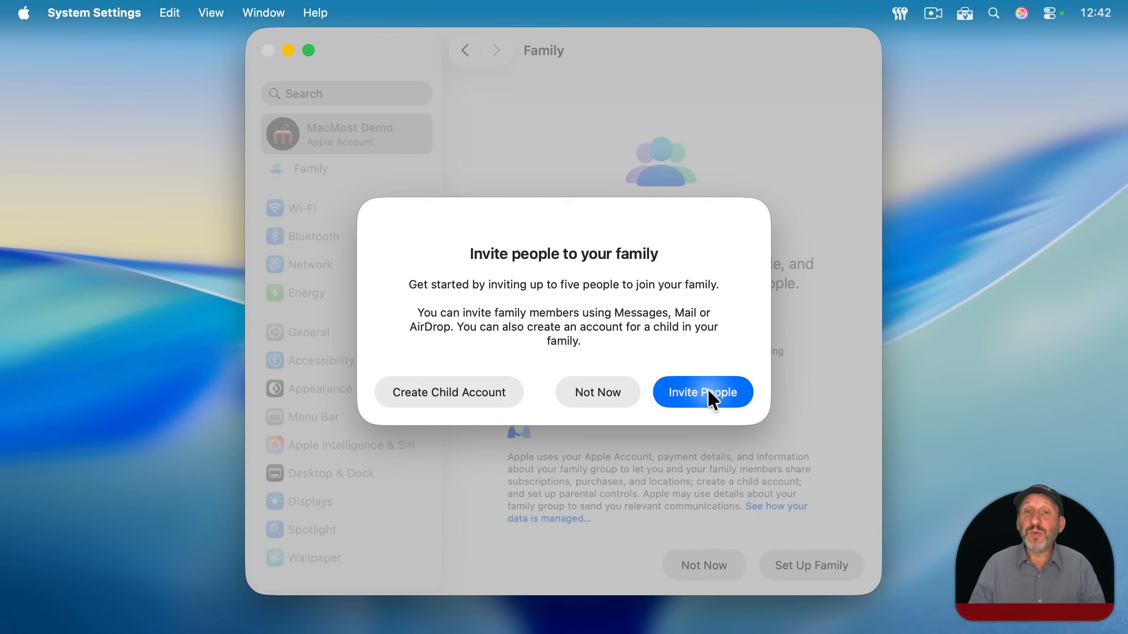
mouse_move(672, 376)
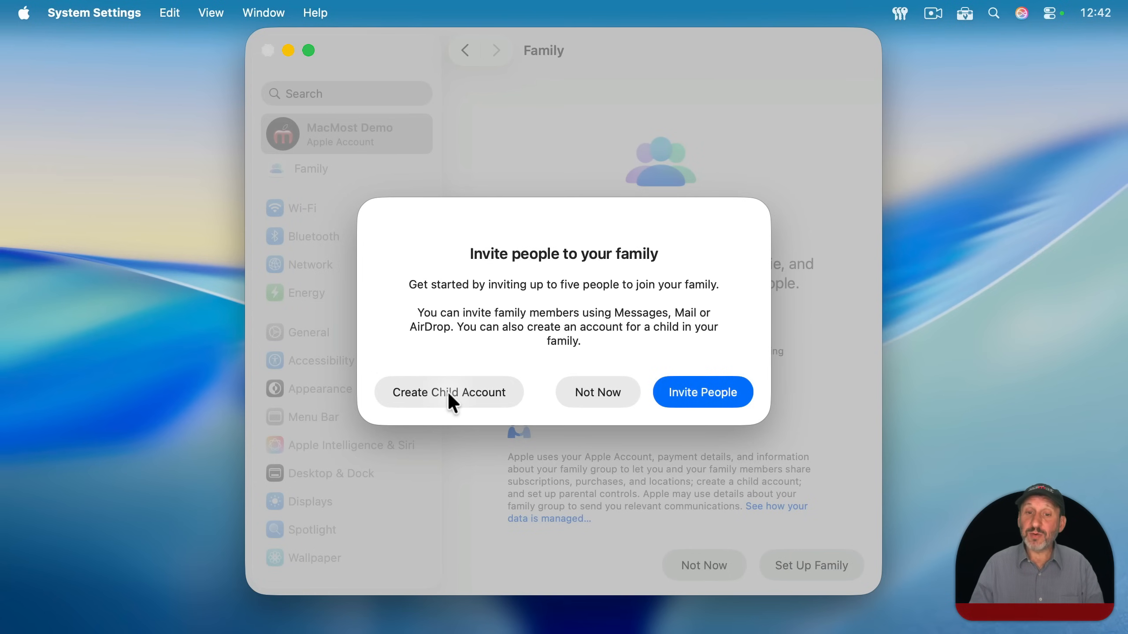
left_click(598, 392)
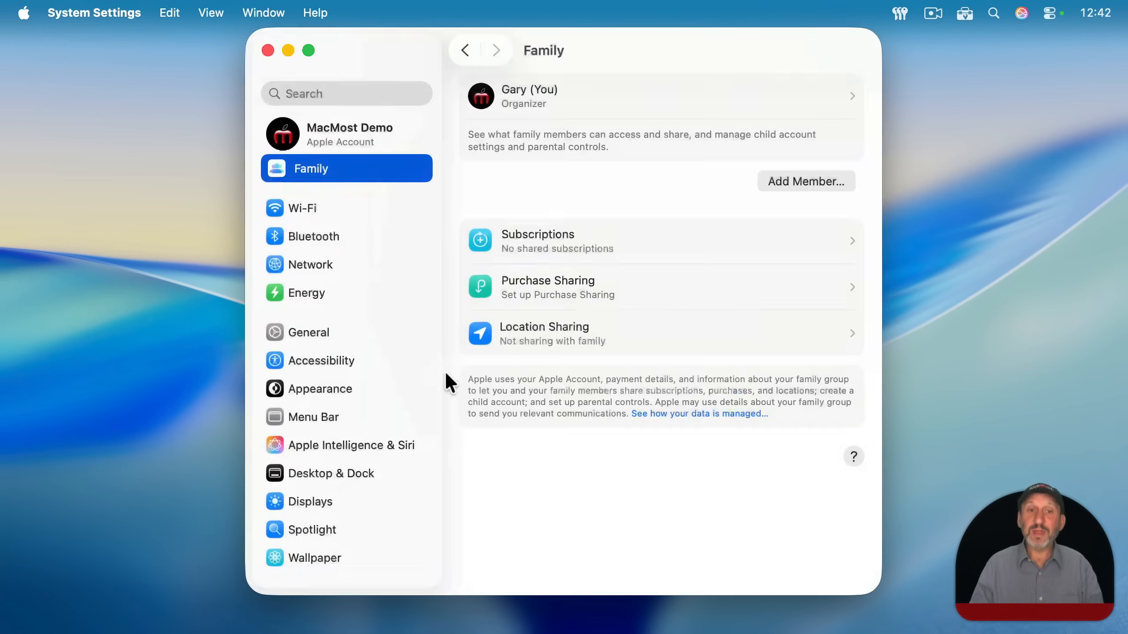
Enter the child's name and birthday and give parental consent by payment card
left_click(805, 181)
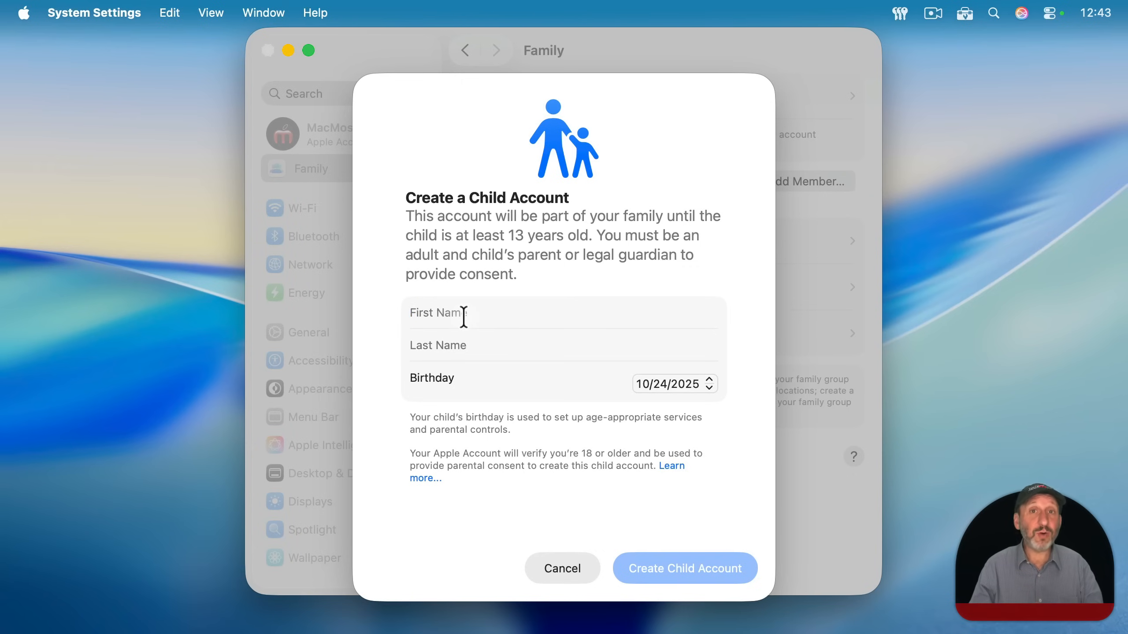
left_click(684, 569)
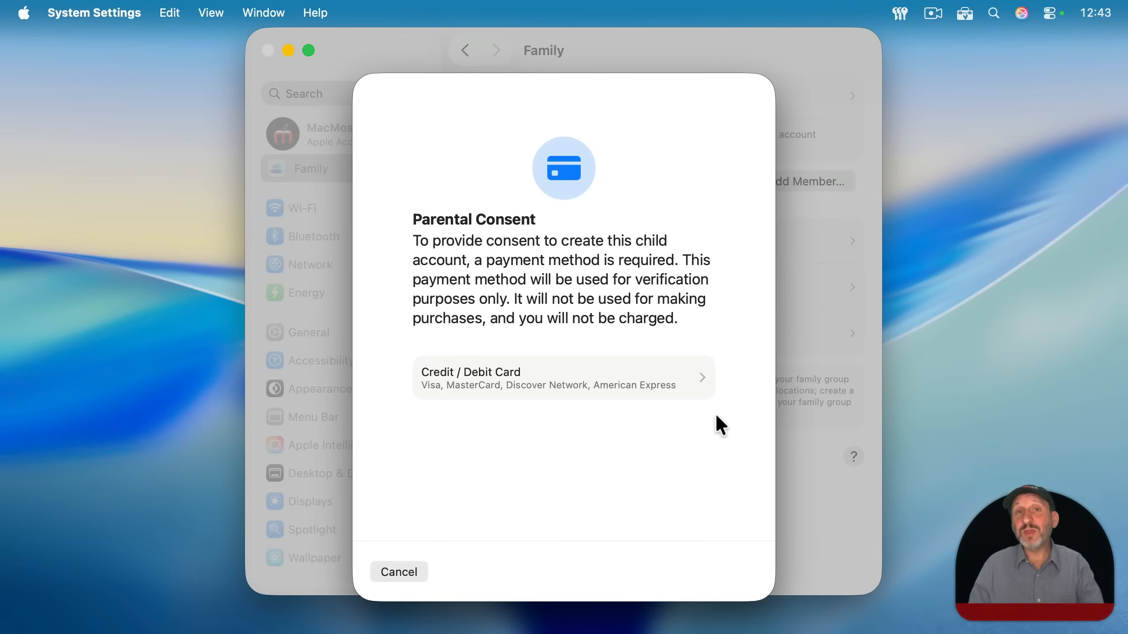
mouse_move(555, 401)
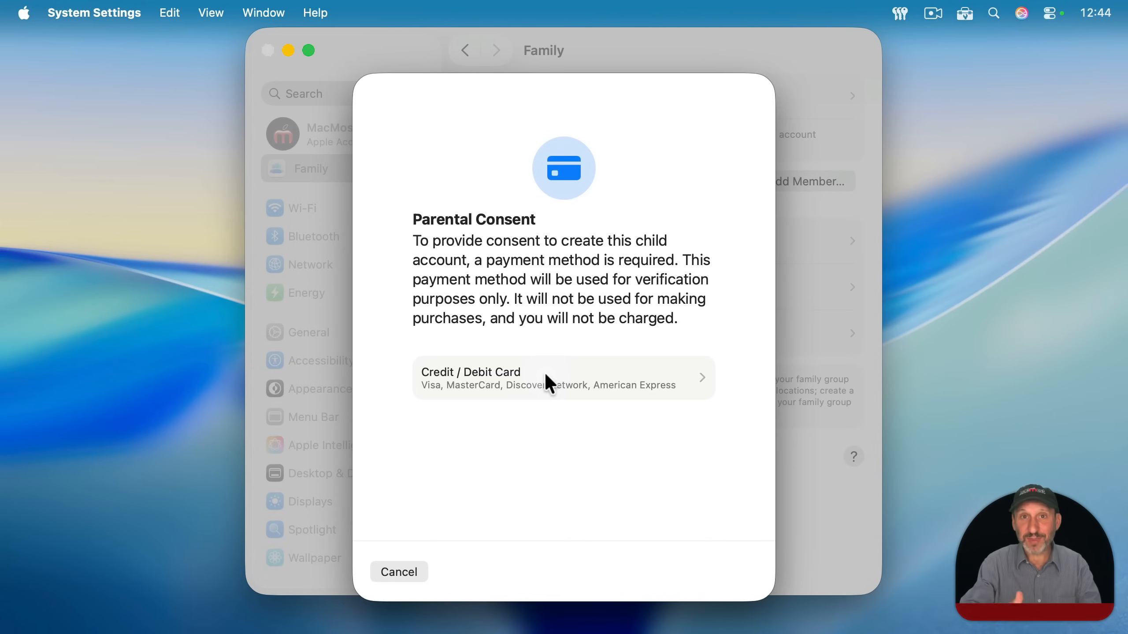
left_click(562, 377)
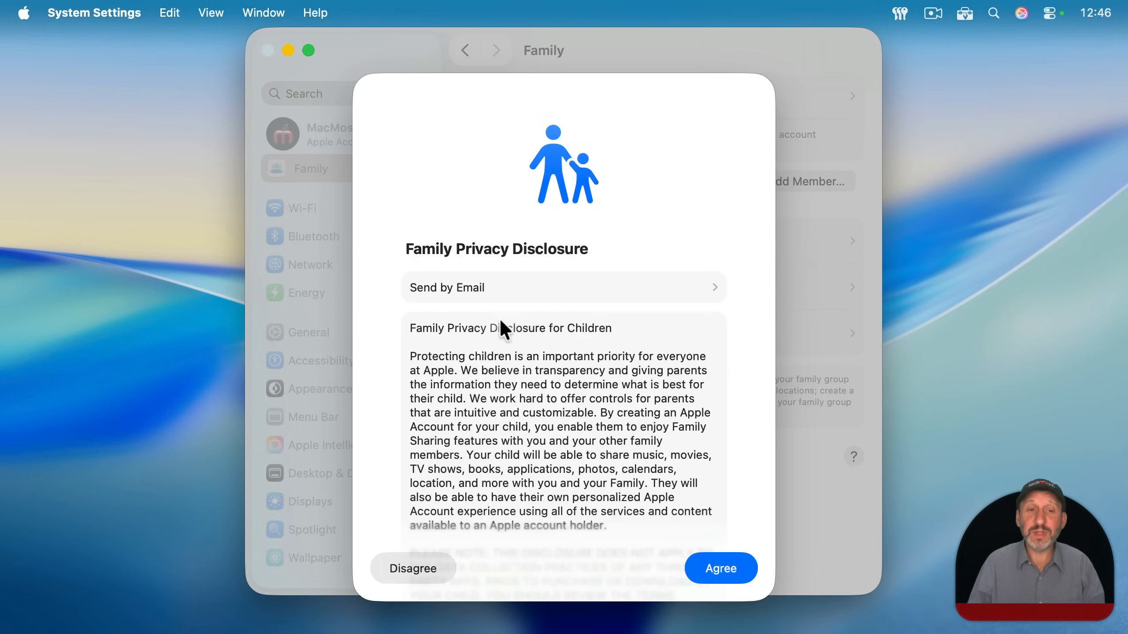
mouse_move(738, 519)
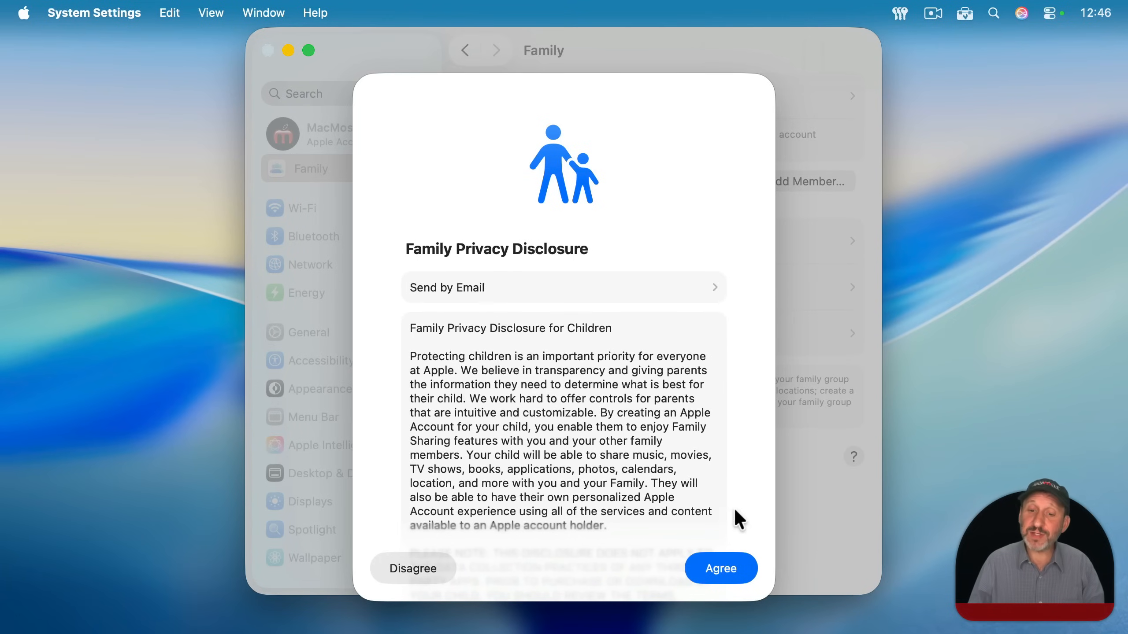
Accept the privacy disclosure and terms, then create the child's iCloud email address
left_click(720, 568)
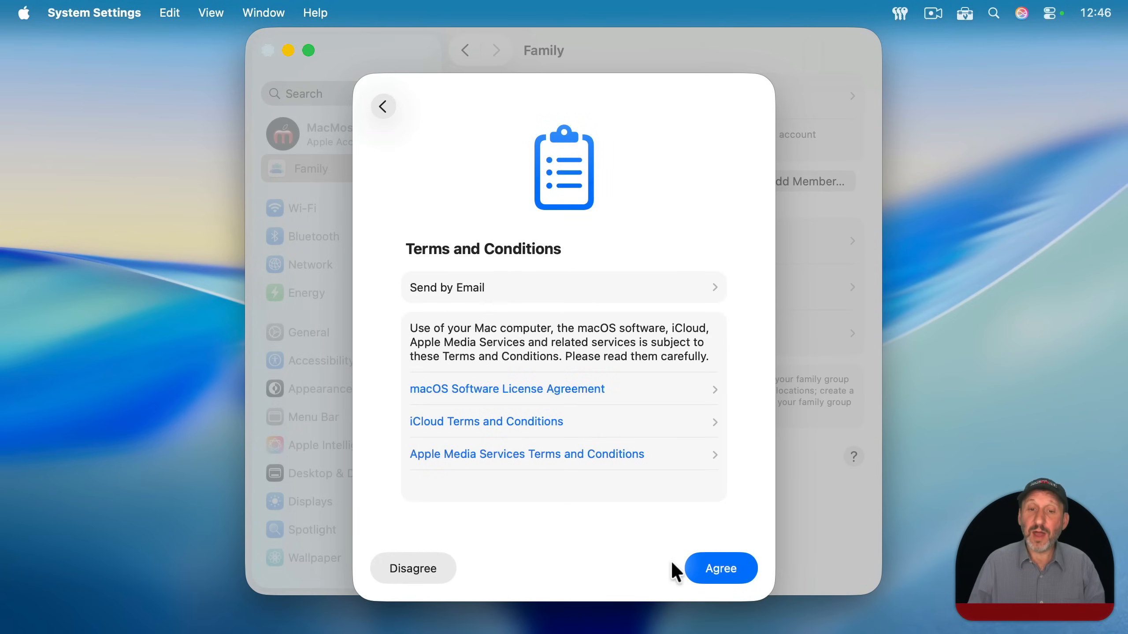
left_click(720, 568)
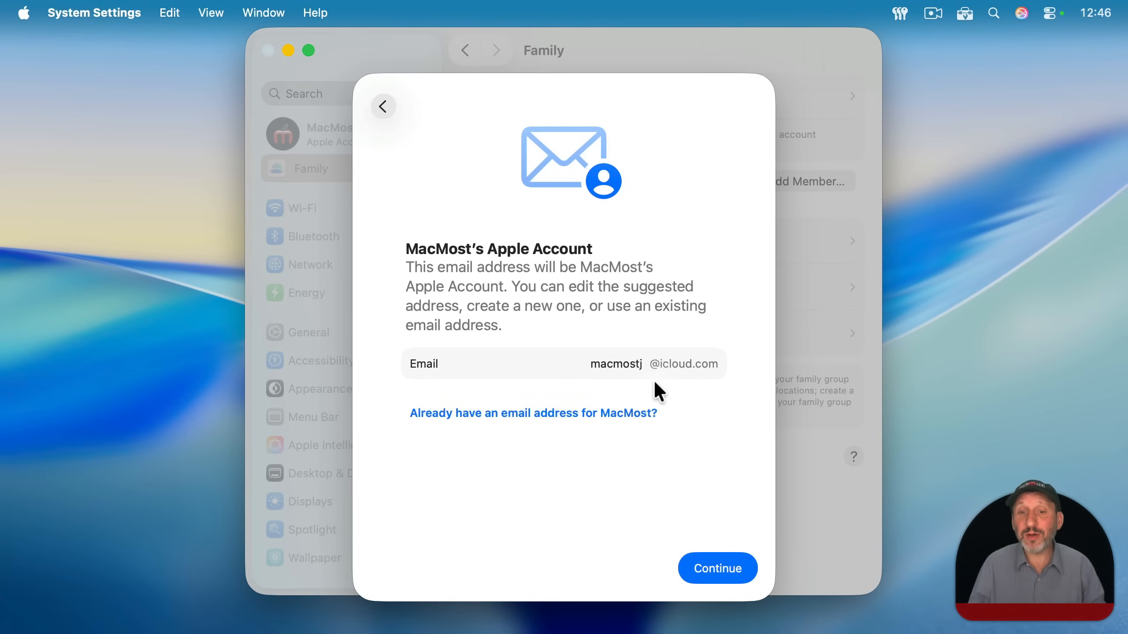
mouse_move(617, 379)
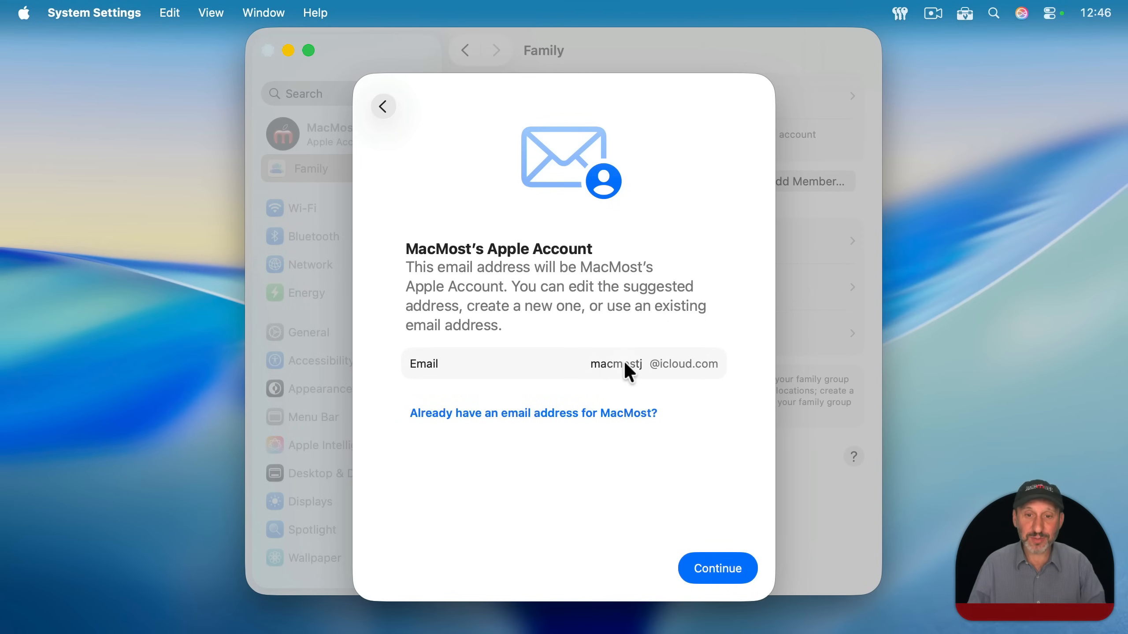
left_click(715, 568)
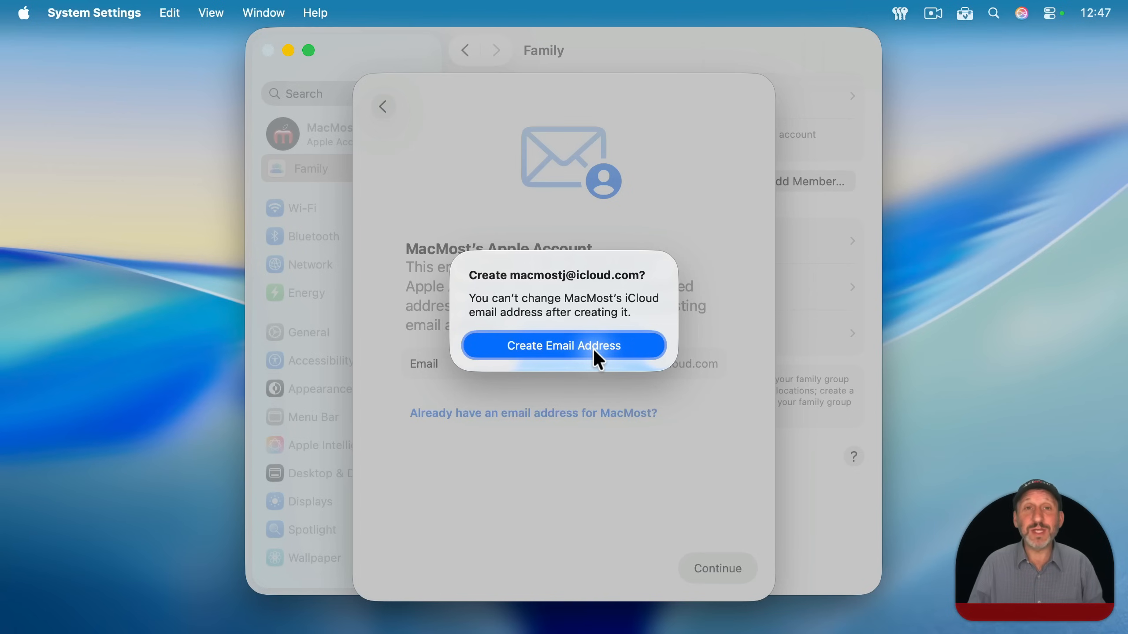
left_click(563, 345)
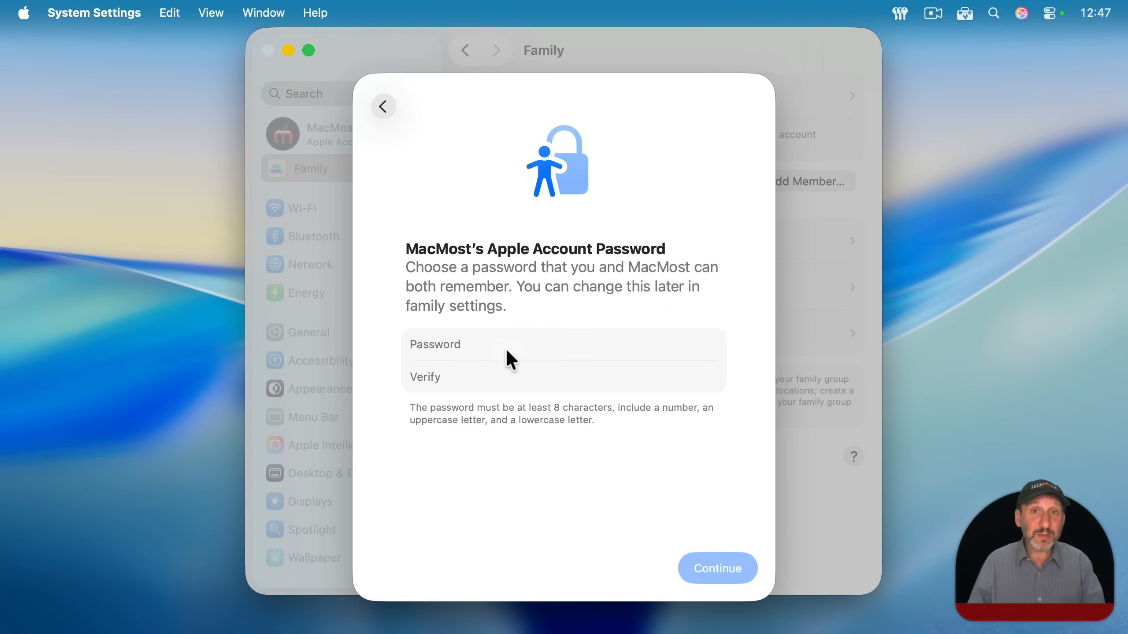
Set the child's password and verify with a different phone number
left_click(468, 344)
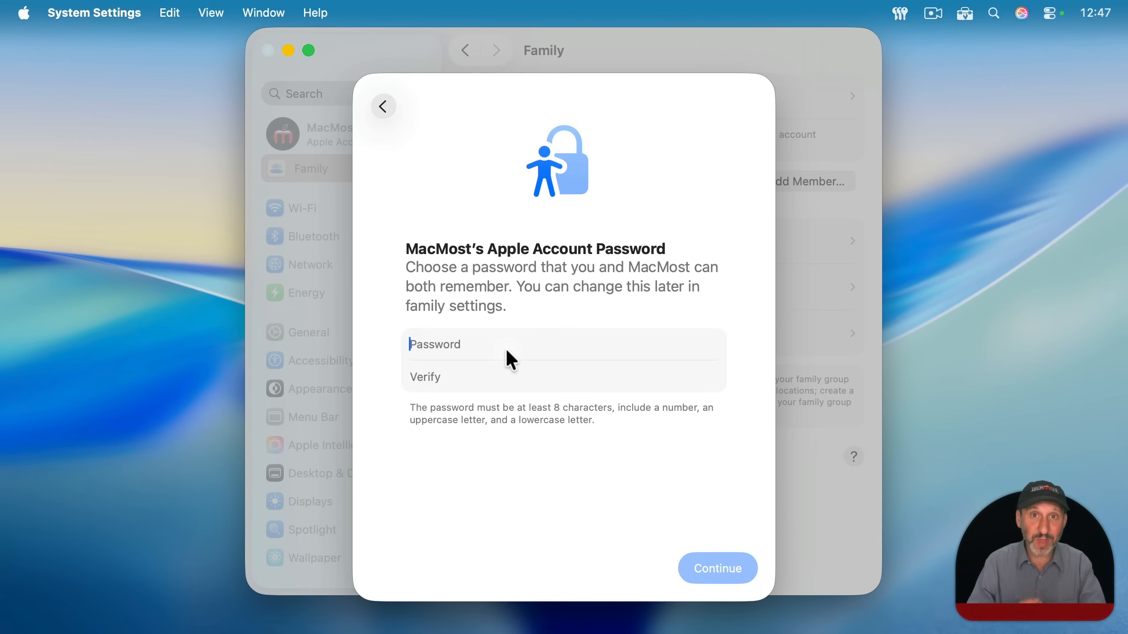
left_click(715, 568)
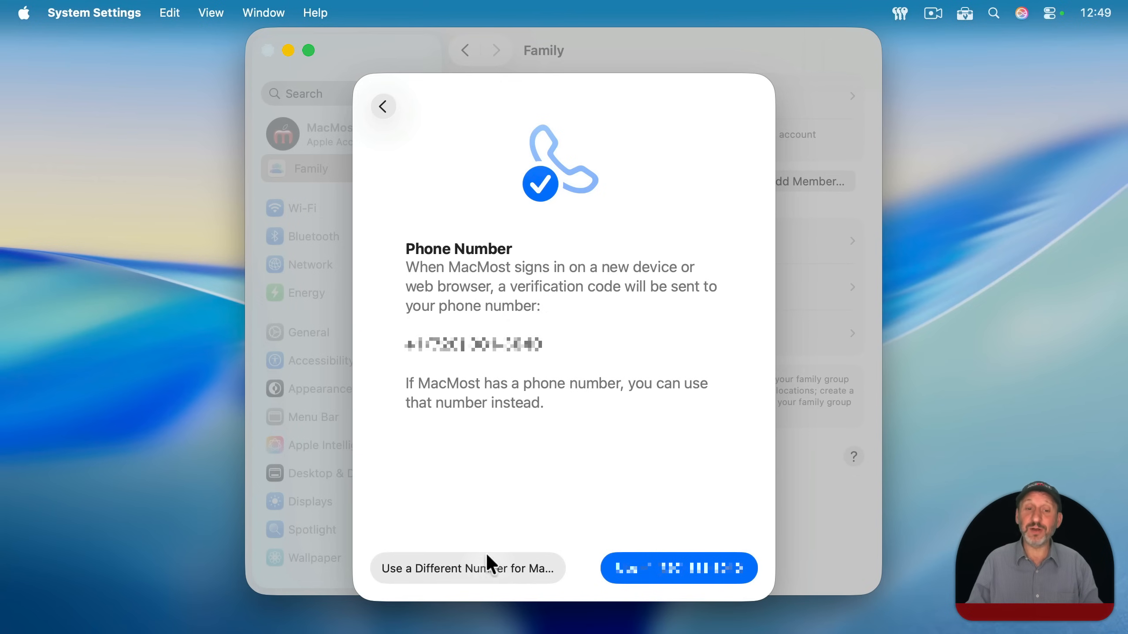
mouse_move(456, 479)
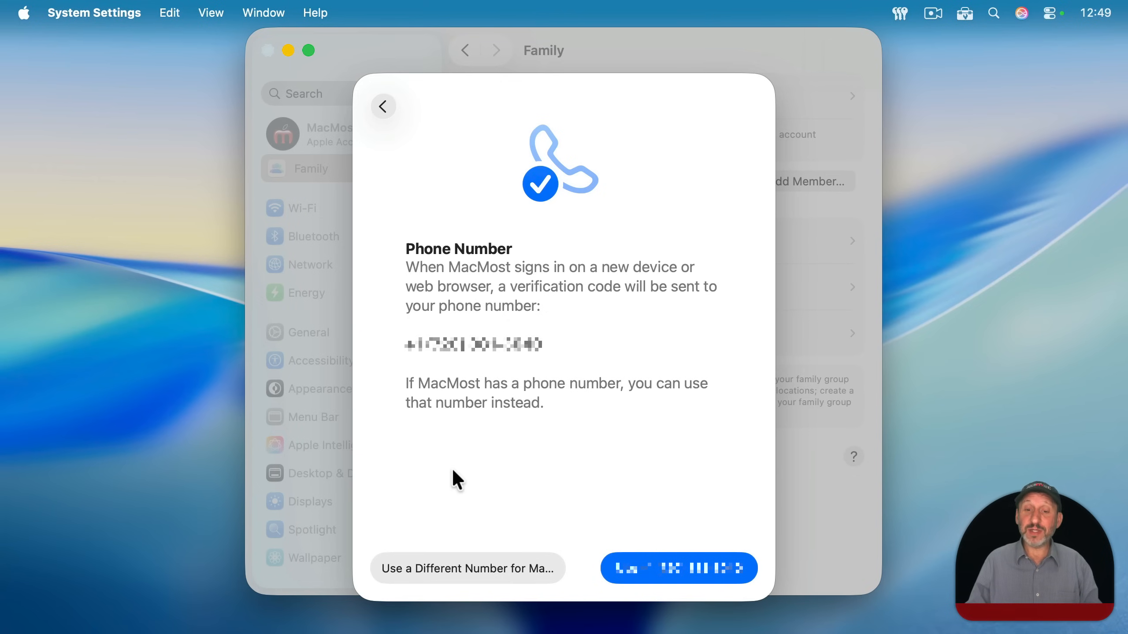
left_click(467, 568)
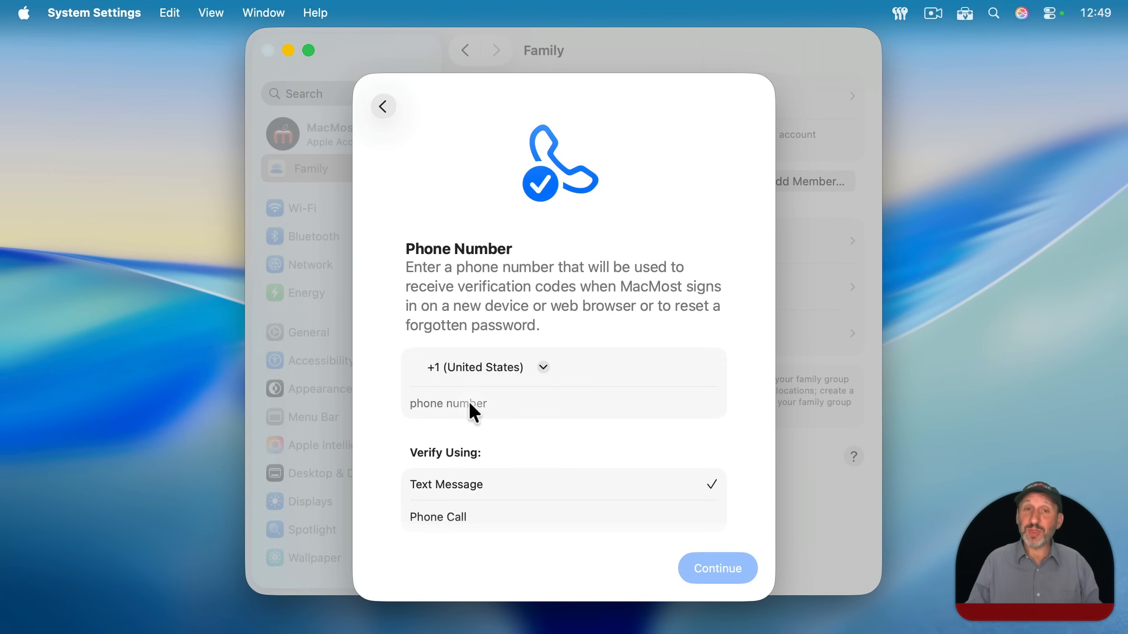
left_click(714, 568)
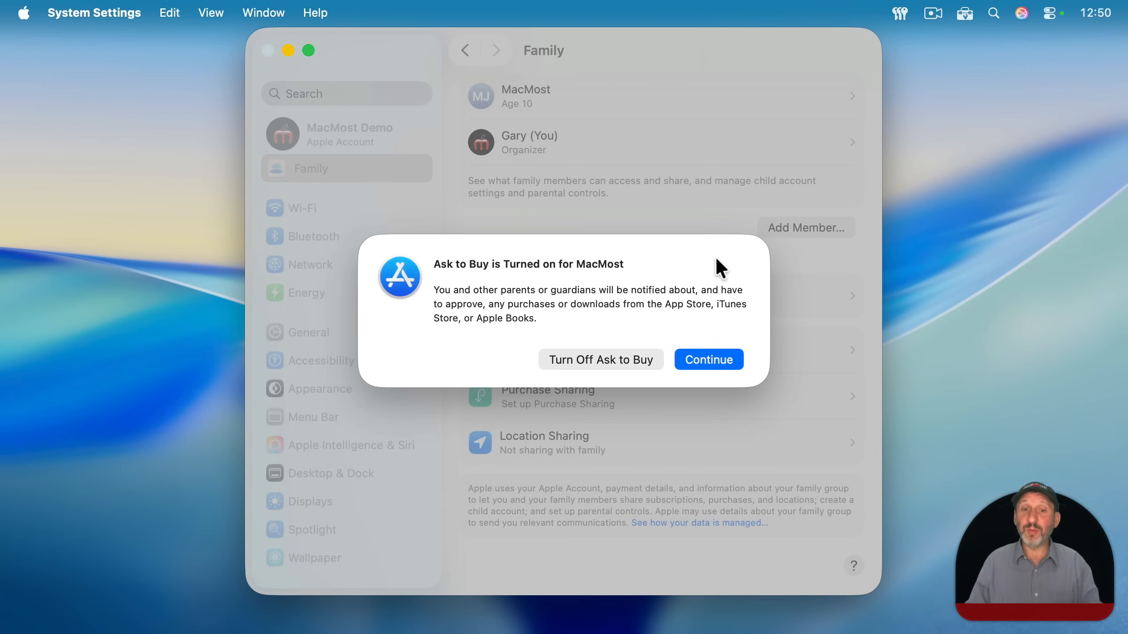
Keep Ask to Buy on and postpone location sharing, finishing the MacMost child account
left_click(707, 359)
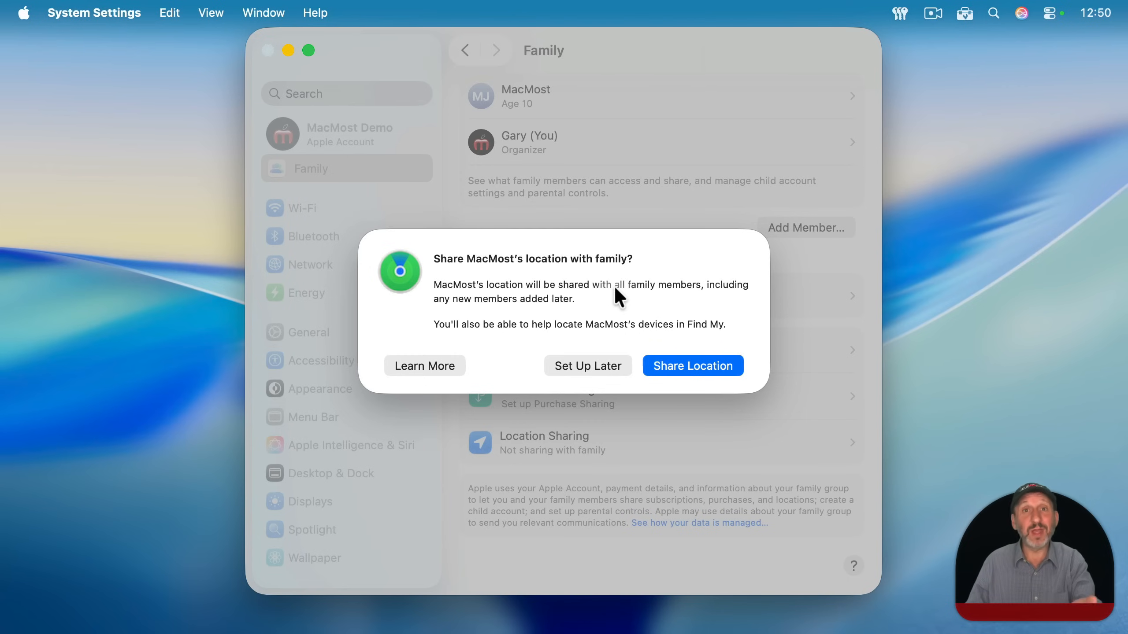
left_click(587, 366)
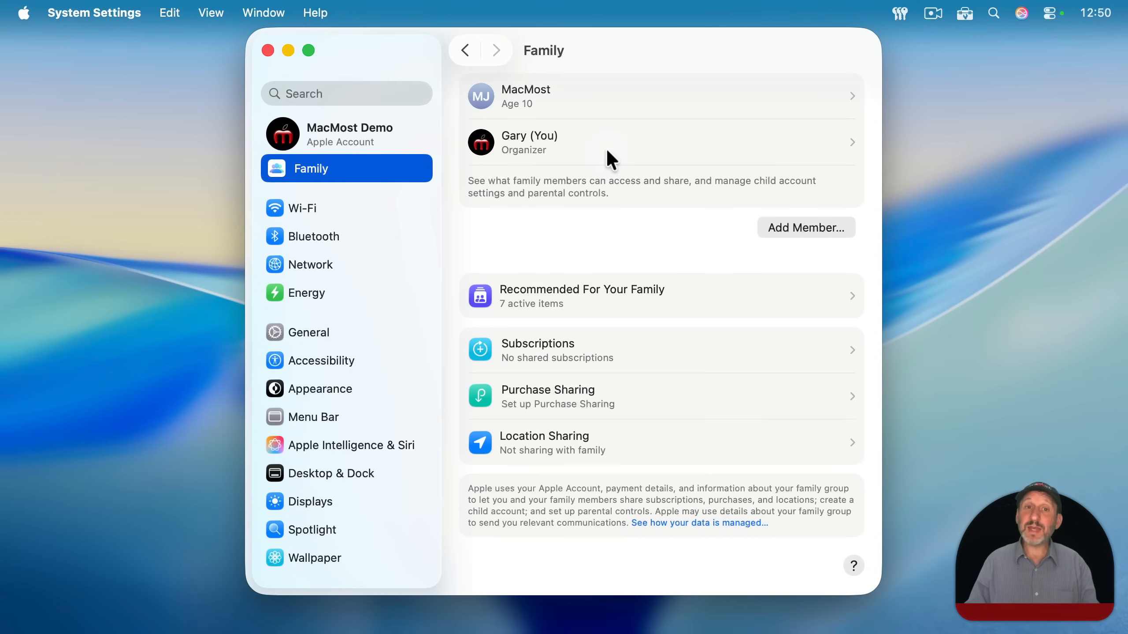
mouse_move(319, 169)
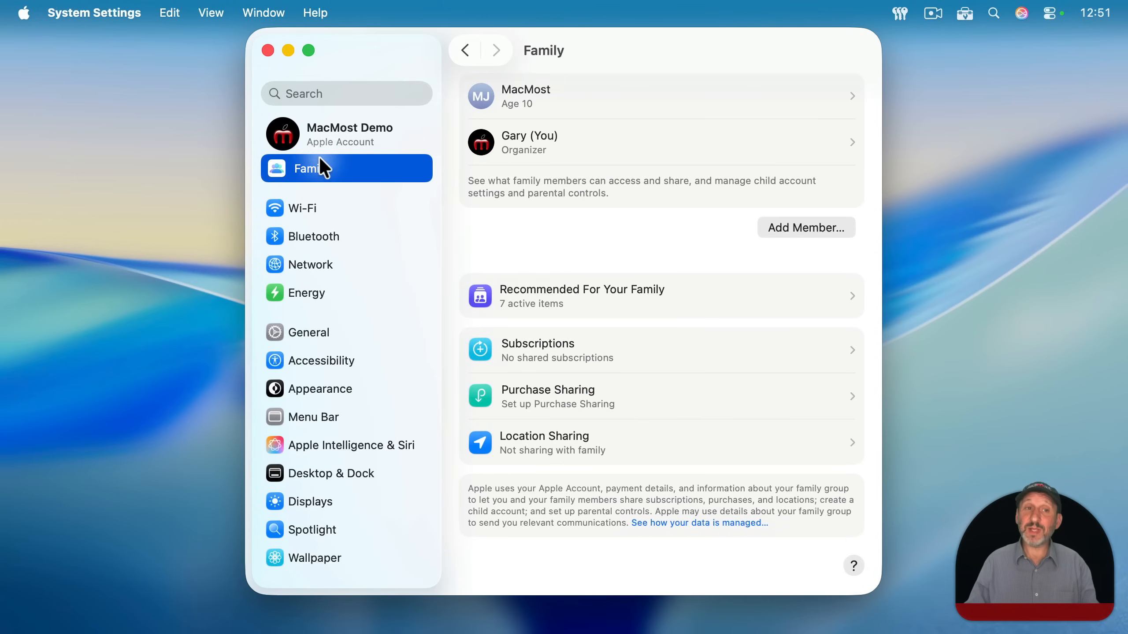
mouse_move(568, 153)
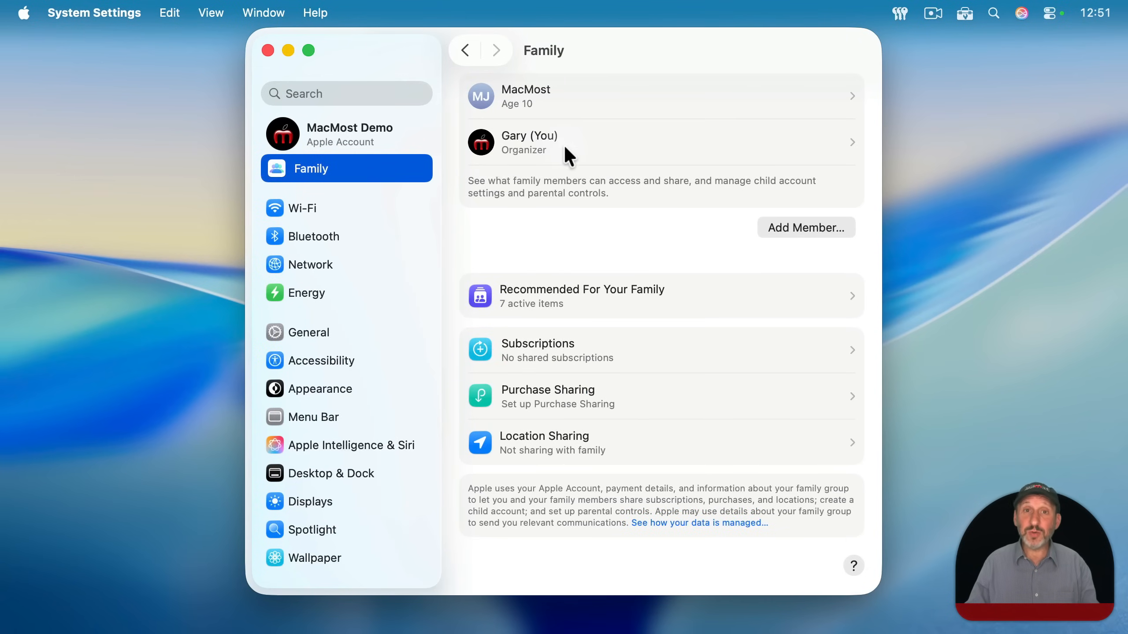
mouse_move(515, 112)
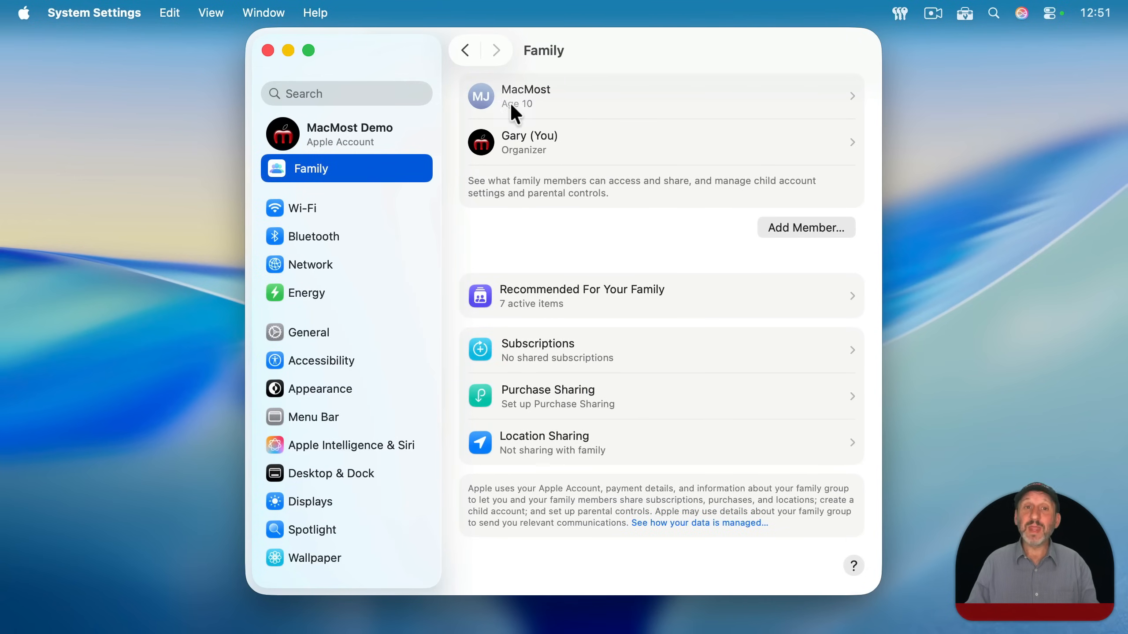
mouse_move(550, 115)
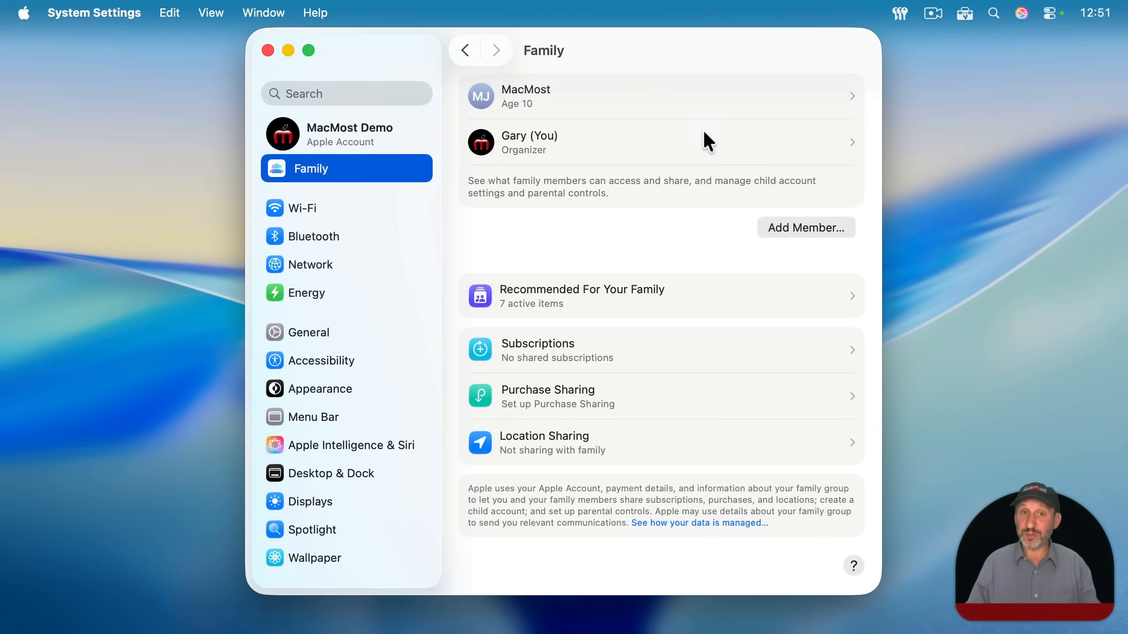
mouse_move(606, 100)
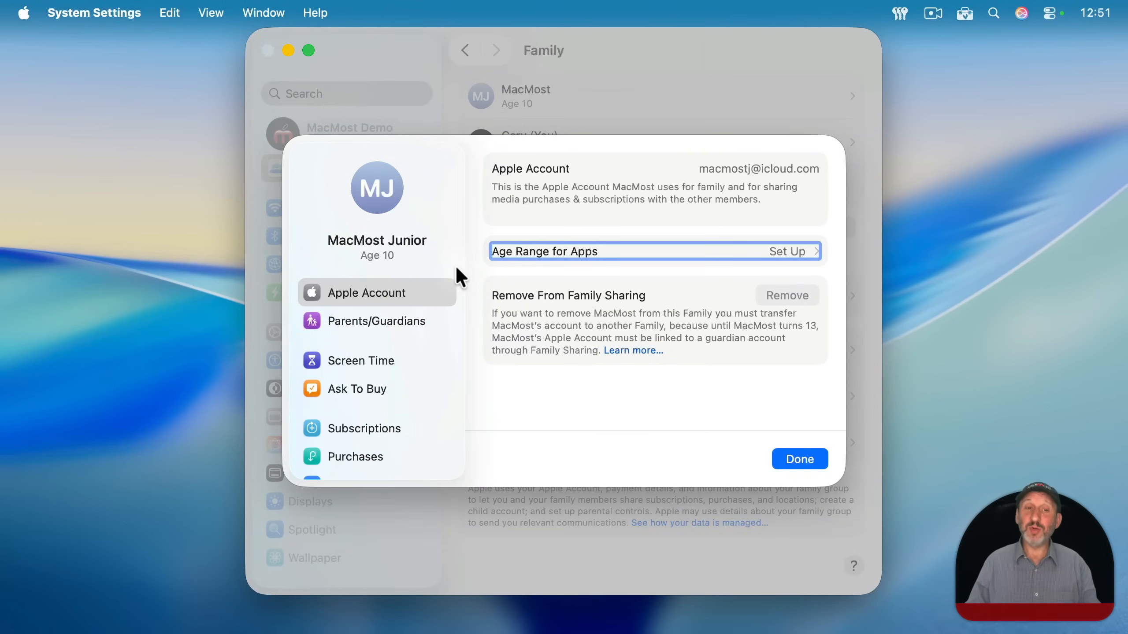
mouse_move(755, 227)
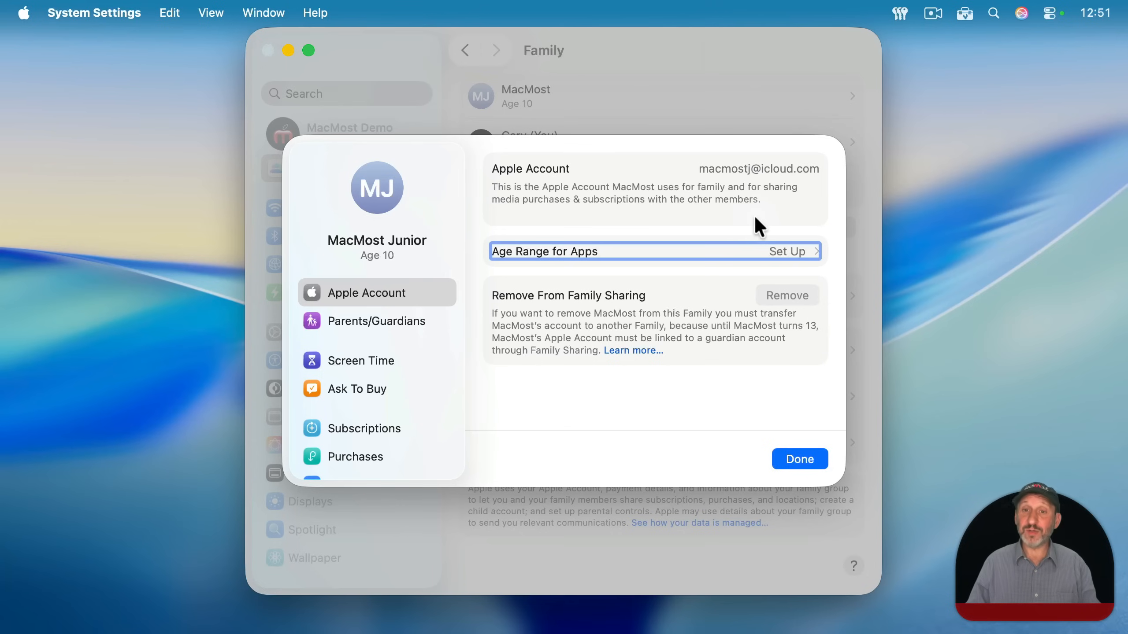
mouse_move(507, 257)
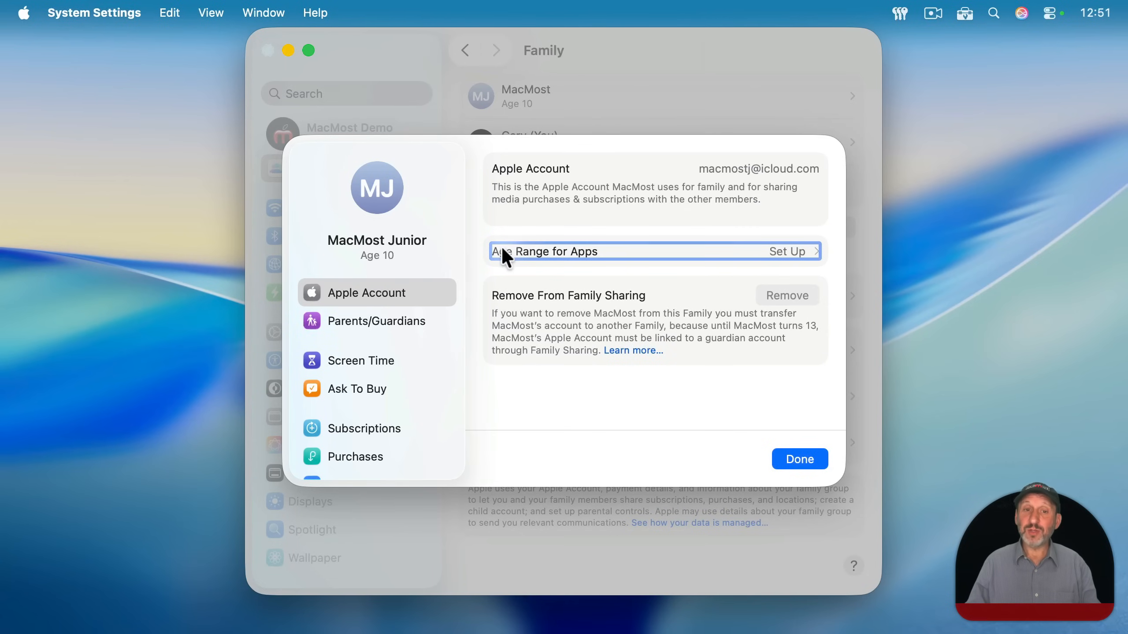
Review the child's age range sharing setup and Ask to Buy setting
left_click(786, 251)
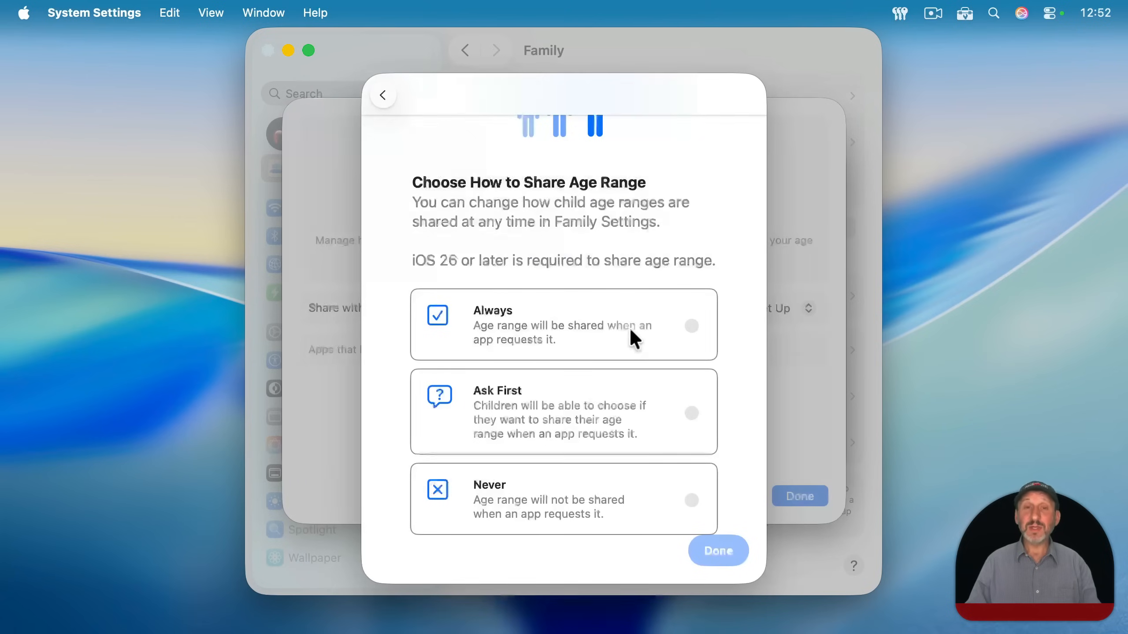
mouse_move(594, 356)
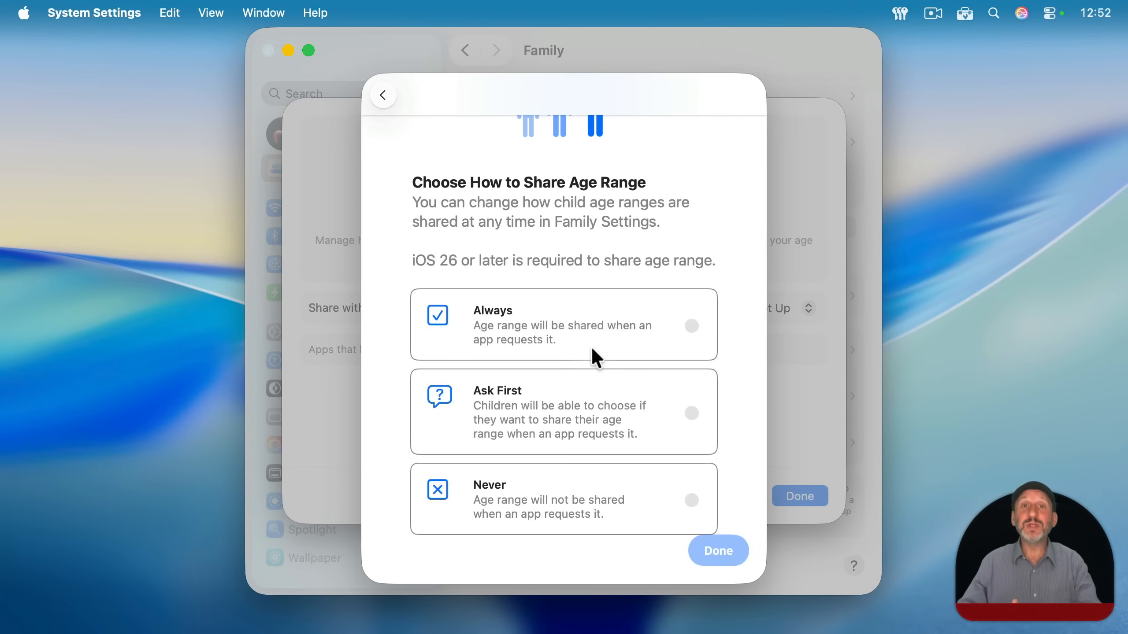
left_click(717, 550)
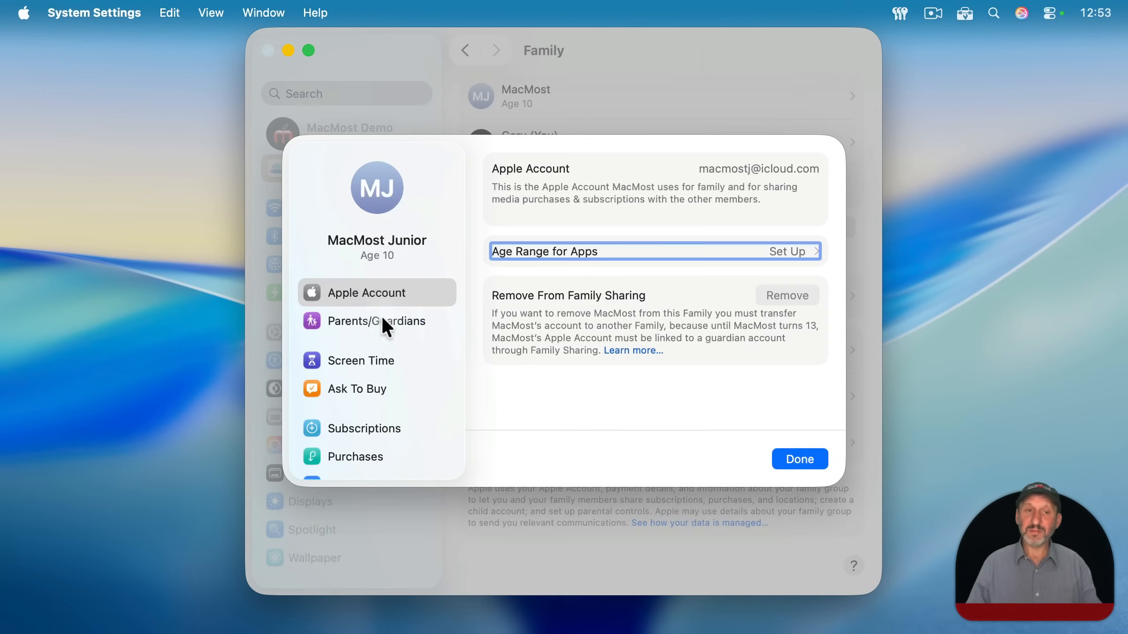
mouse_move(376, 328)
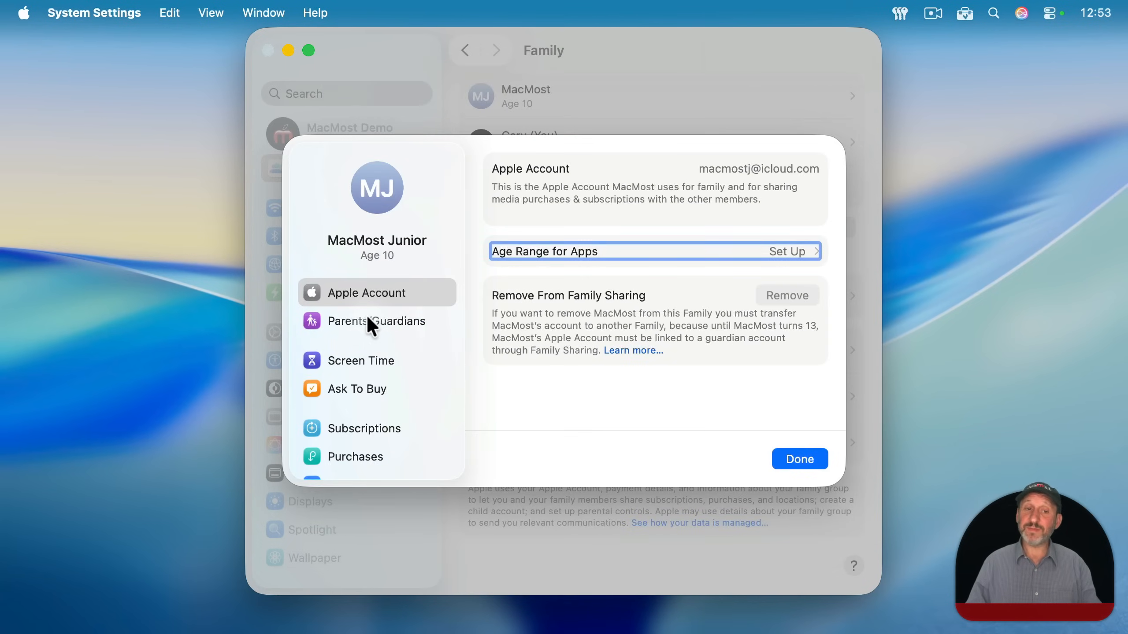
left_click(357, 388)
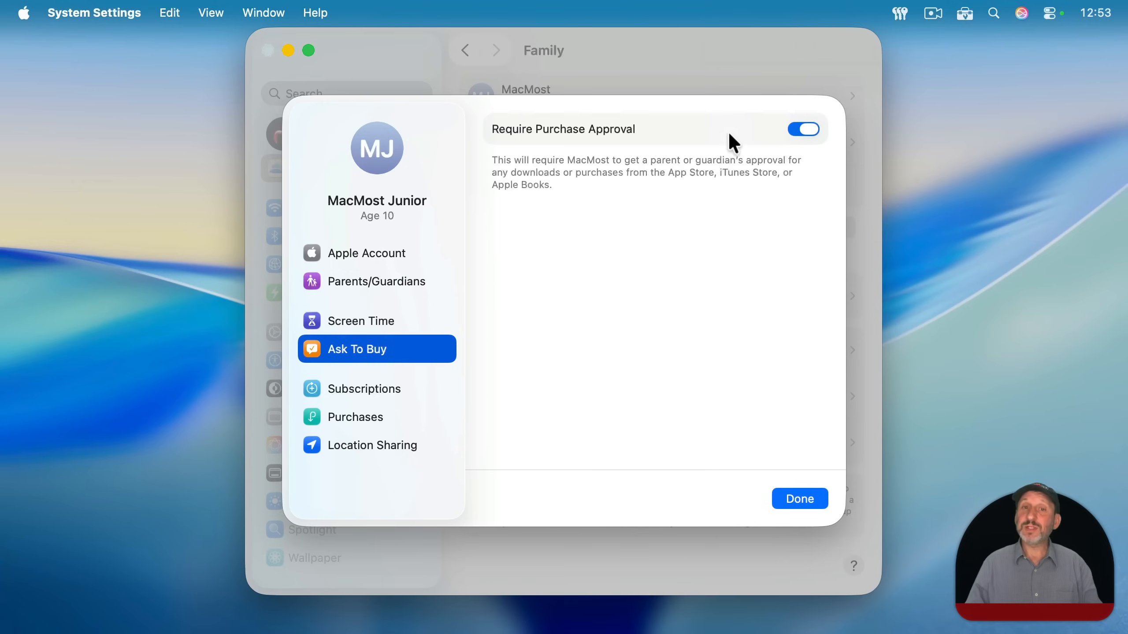
mouse_move(750, 151)
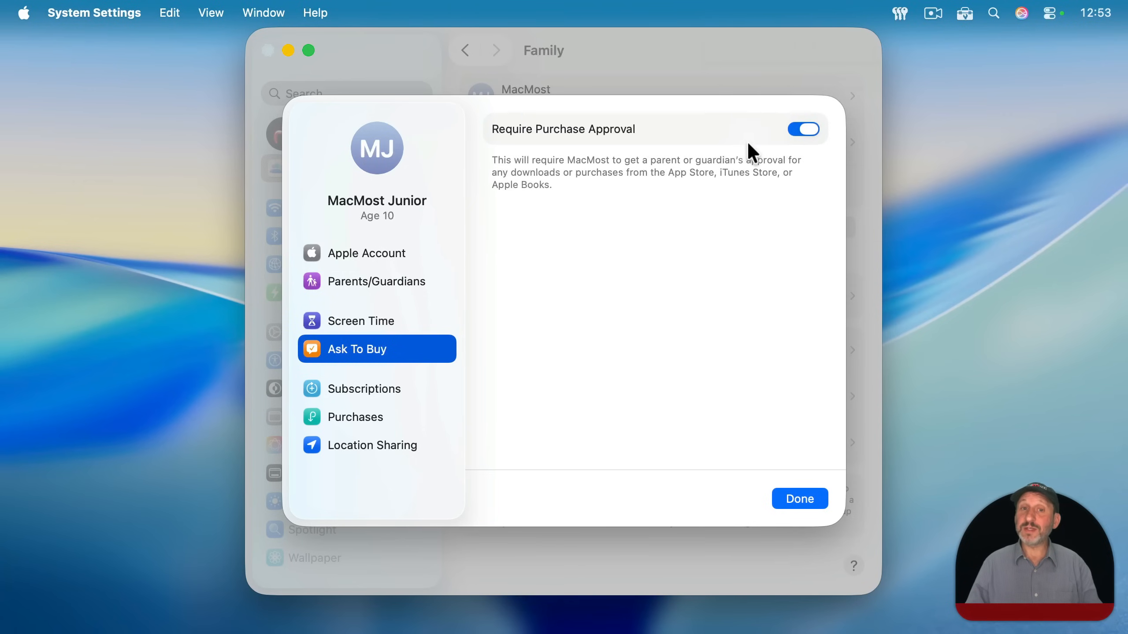
mouse_move(728, 293)
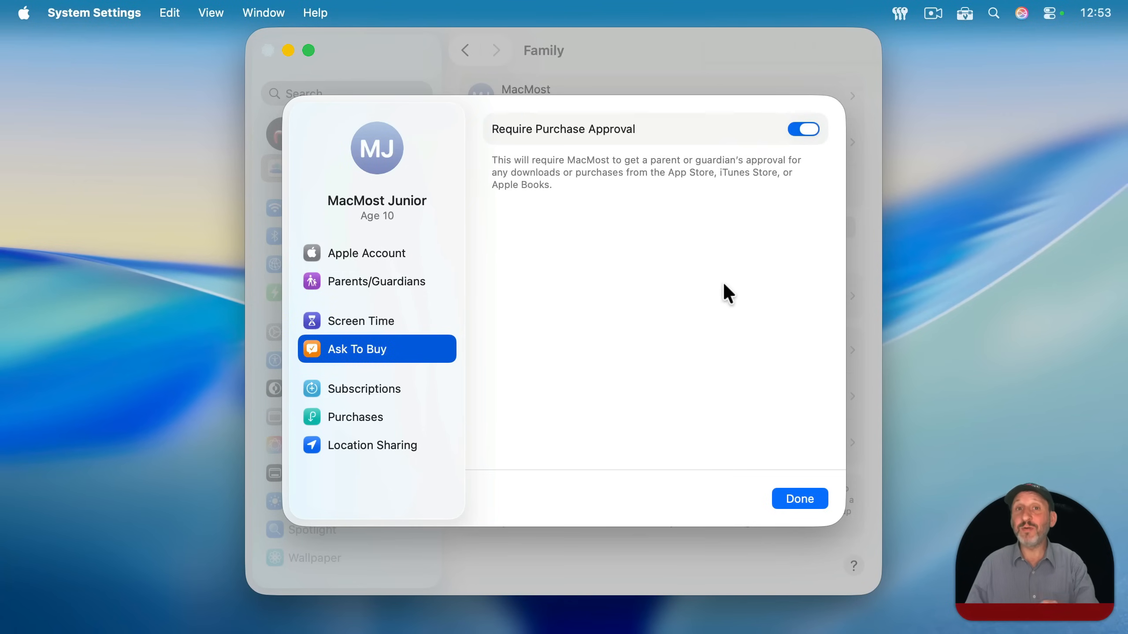
mouse_move(503, 403)
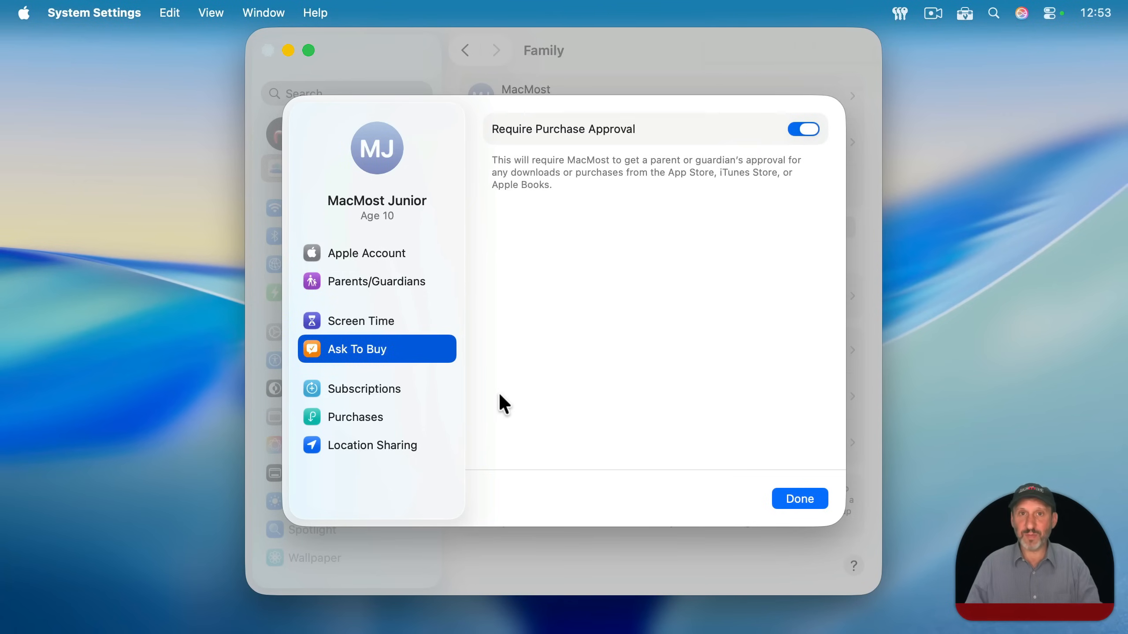
Review the child's subscriptions, purchases and location sharing pages
left_click(366, 389)
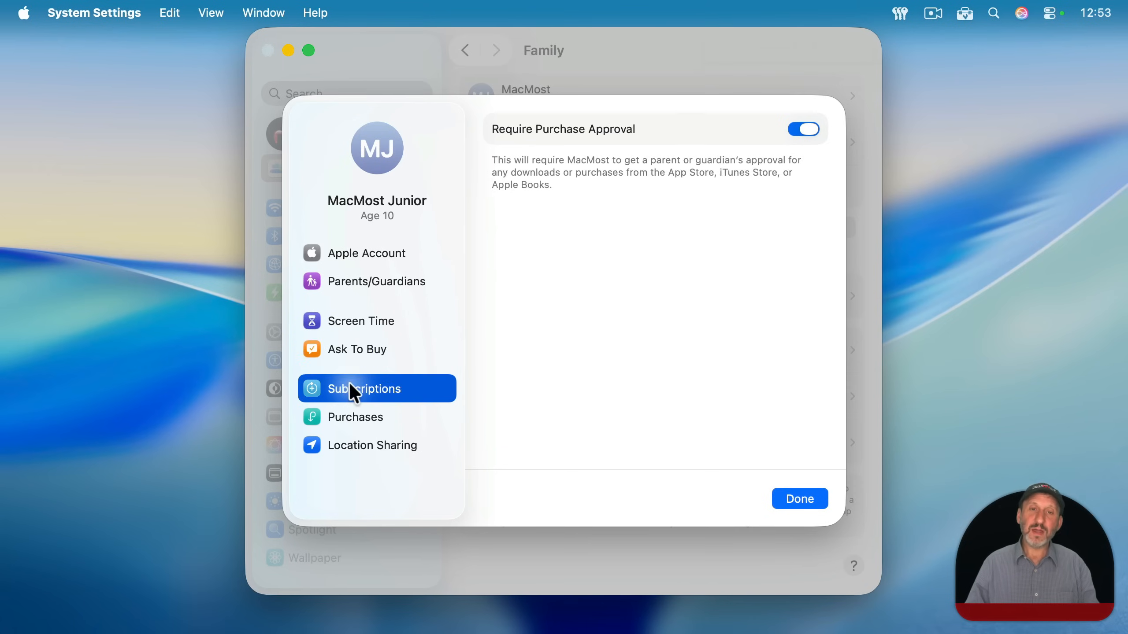
left_click(367, 388)
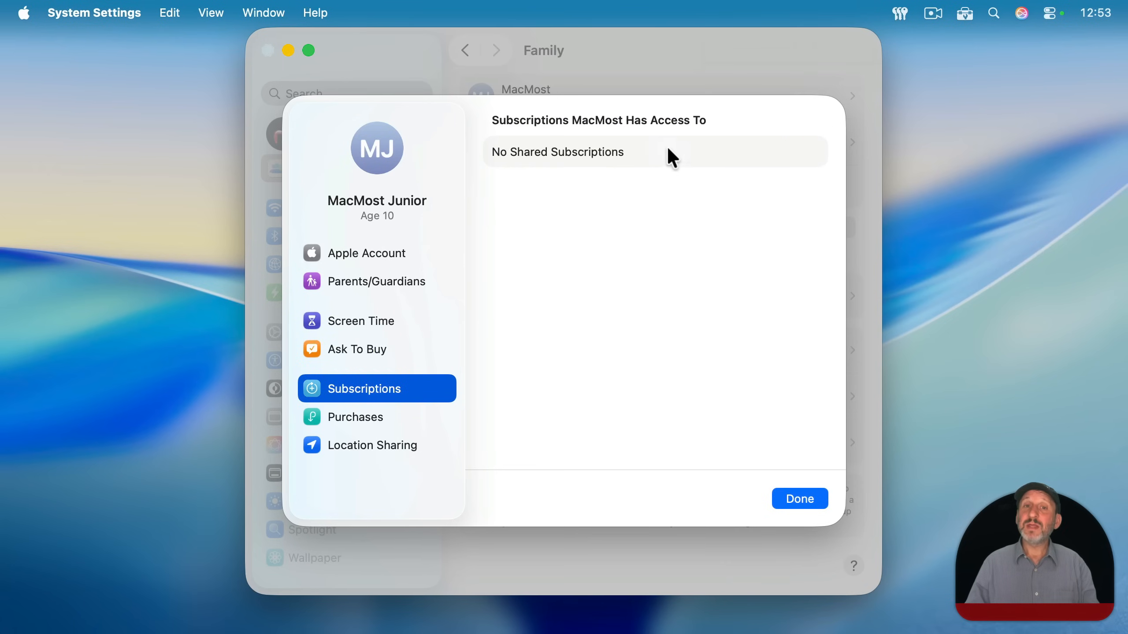
mouse_move(570, 181)
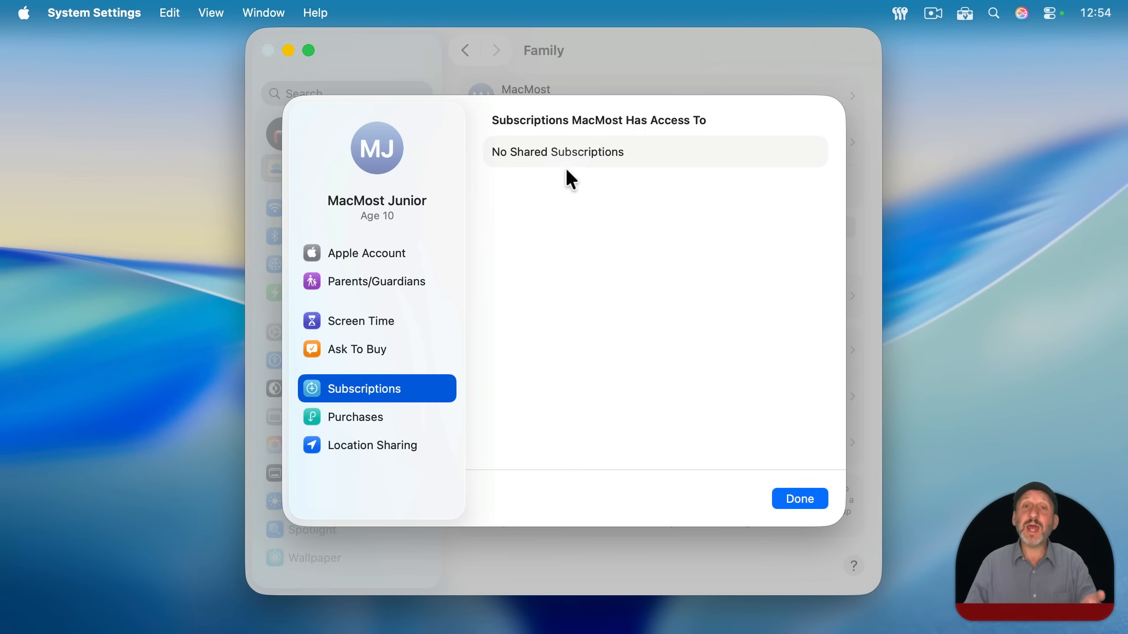
left_click(354, 417)
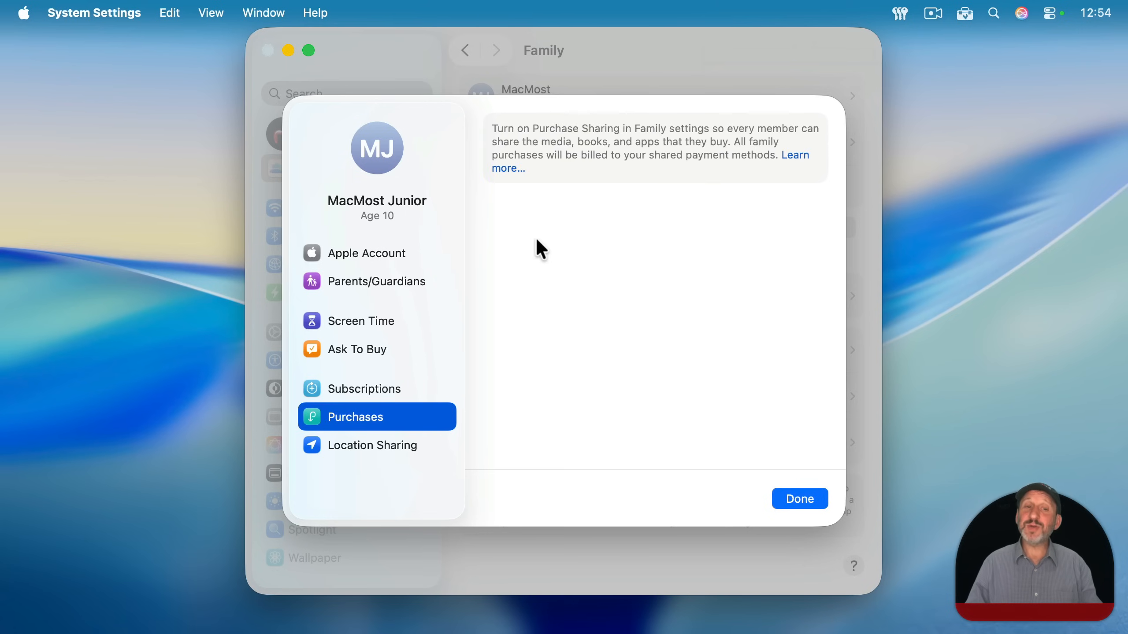
mouse_move(676, 280)
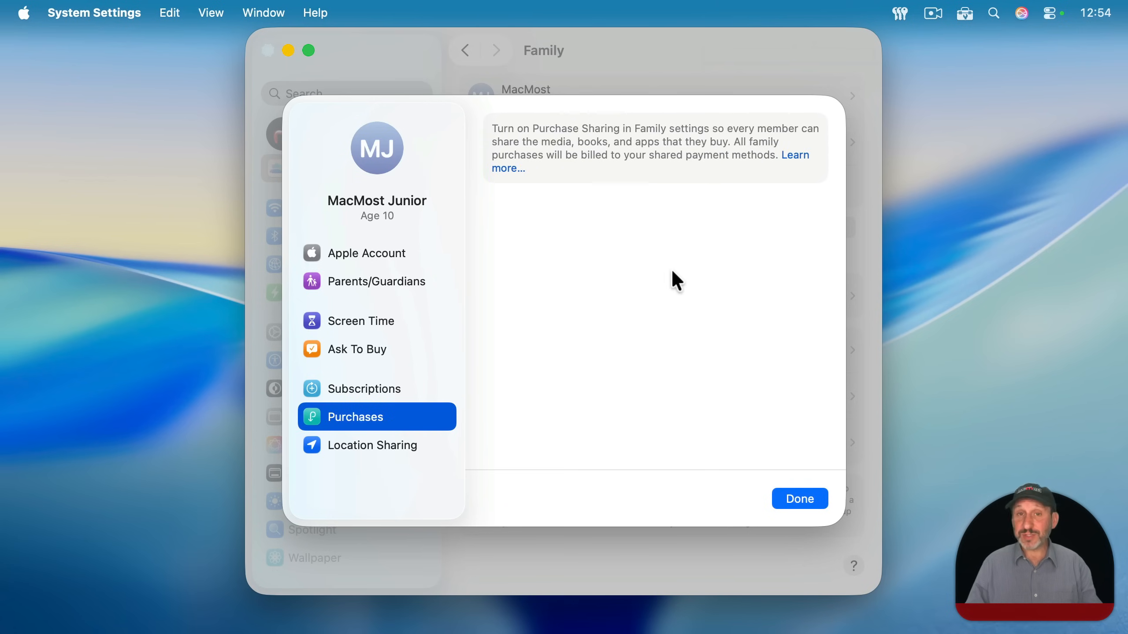
mouse_move(539, 243)
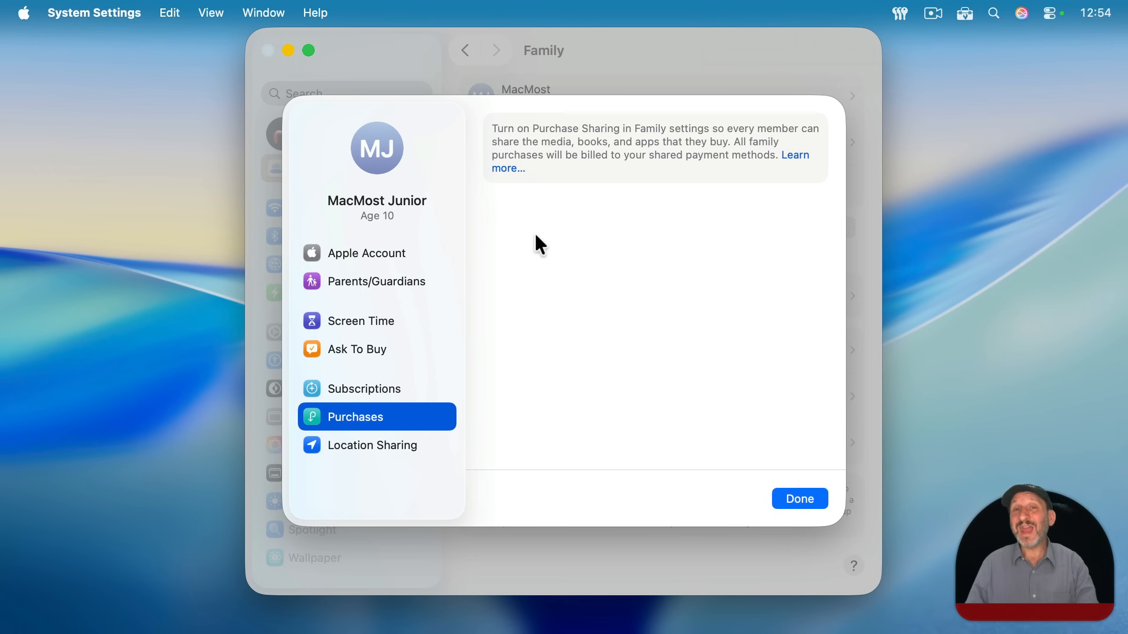
left_click(372, 445)
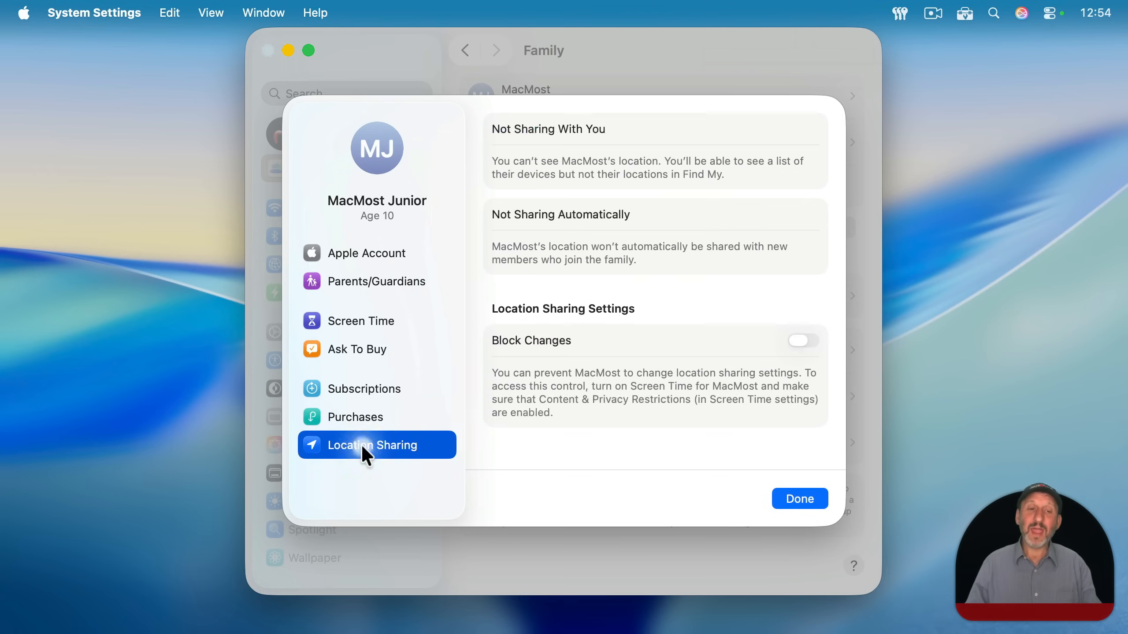
mouse_move(640, 273)
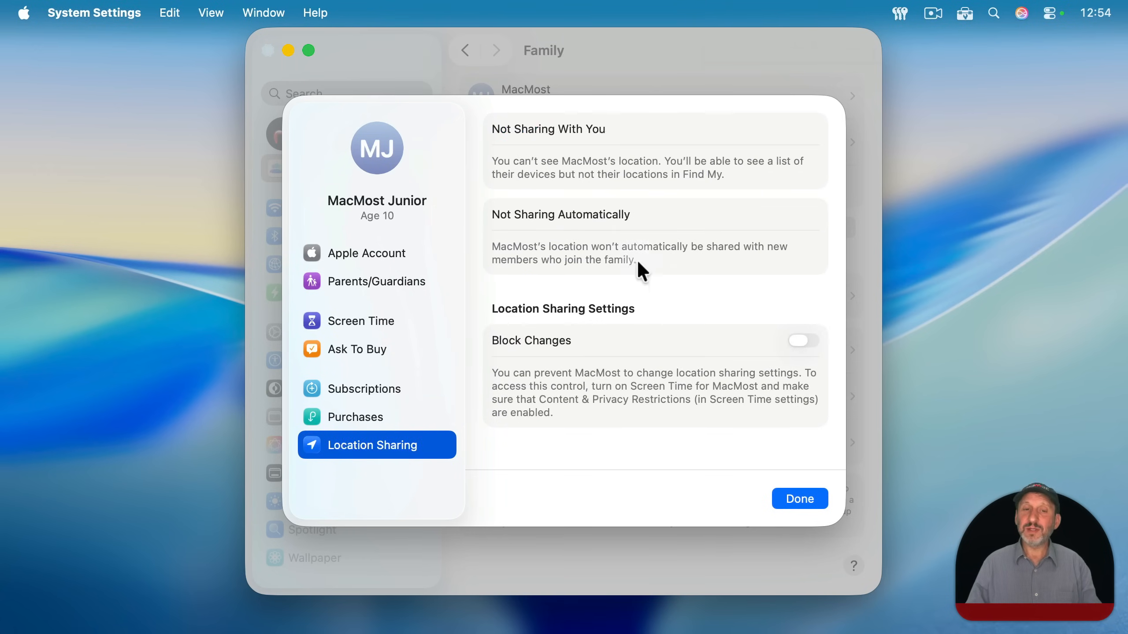
mouse_move(572, 240)
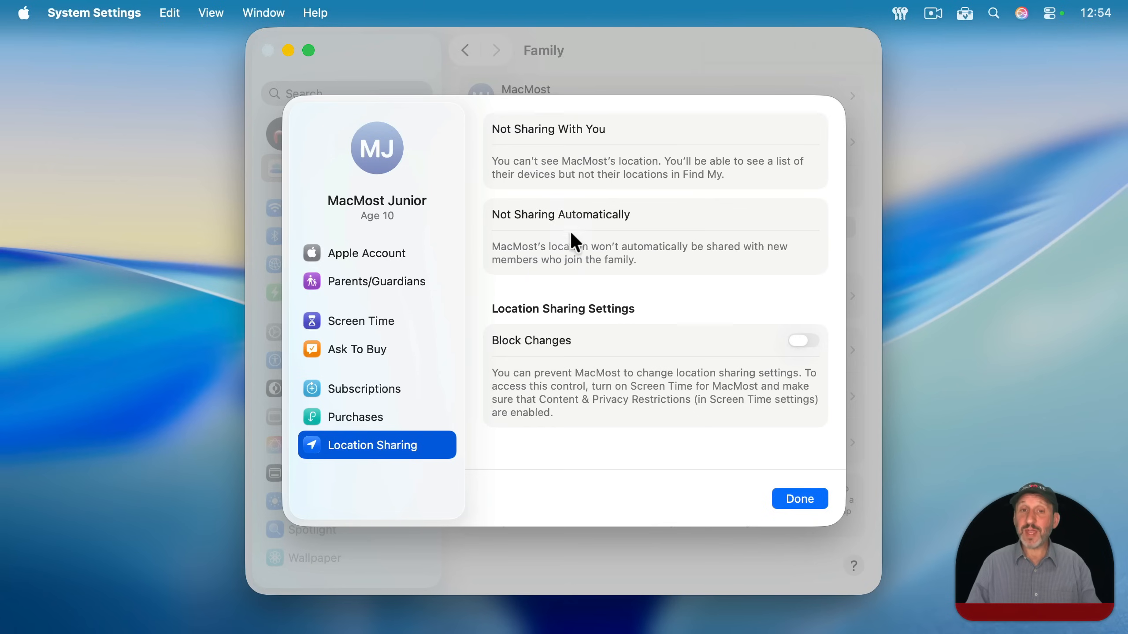
mouse_move(779, 364)
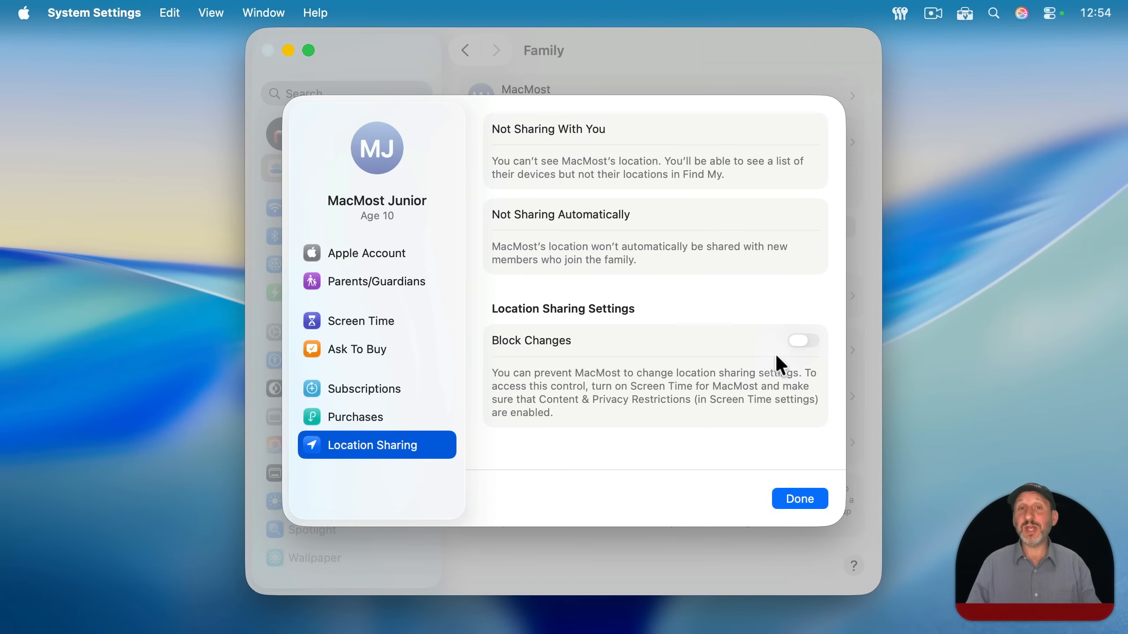
mouse_move(710, 356)
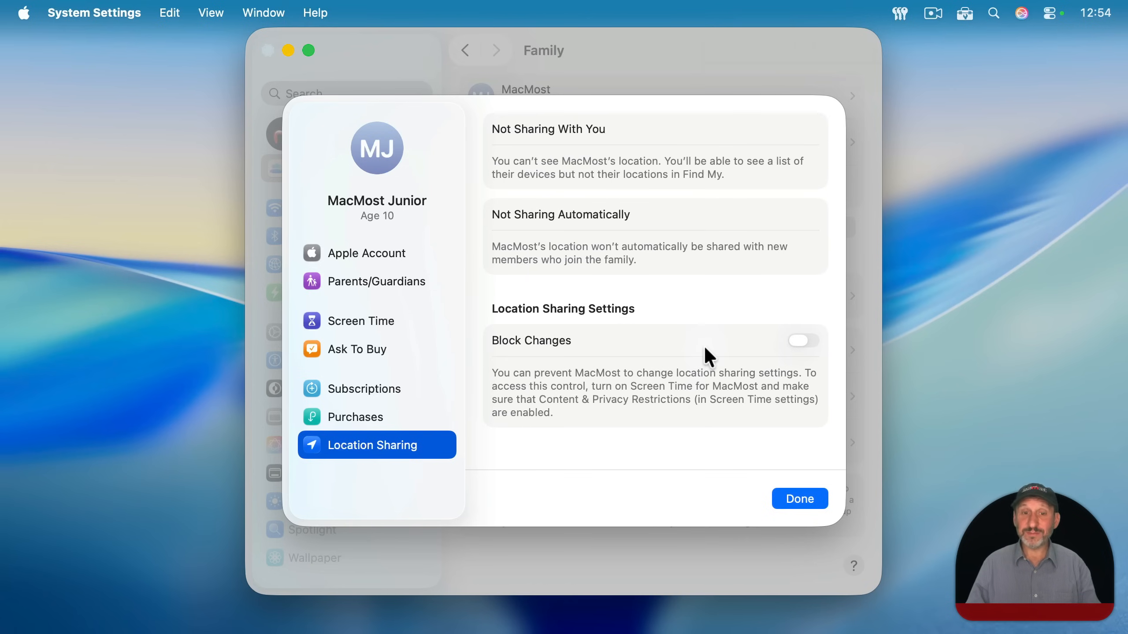
Go to the child's Screen Time options and launch MacMost's Screen Time settings
left_click(359, 321)
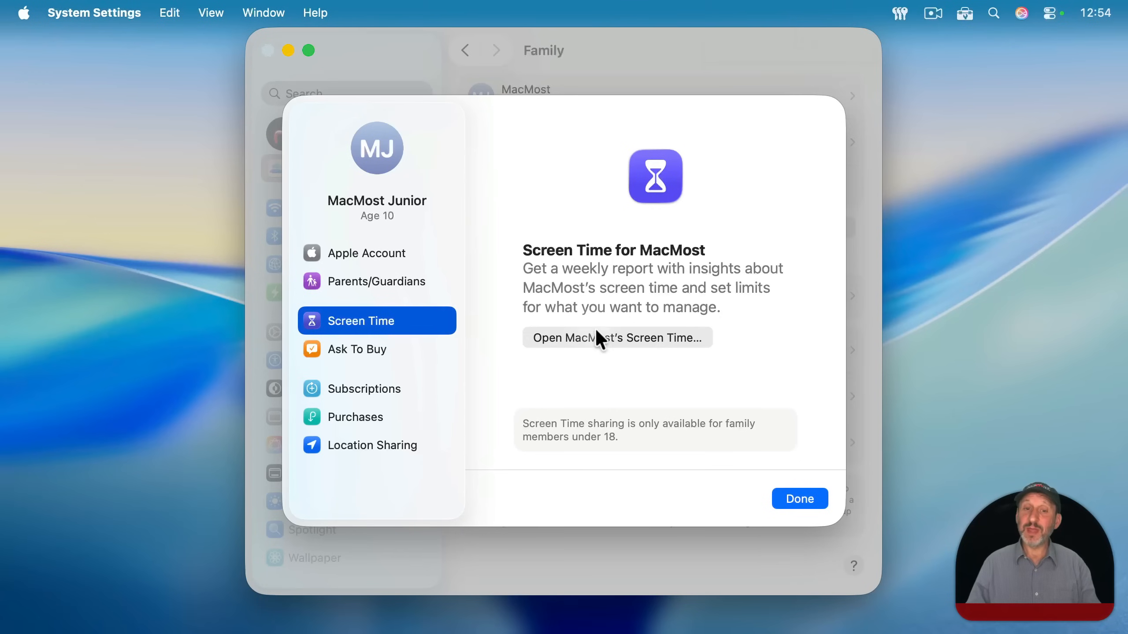
mouse_move(632, 349)
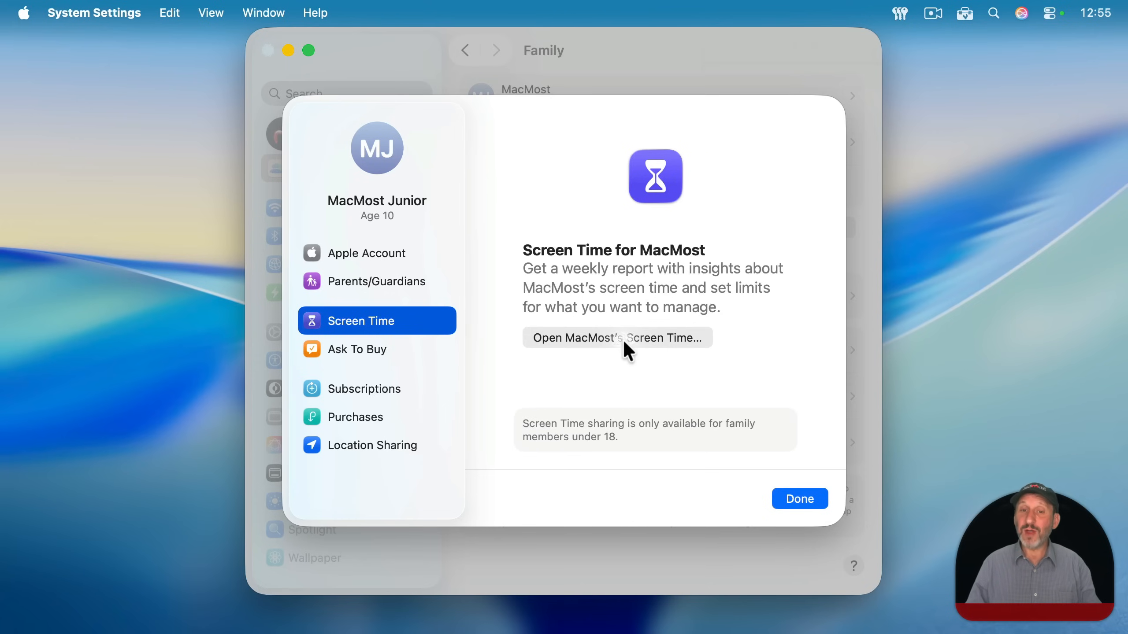
left_click(617, 339)
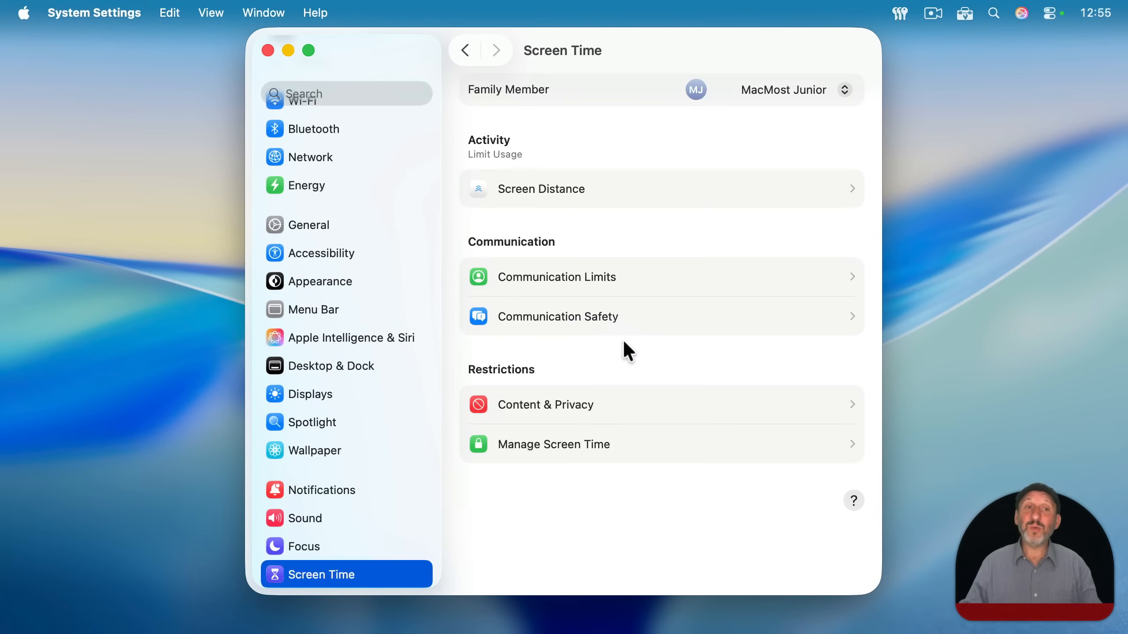
mouse_move(649, 134)
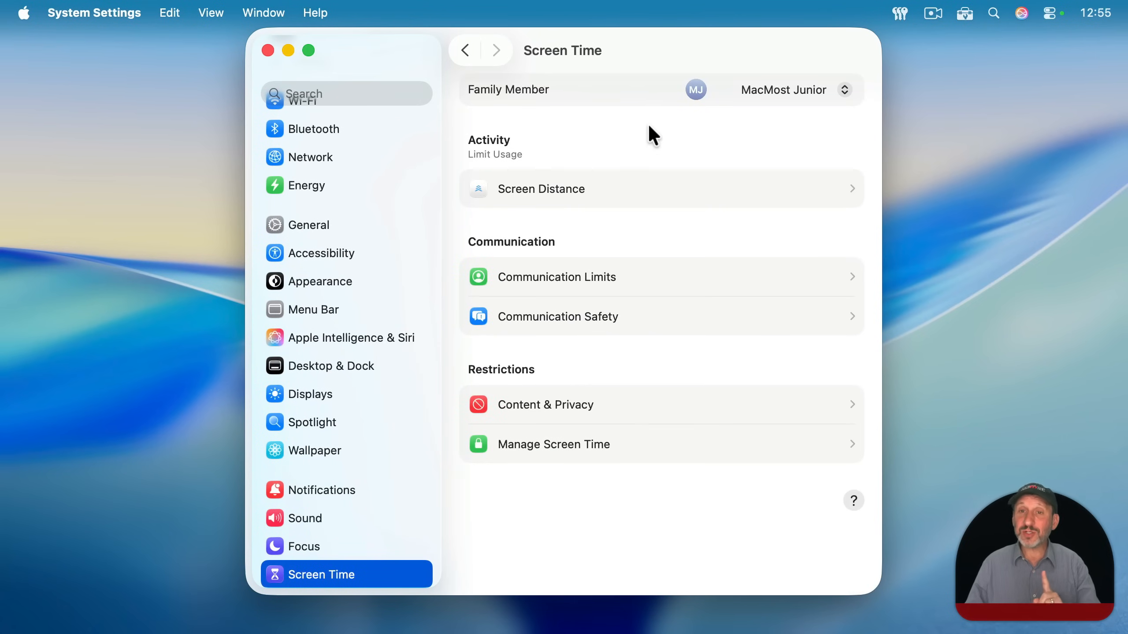
mouse_move(615, 130)
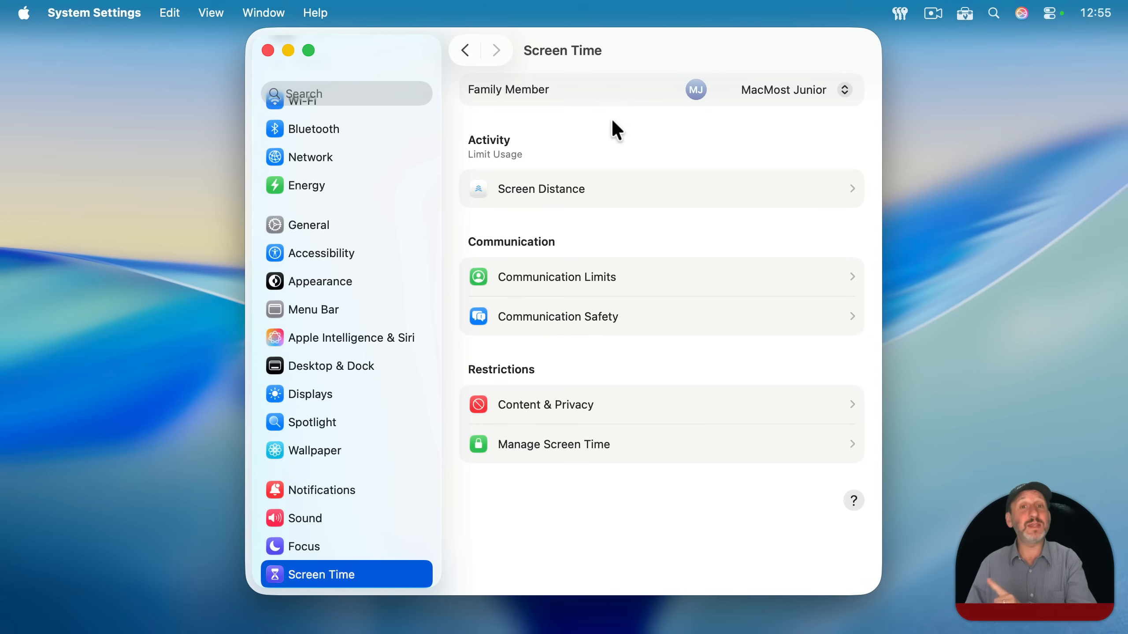
mouse_move(669, 97)
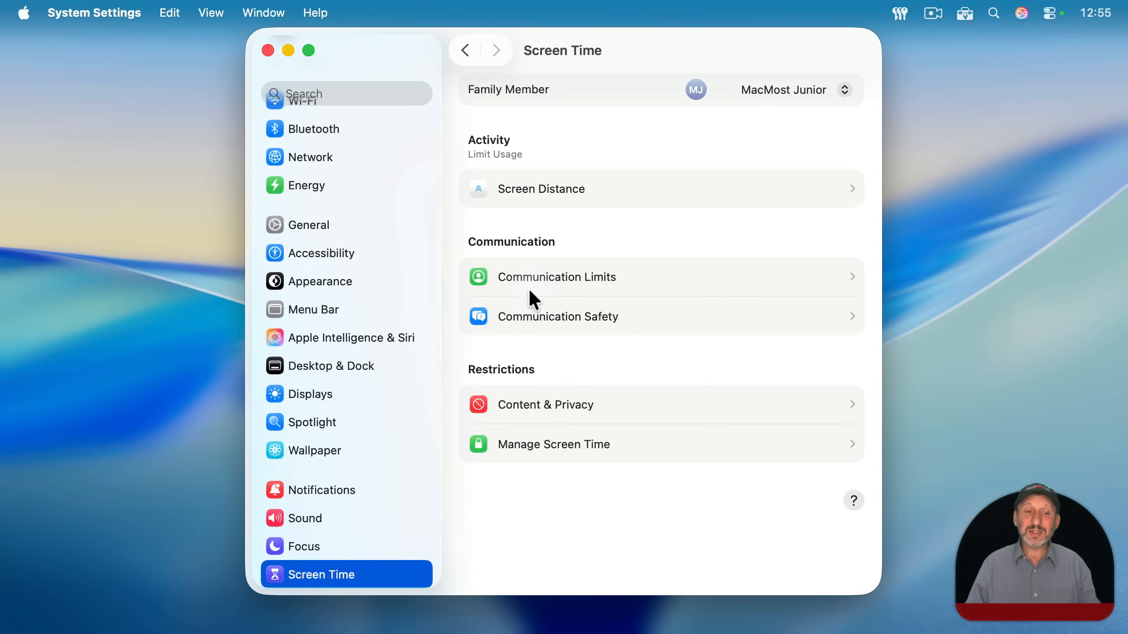
left_click(308, 224)
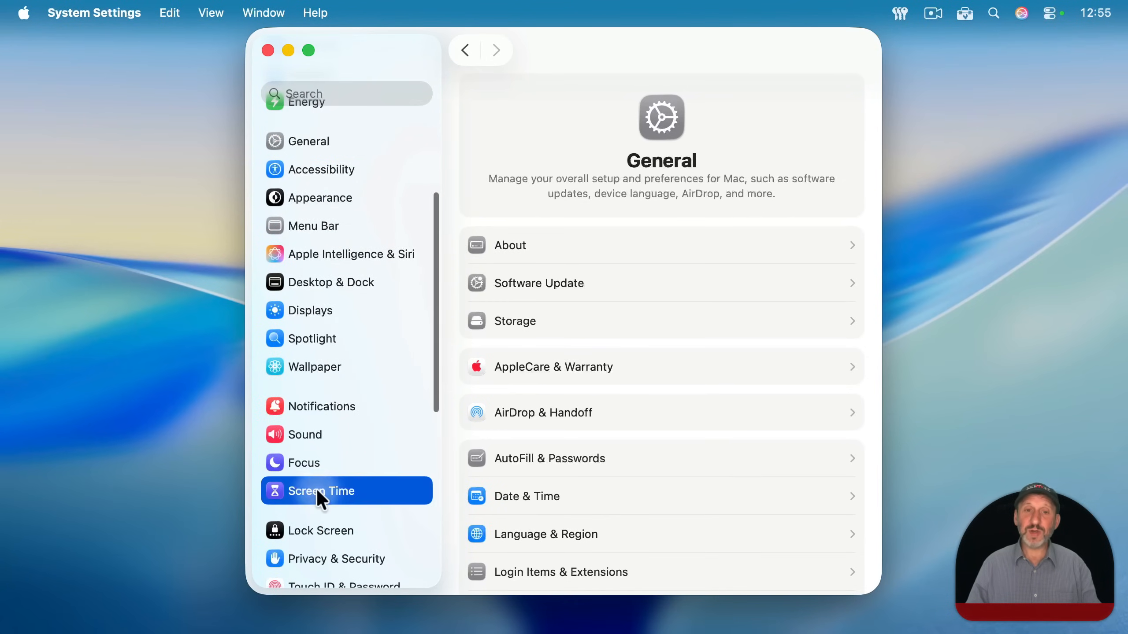
Switch Screen Time to MacMost Junior and start Screen Time setup for the child
left_click(321, 491)
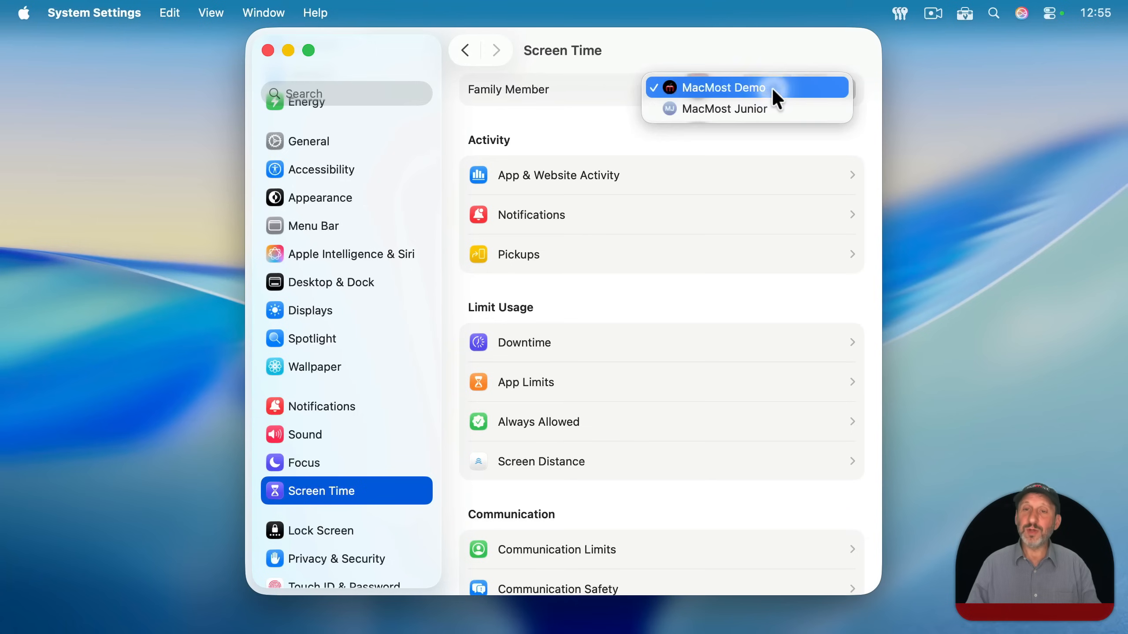
left_click(726, 109)
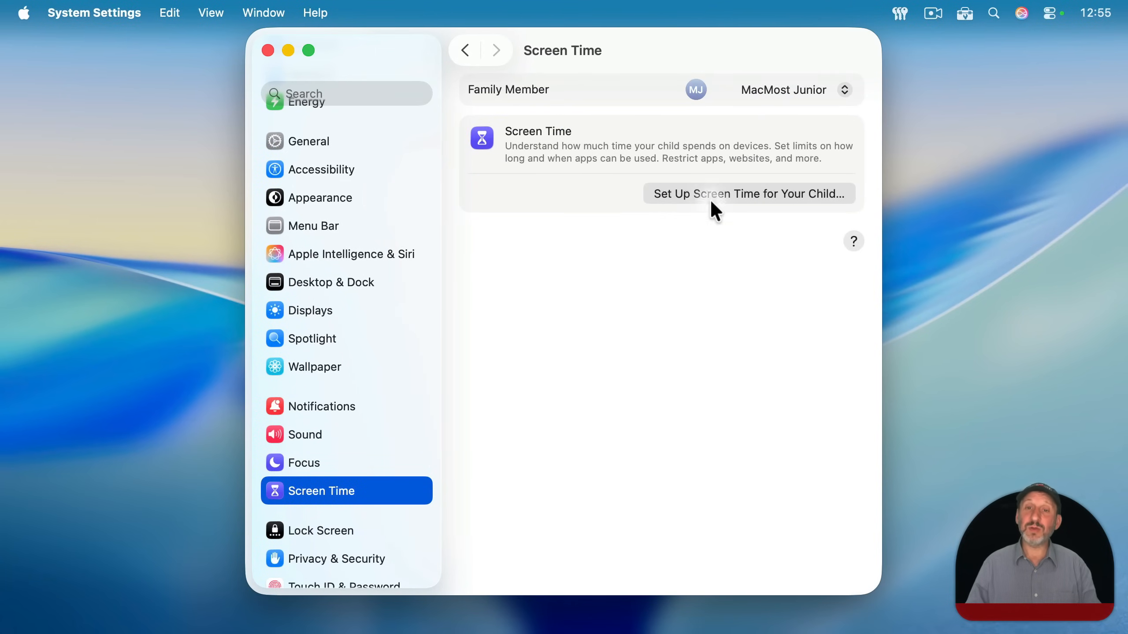
left_click(748, 193)
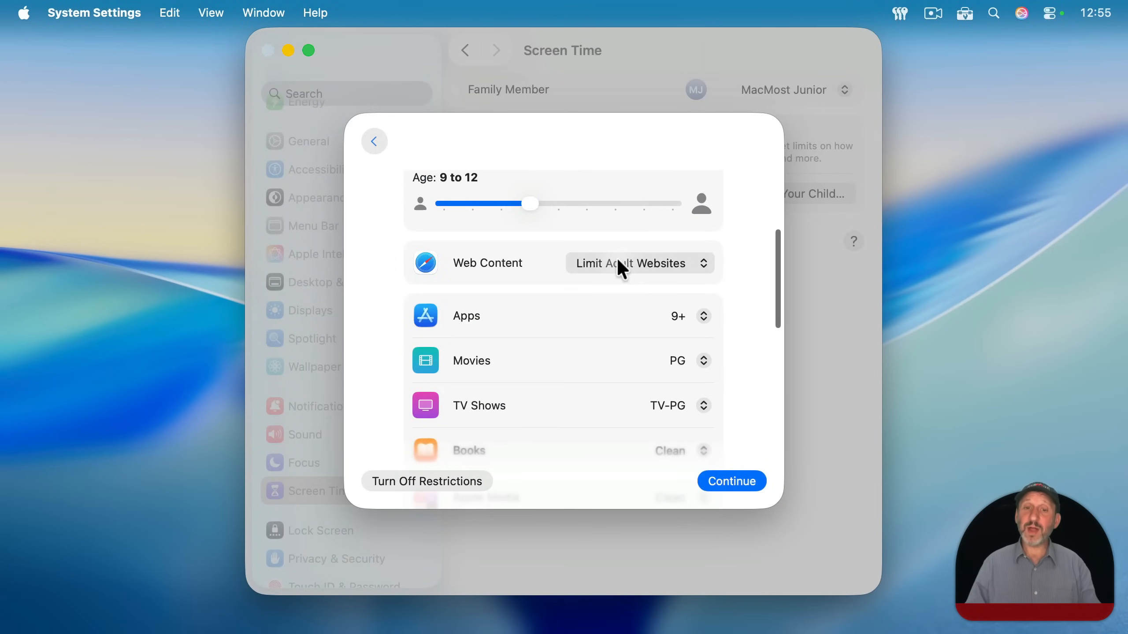
Set web content to Allowed Websites only
left_click(637, 262)
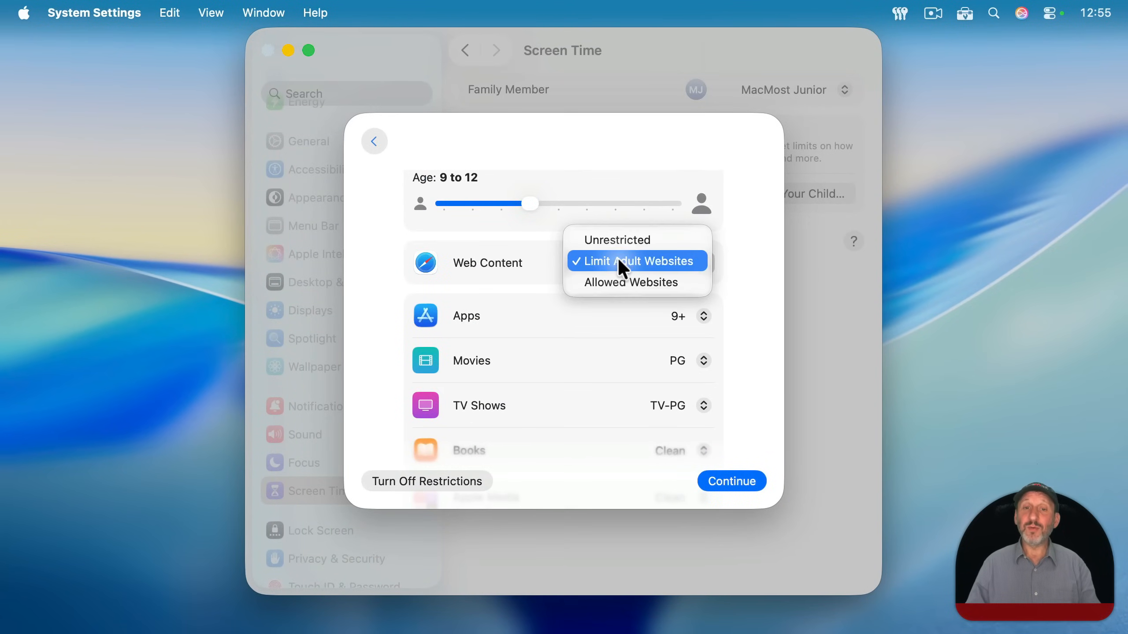
mouse_move(636, 240)
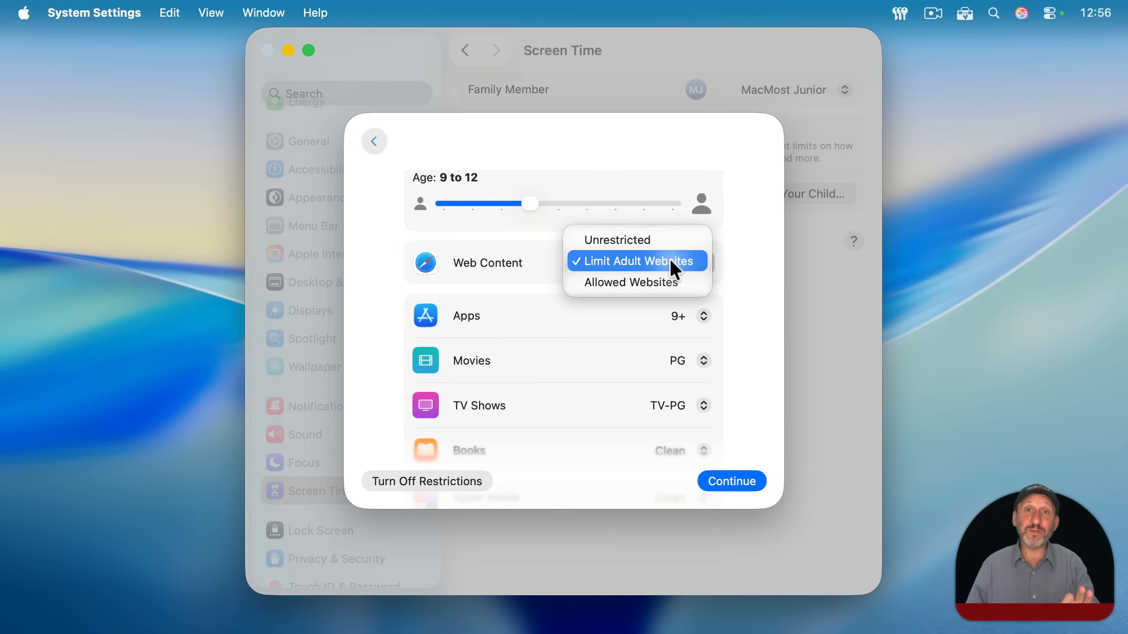
mouse_move(637, 282)
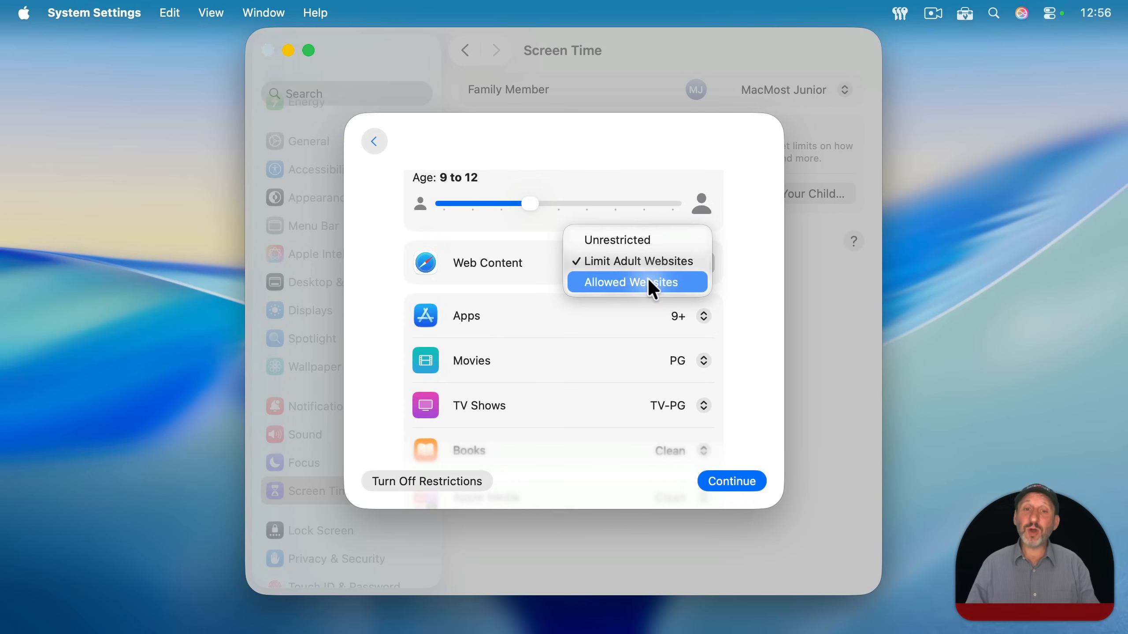
left_click(636, 282)
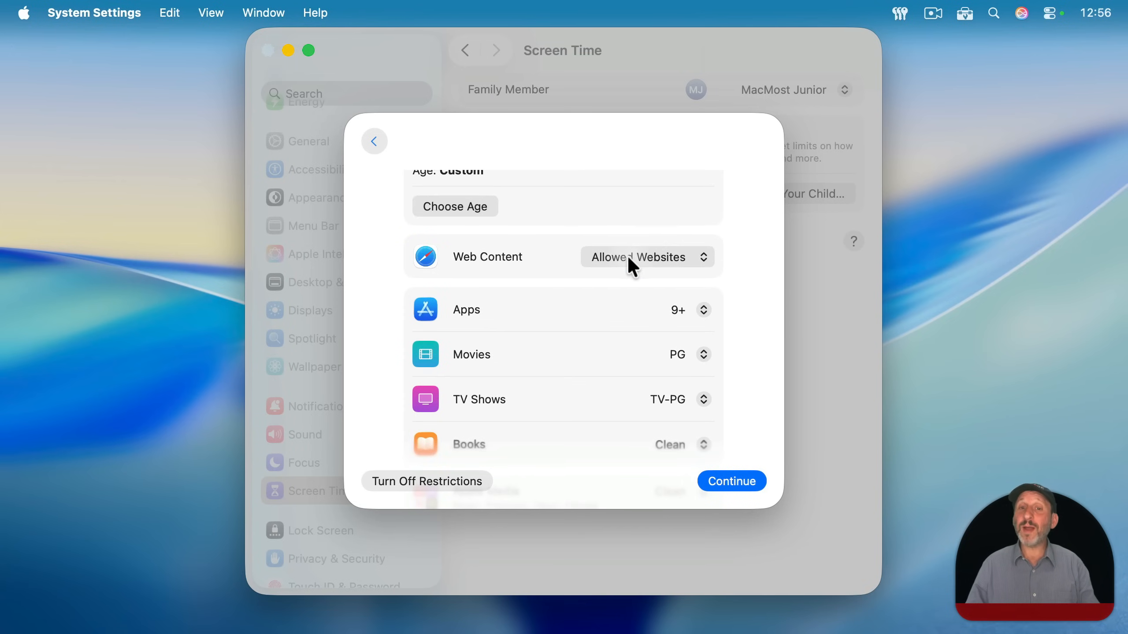
mouse_move(608, 266)
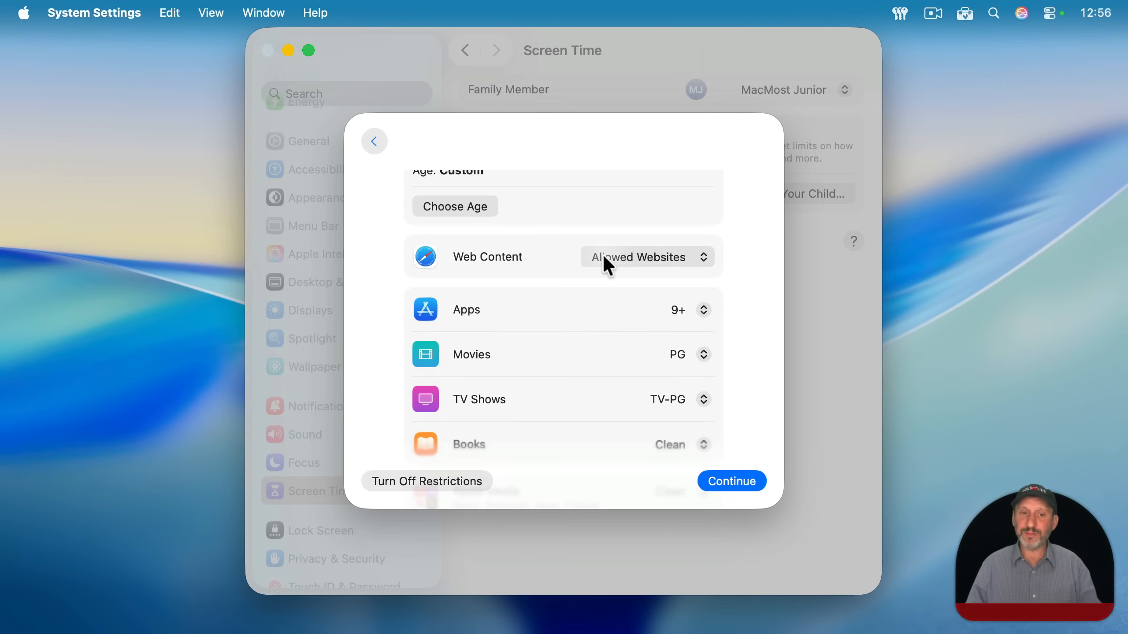
Review the ratings, keeping apps at 9+, movies PG and books Clean
left_click(691, 310)
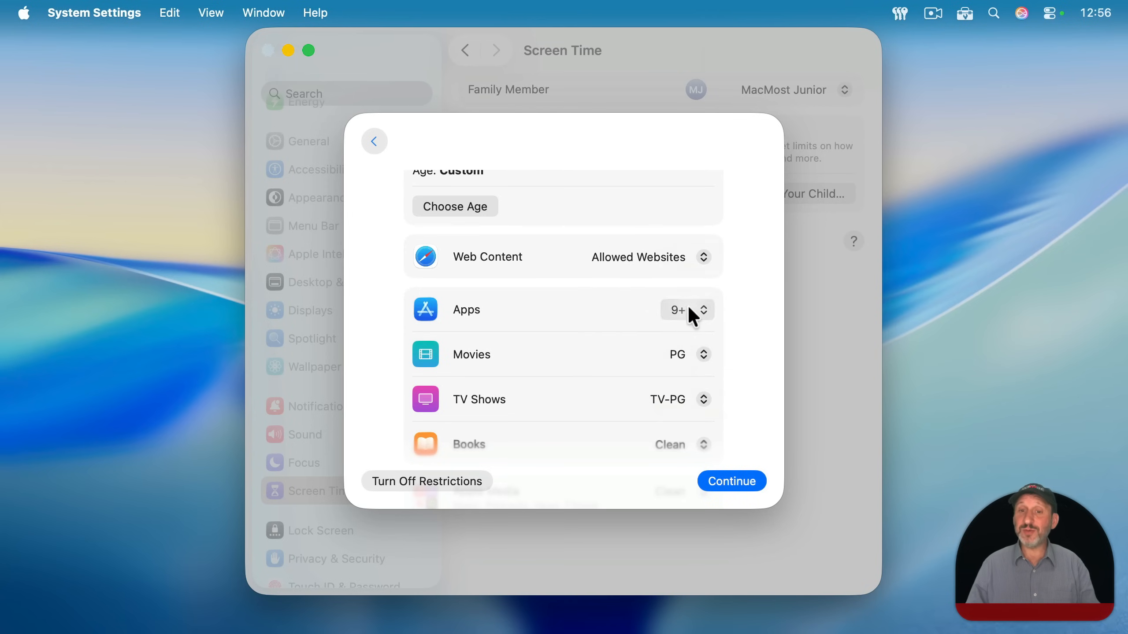
left_click(687, 310)
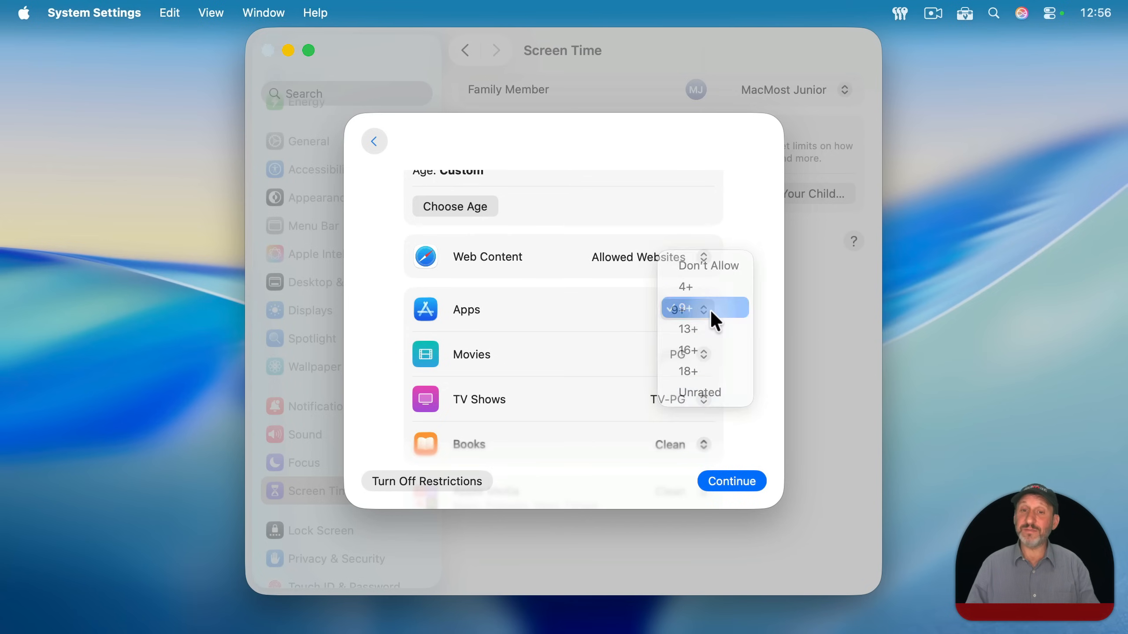
left_click(679, 309)
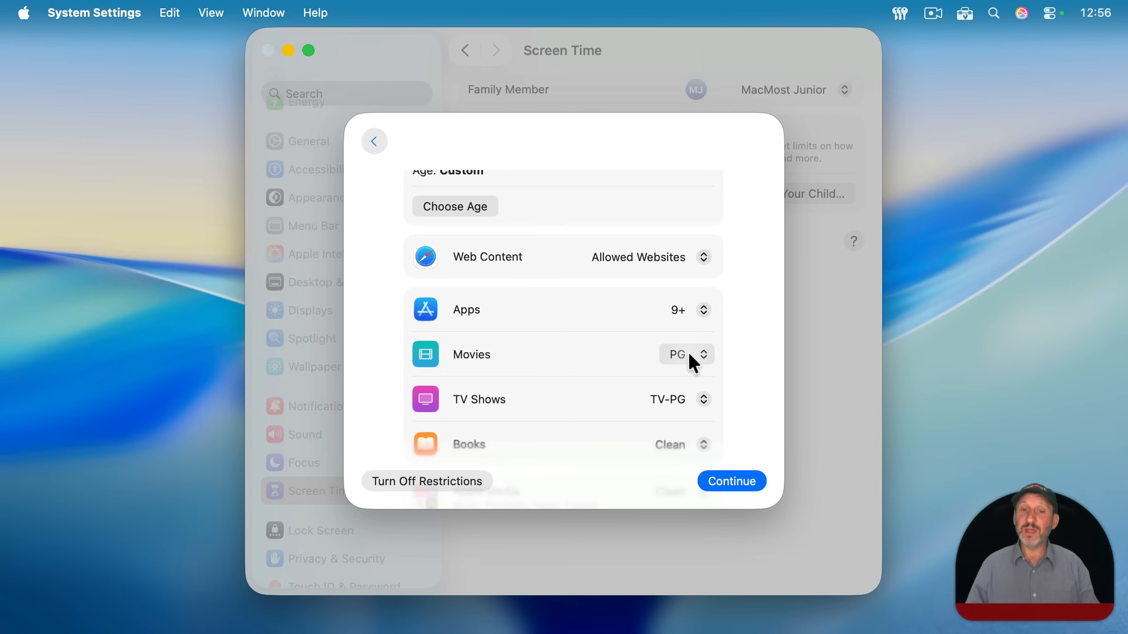
left_click(684, 354)
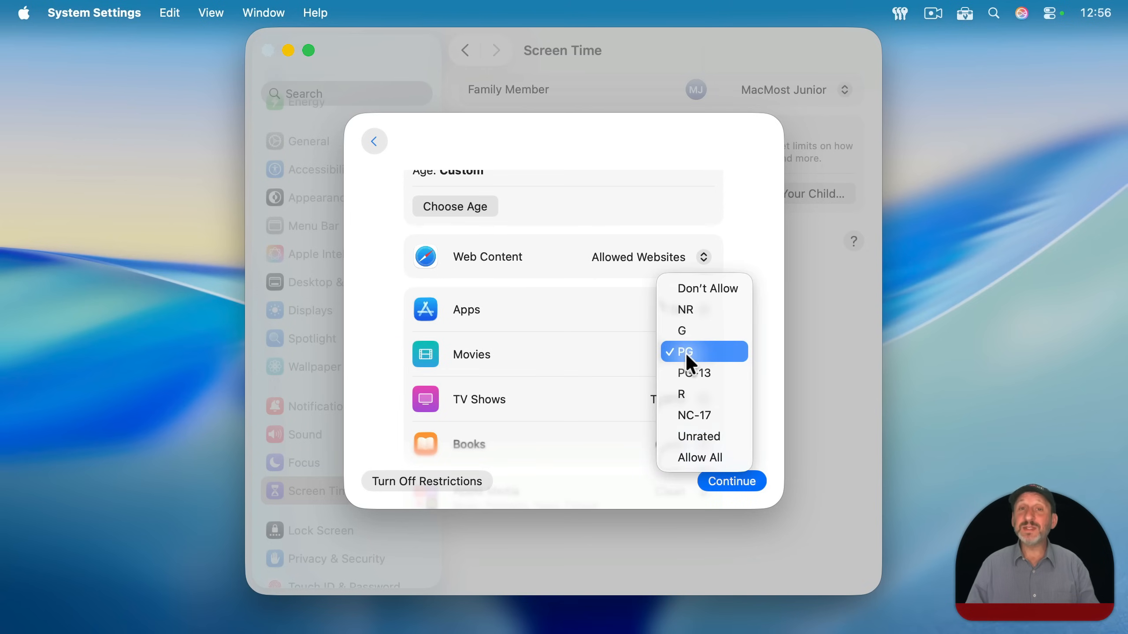
left_click(679, 352)
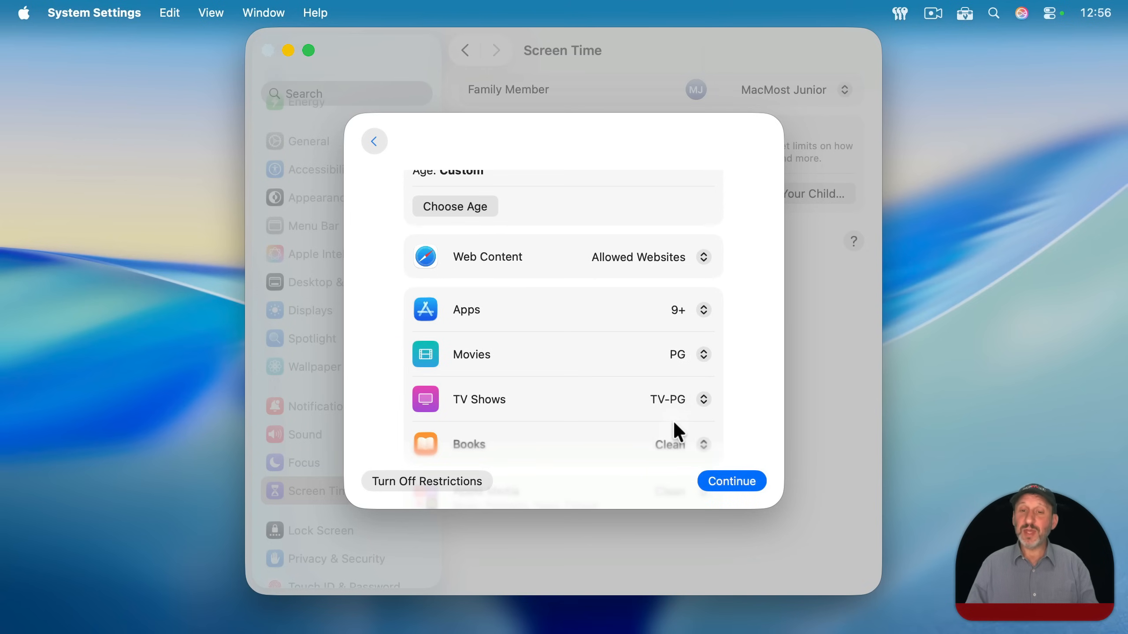
left_click(679, 444)
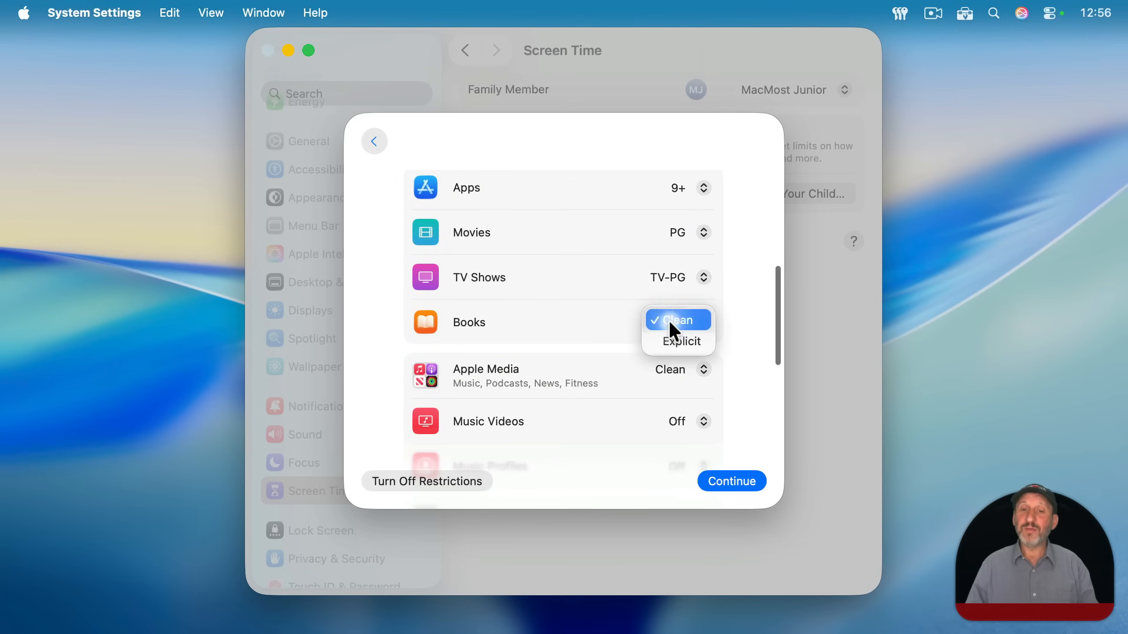
left_click(673, 320)
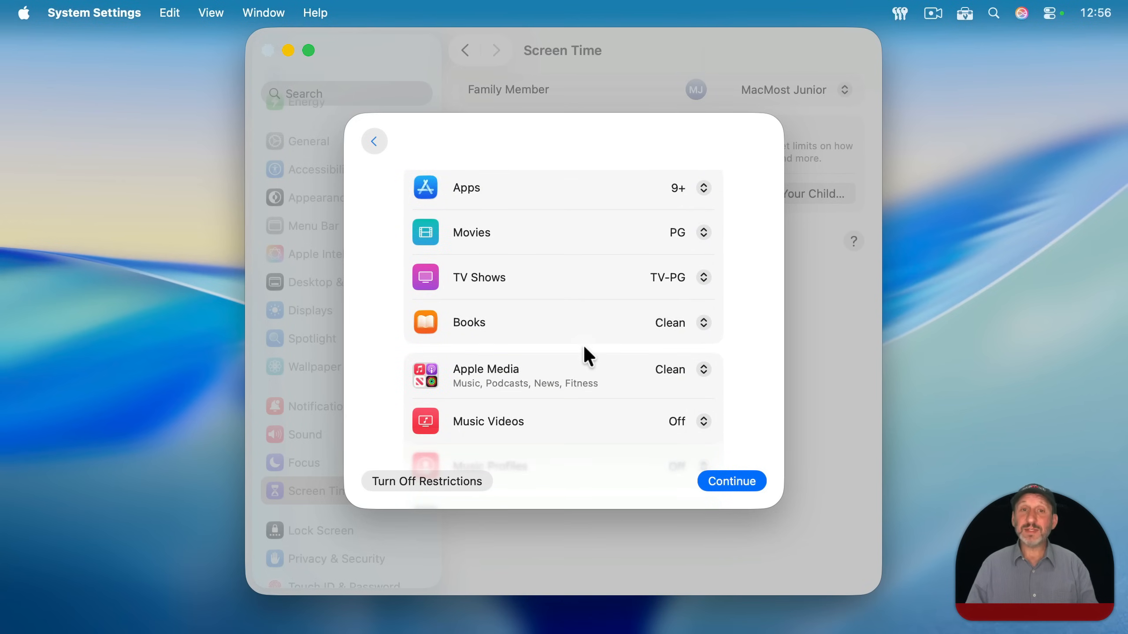
scroll("down", 3)
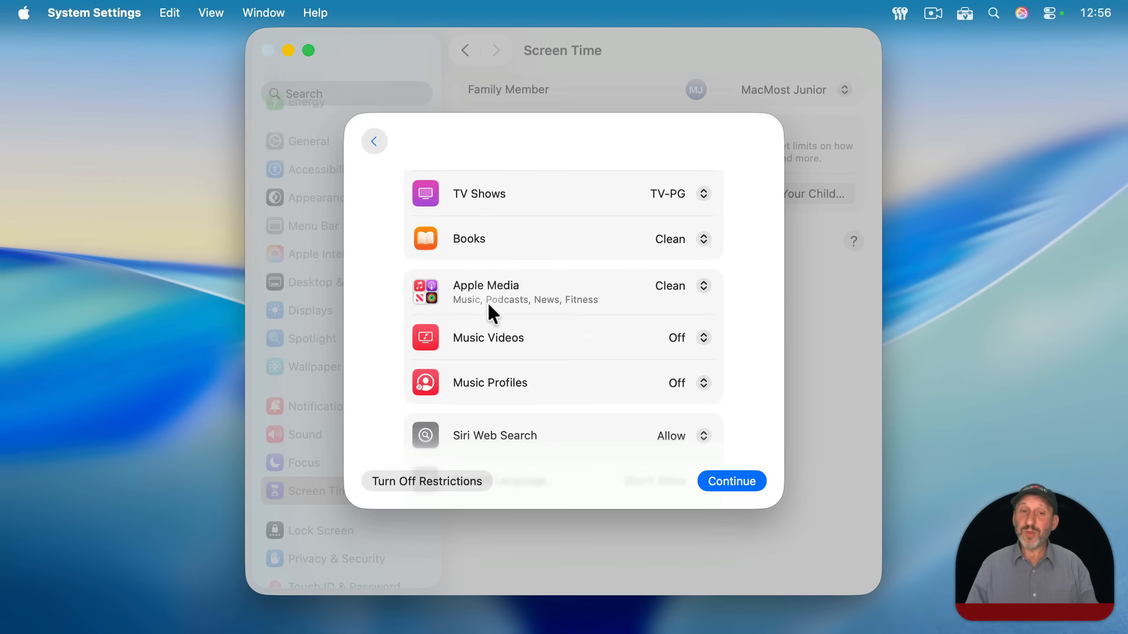
left_click(681, 286)
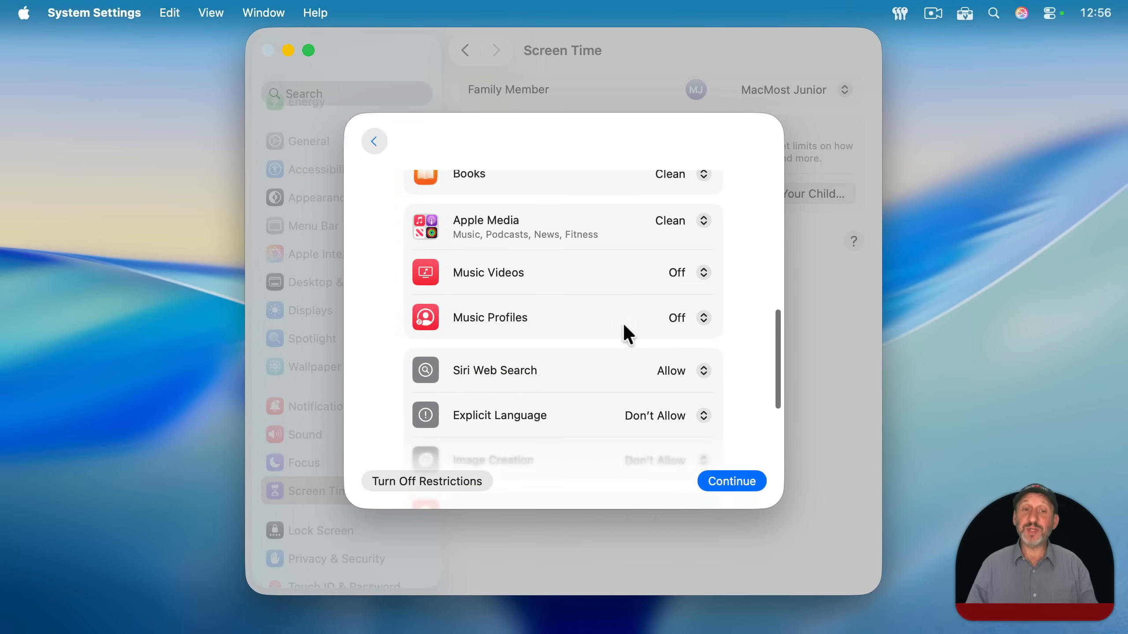
Turn on Communication Safety, pass Screen Distance, and set downtime 10 PM to 7 AM
left_click(729, 481)
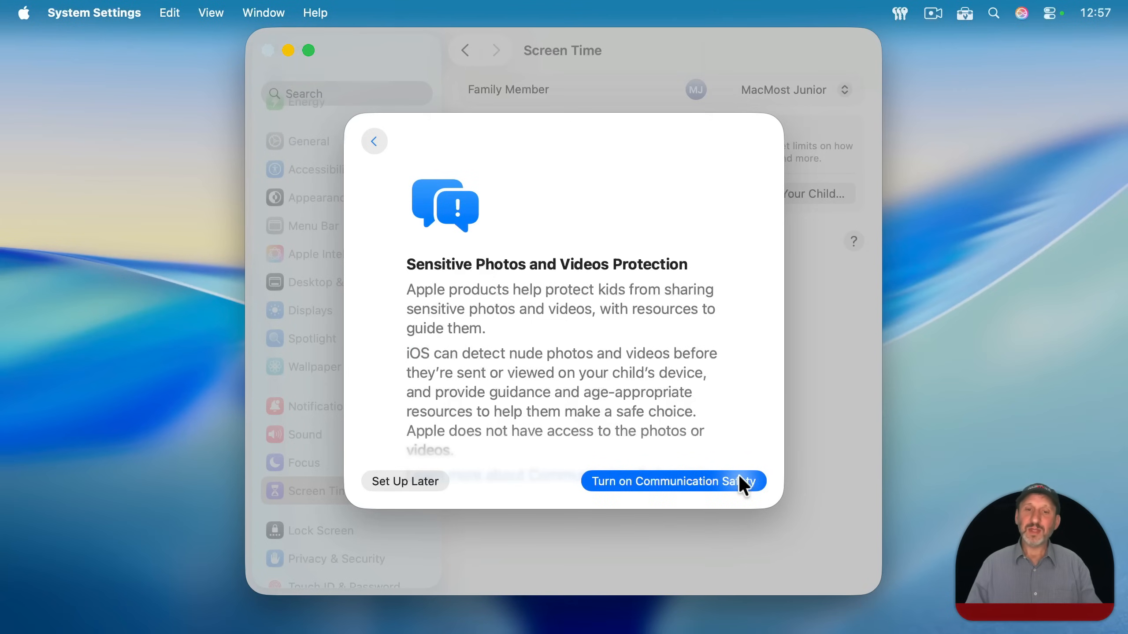
mouse_move(672, 475)
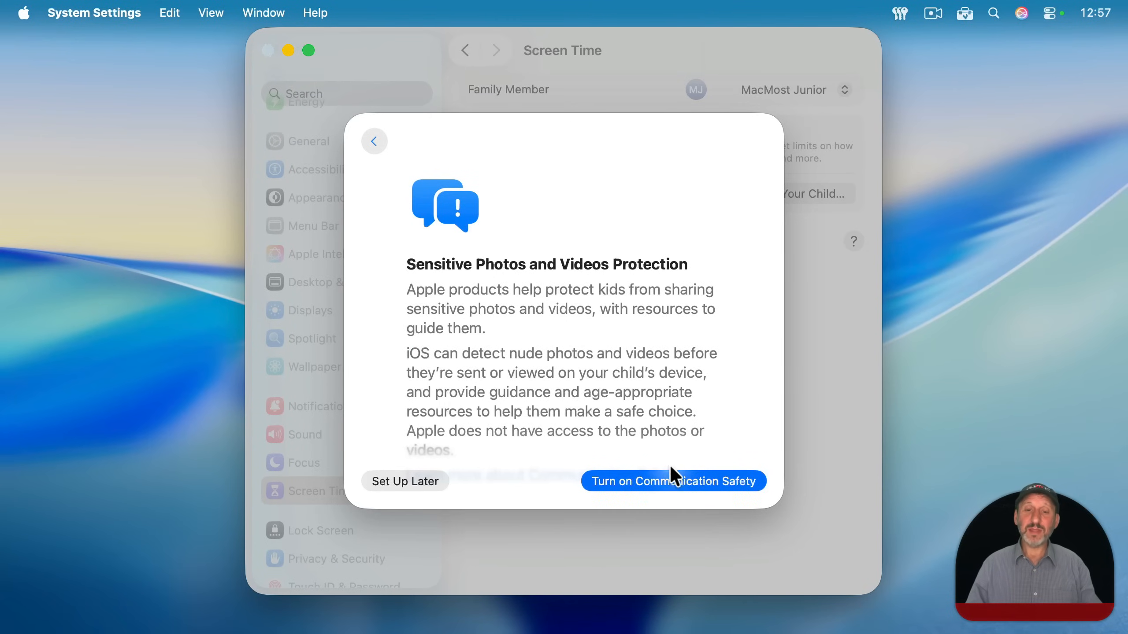
left_click(672, 481)
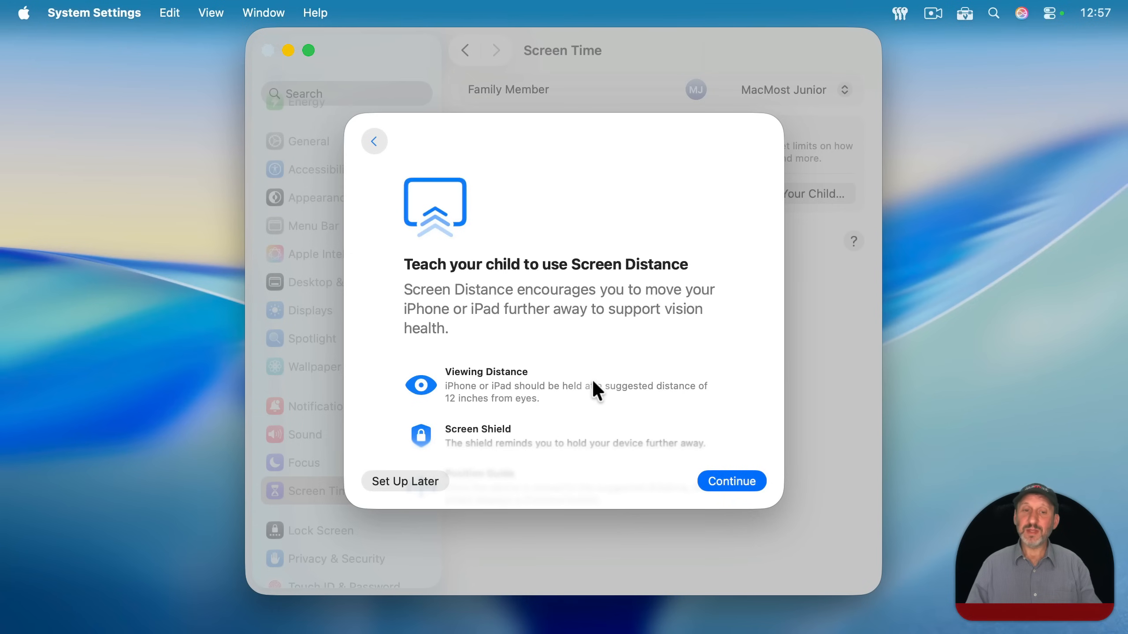
scroll("down", 3)
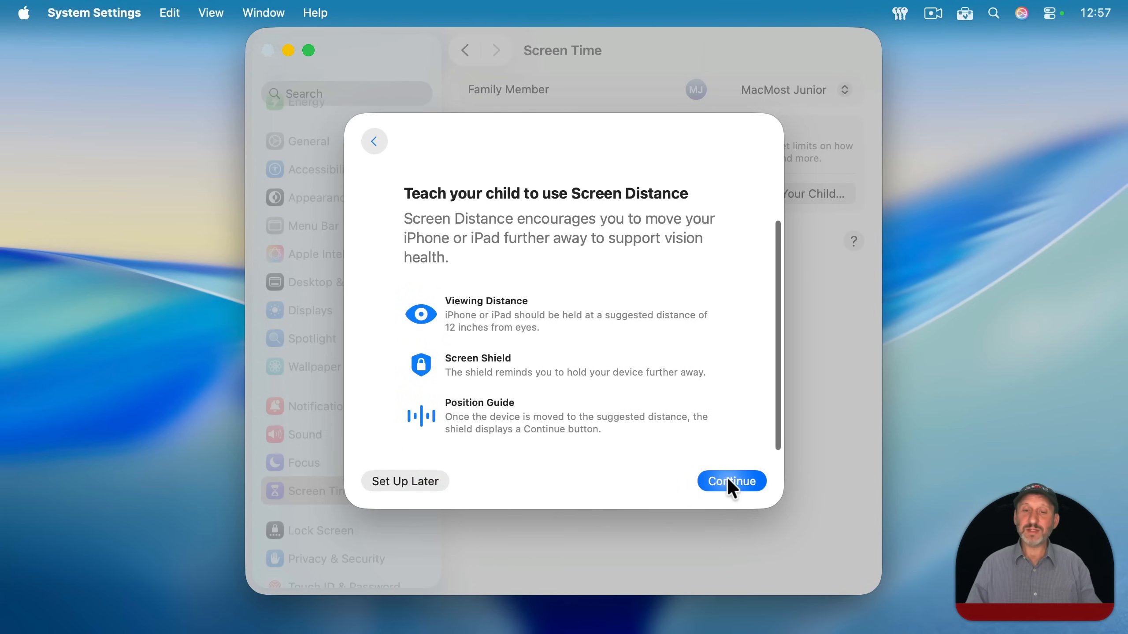
left_click(730, 481)
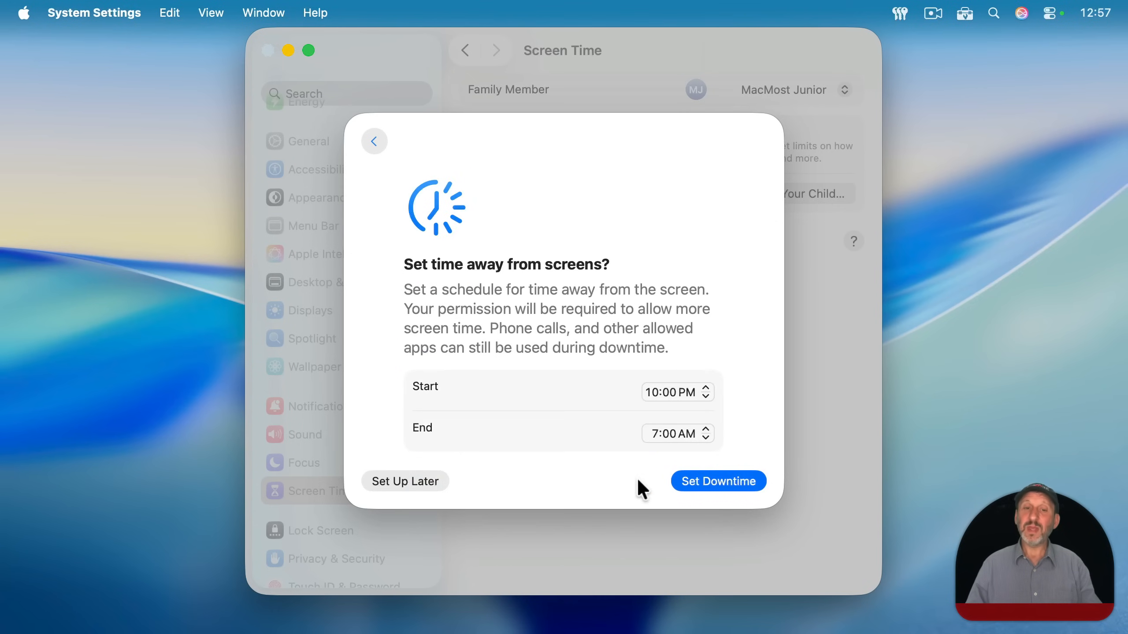
mouse_move(480, 332)
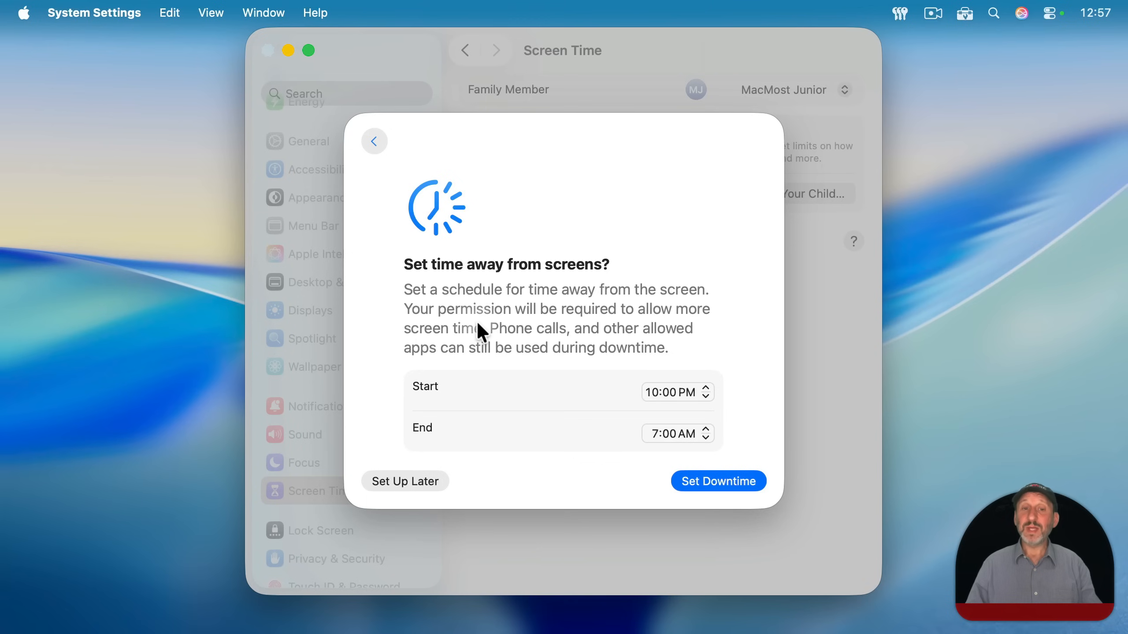
mouse_move(432, 391)
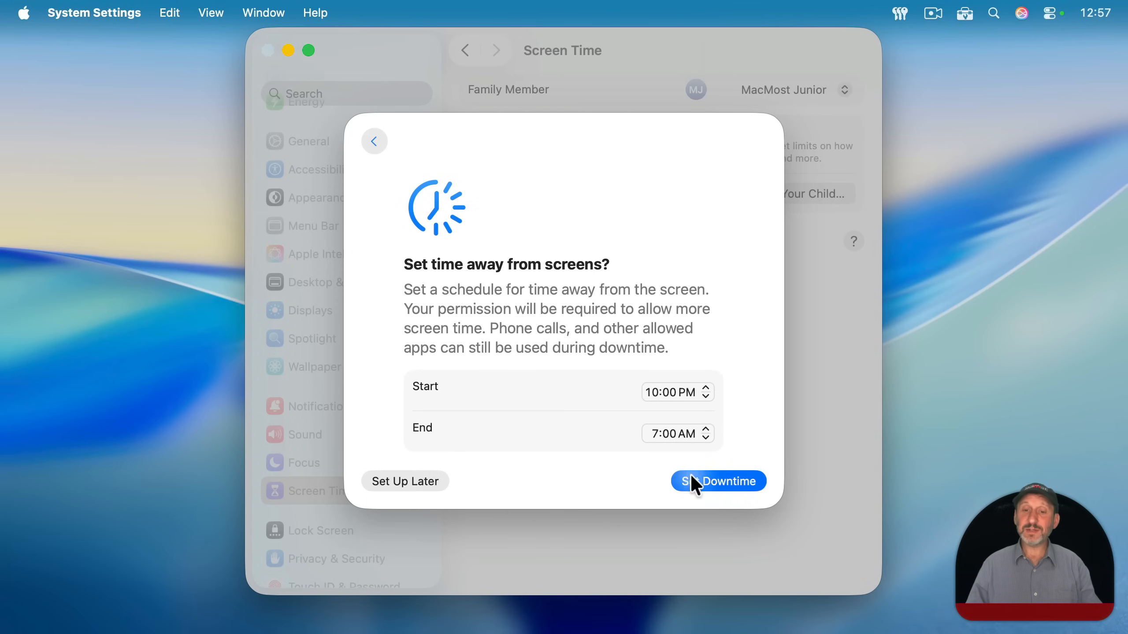
left_click(717, 480)
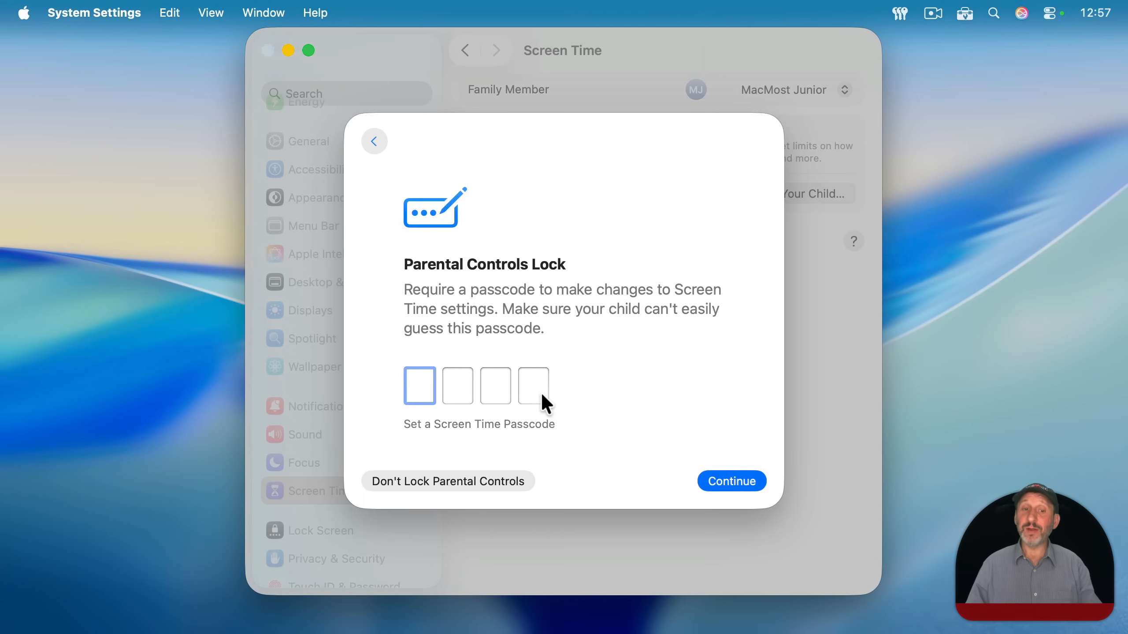
mouse_move(472, 403)
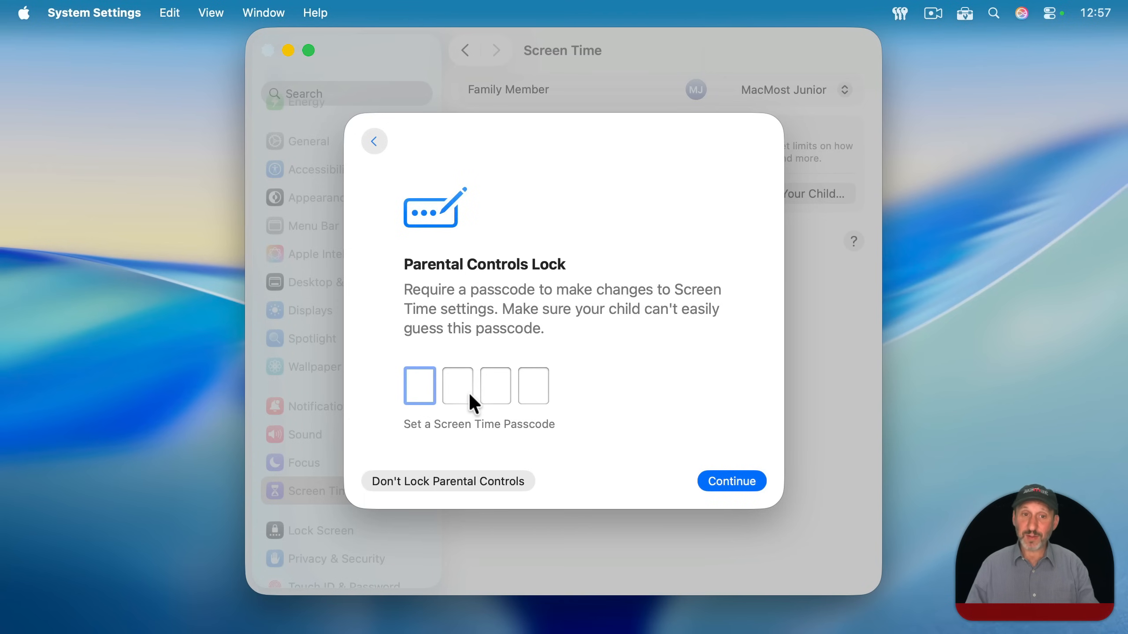
Complete the passcode step, keep MacMost Junior selected, and check App & Website Activity
left_click(447, 481)
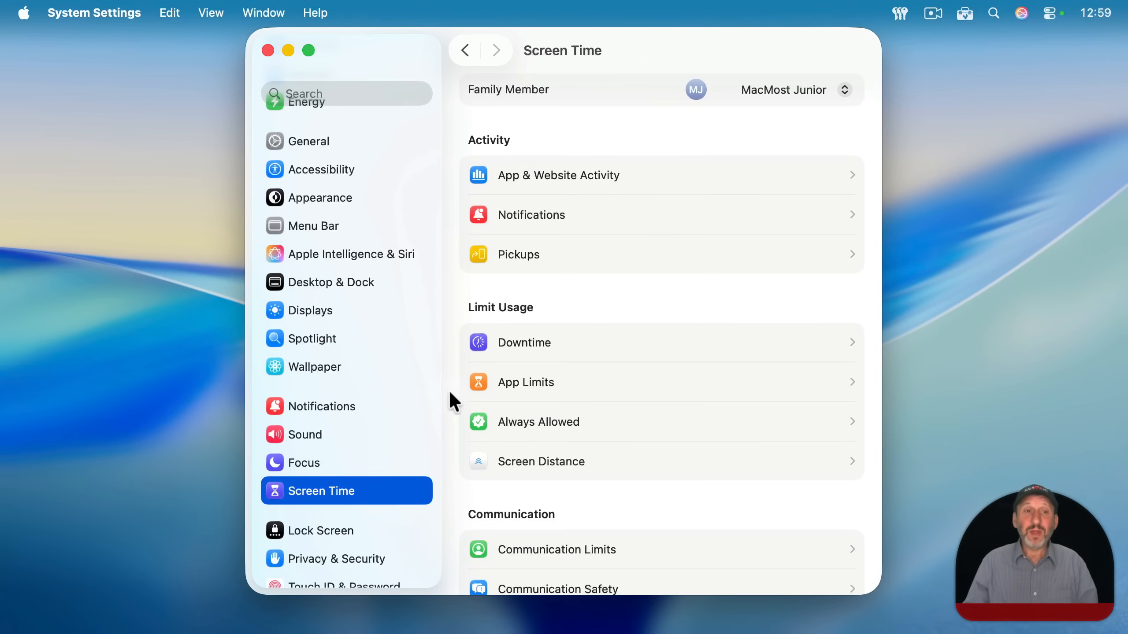
mouse_move(334, 121)
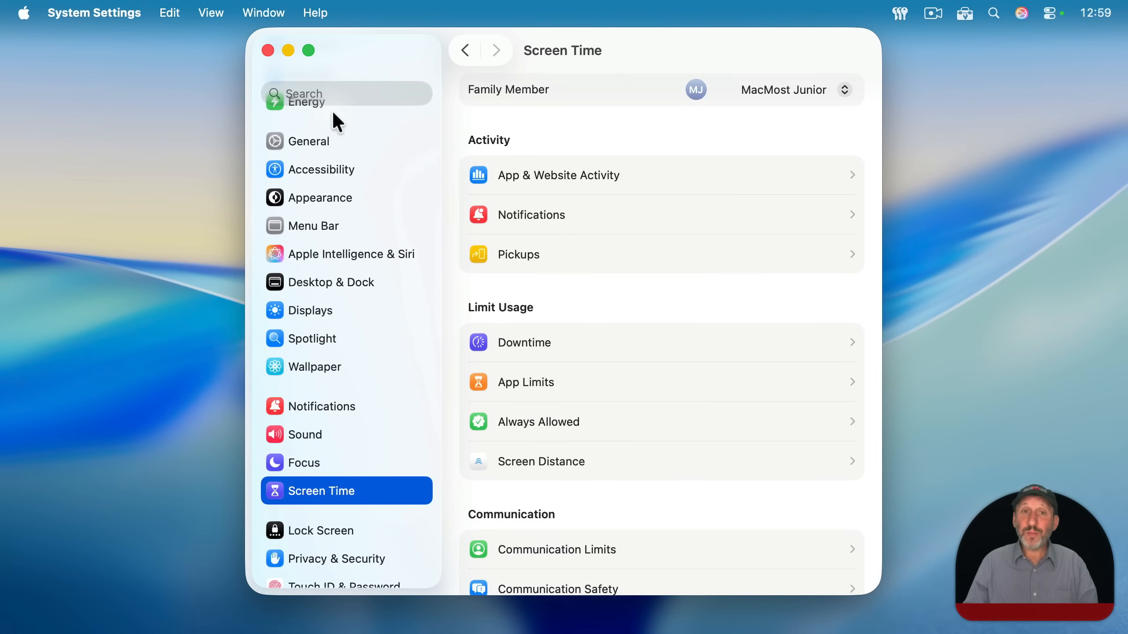
mouse_move(298, 511)
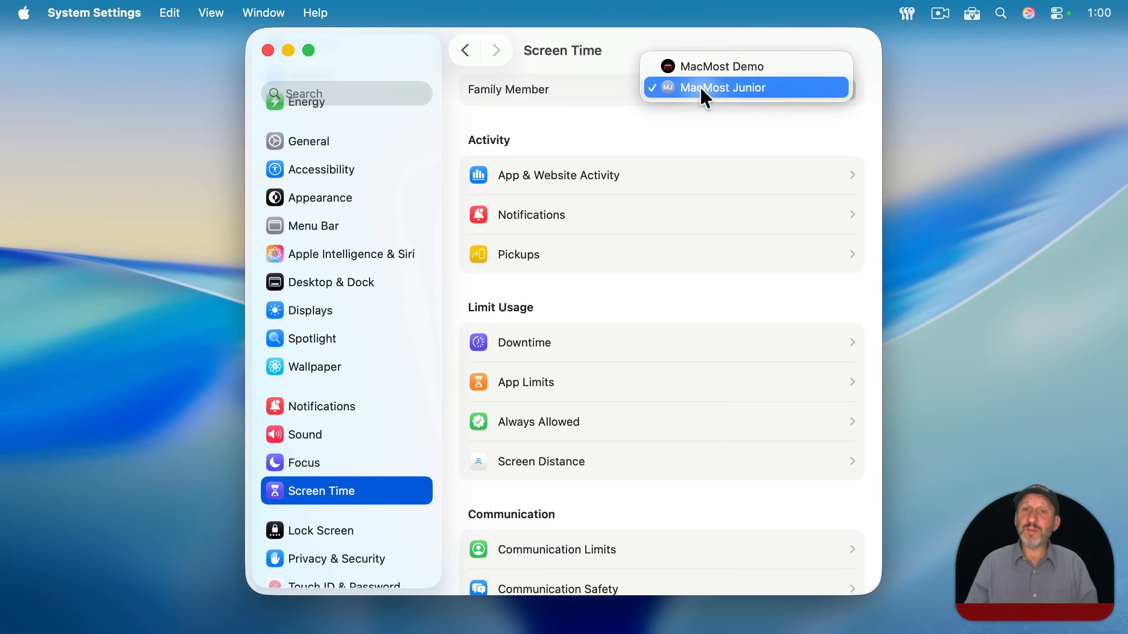
mouse_move(759, 131)
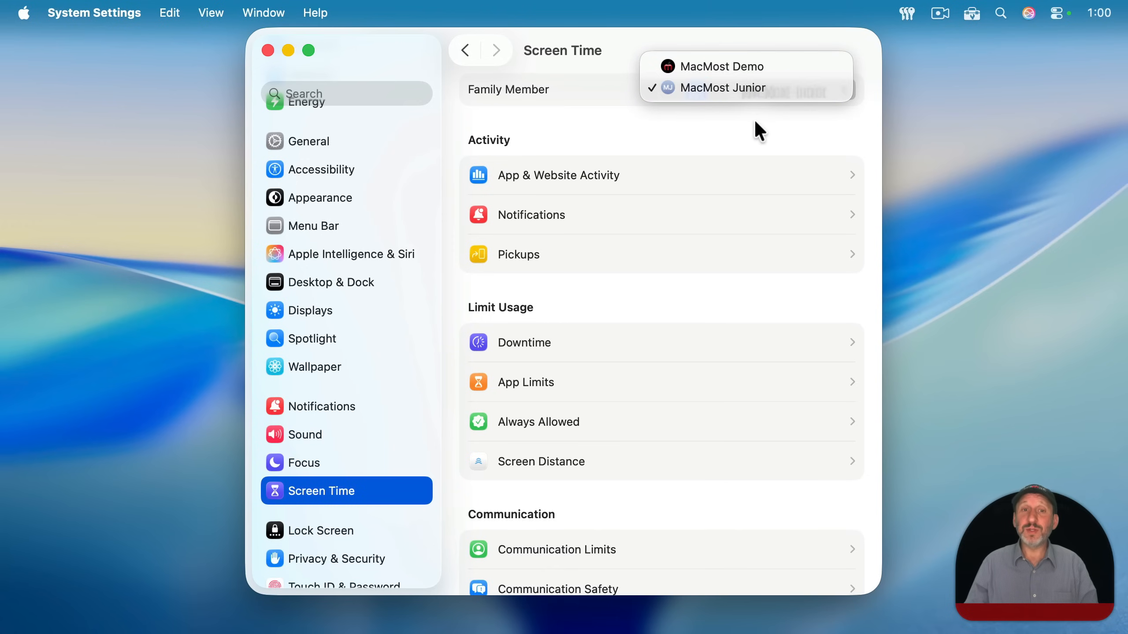
left_click(719, 87)
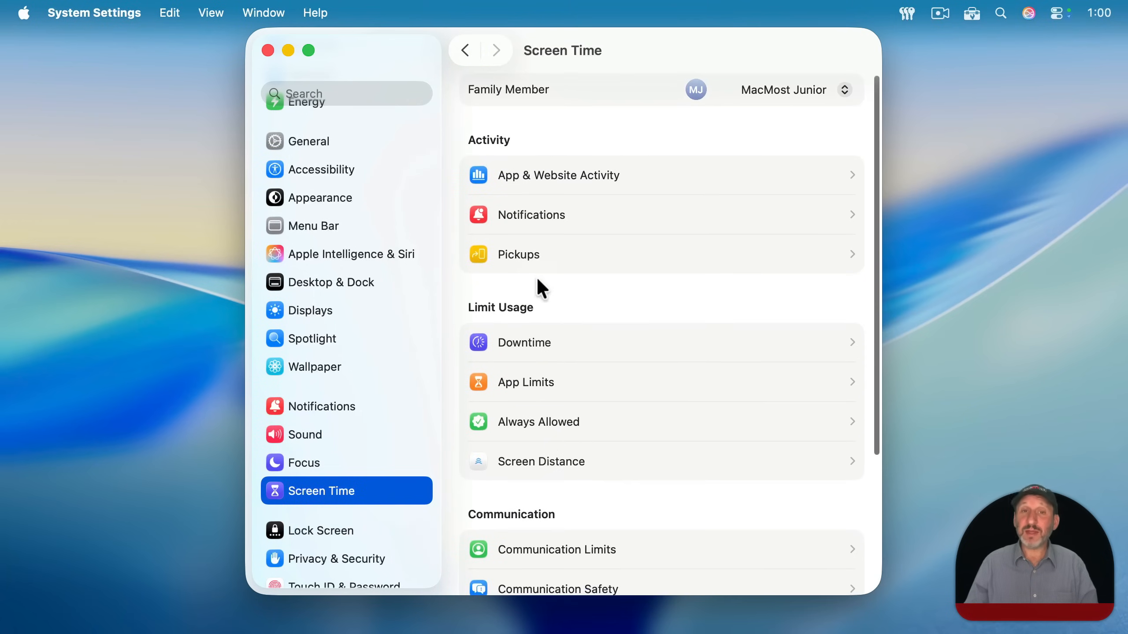
mouse_move(525, 276)
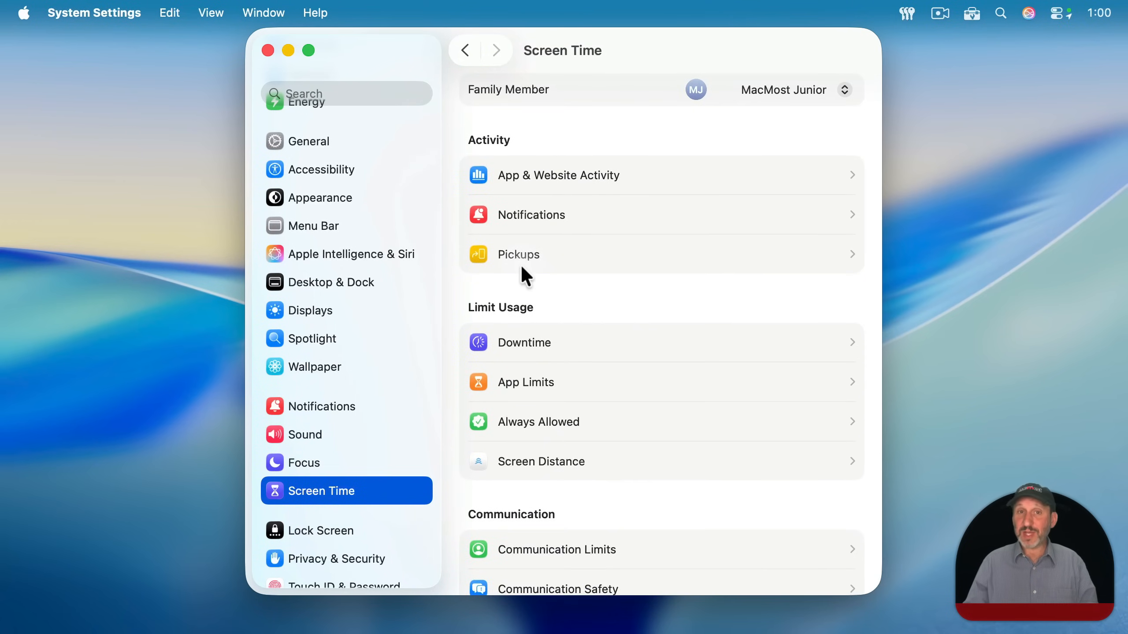
left_click(558, 175)
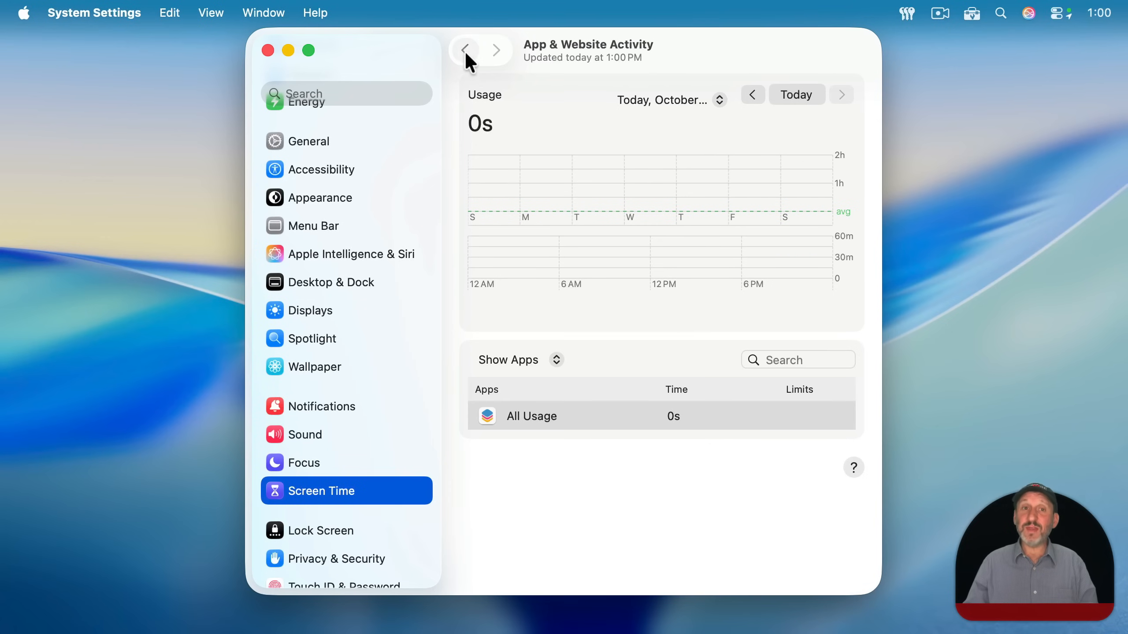
left_click(464, 50)
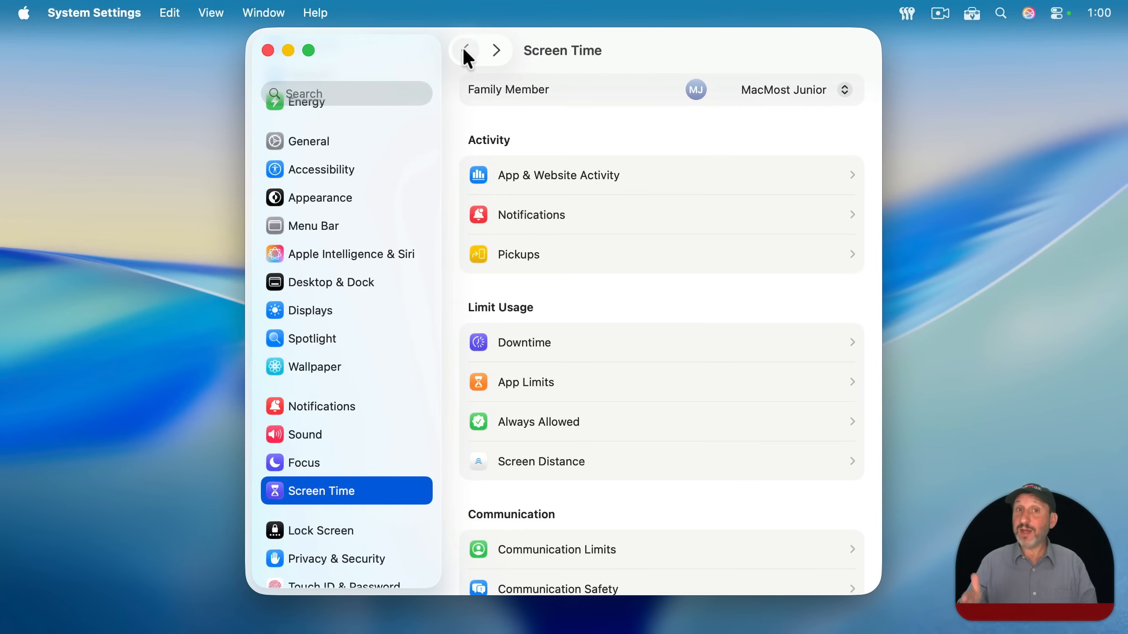
mouse_move(746, 338)
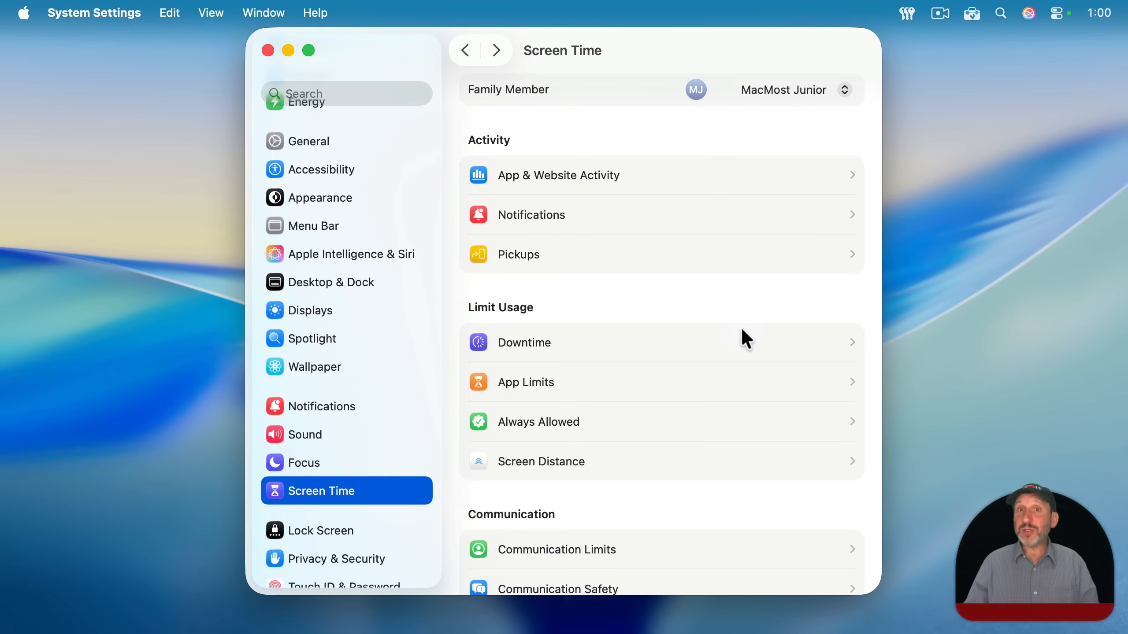
mouse_move(582, 348)
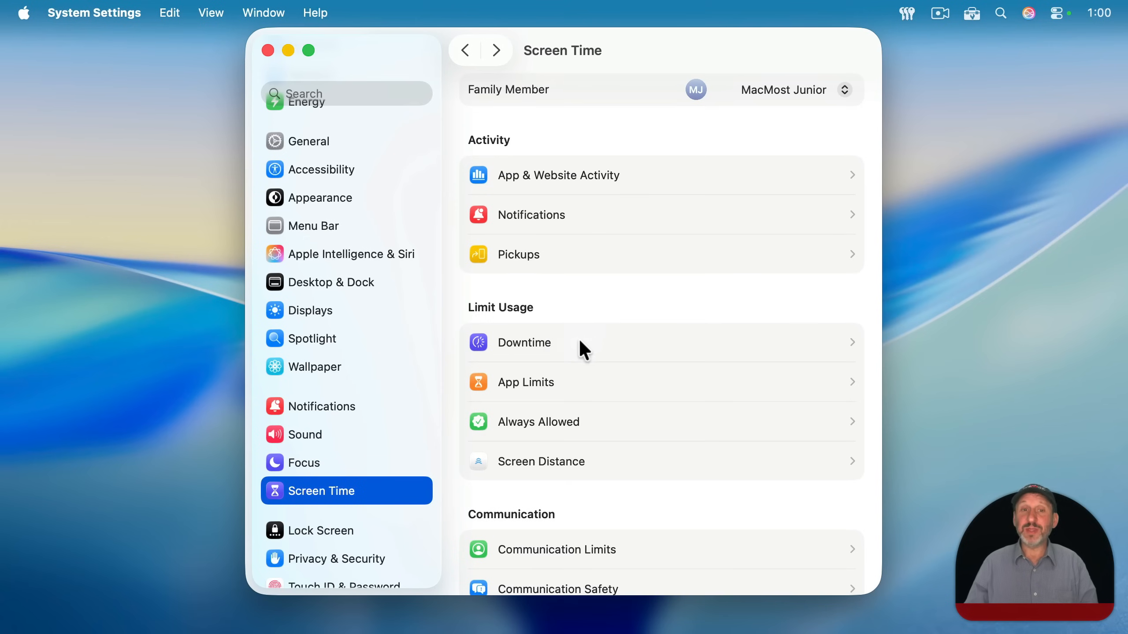
View the Every Day 10:00 PM to 7:00 AM downtime schedule
left_click(524, 343)
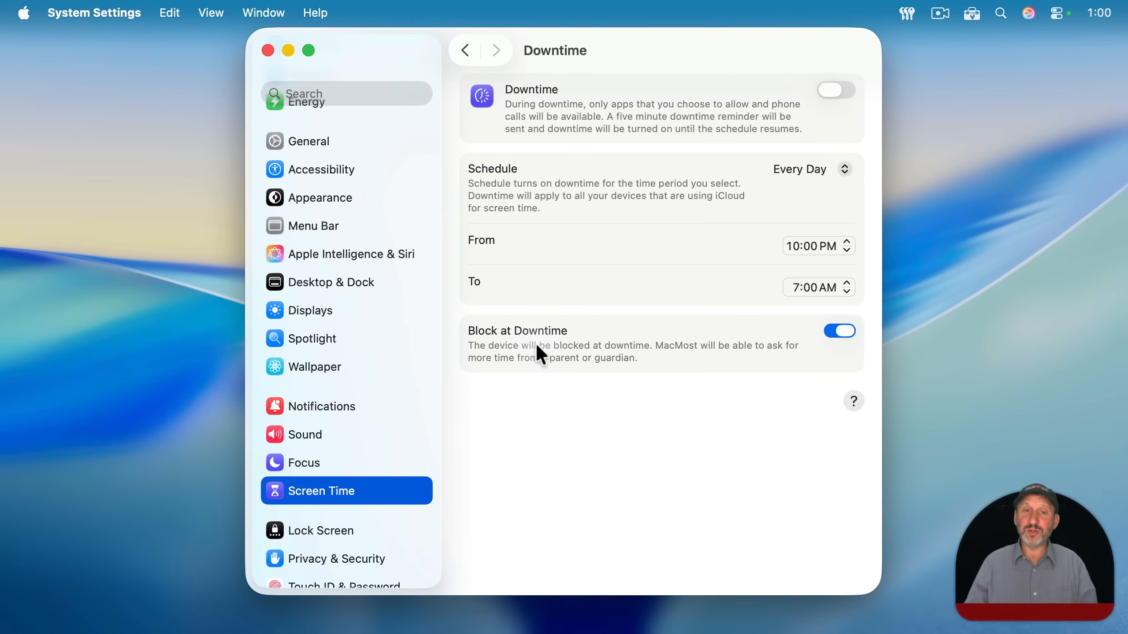
mouse_move(798, 274)
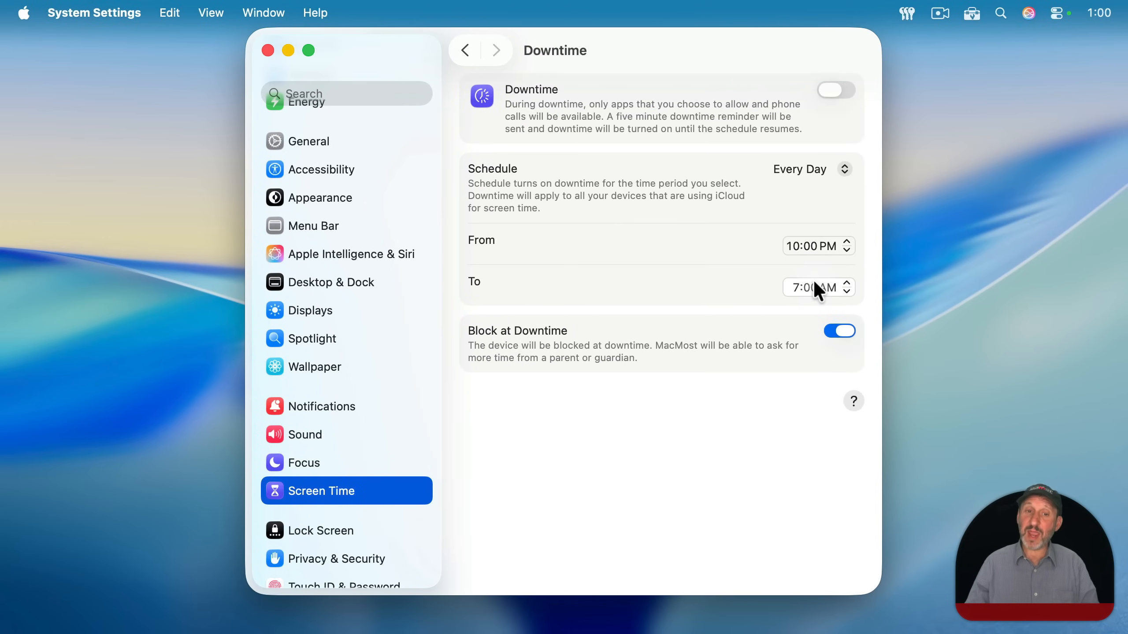
mouse_move(489, 346)
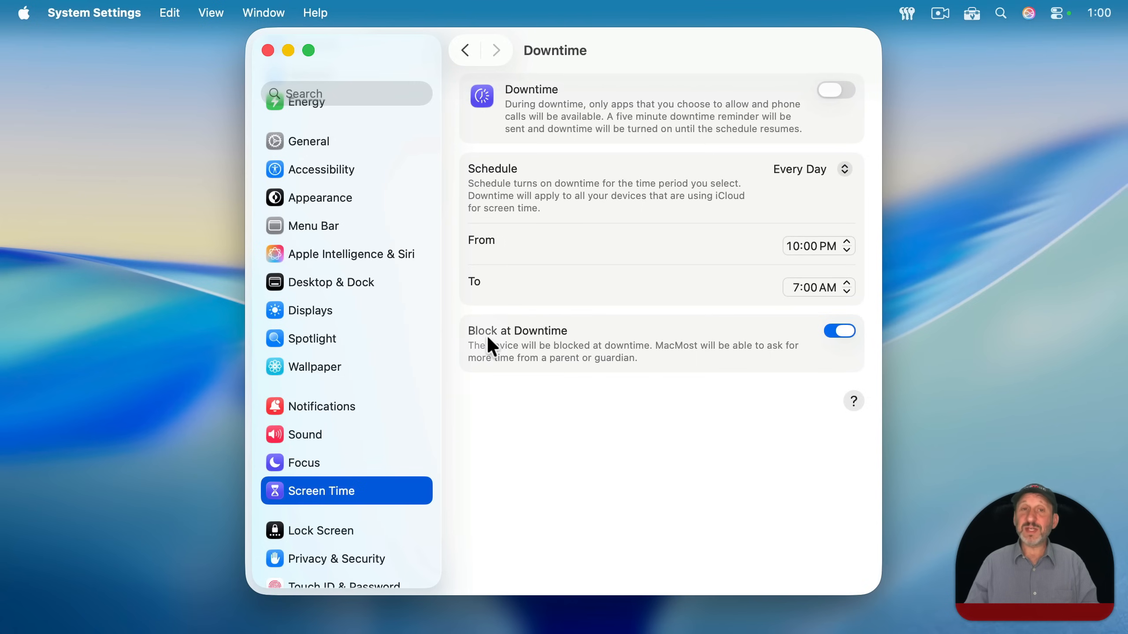
mouse_move(744, 367)
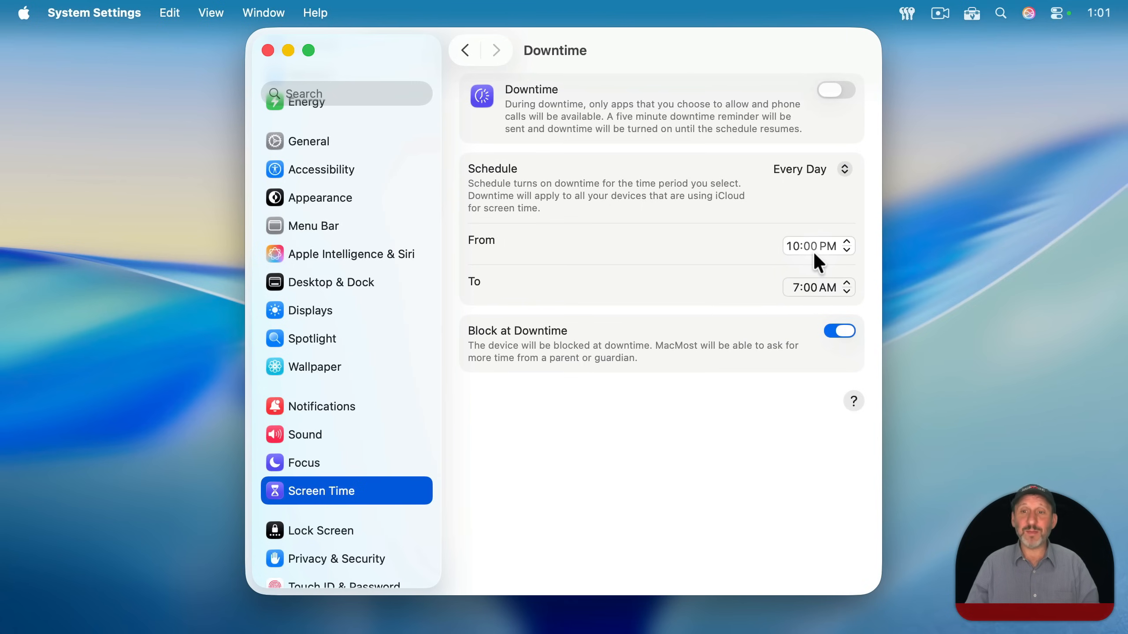
mouse_move(844, 320)
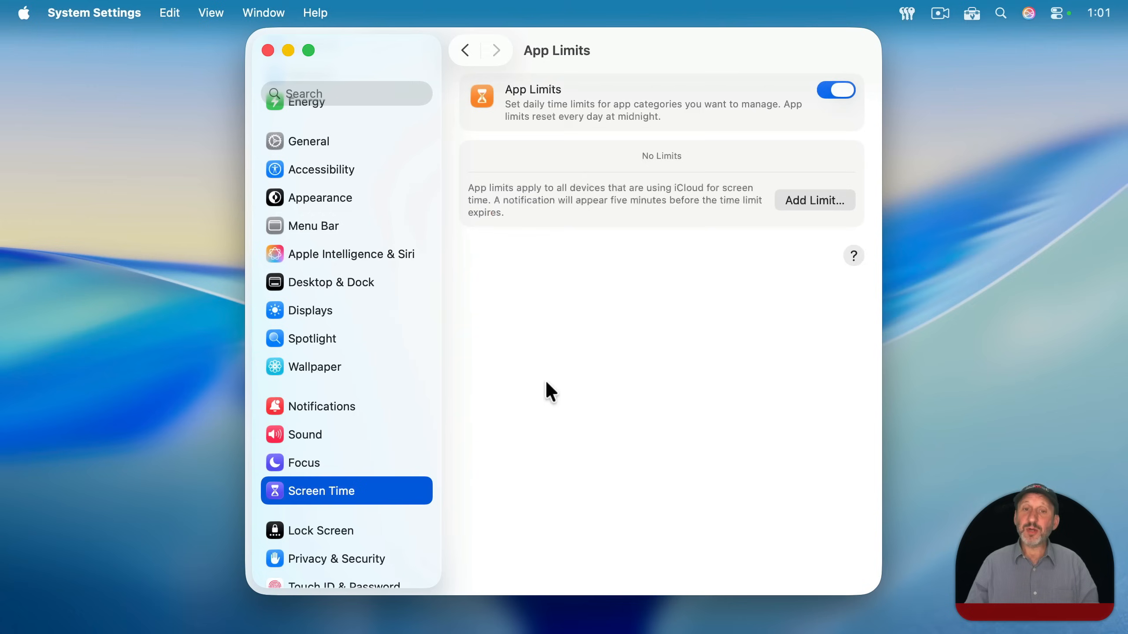
mouse_move(810, 207)
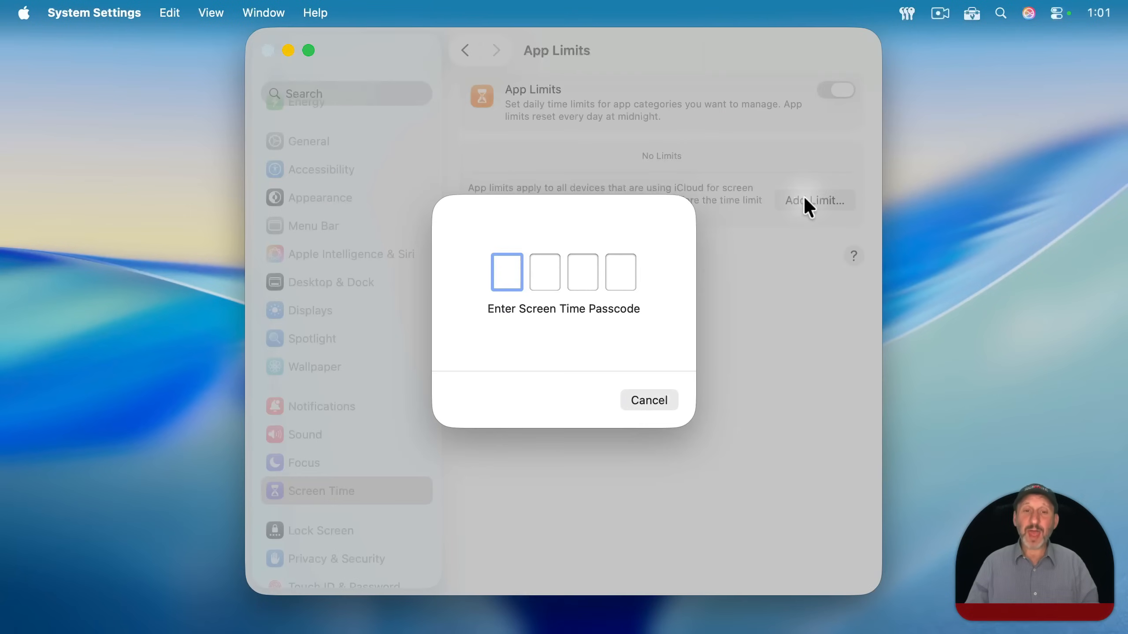
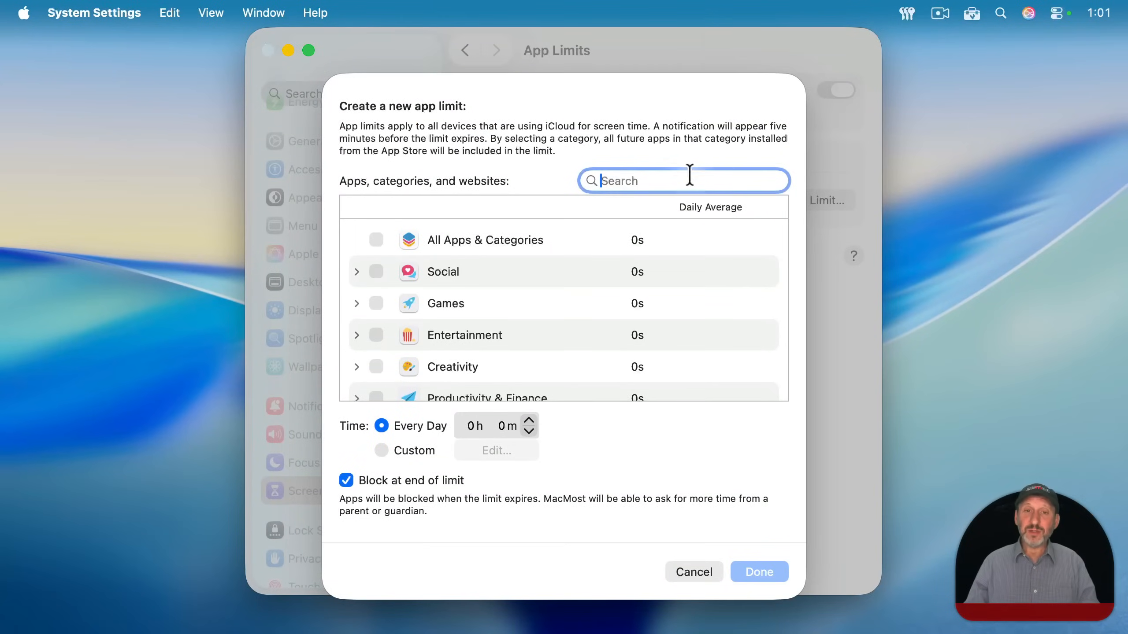
scroll("down", 3)
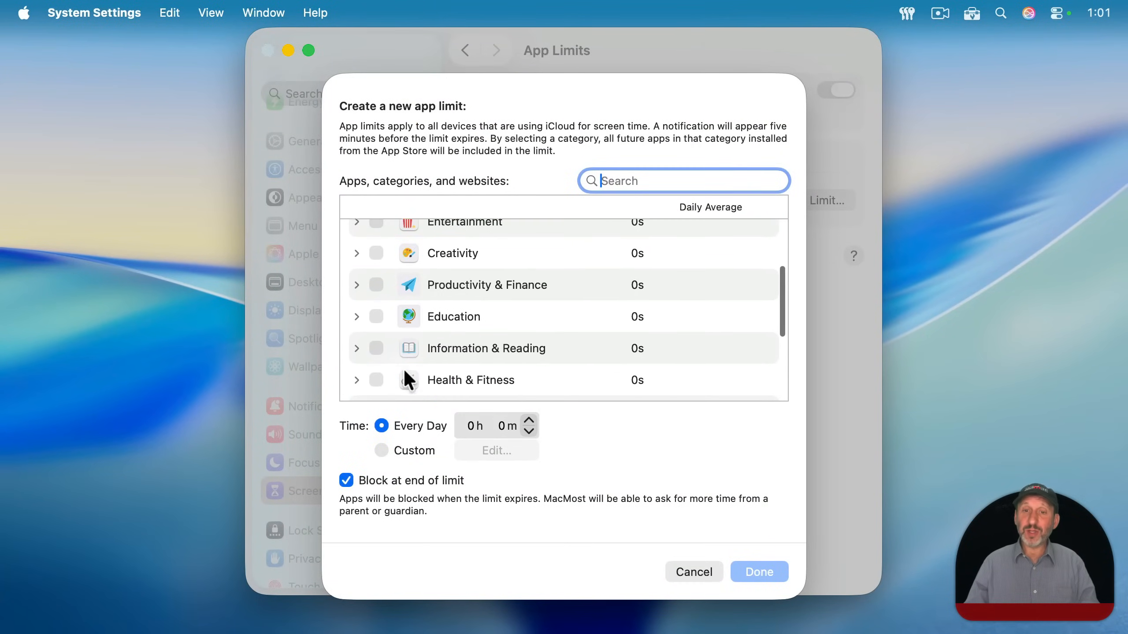
scroll("down", 3)
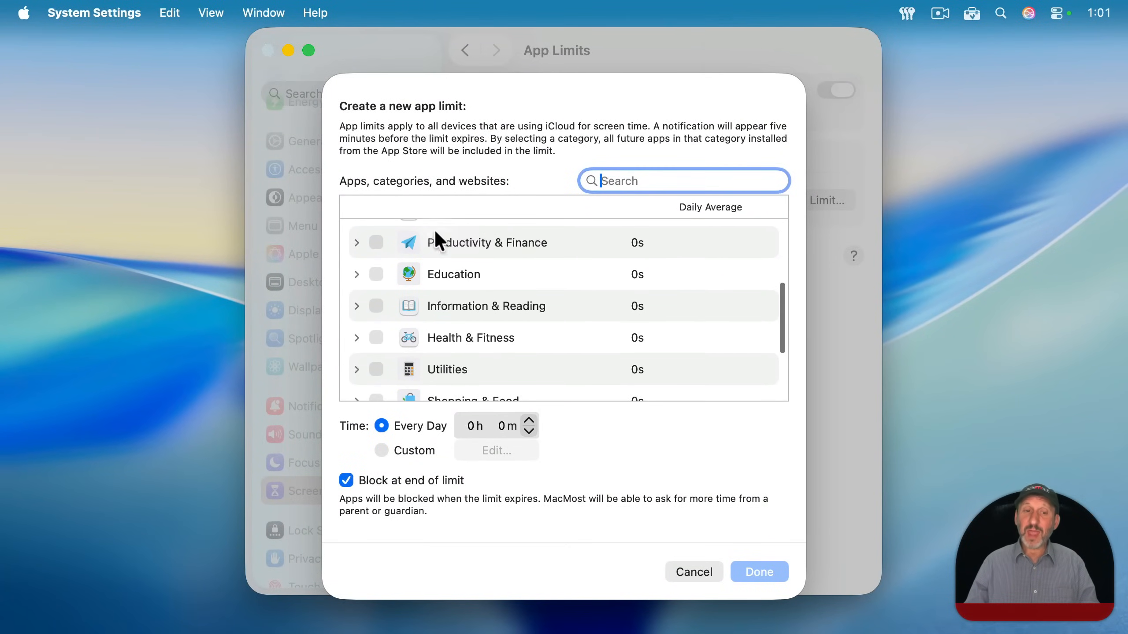
scroll("up", 3)
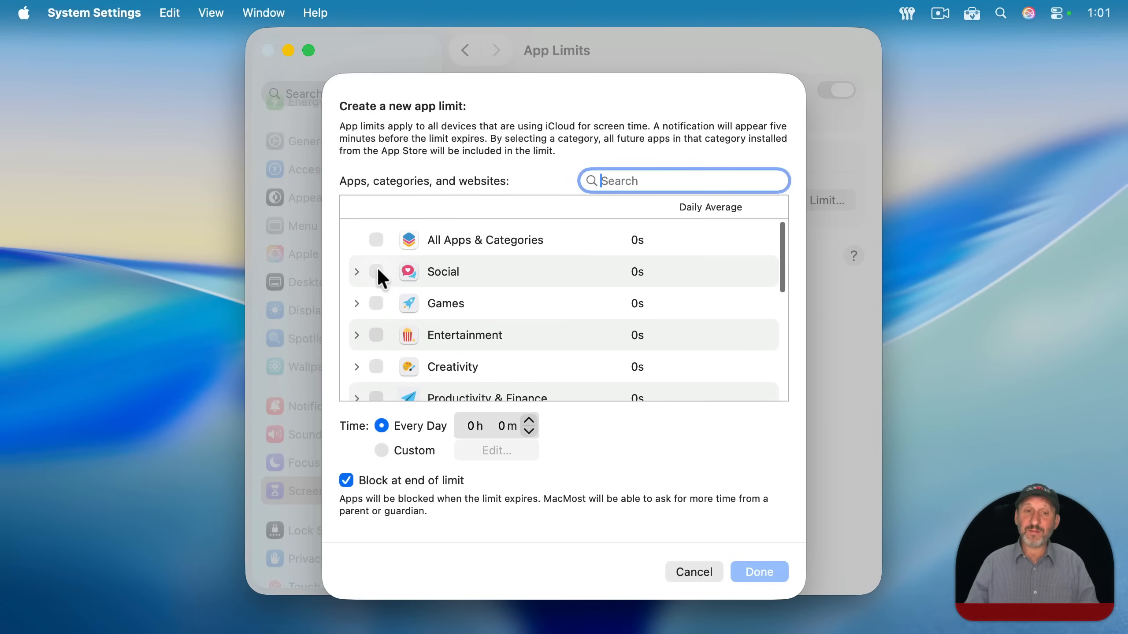
left_click(377, 272)
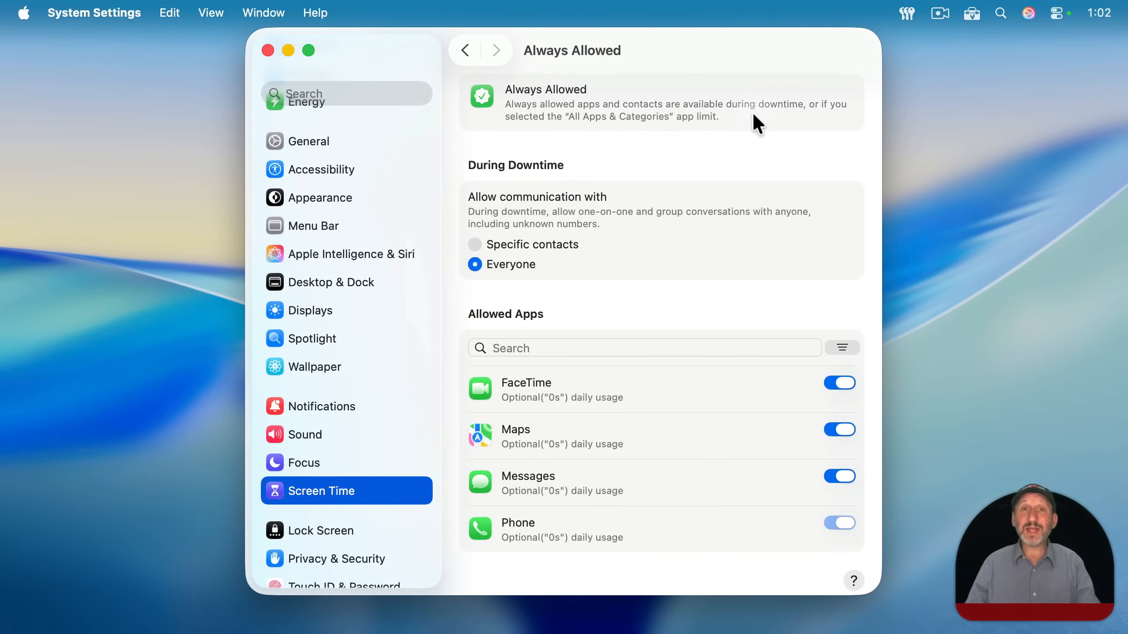
mouse_move(669, 207)
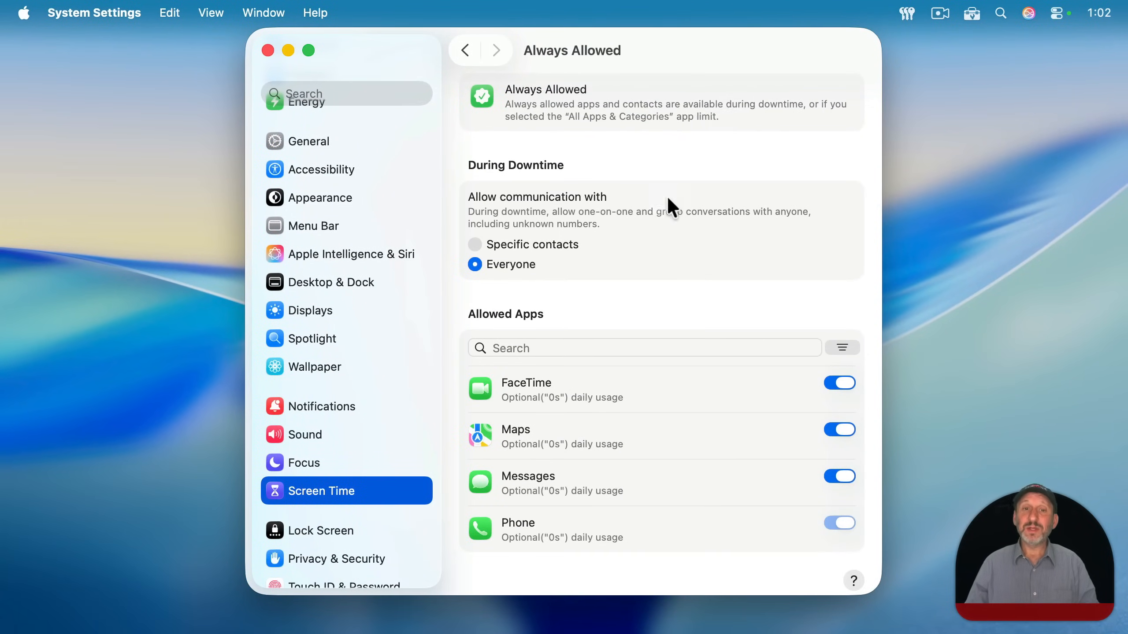
mouse_move(525, 259)
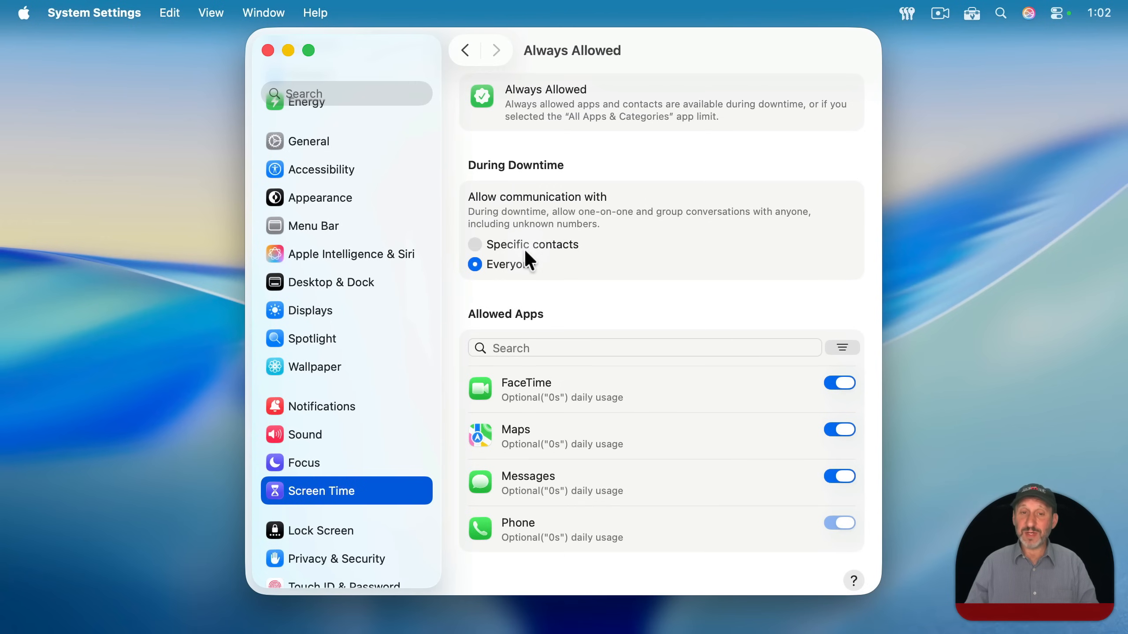
Review the Specific contacts sheet under Always Allowed, cancel it, and go to Communication Limits
left_click(475, 244)
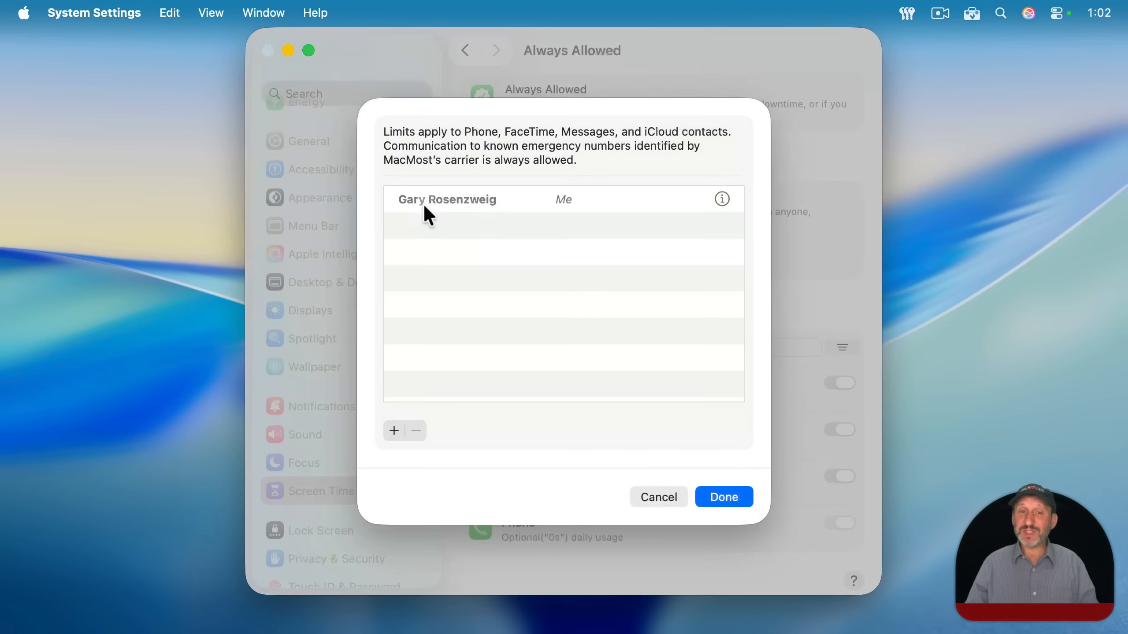
left_click(722, 497)
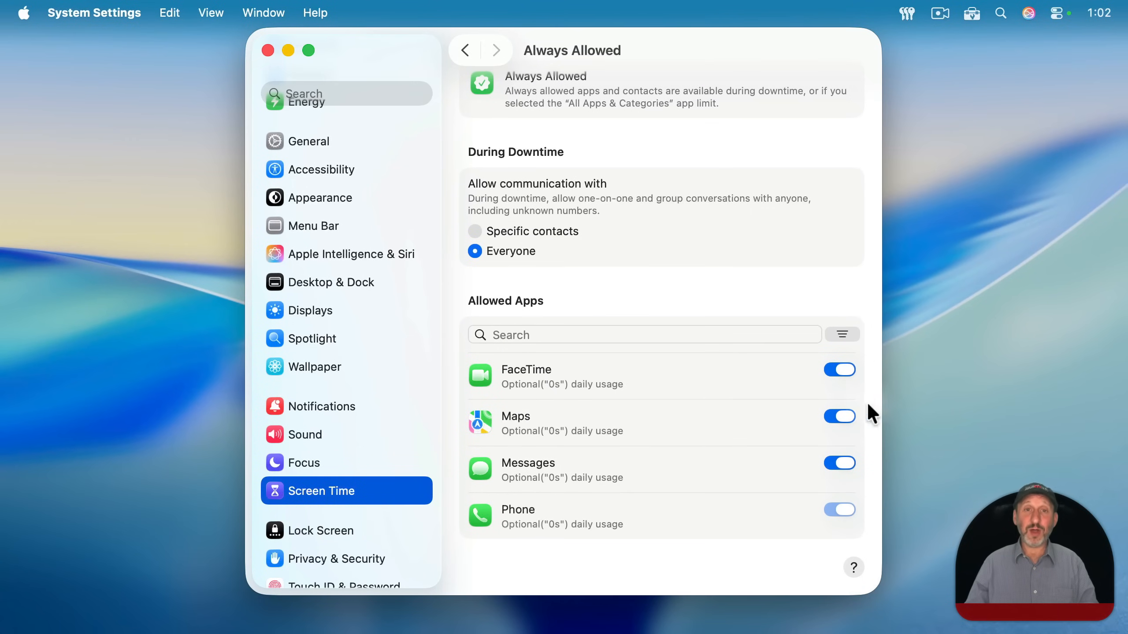
left_click(464, 50)
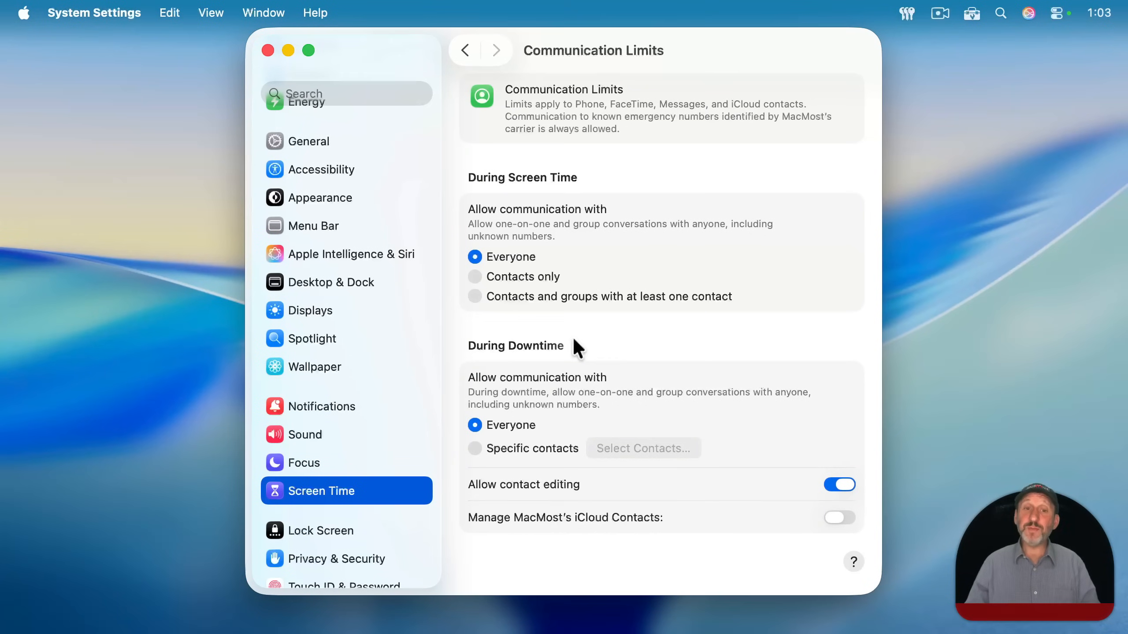
mouse_move(561, 209)
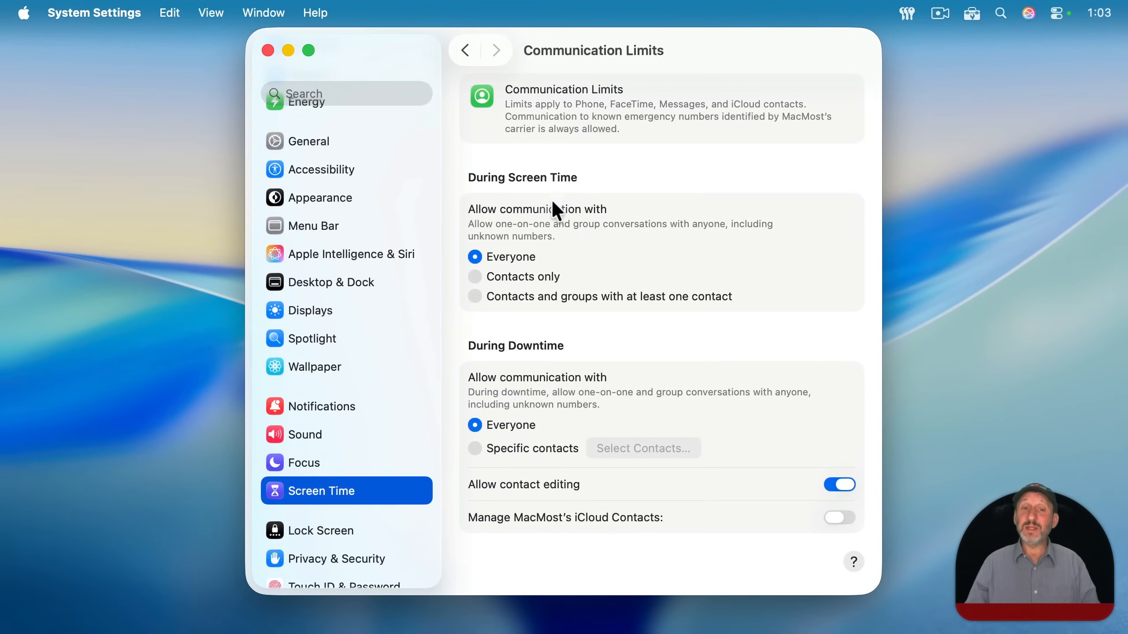
mouse_move(518, 351)
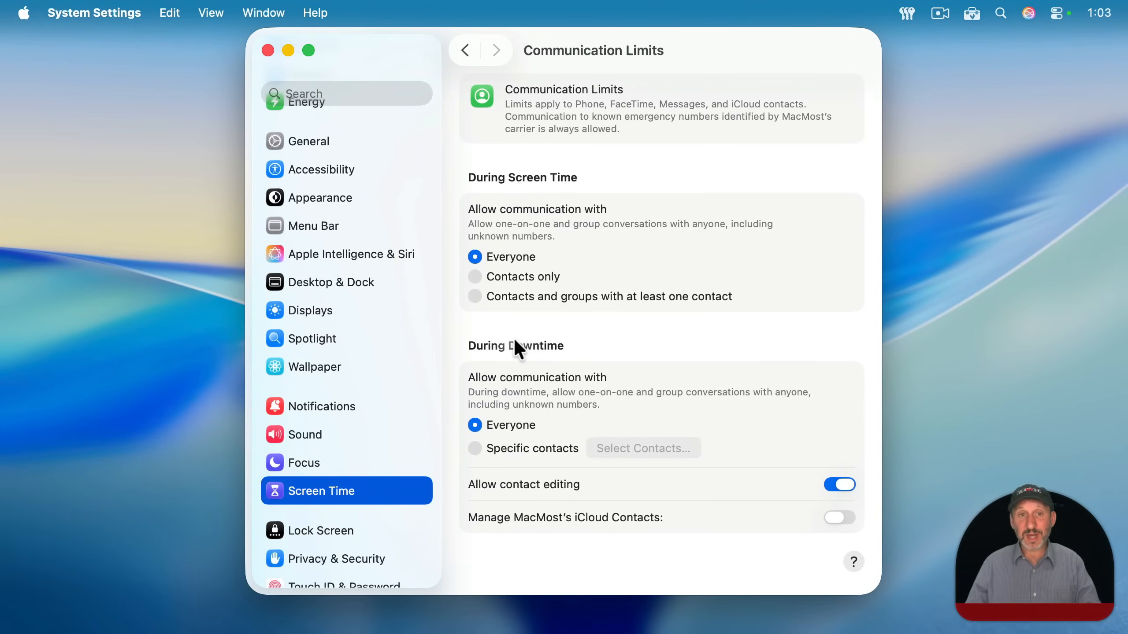
Review Communication Safety from the Screen Time overview, then go to Content & Privacy
left_click(464, 51)
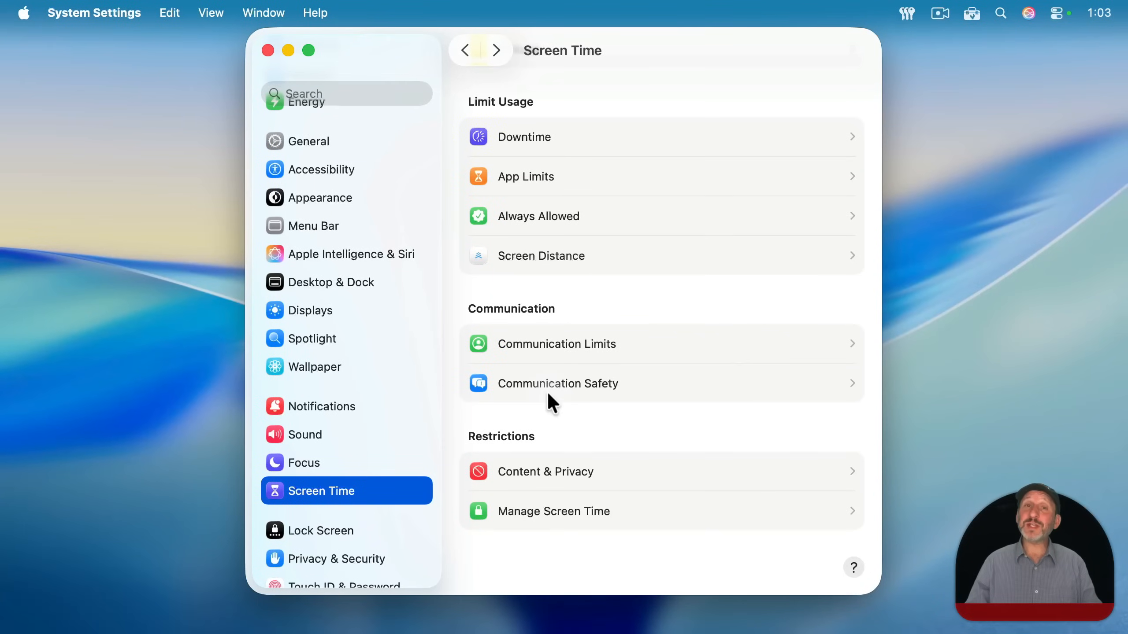
left_click(557, 383)
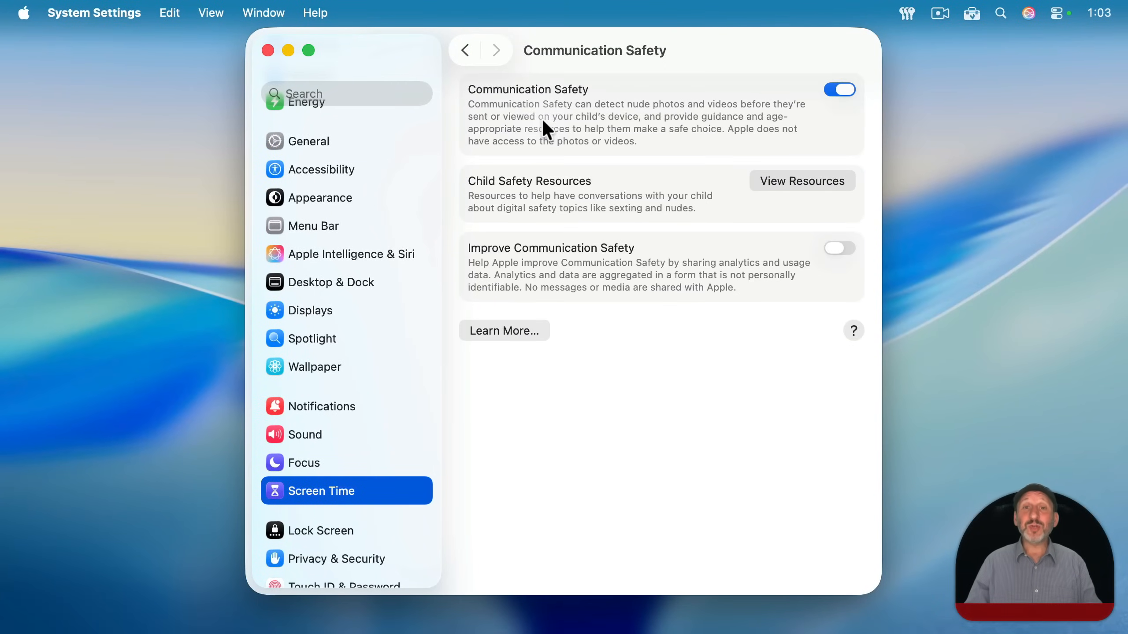
mouse_move(741, 147)
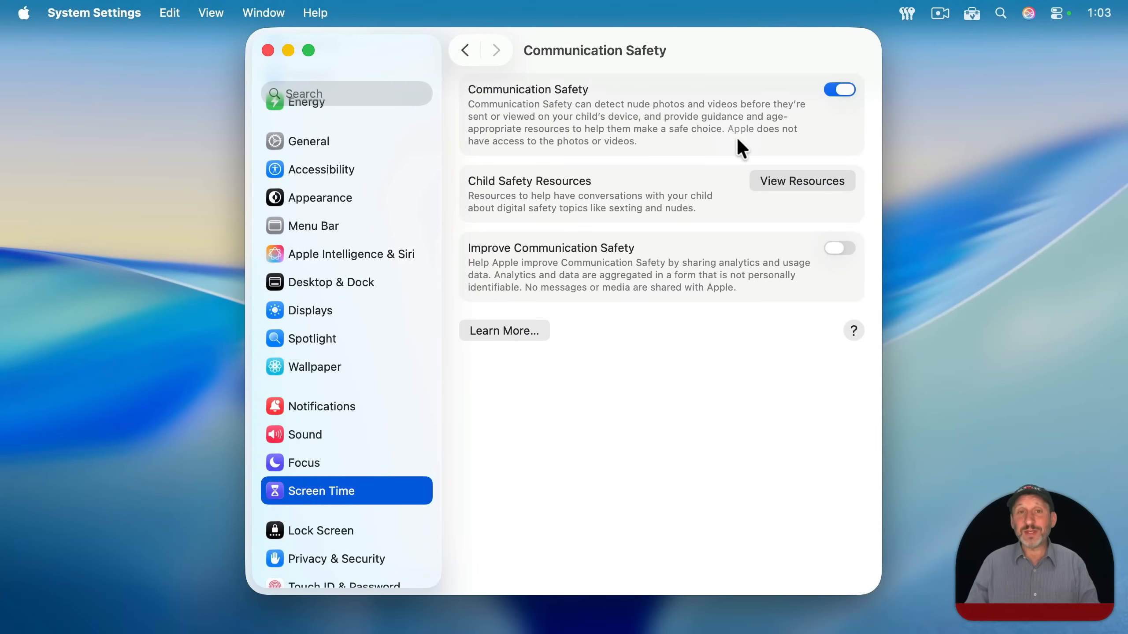
mouse_move(593, 149)
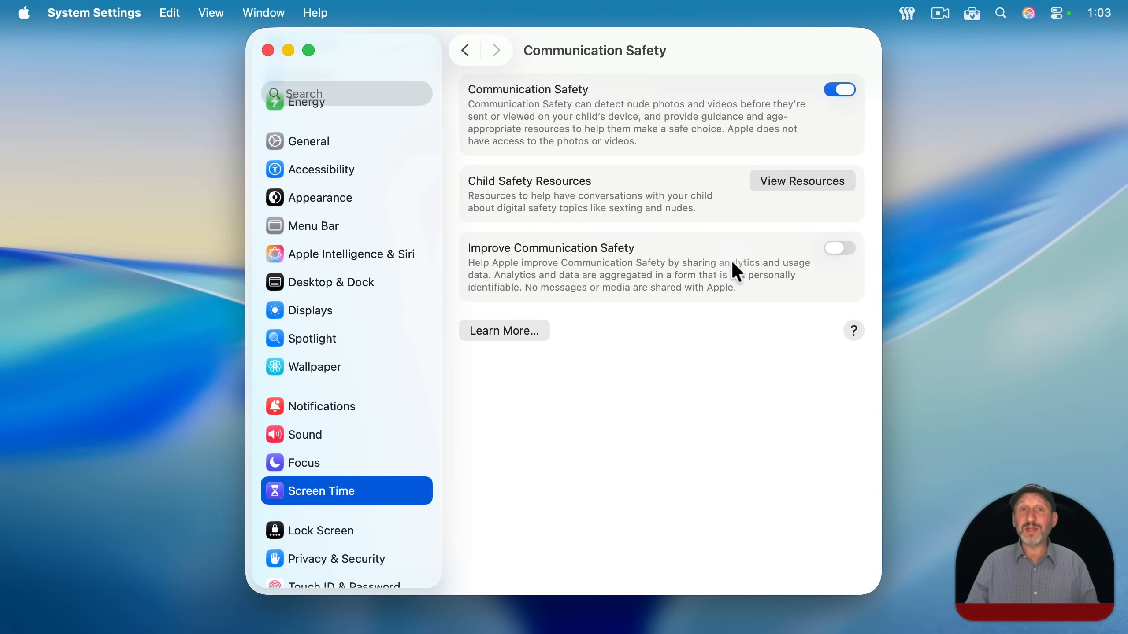
left_click(465, 50)
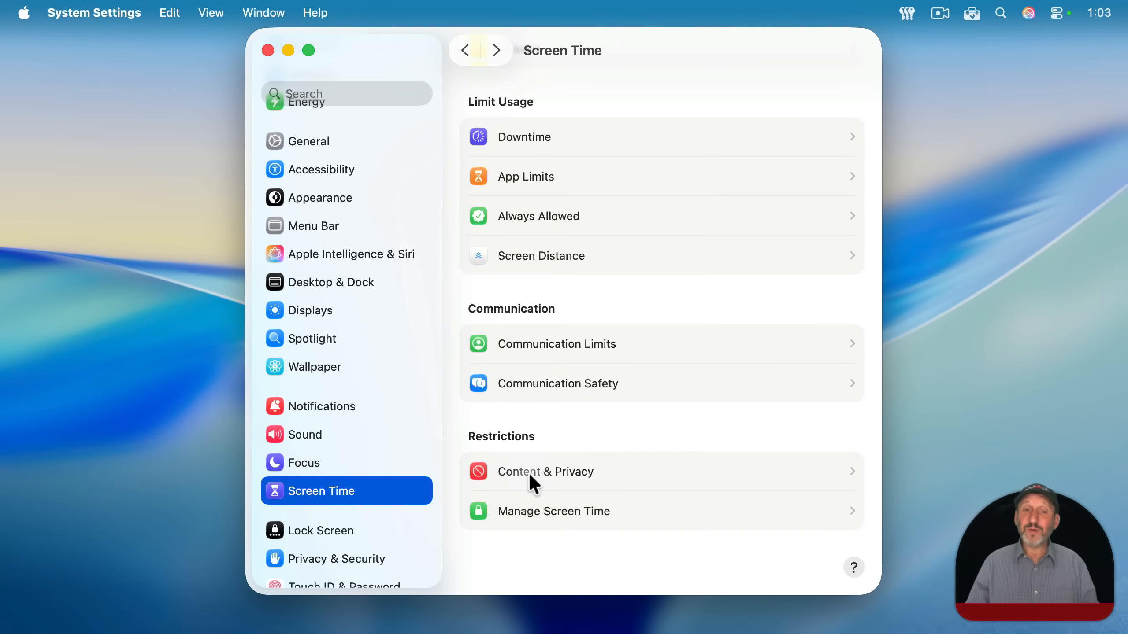
left_click(544, 471)
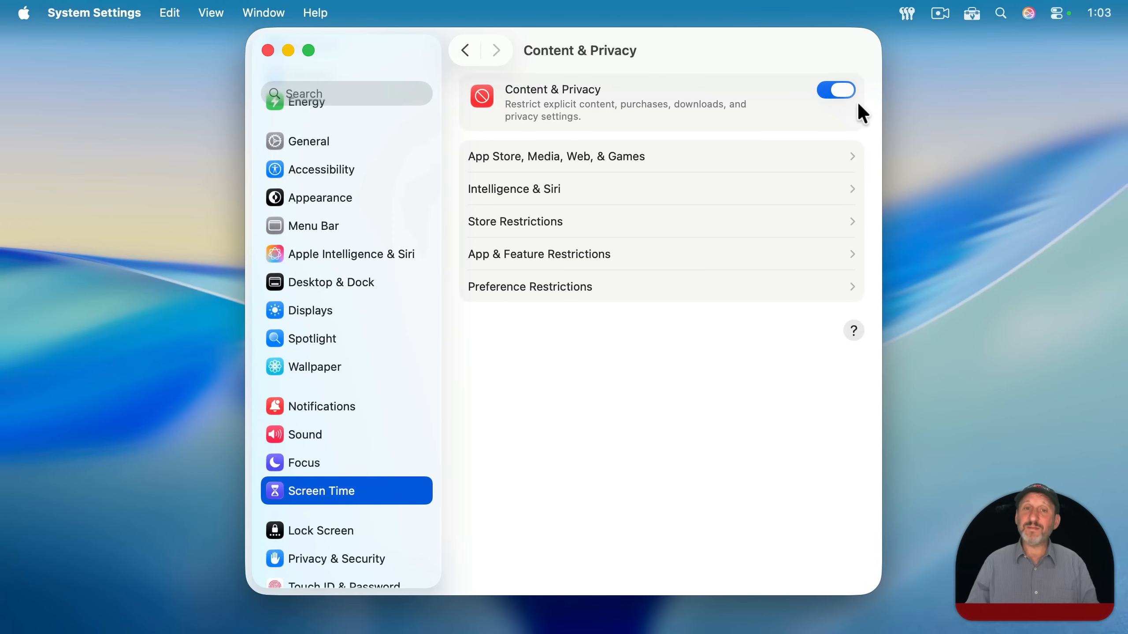
mouse_move(601, 183)
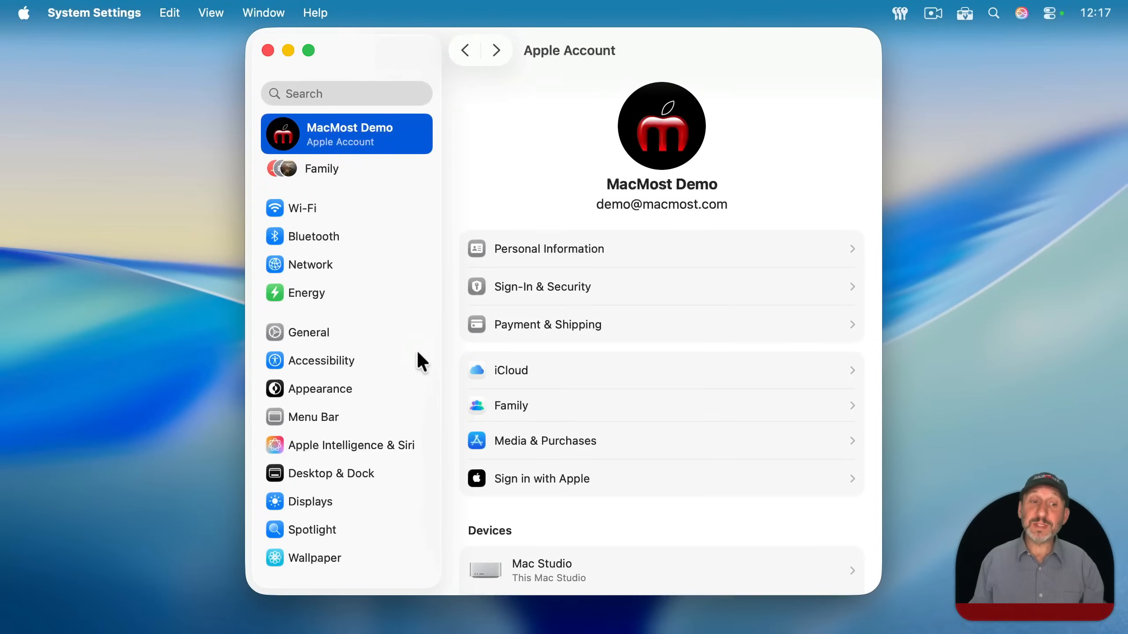
In Users & Groups, start adding a user and unlock with the administrator password
scroll("down", 3)
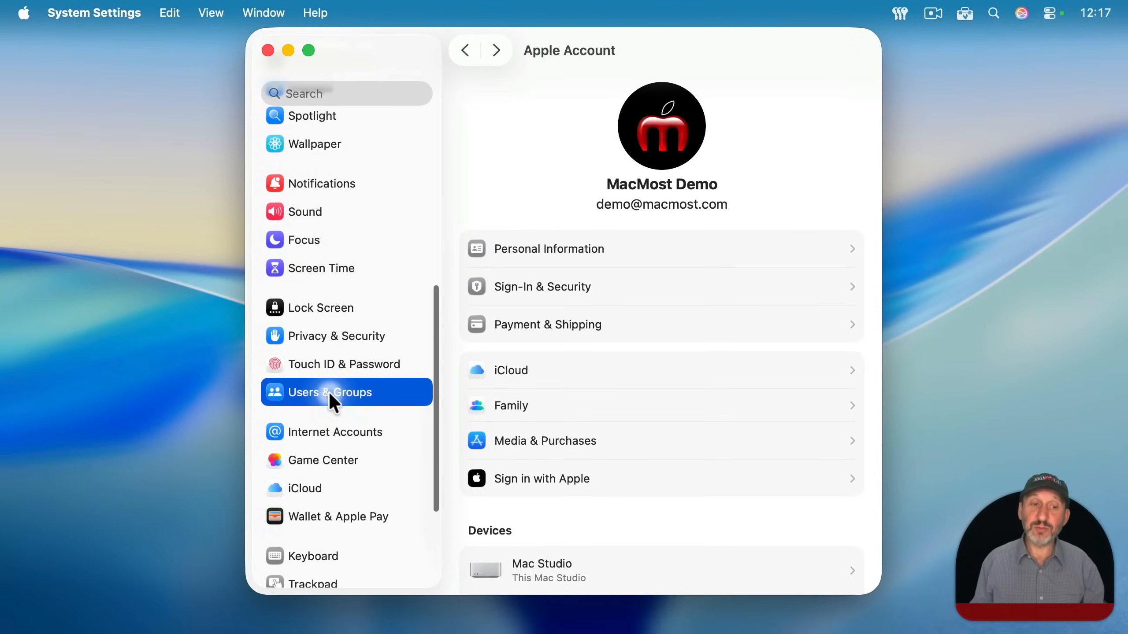
left_click(330, 392)
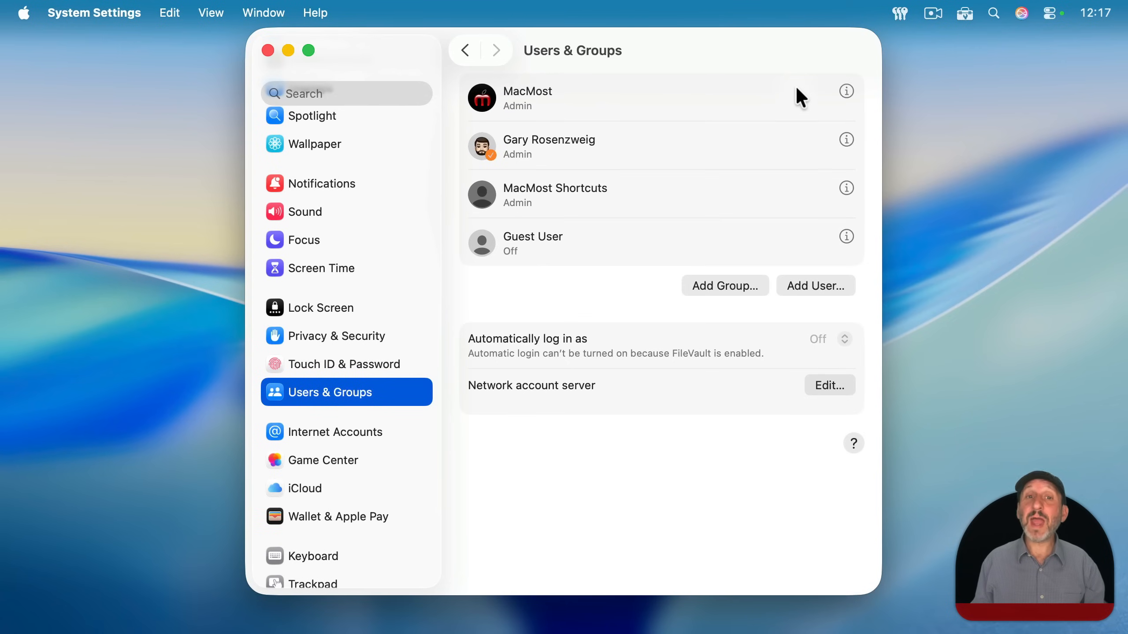
mouse_move(568, 178)
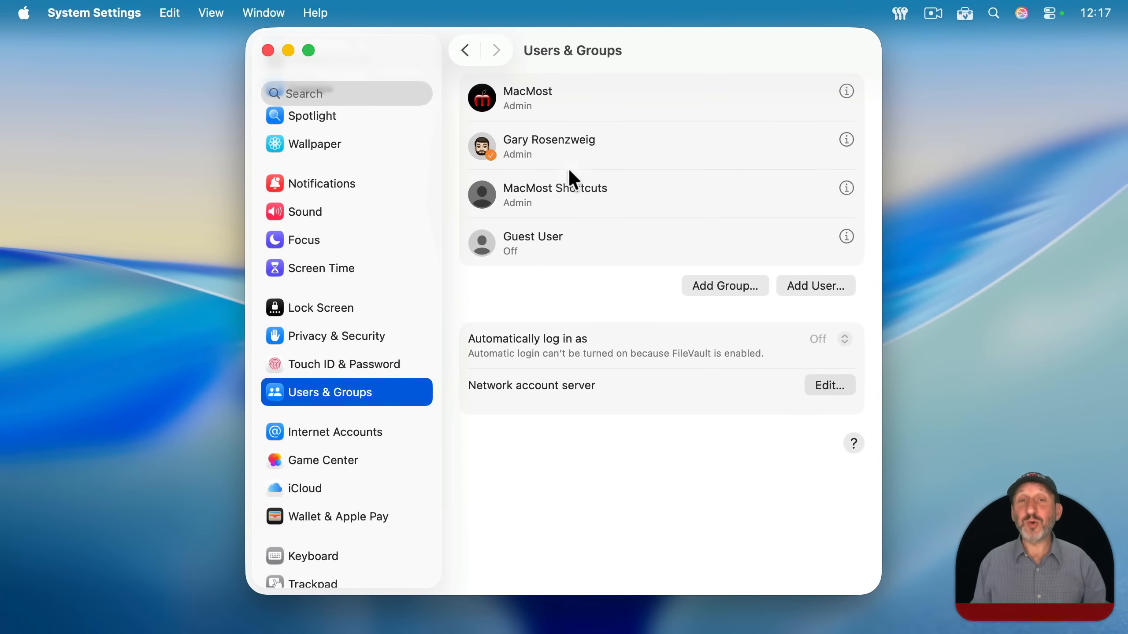
mouse_move(539, 180)
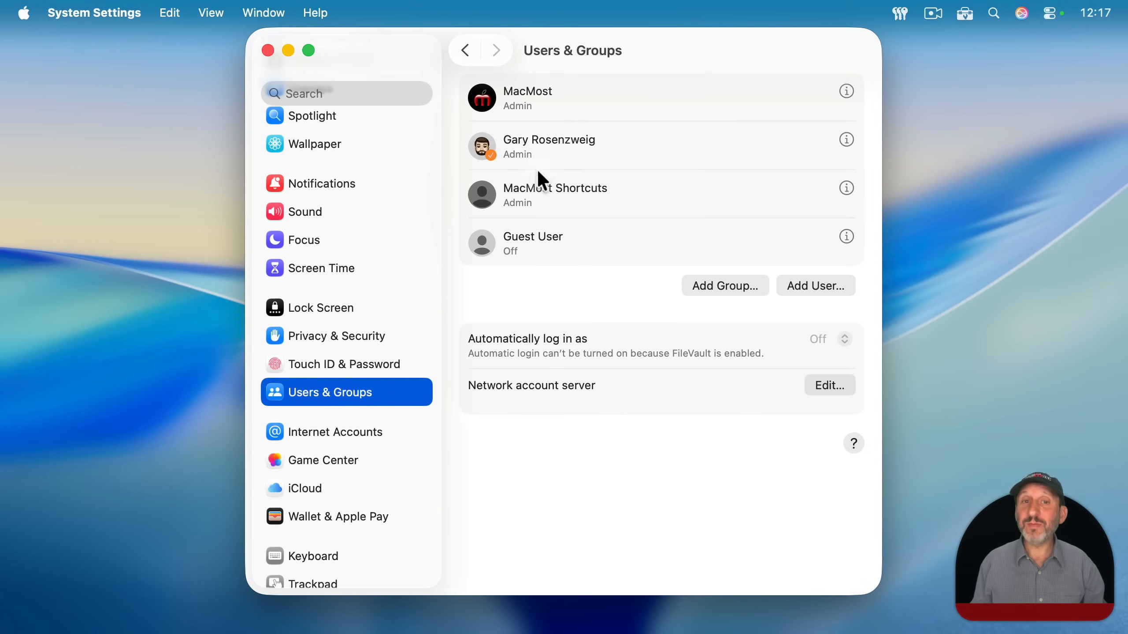
mouse_move(750, 121)
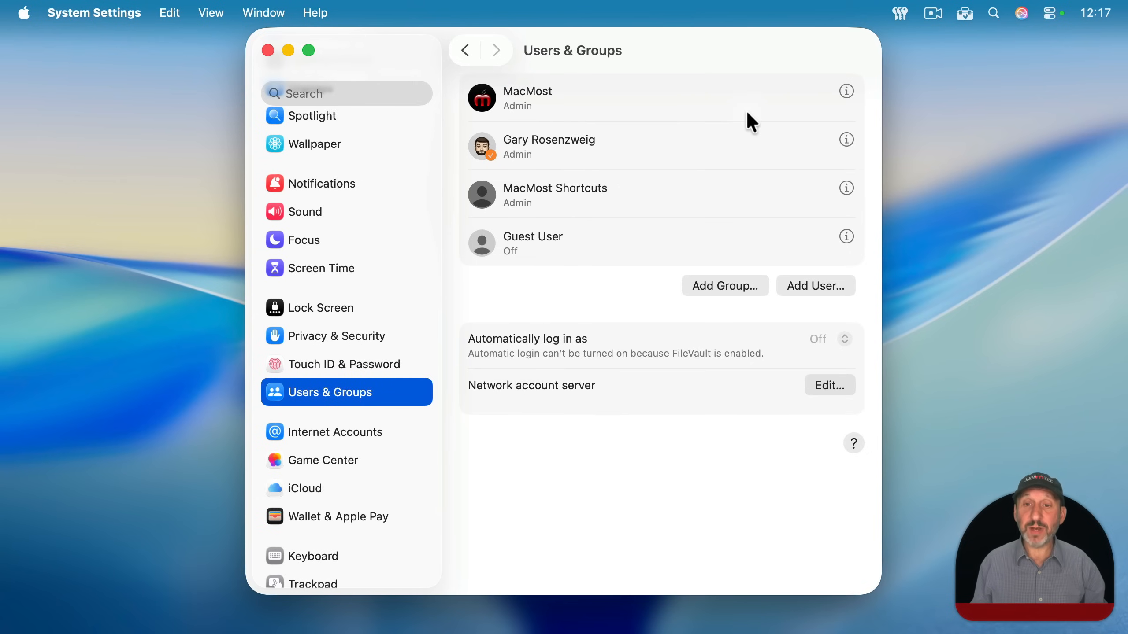
mouse_move(815, 288)
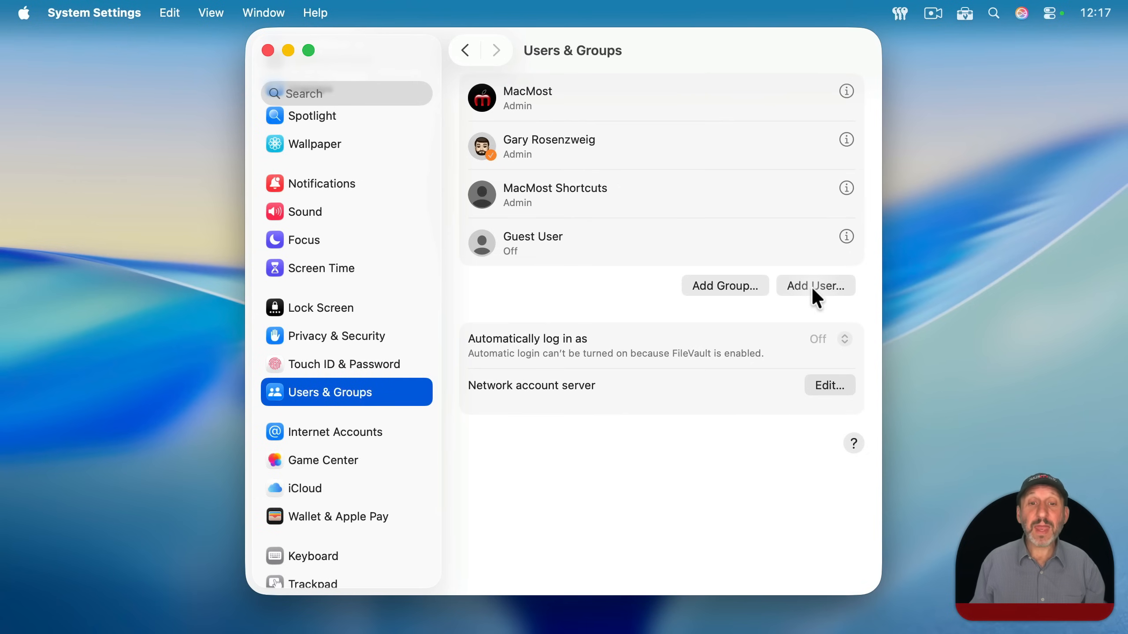
left_click(814, 285)
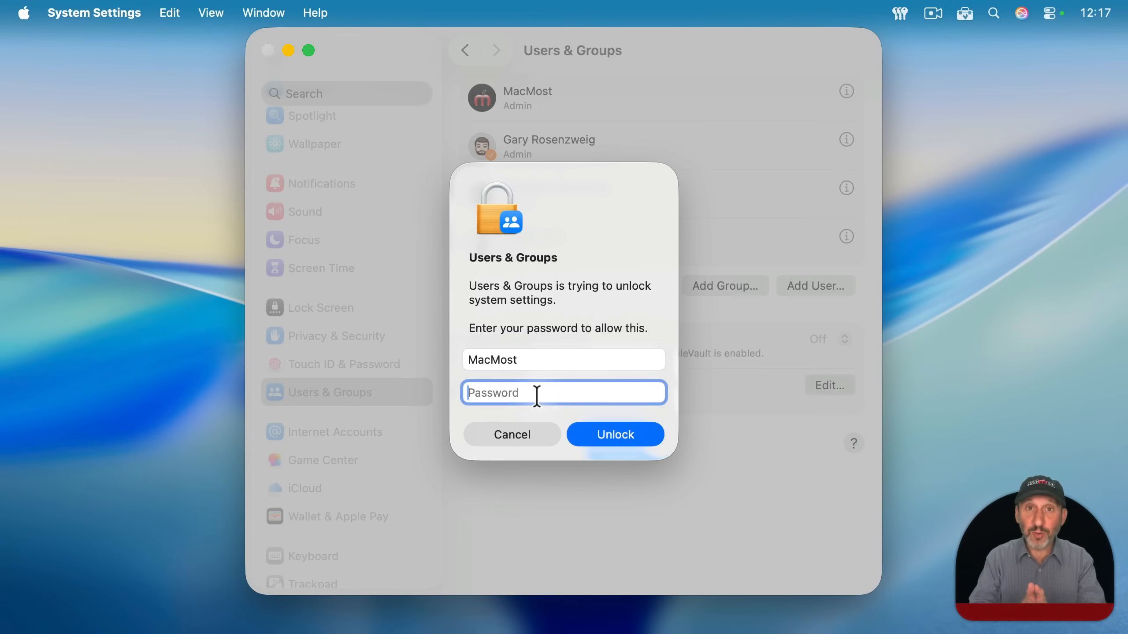
type("password")
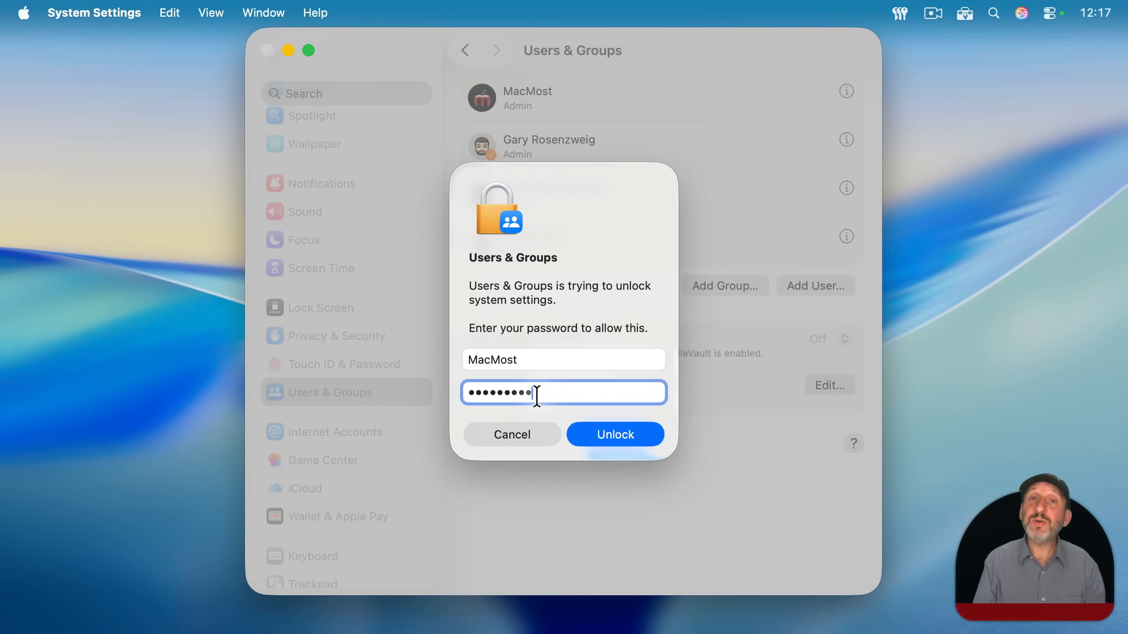
left_click(615, 434)
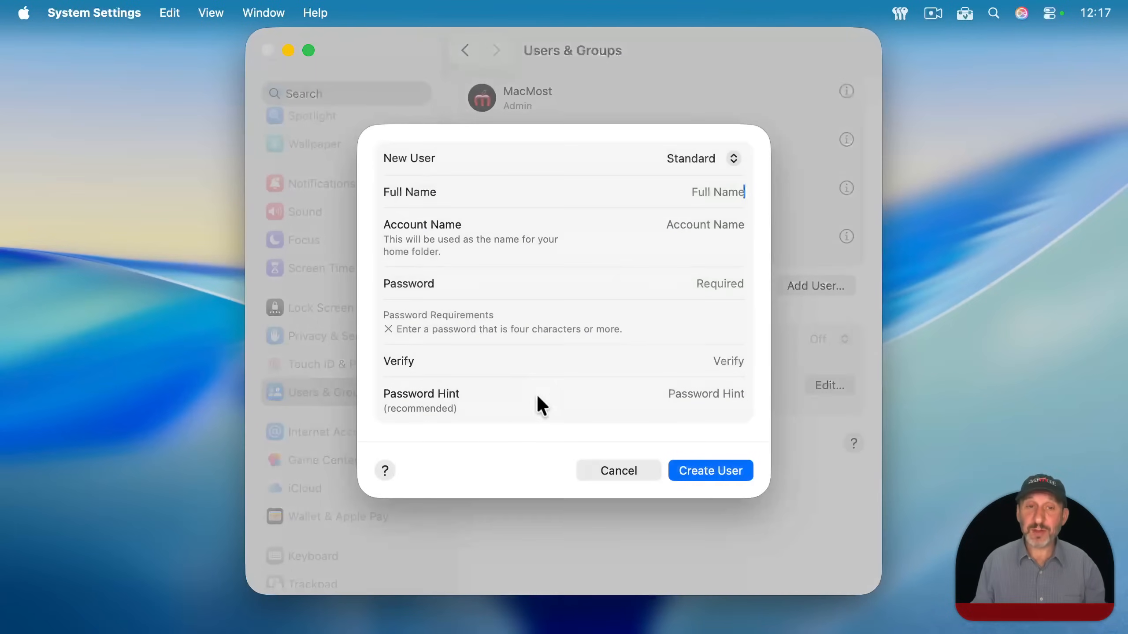
Keep the account Standard, with full name 'MacMost Junior' and account name 'junior'
left_click(703, 158)
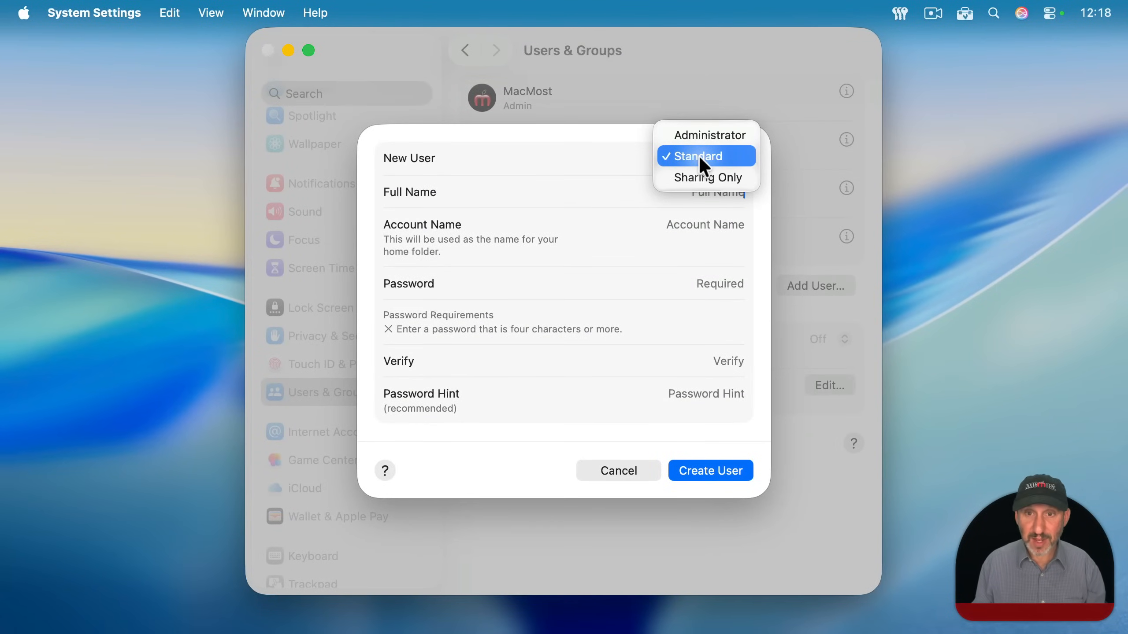
mouse_move(706, 135)
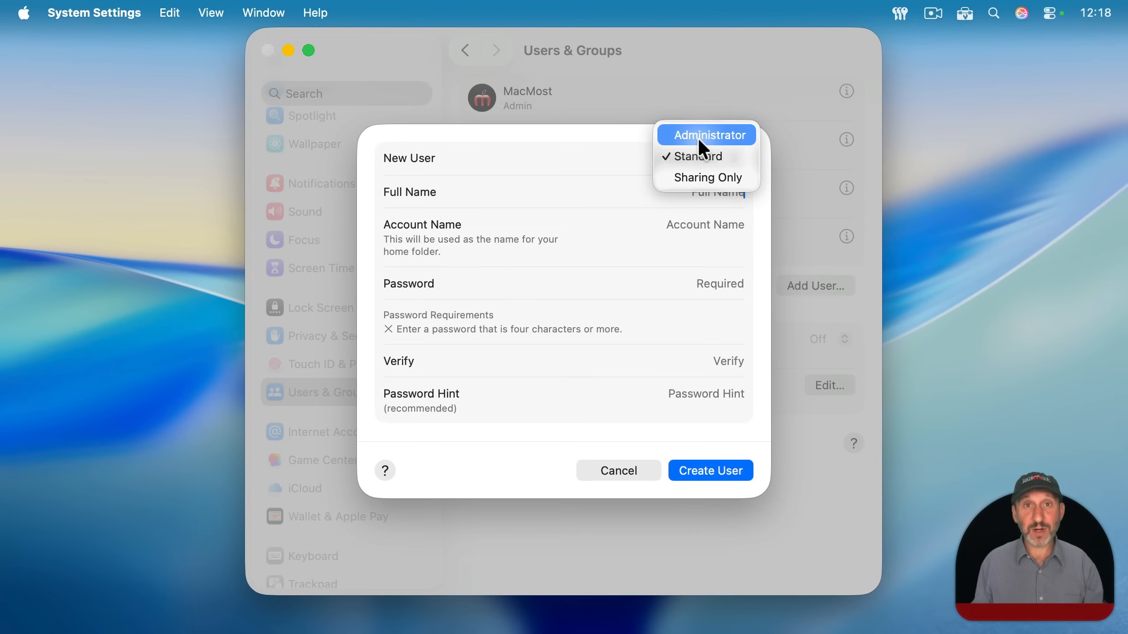
mouse_move(695, 157)
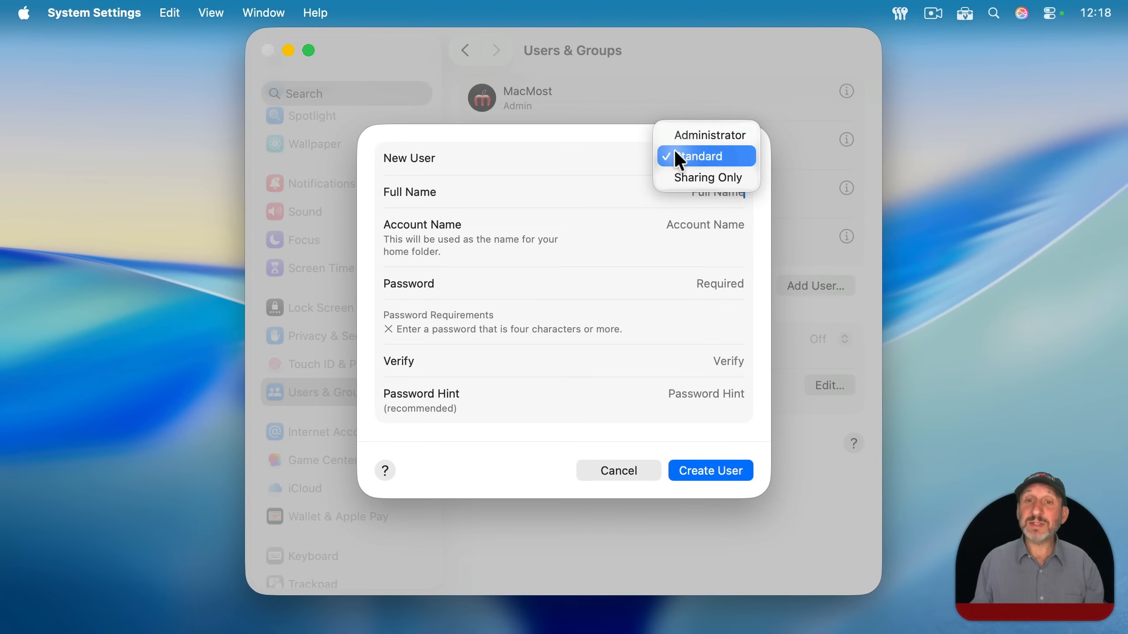
mouse_move(641, 160)
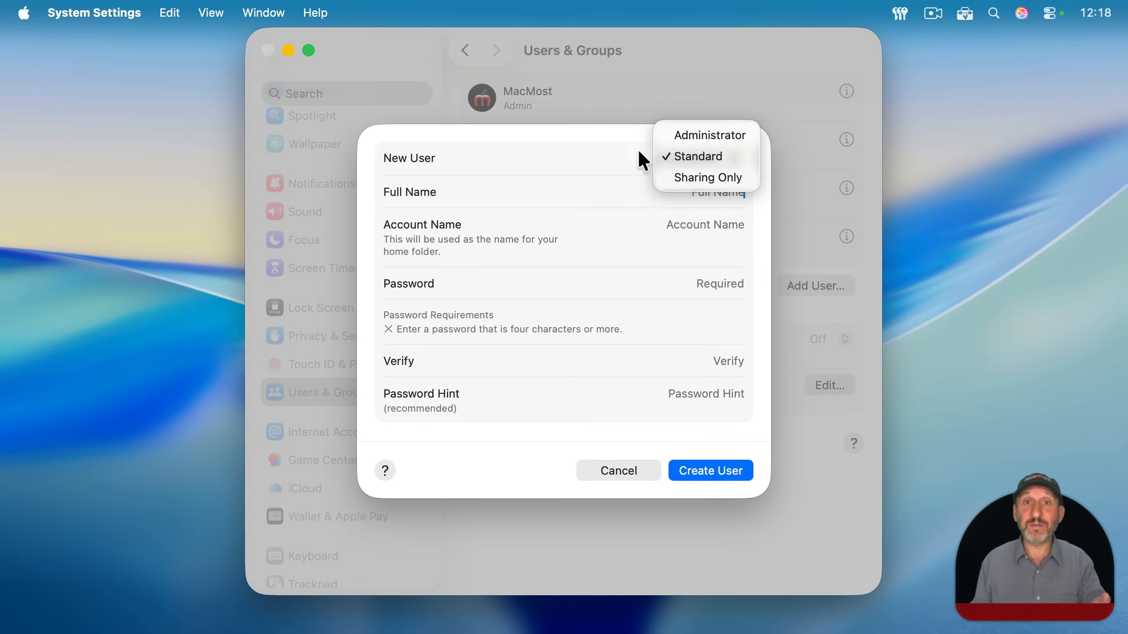
left_click(694, 157)
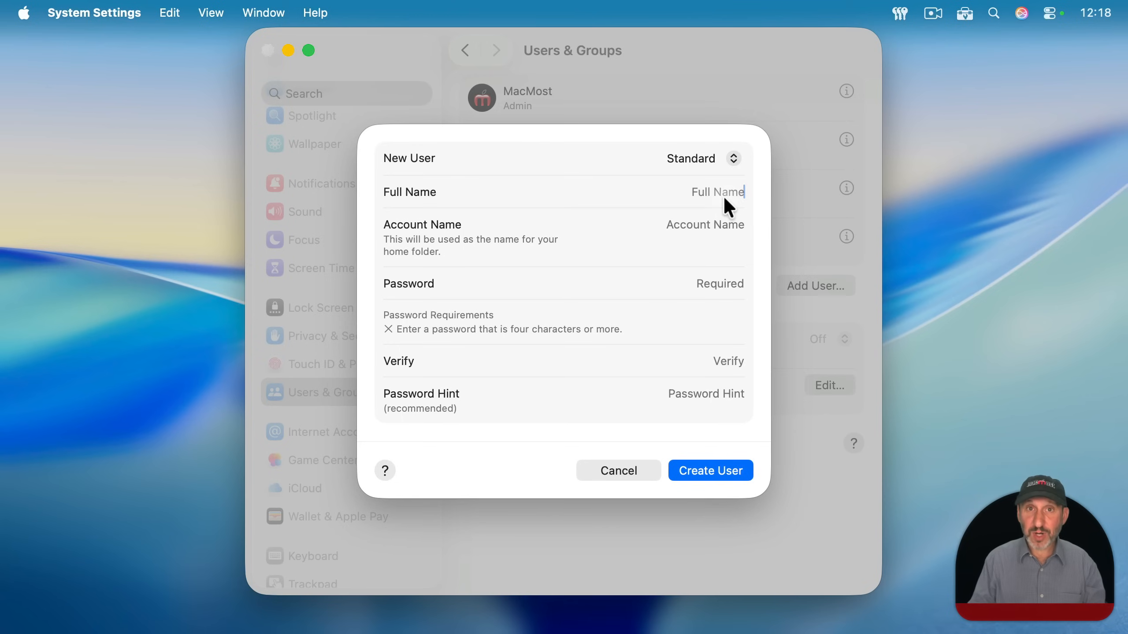
type("MacMost Junior")
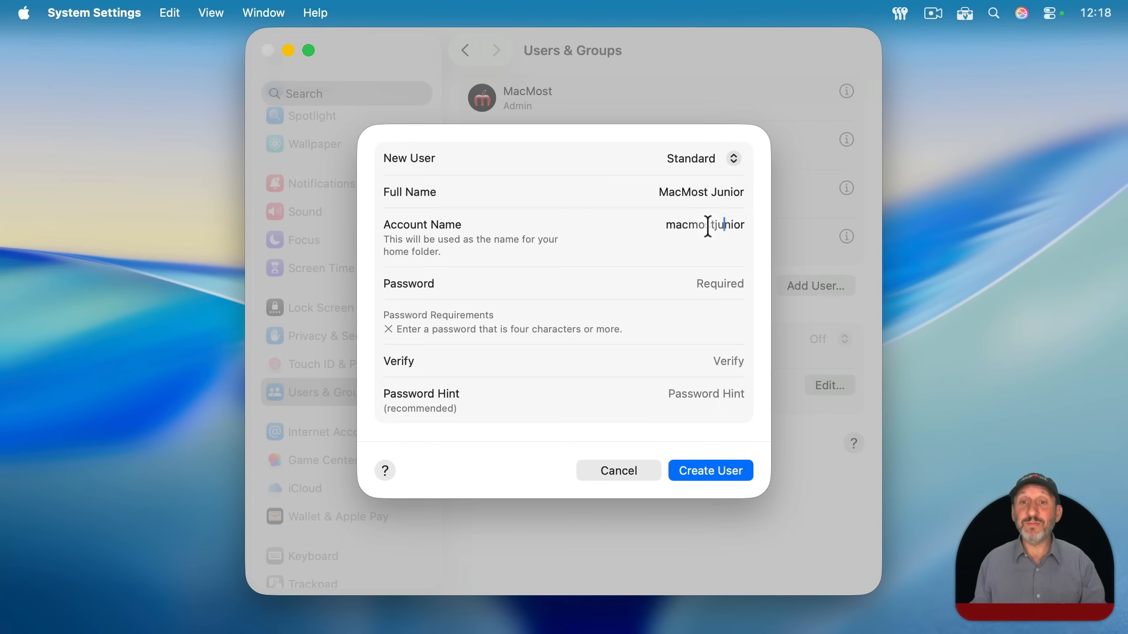
double_click(704, 225)
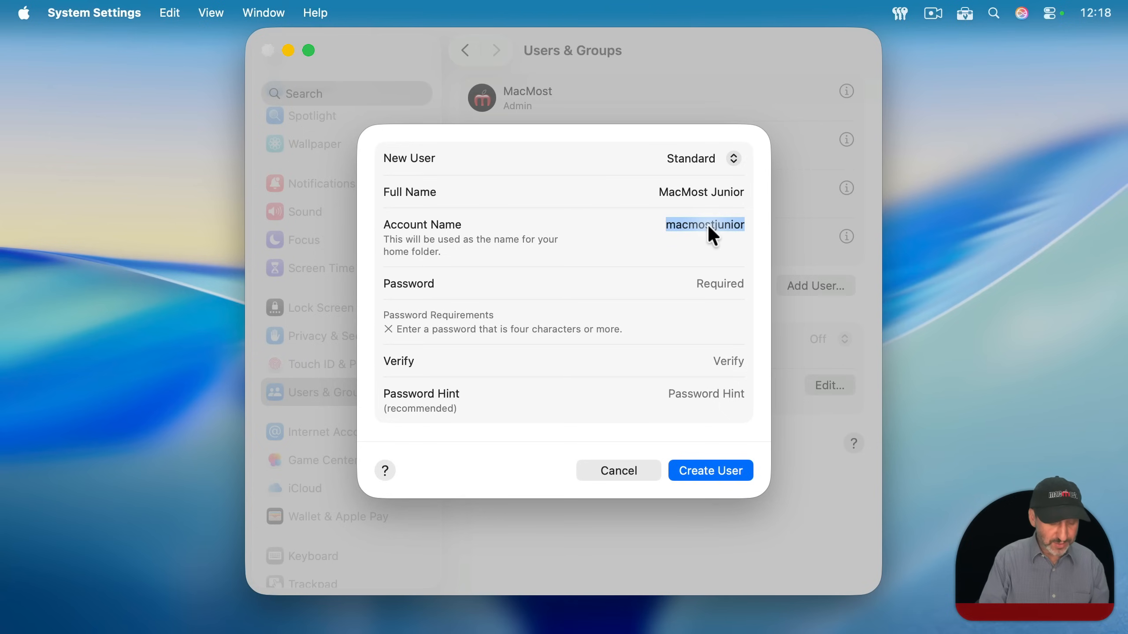
type("junior")
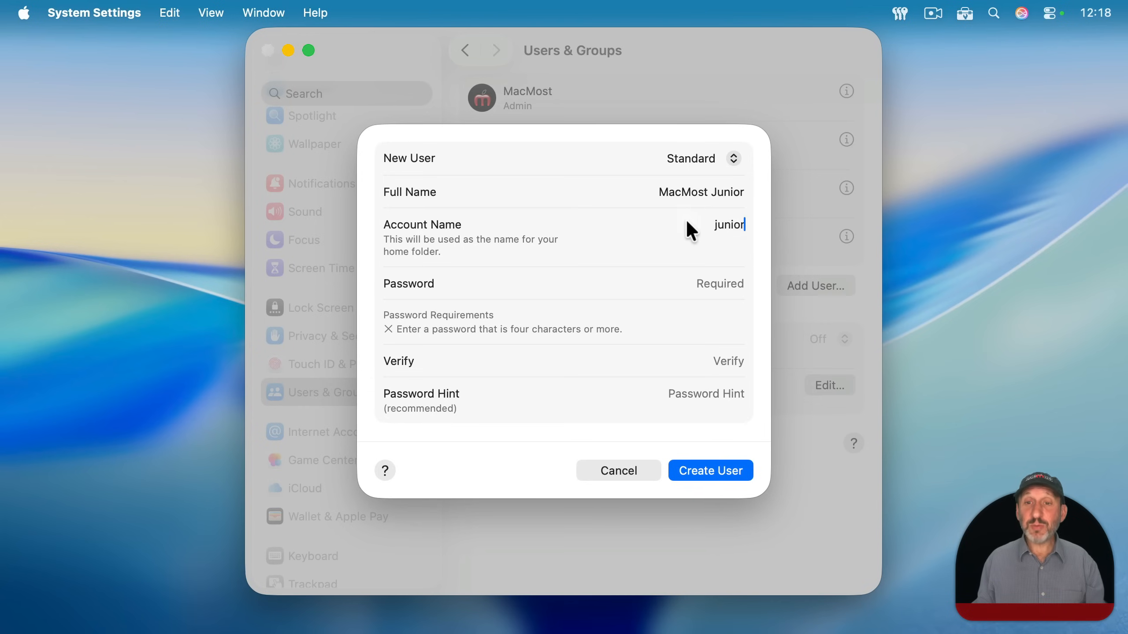
mouse_move(735, 259)
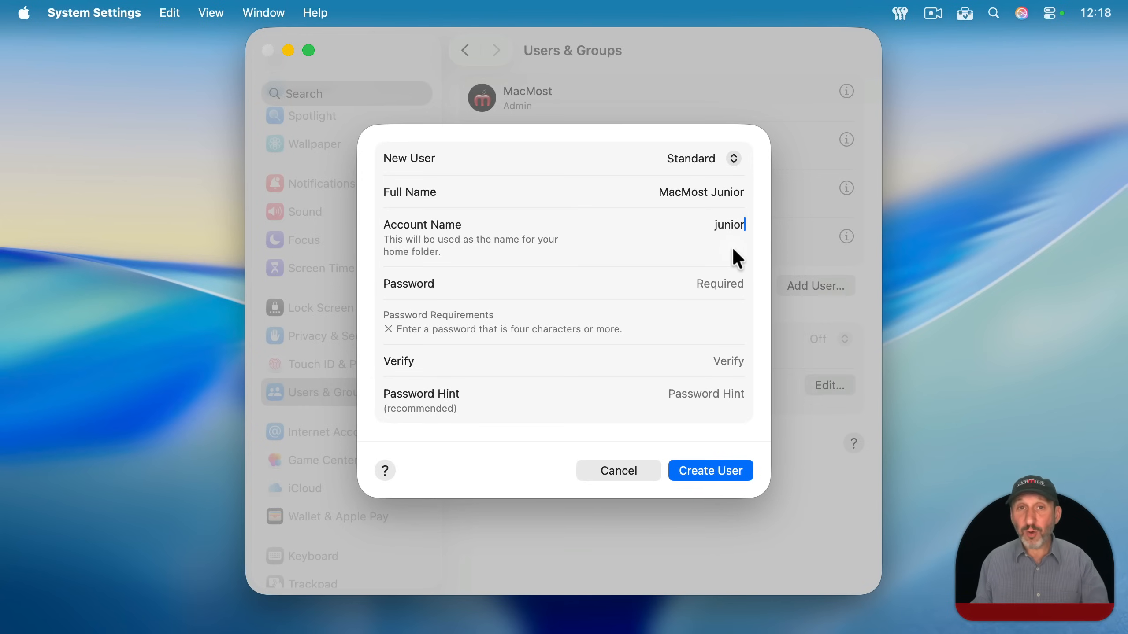
mouse_move(689, 243)
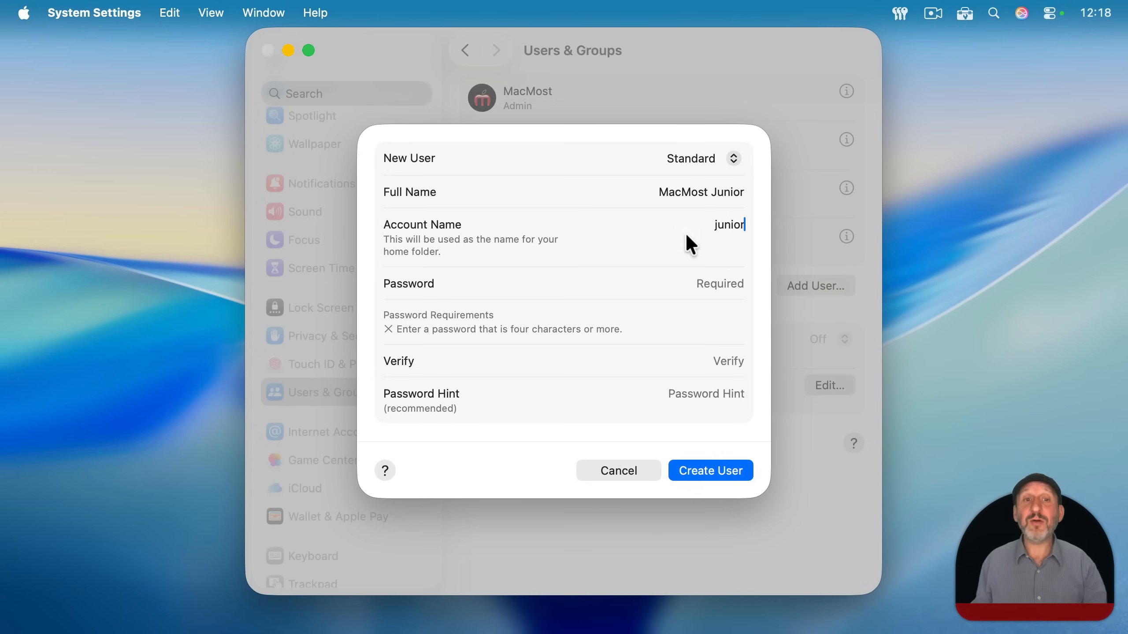
mouse_move(728, 232)
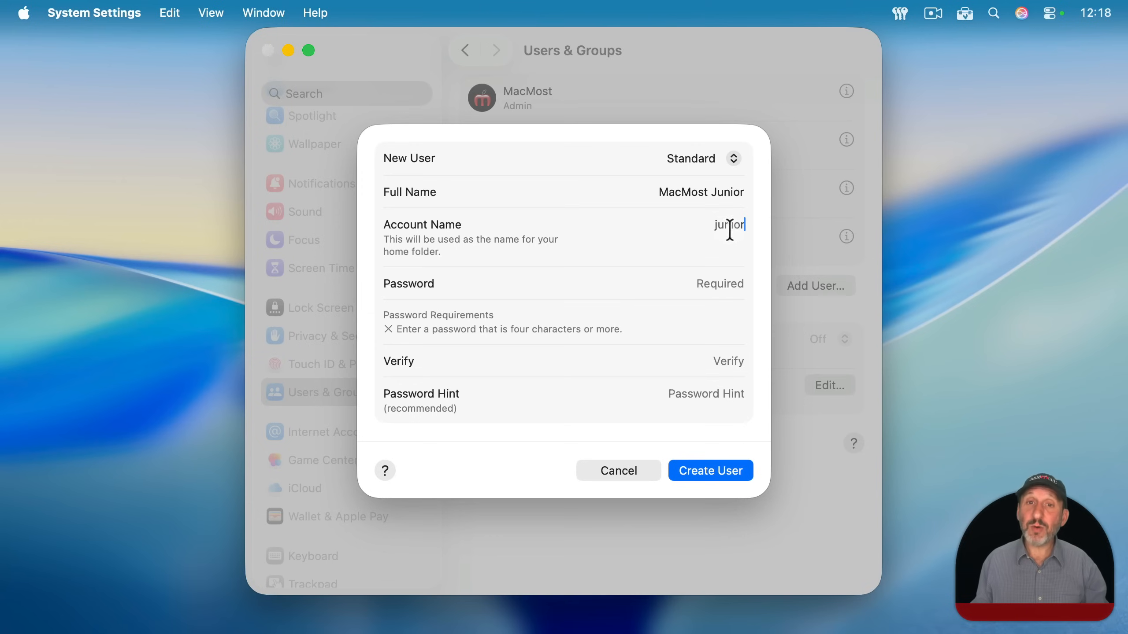
mouse_move(732, 244)
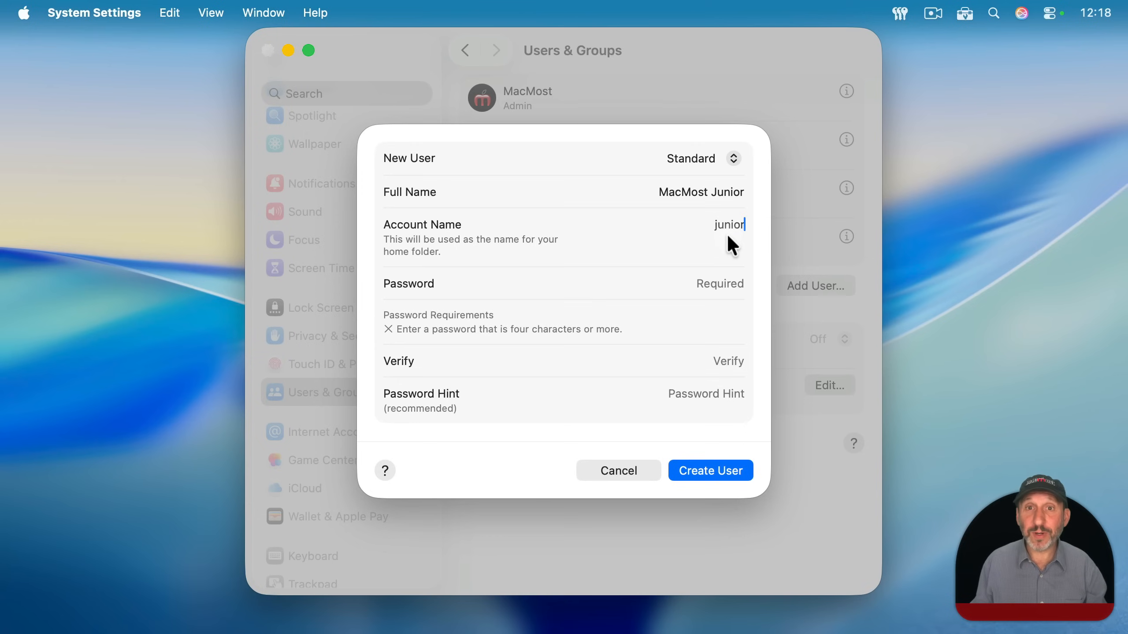
Enter and verify the account password and create the new user
left_click(719, 283)
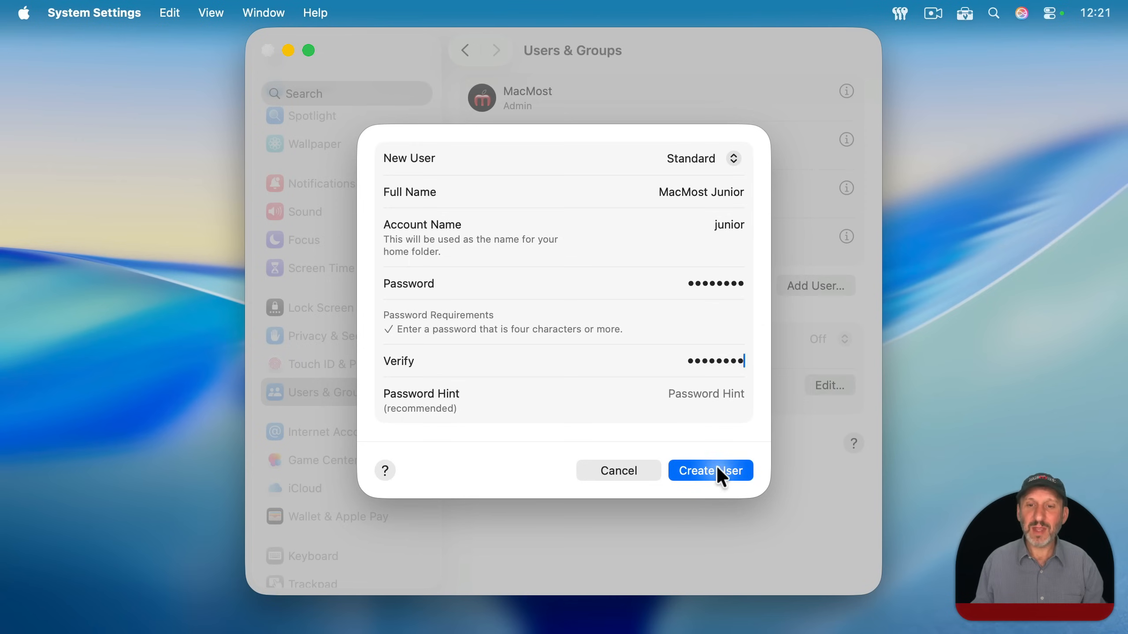
left_click(710, 470)
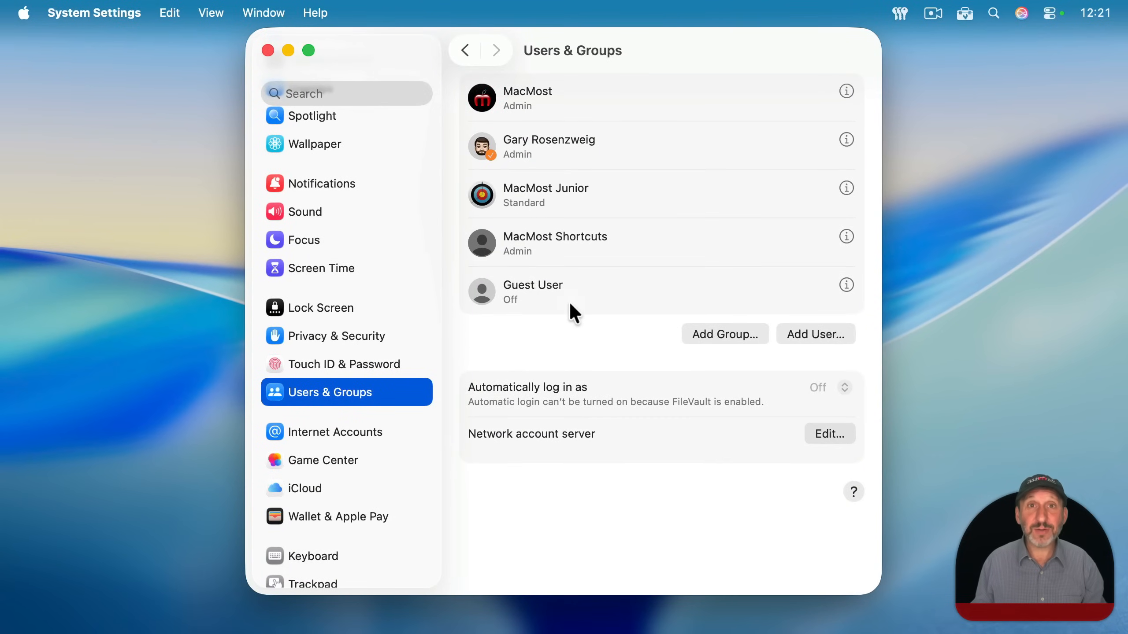
mouse_move(540, 206)
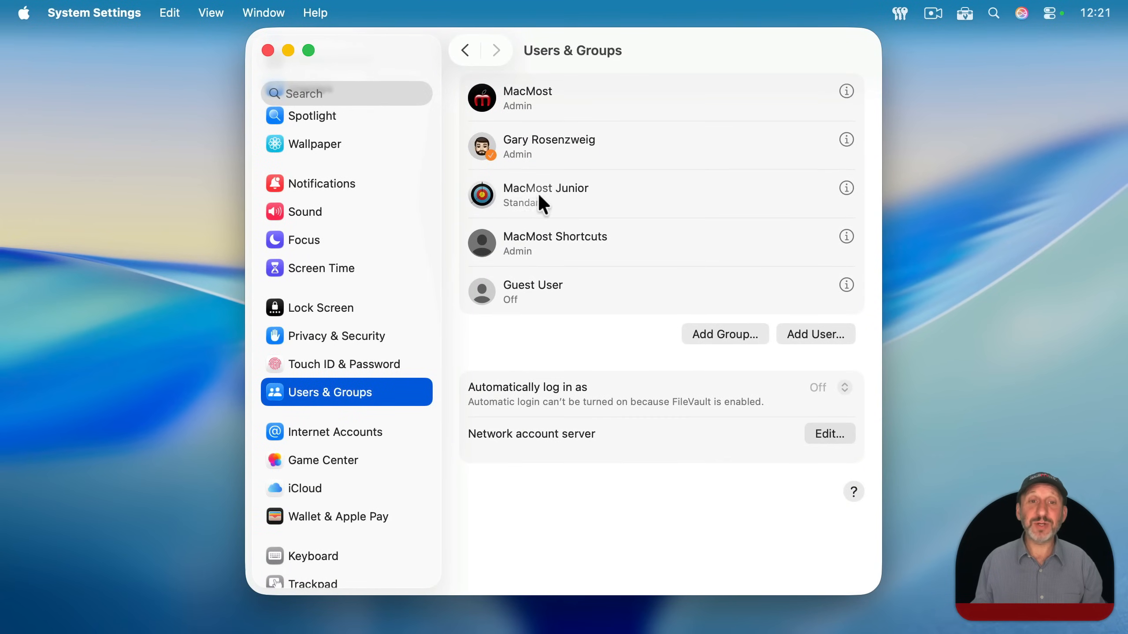
Replace MacMost Junior's target picture with the green M monogram and save it
left_click(480, 195)
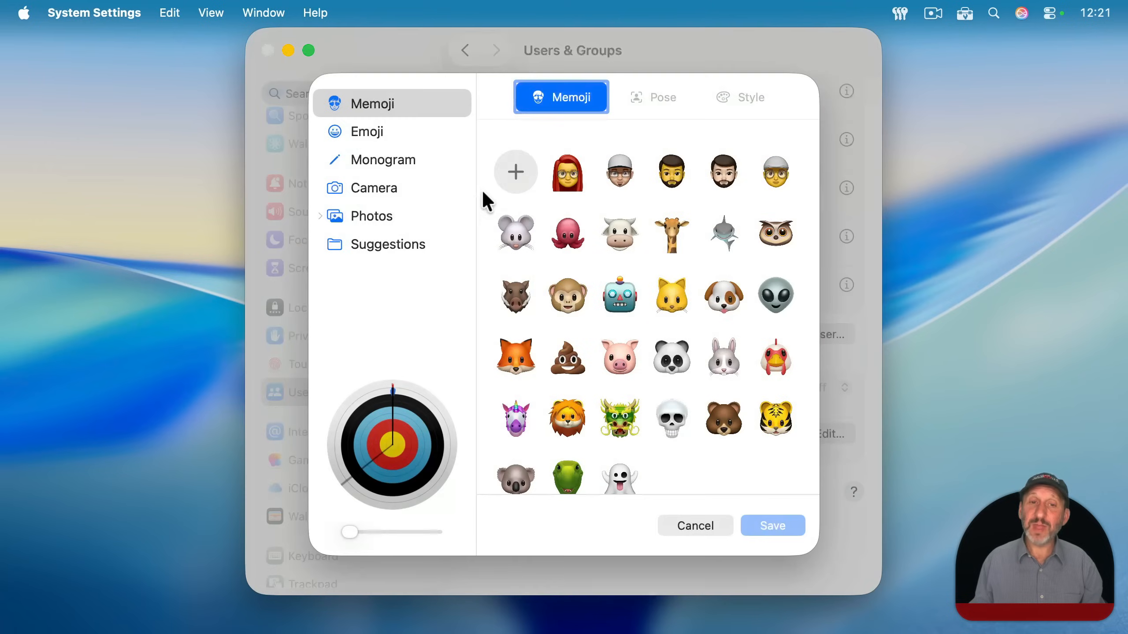
mouse_move(561, 97)
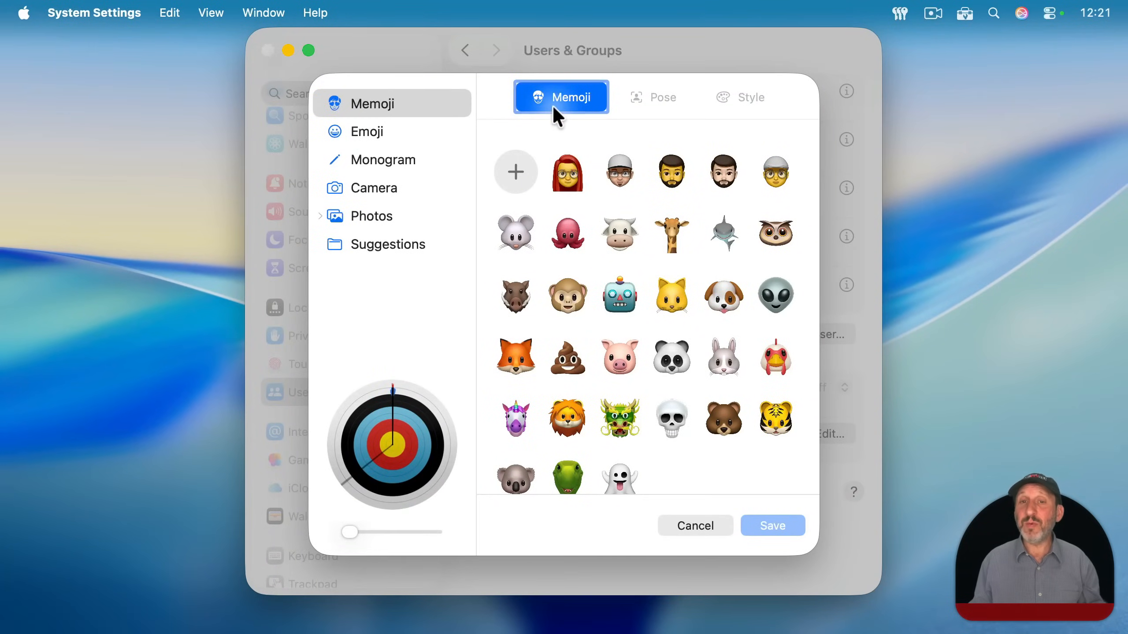
left_click(365, 131)
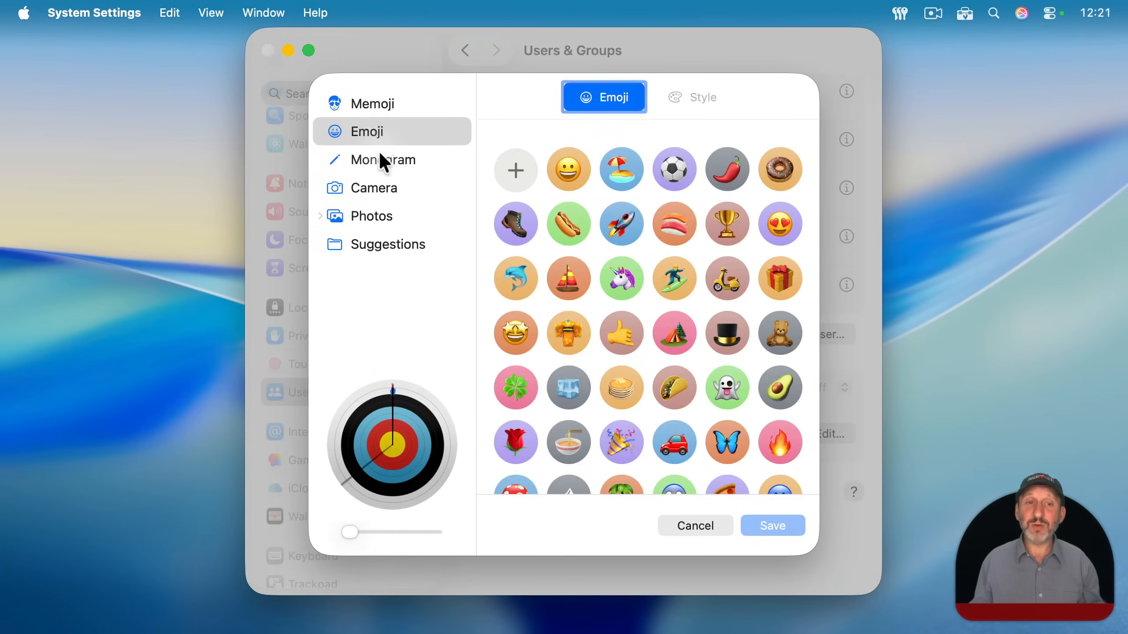
left_click(387, 160)
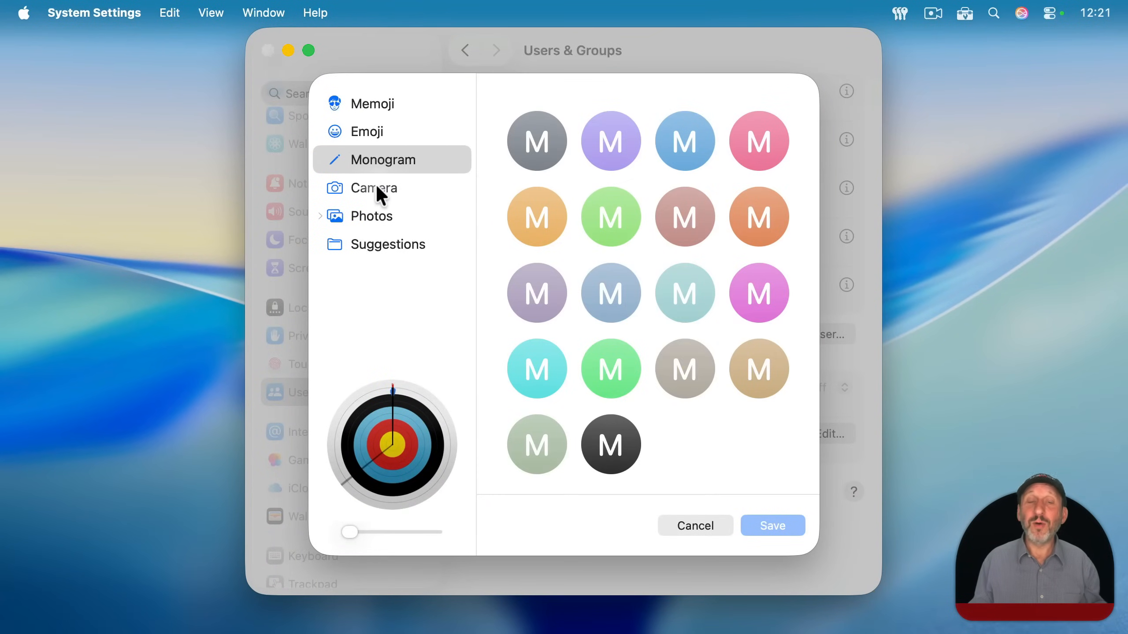
mouse_move(425, 158)
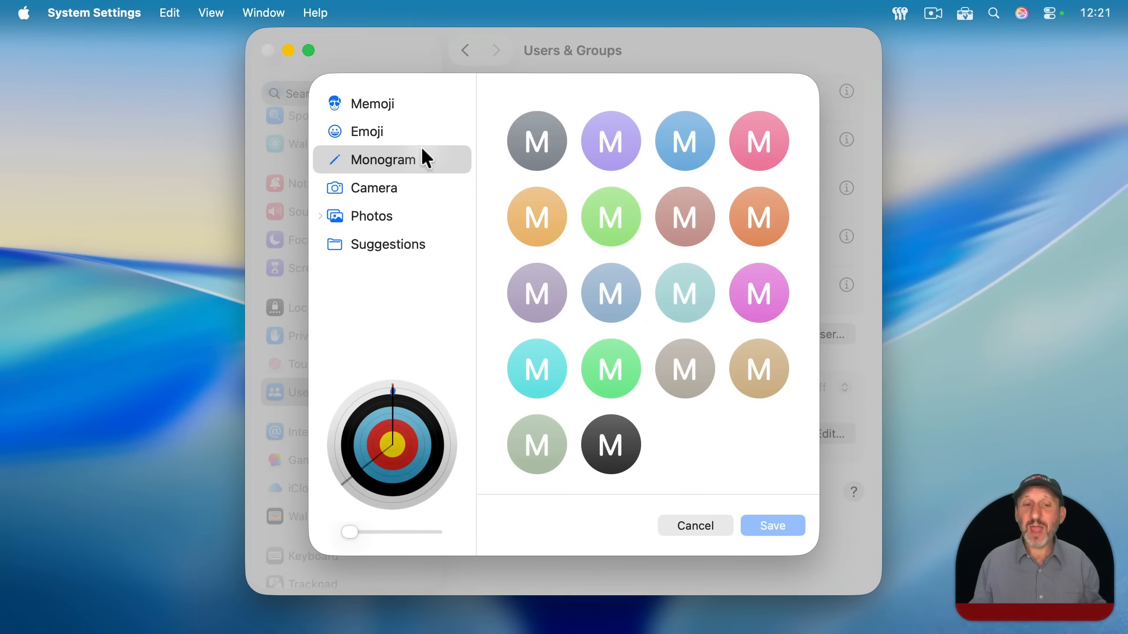
mouse_move(609, 237)
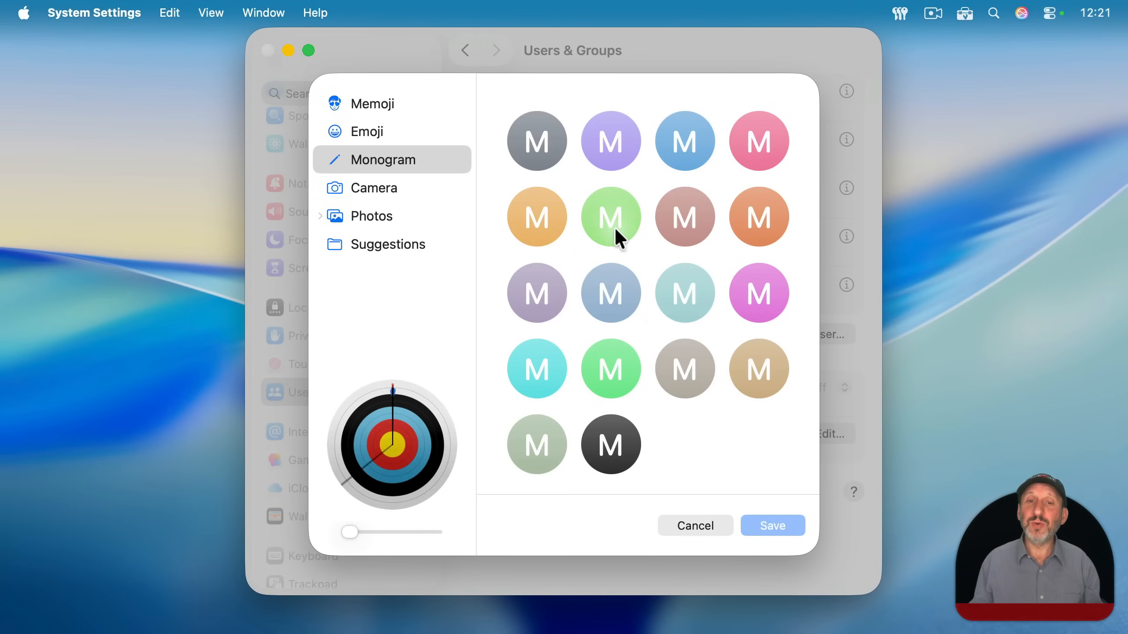
left_click(694, 525)
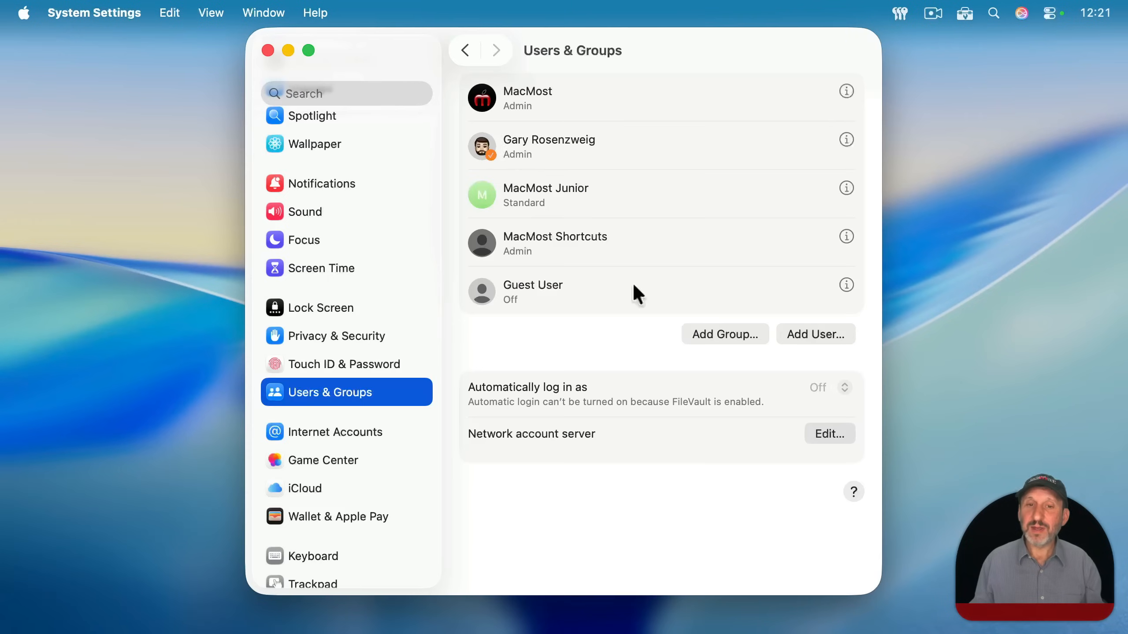
mouse_move(492, 180)
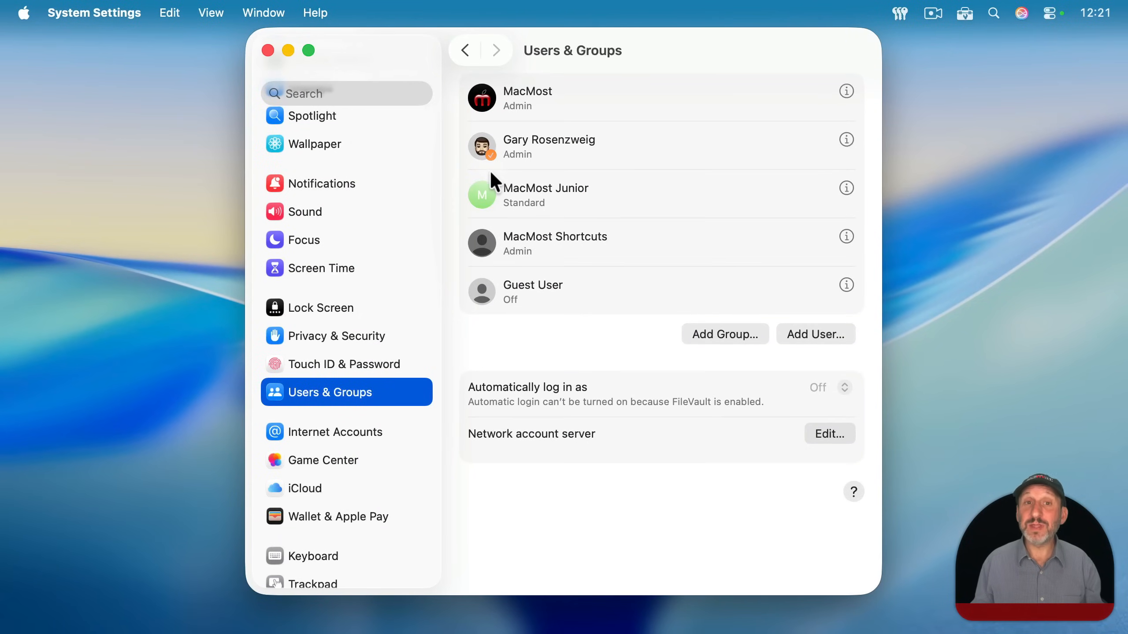
mouse_move(720, 181)
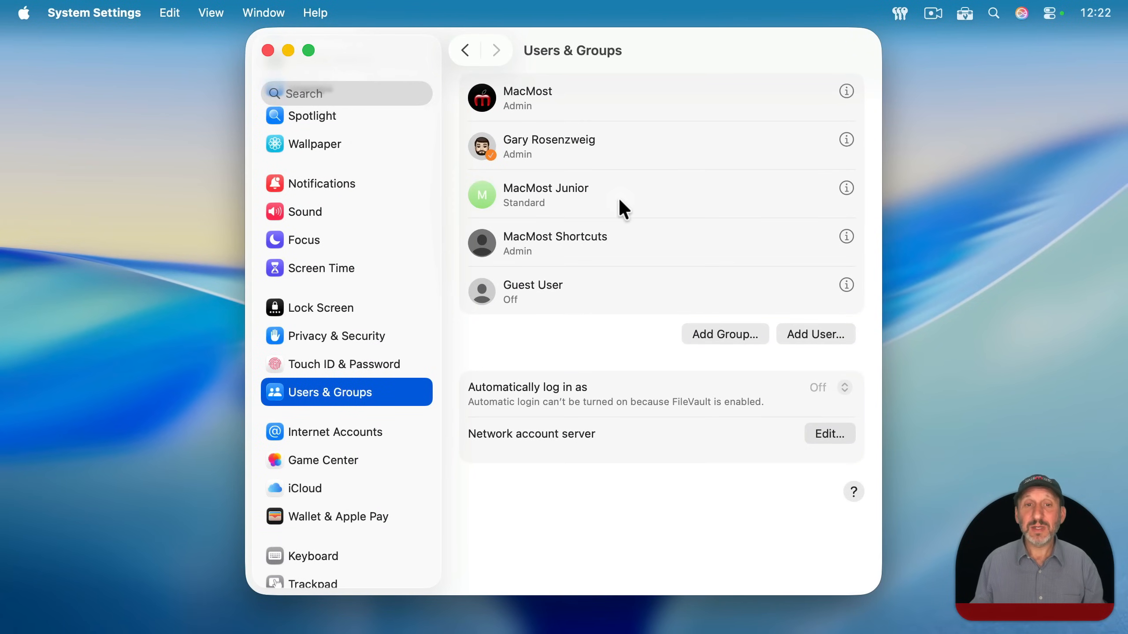
mouse_move(632, 202)
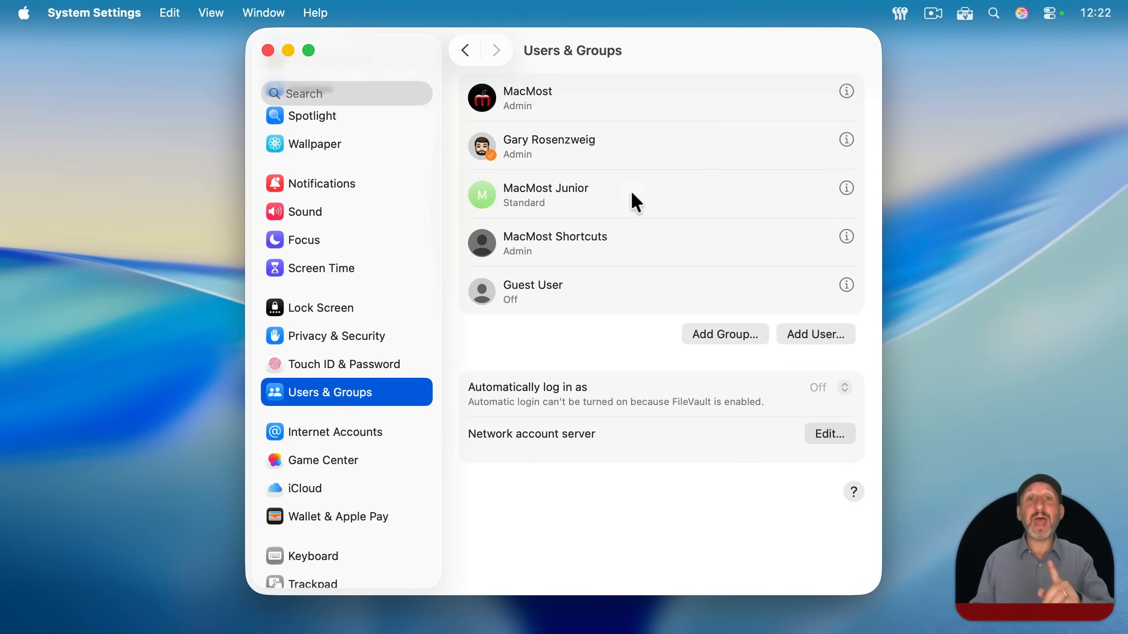
mouse_move(632, 217)
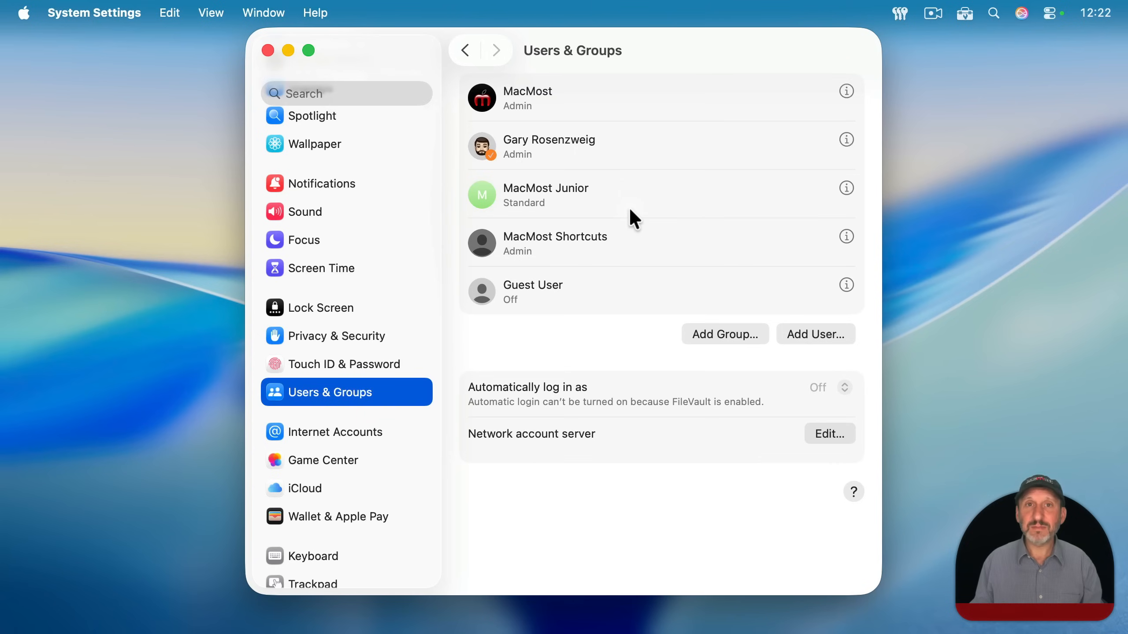
mouse_move(687, 177)
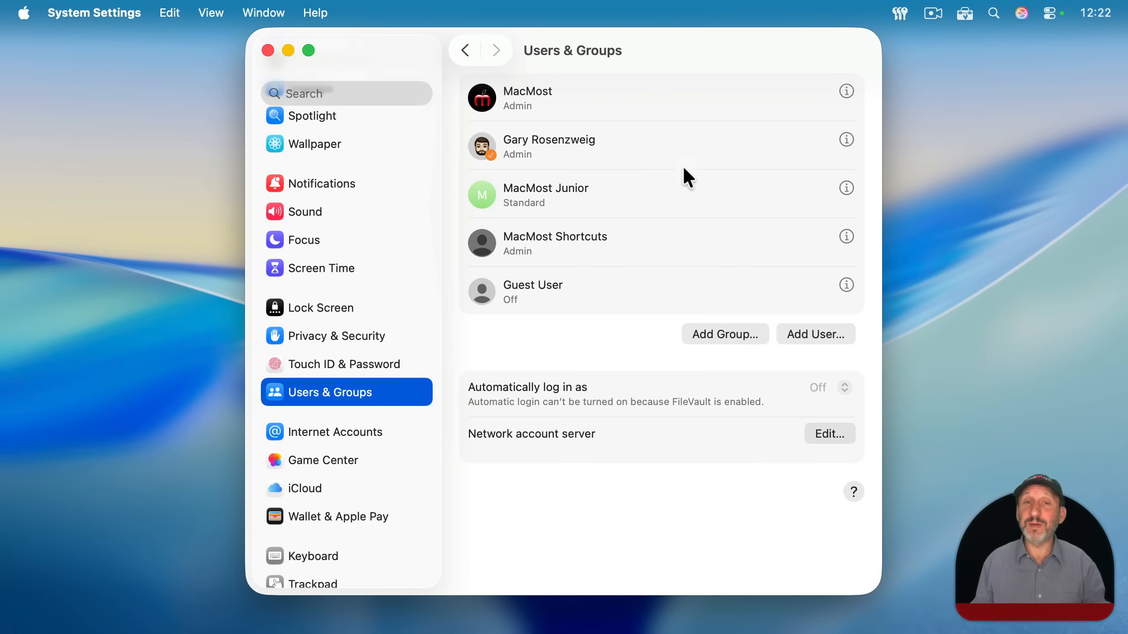
mouse_move(611, 209)
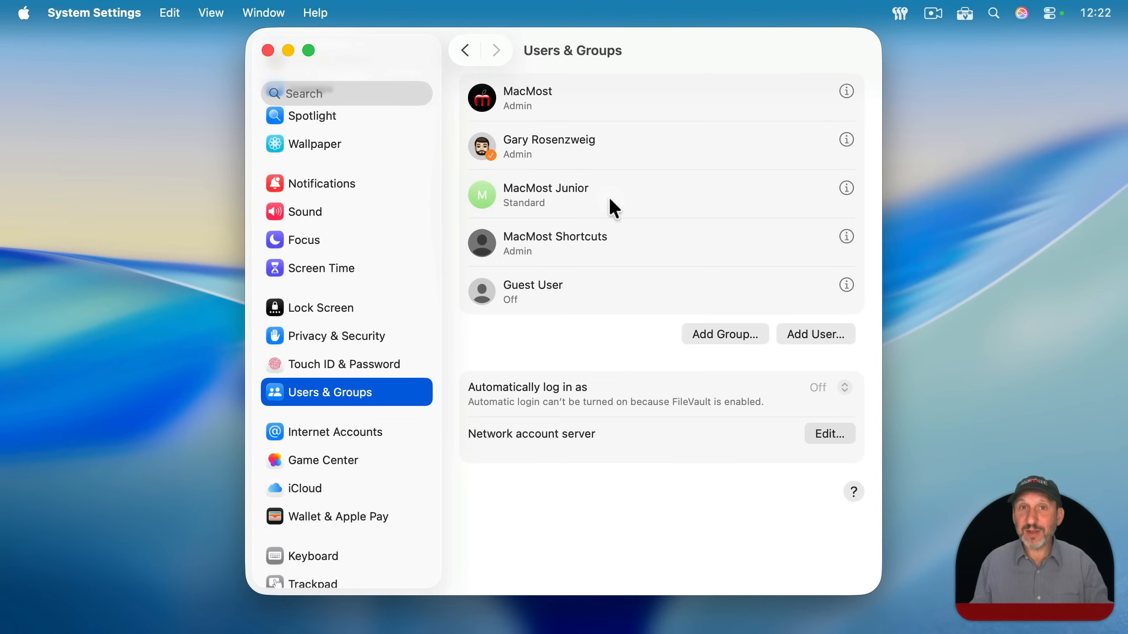
mouse_move(492, 205)
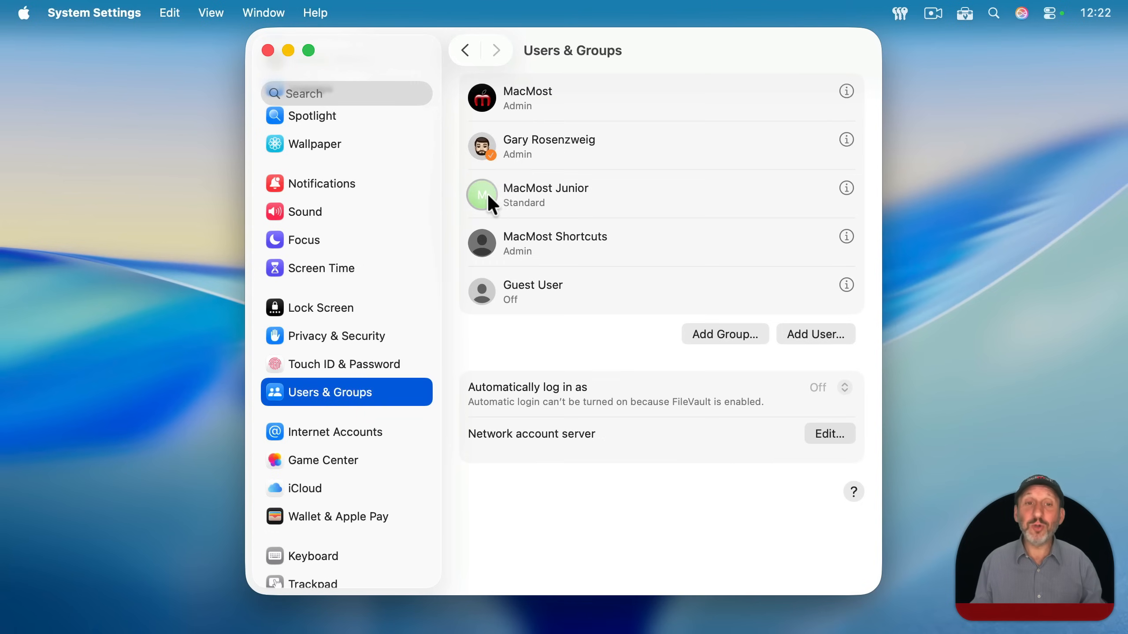
mouse_move(660, 202)
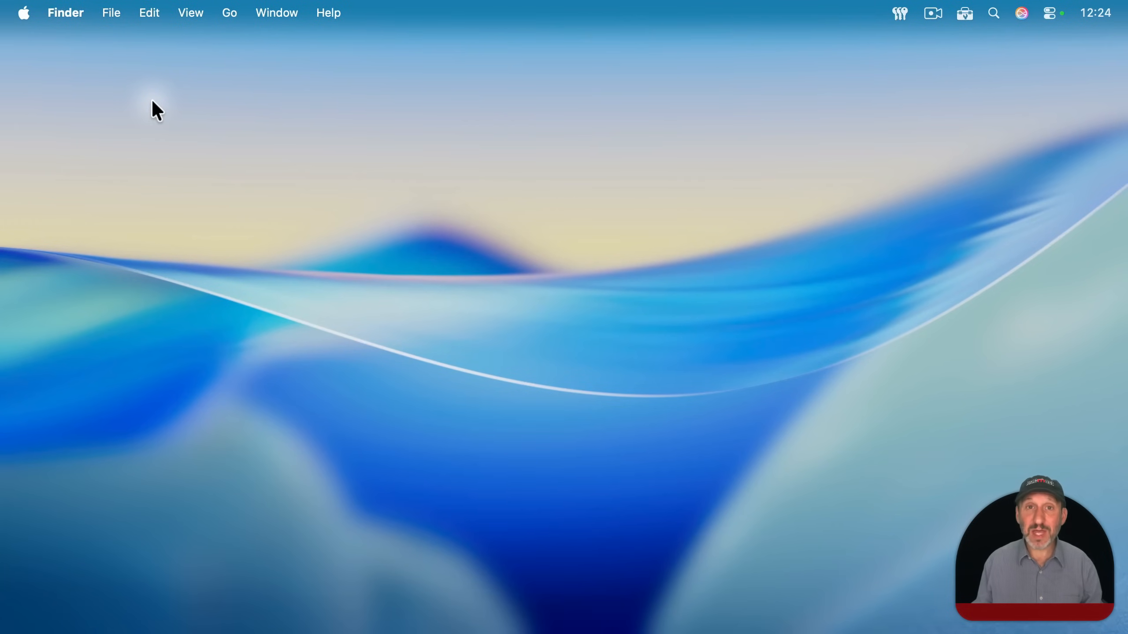
left_click(24, 12)
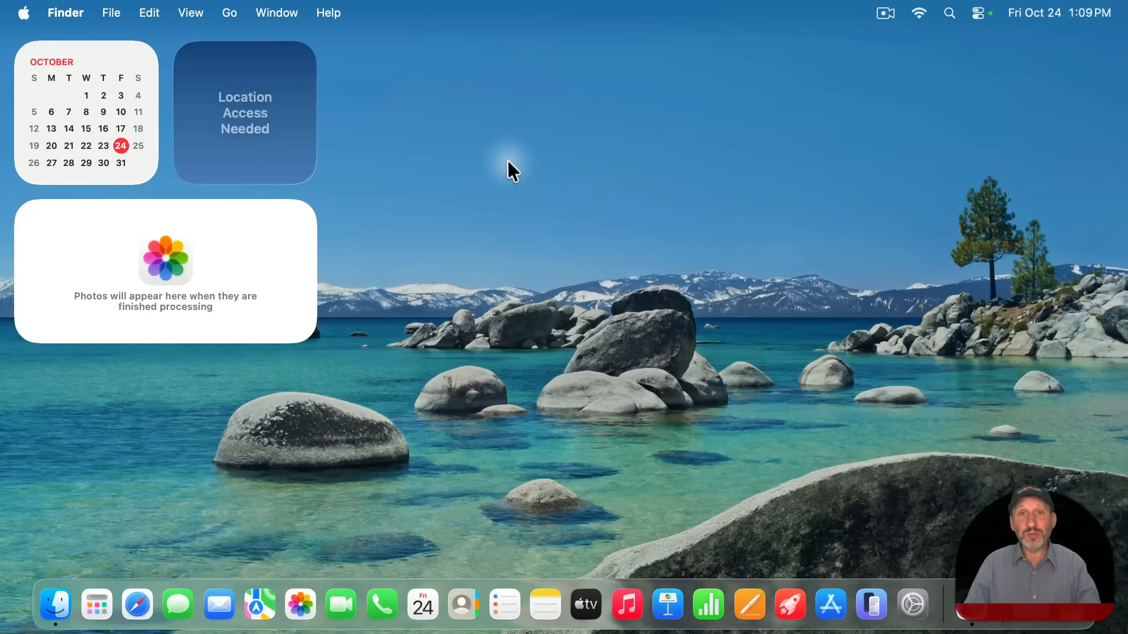
mouse_move(505, 178)
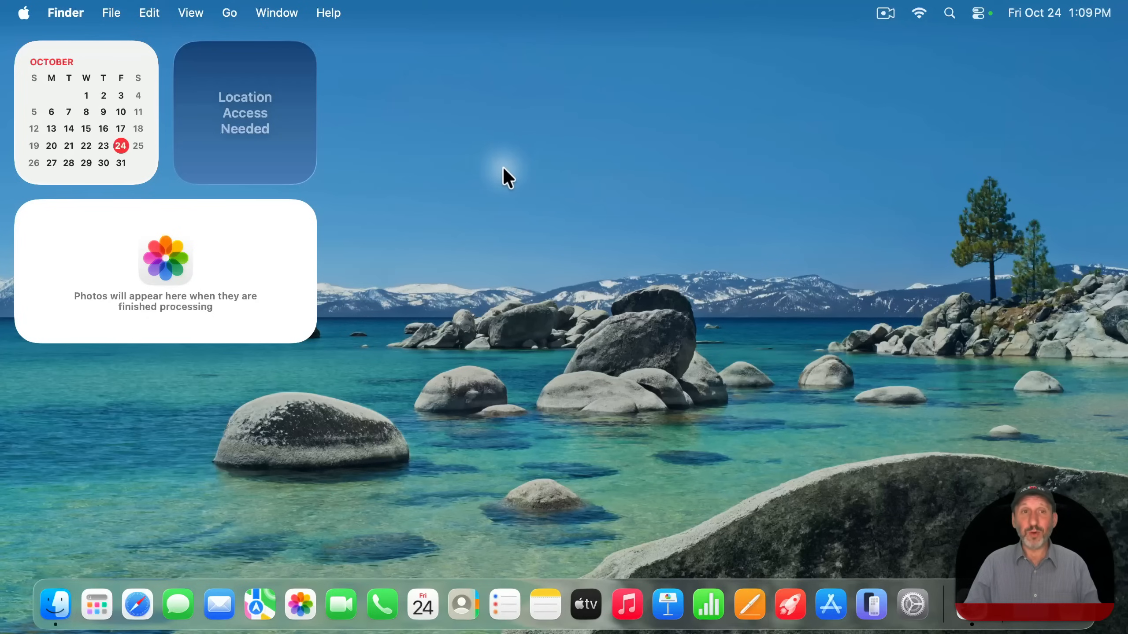
mouse_move(21, 10)
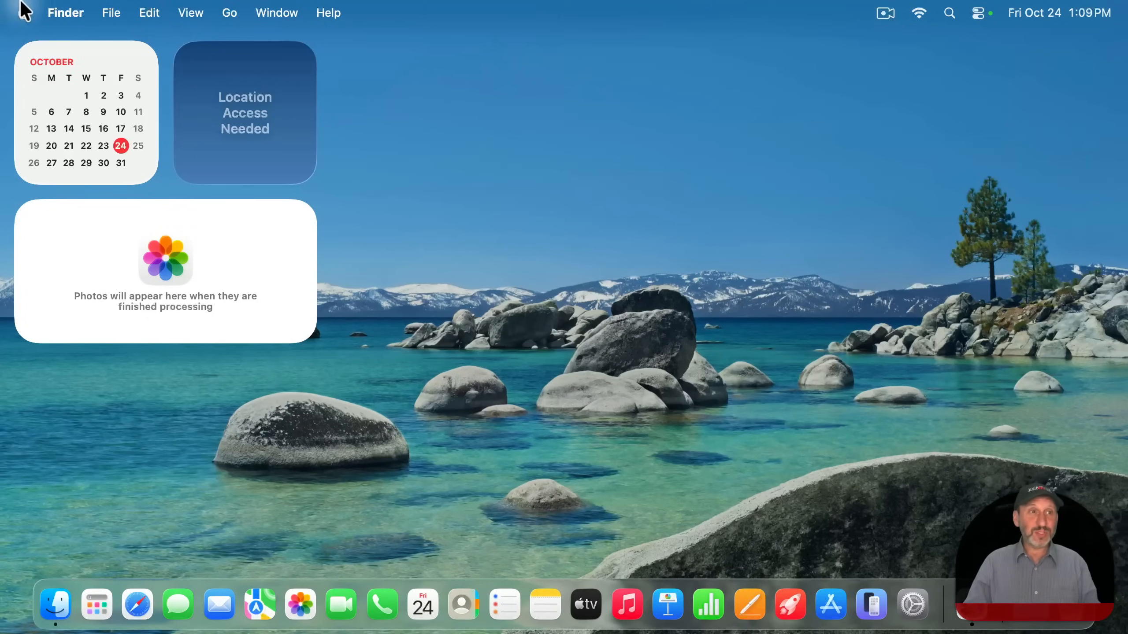
Reopen System Settings from the Apple menu and go to Sign in with your Apple Account
left_click(21, 13)
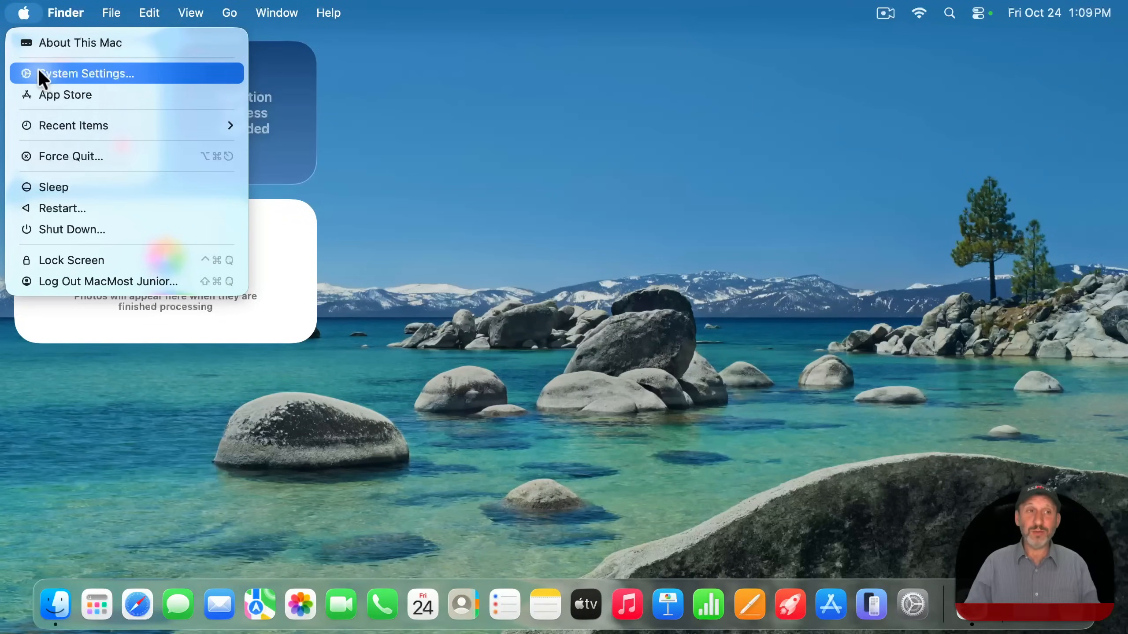
left_click(88, 73)
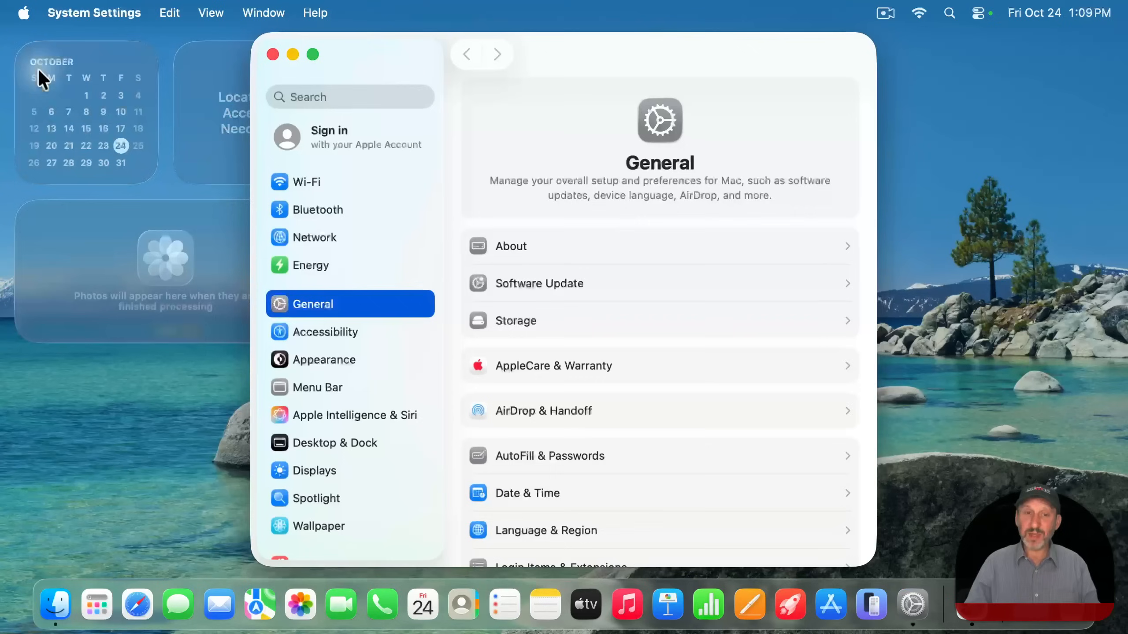
left_click(345, 136)
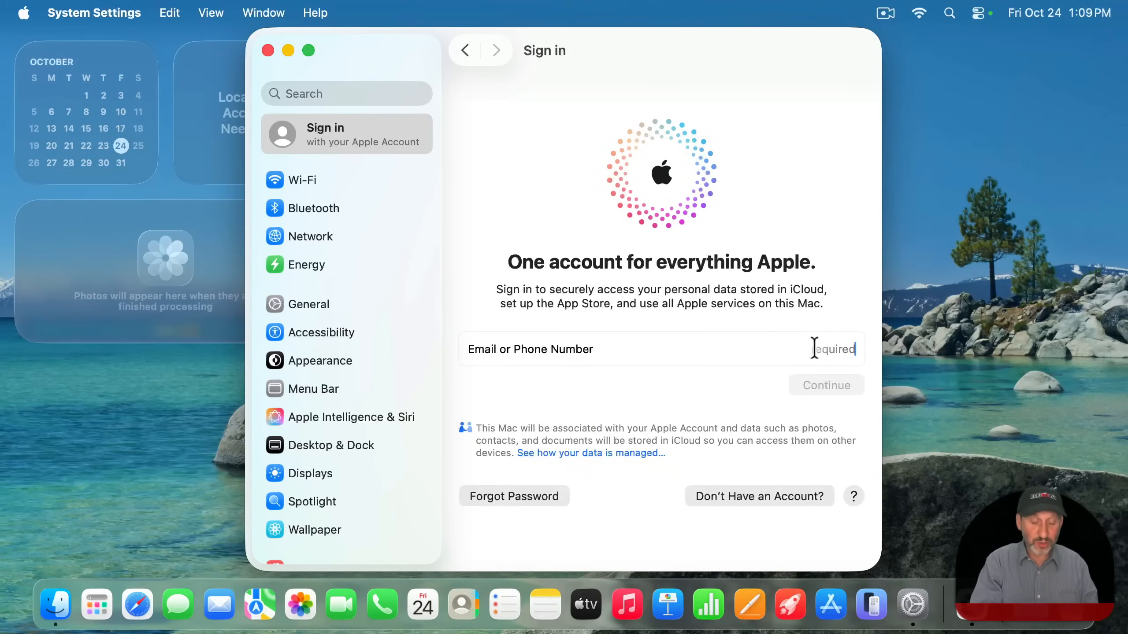
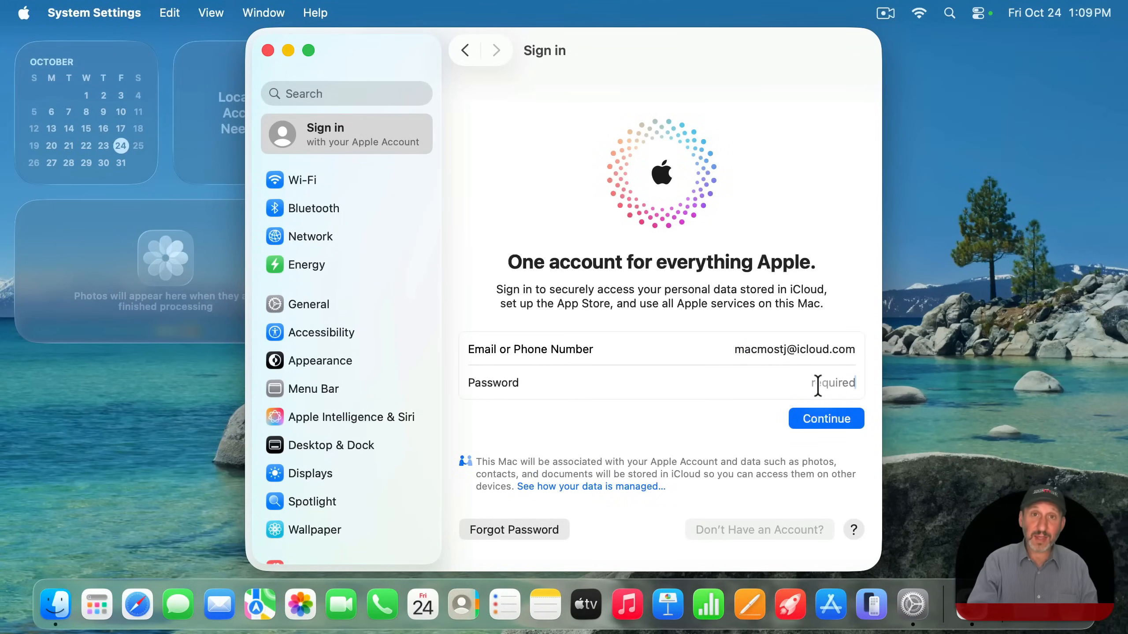
left_click(825, 418)
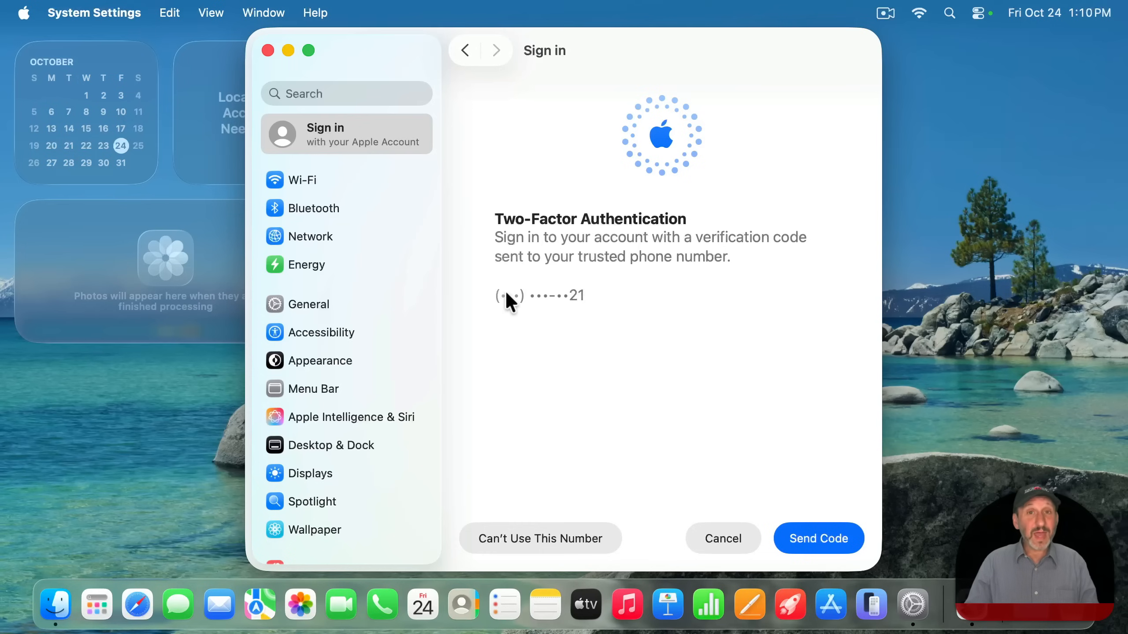
mouse_move(620, 323)
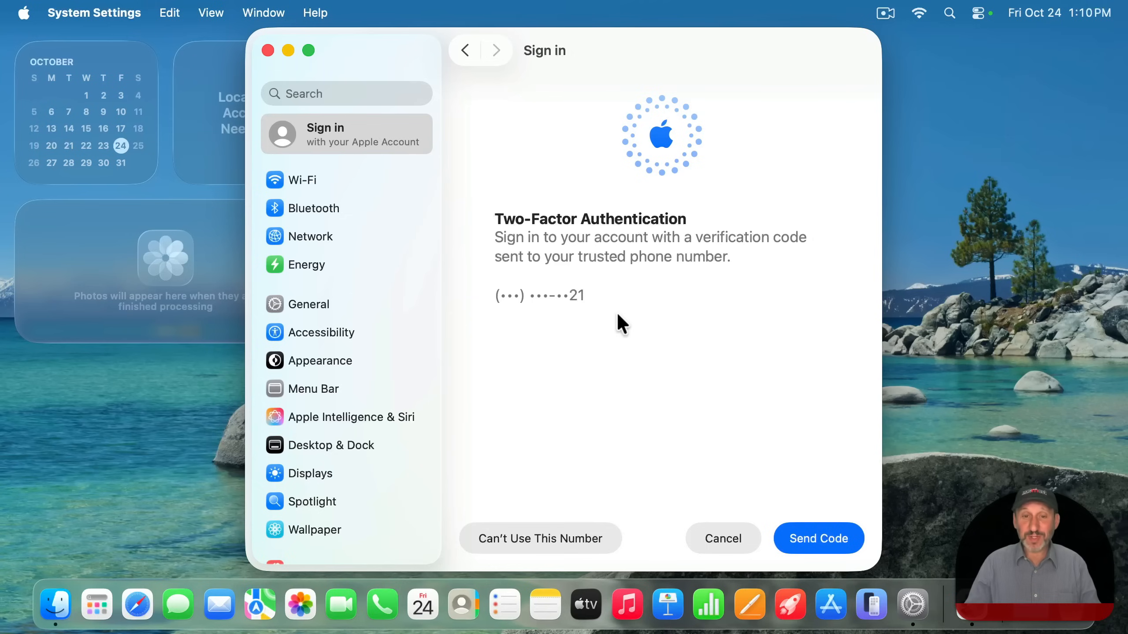
mouse_move(640, 344)
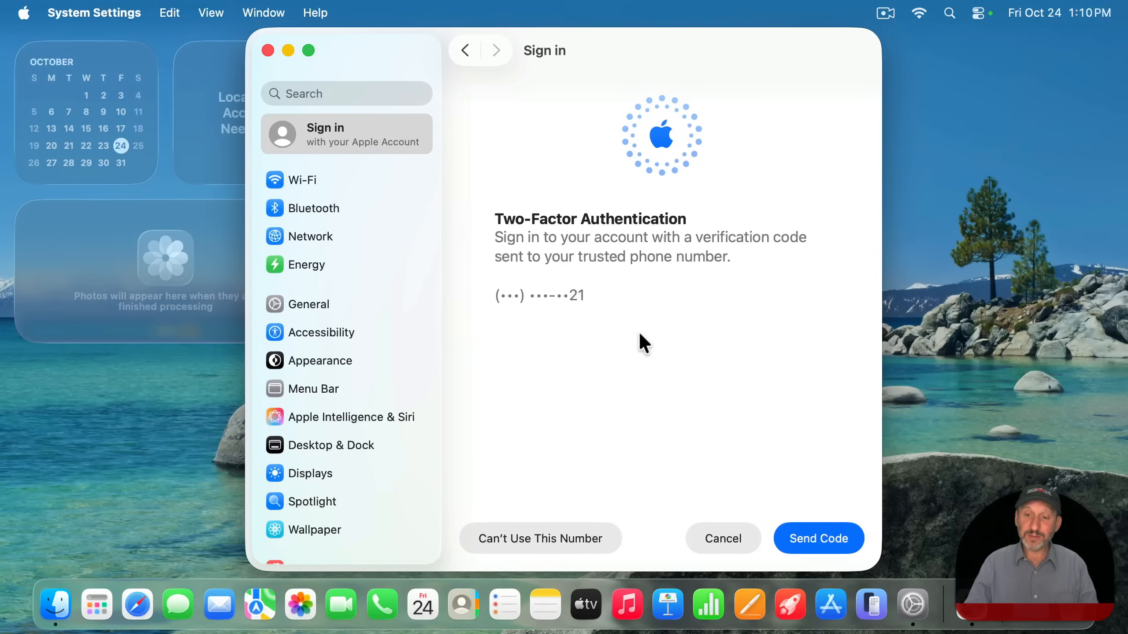
left_click(818, 539)
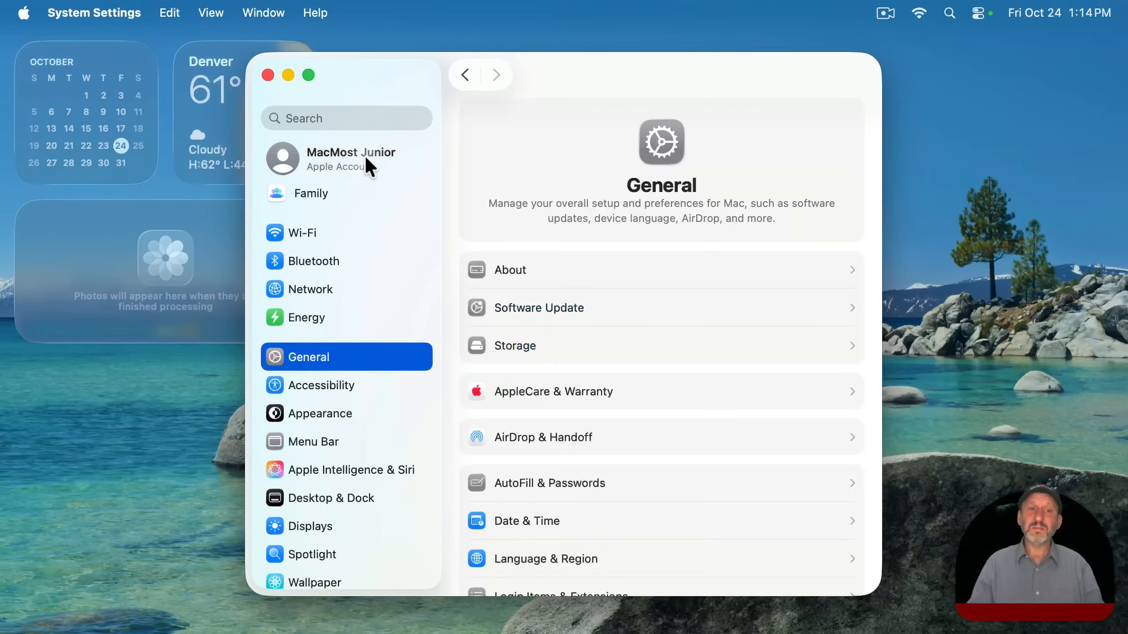
mouse_move(349, 170)
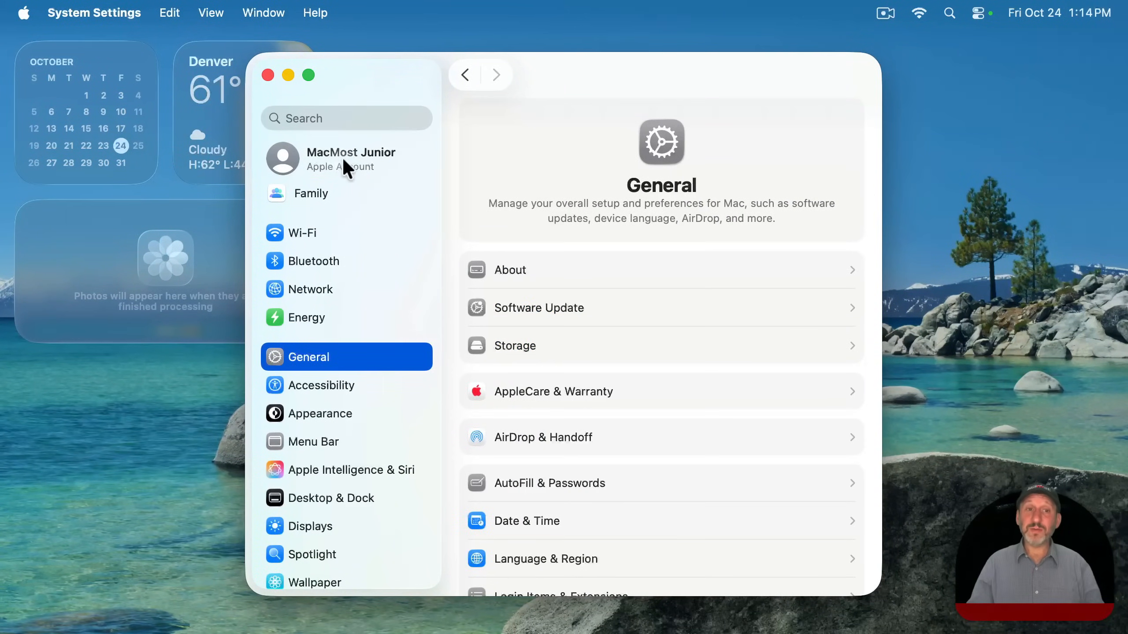
View the signed-in Apple Account and its Family group members
left_click(345, 158)
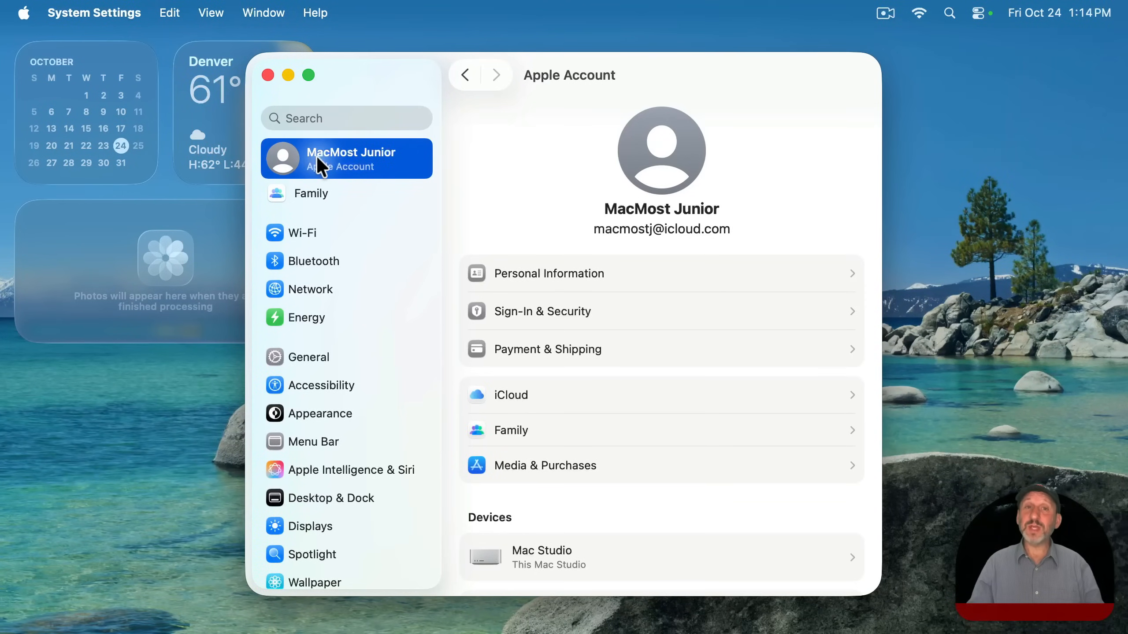
mouse_move(354, 189)
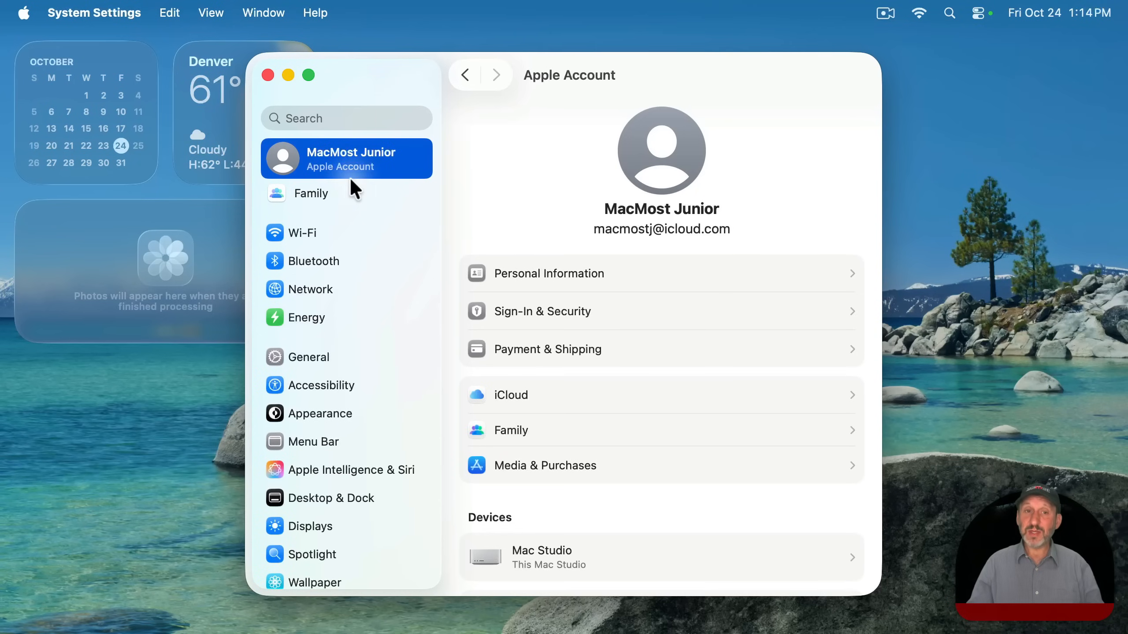
mouse_move(367, 159)
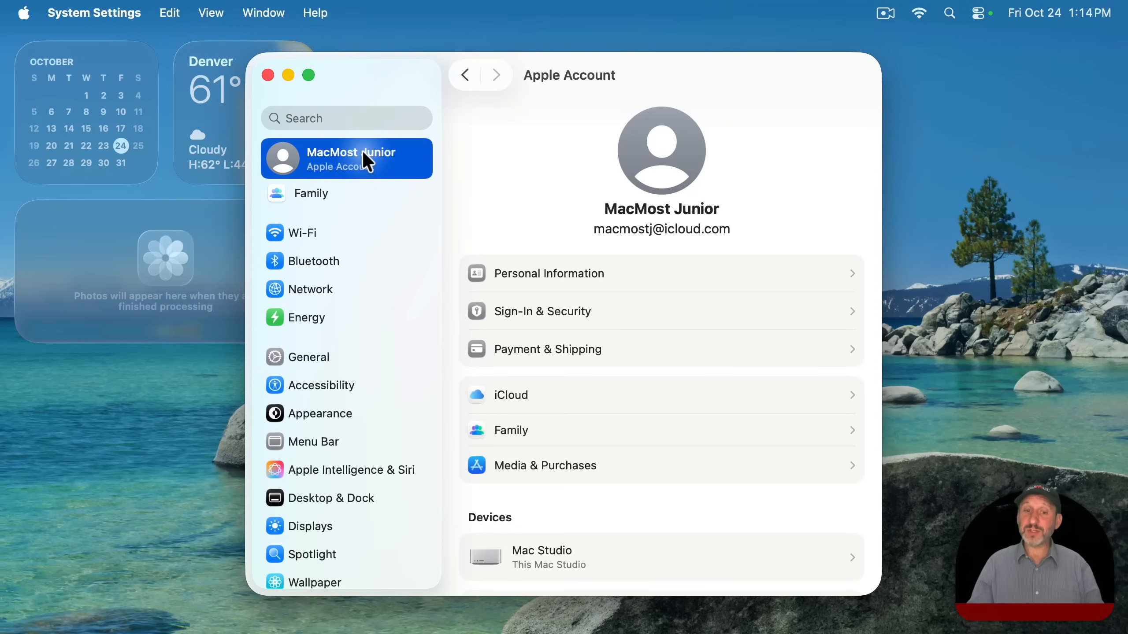
left_click(311, 193)
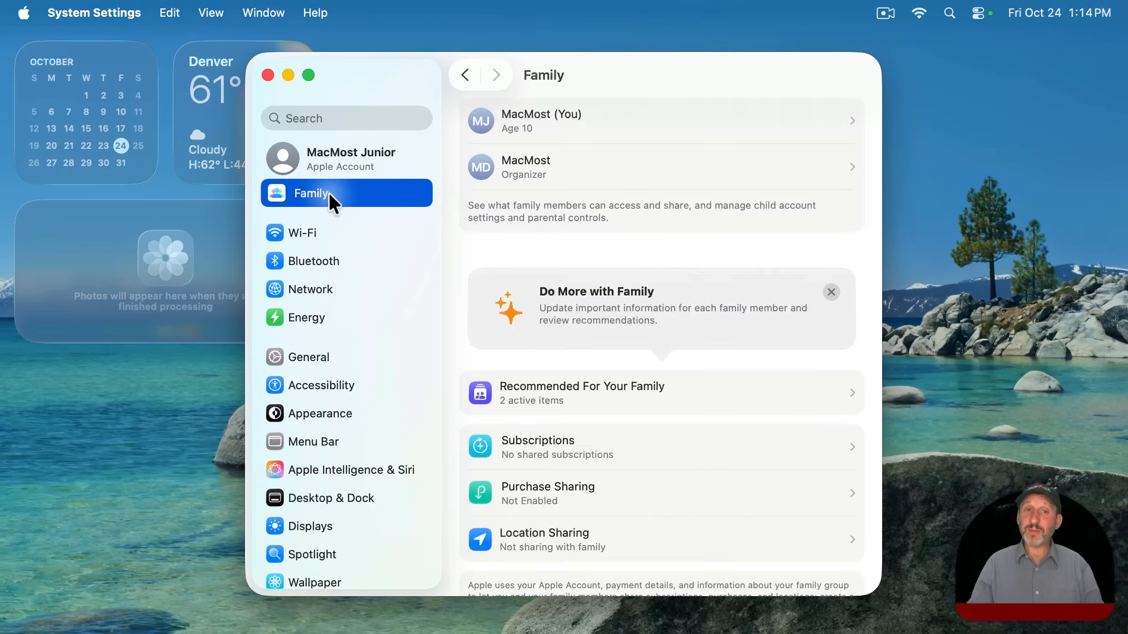
mouse_move(571, 147)
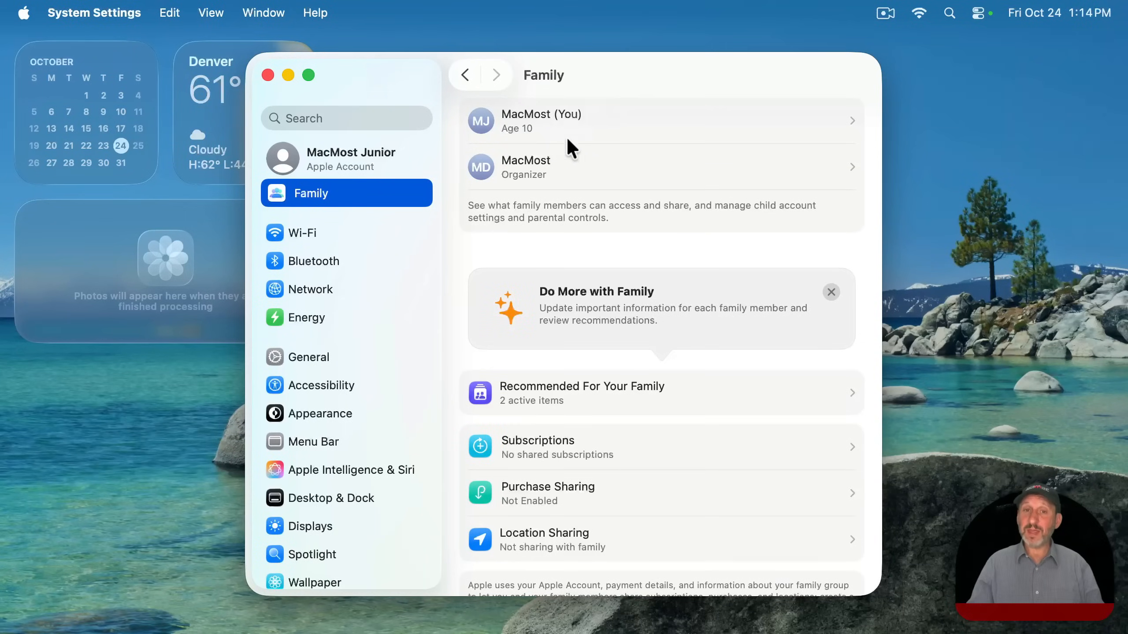
mouse_move(560, 136)
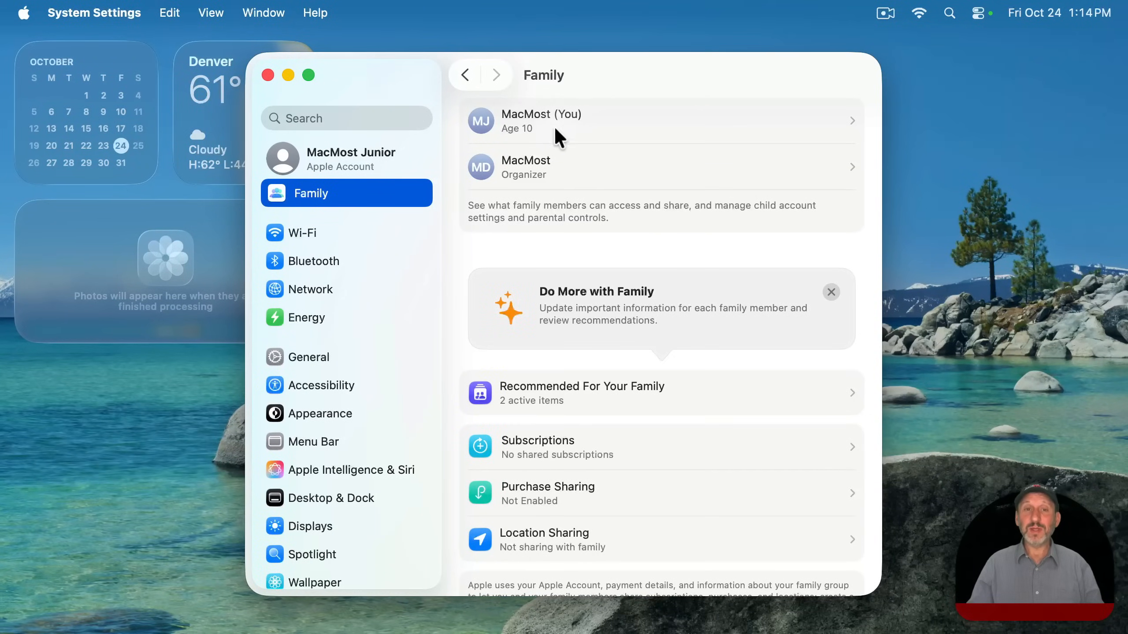
mouse_move(683, 136)
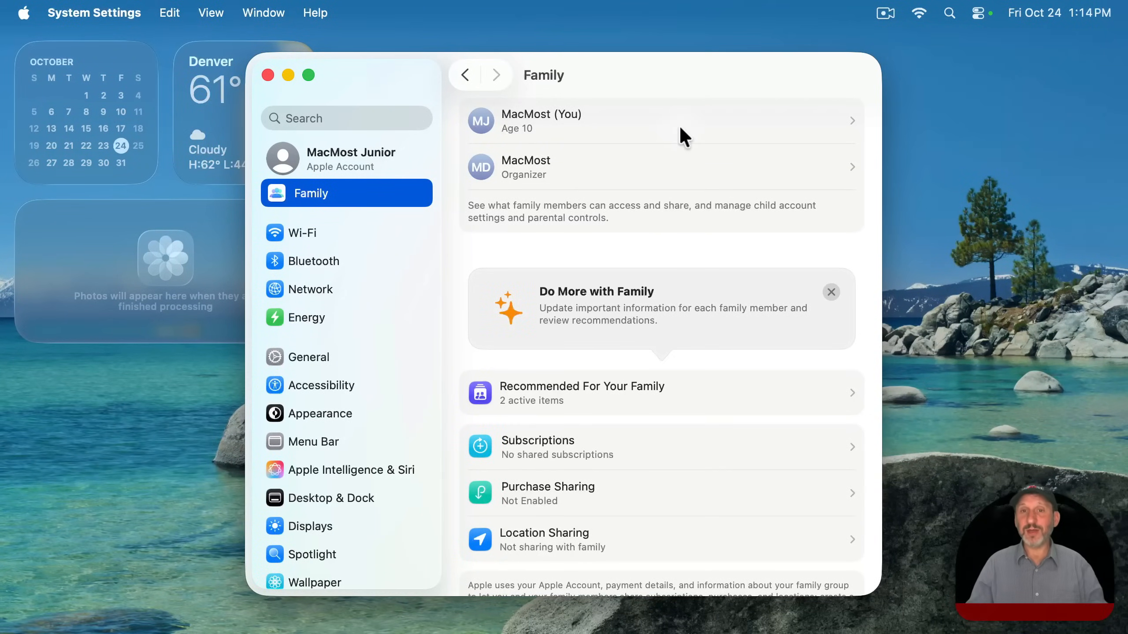
mouse_move(654, 135)
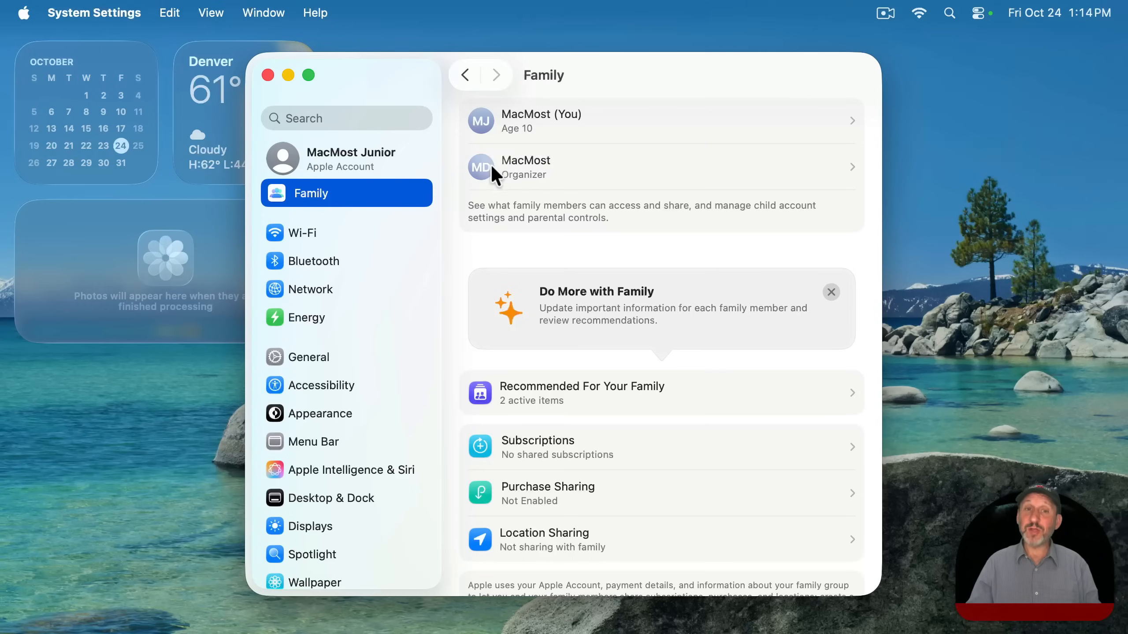
mouse_move(572, 178)
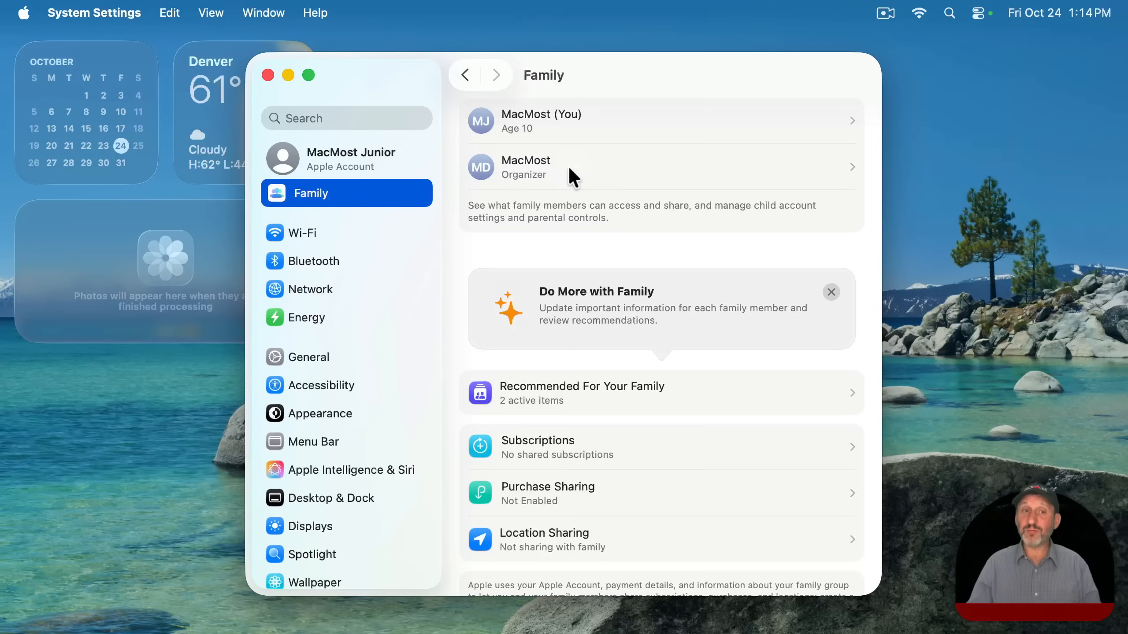
mouse_move(349, 317)
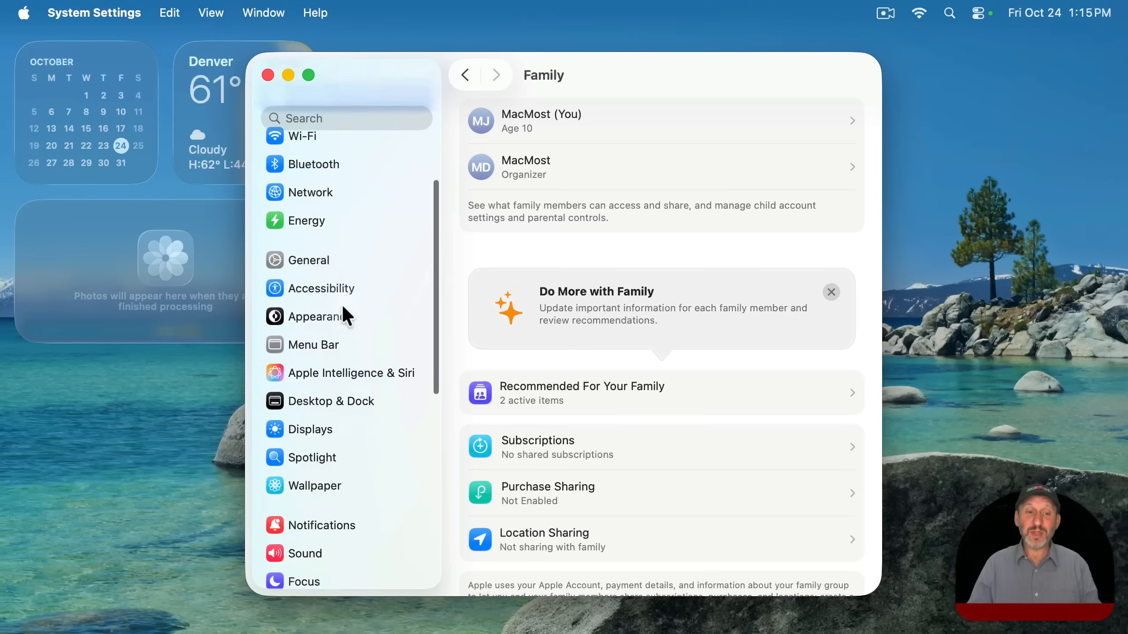
Try switching off the child's App Limits in Screen Time and cancel the passcode prompt
scroll("down", 3)
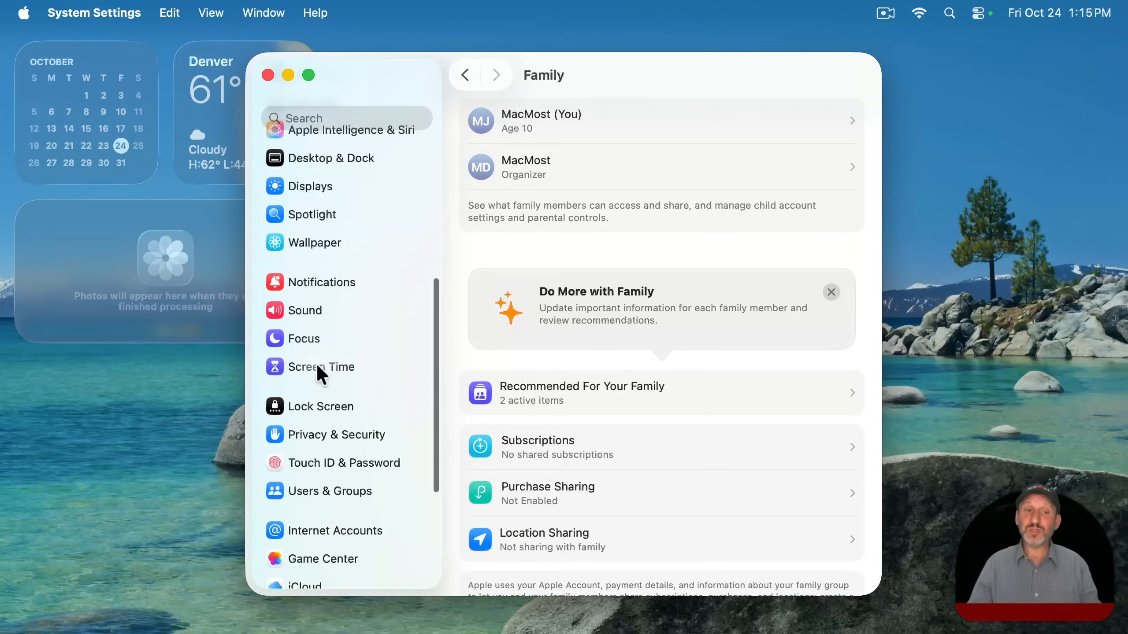
left_click(322, 366)
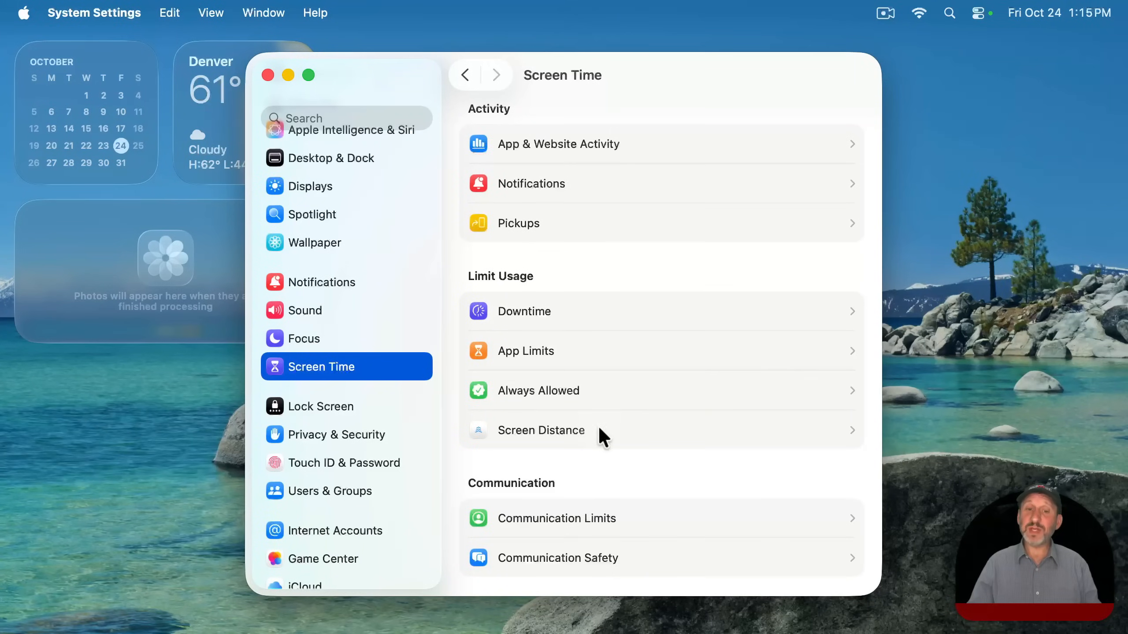
left_click(525, 351)
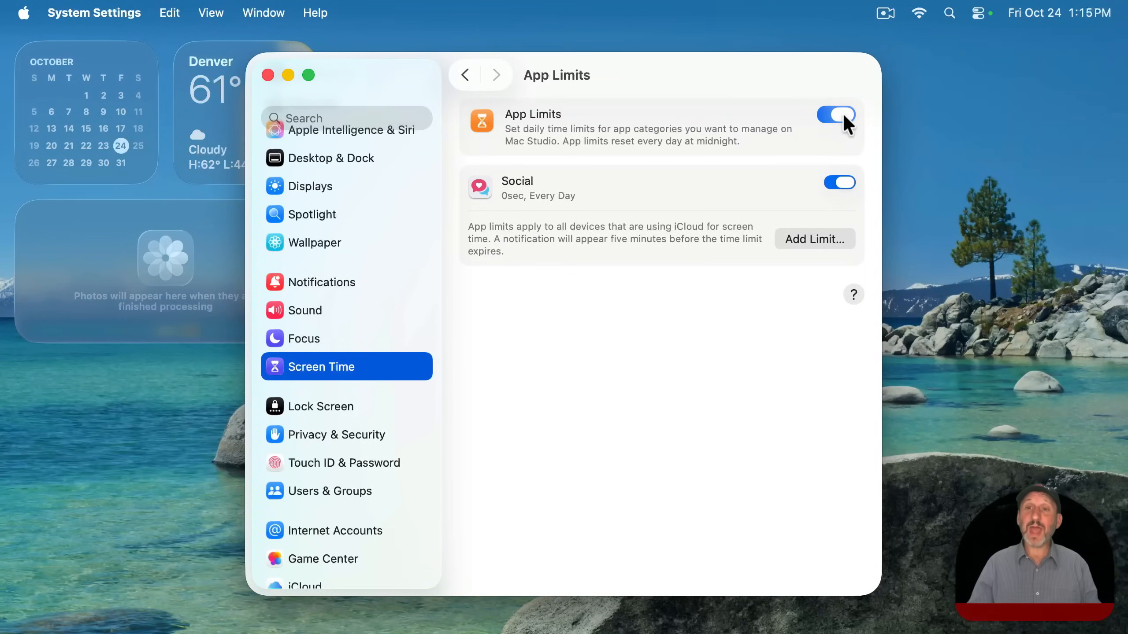
left_click(836, 114)
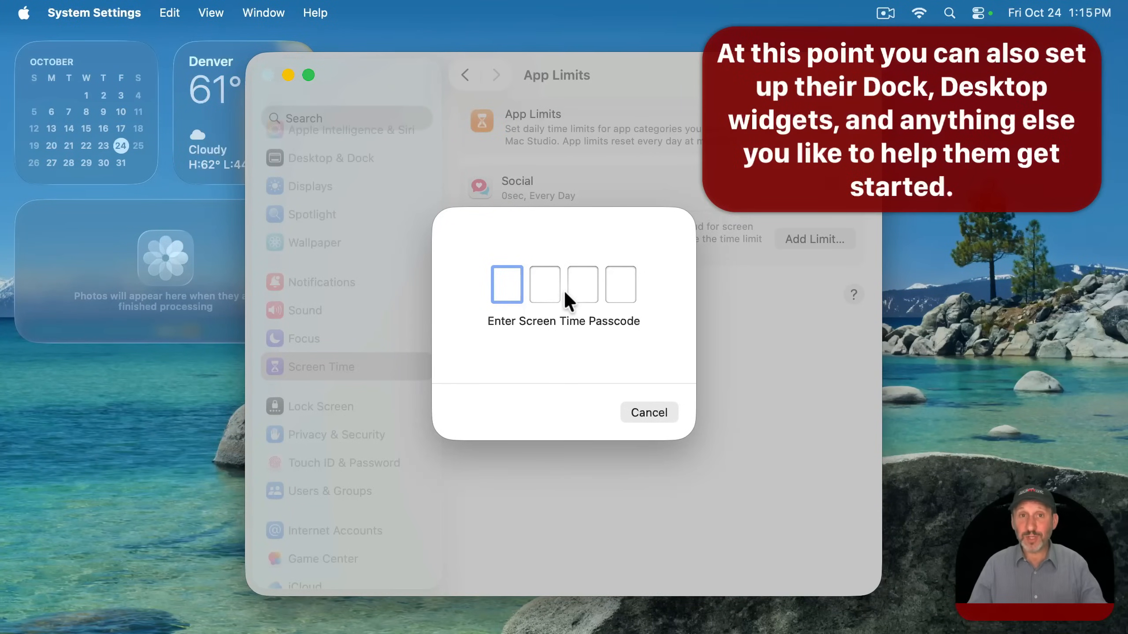
left_click(646, 413)
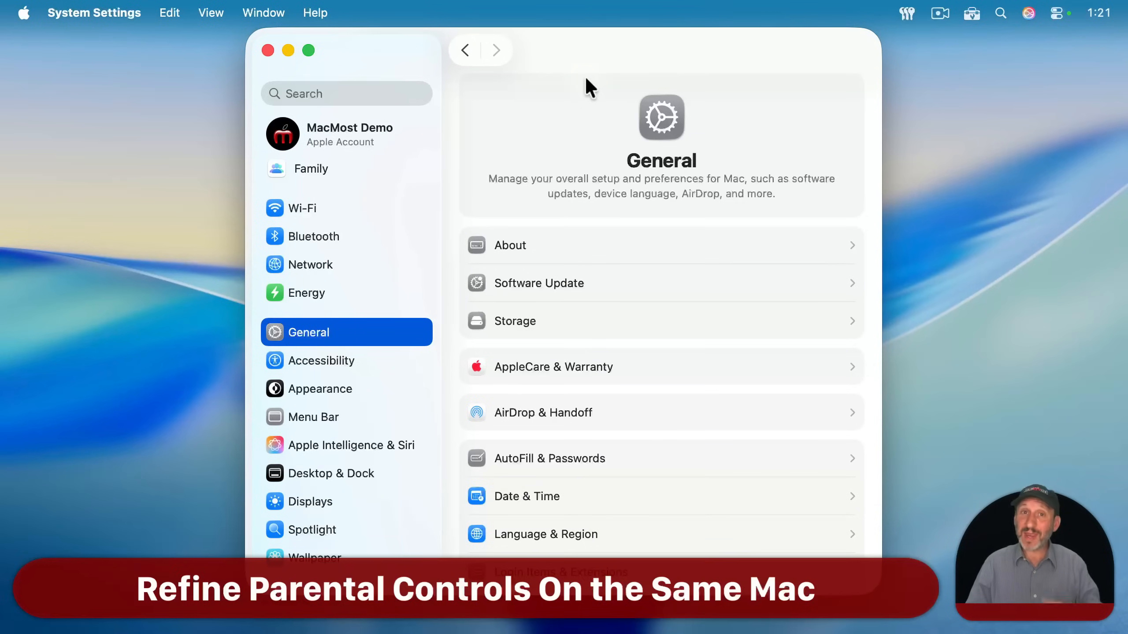
mouse_move(541, 288)
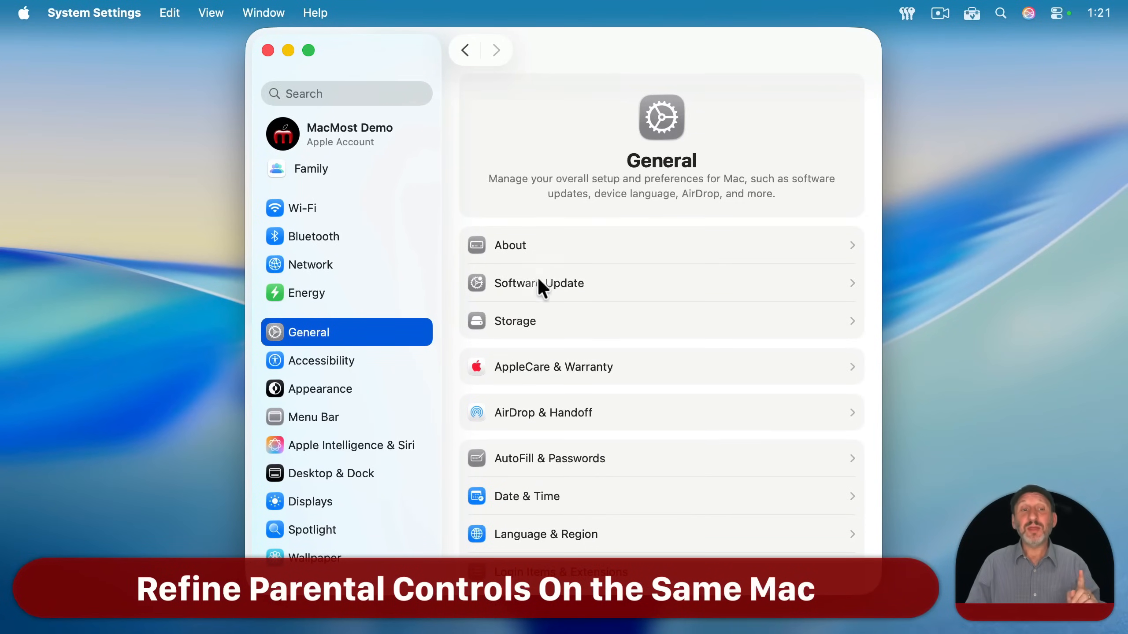
Go to MacMost Junior's Screen Time App Limits in Family settings
scroll("down", 3)
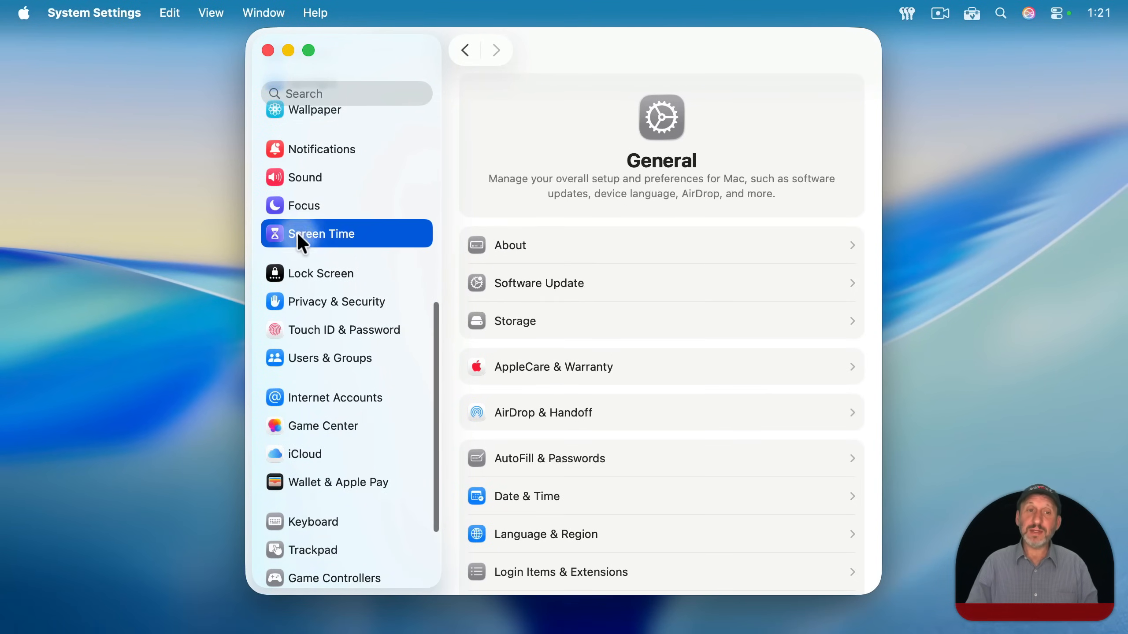
left_click(321, 233)
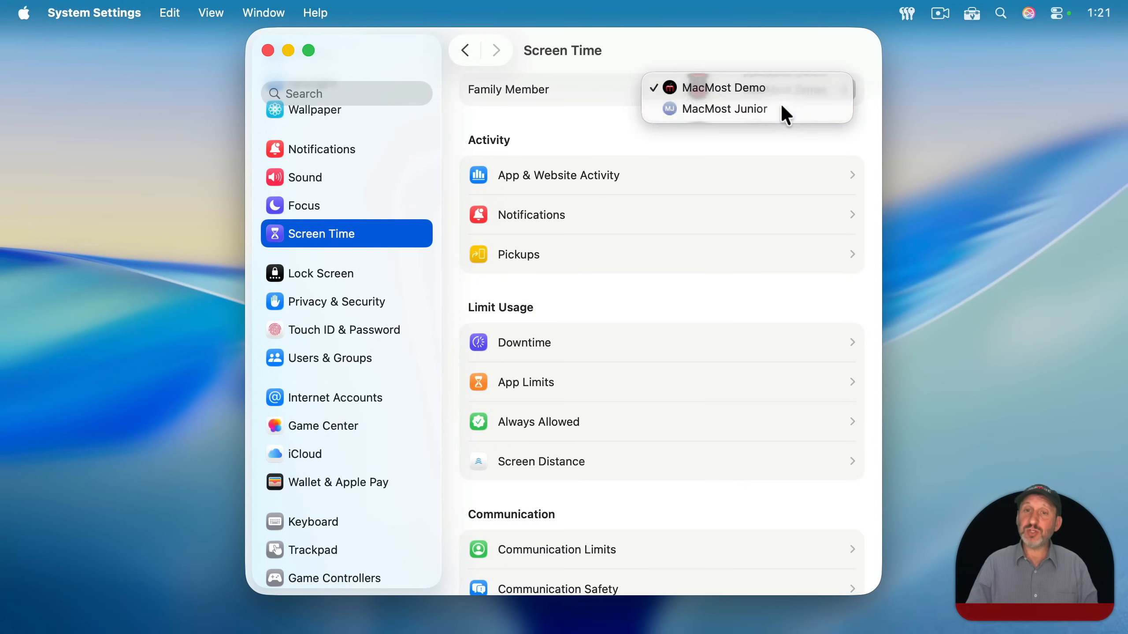
left_click(723, 108)
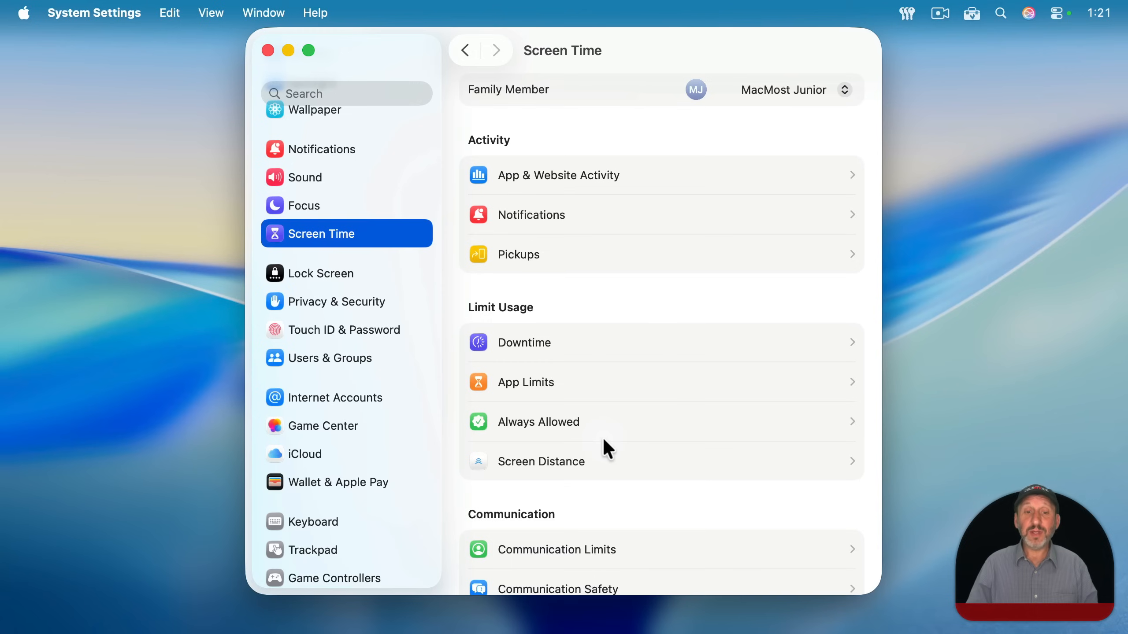
left_click(525, 381)
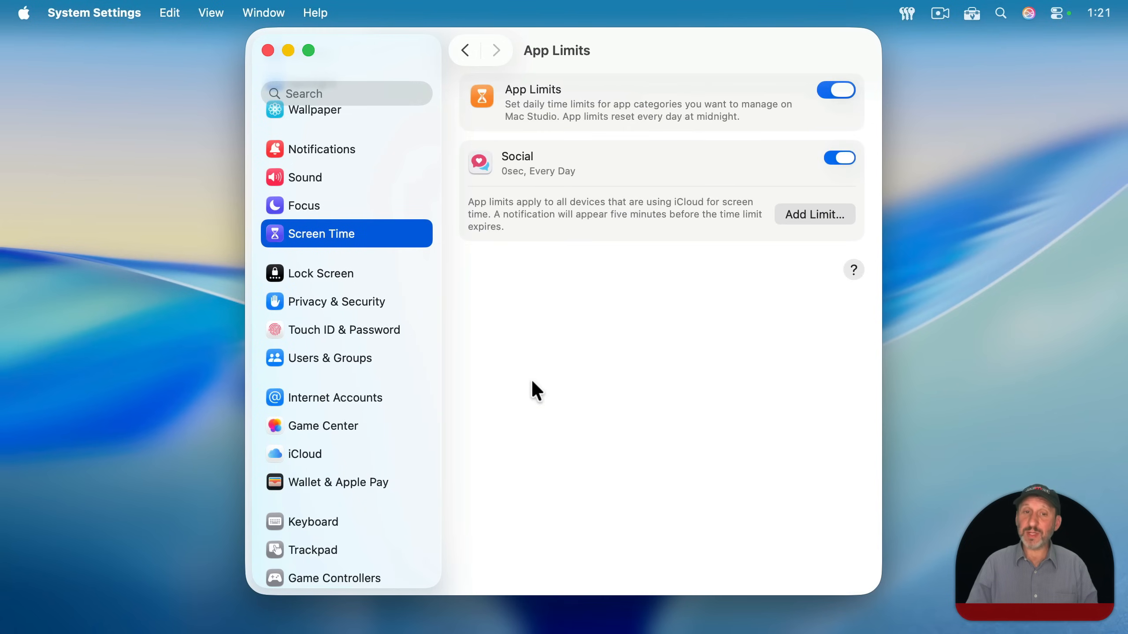
mouse_move(812, 222)
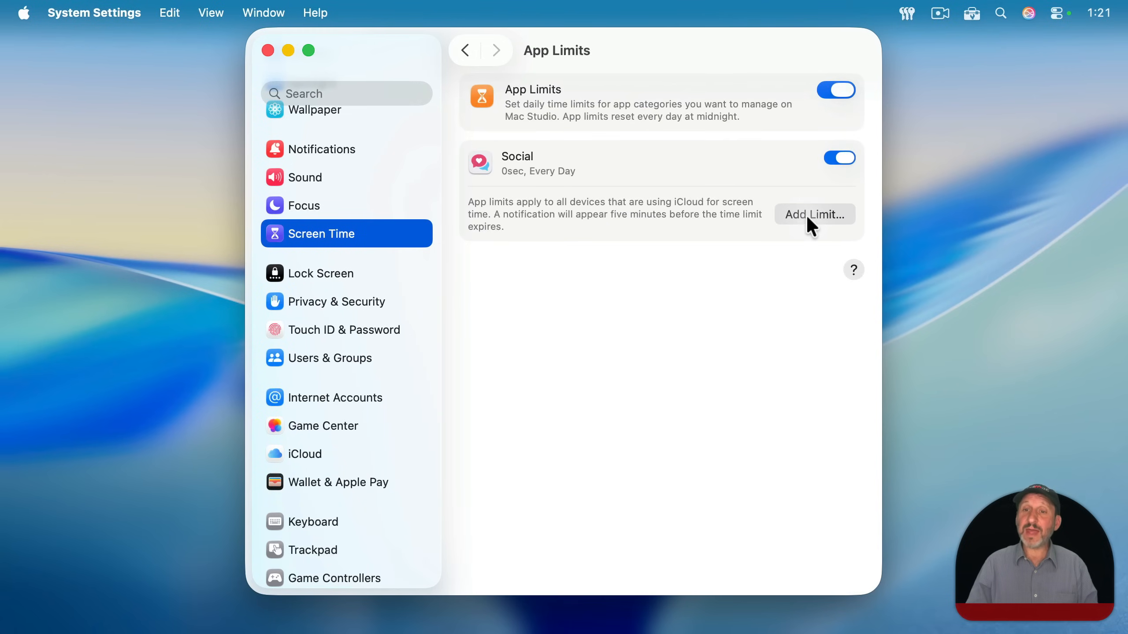
Add a new daily app limit for Chess from the Games category and save it
left_click(813, 214)
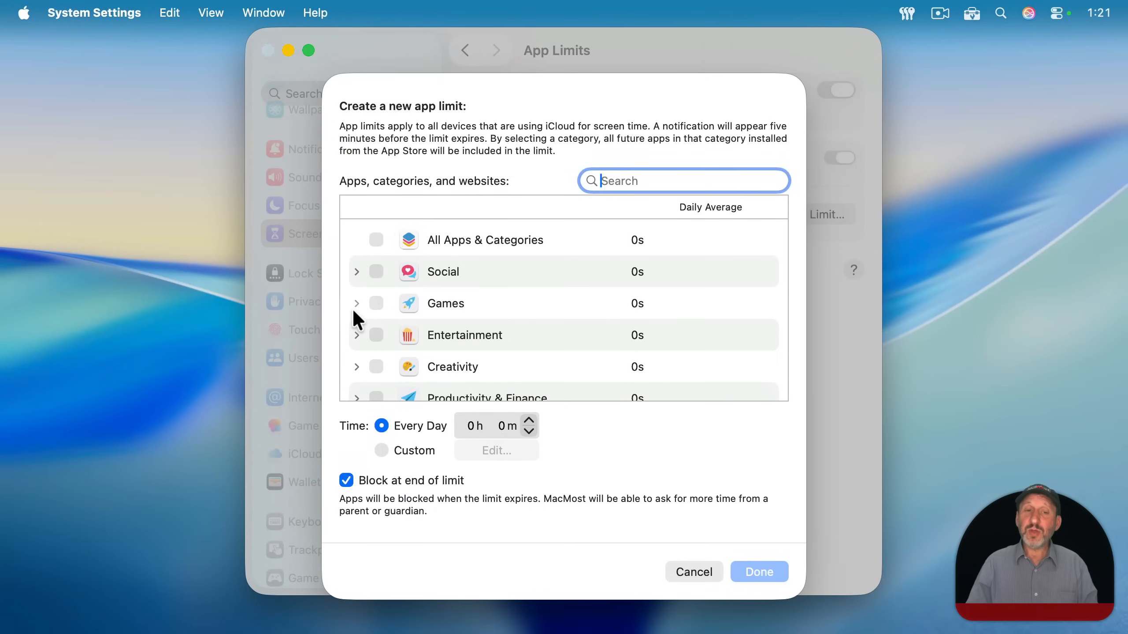
left_click(356, 303)
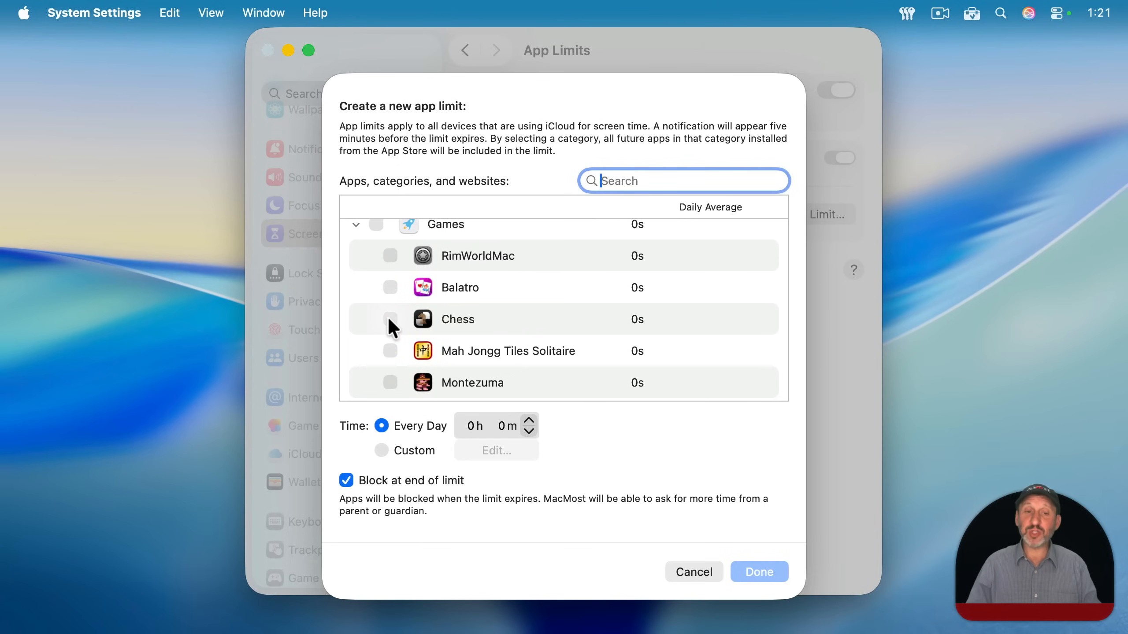
left_click(390, 319)
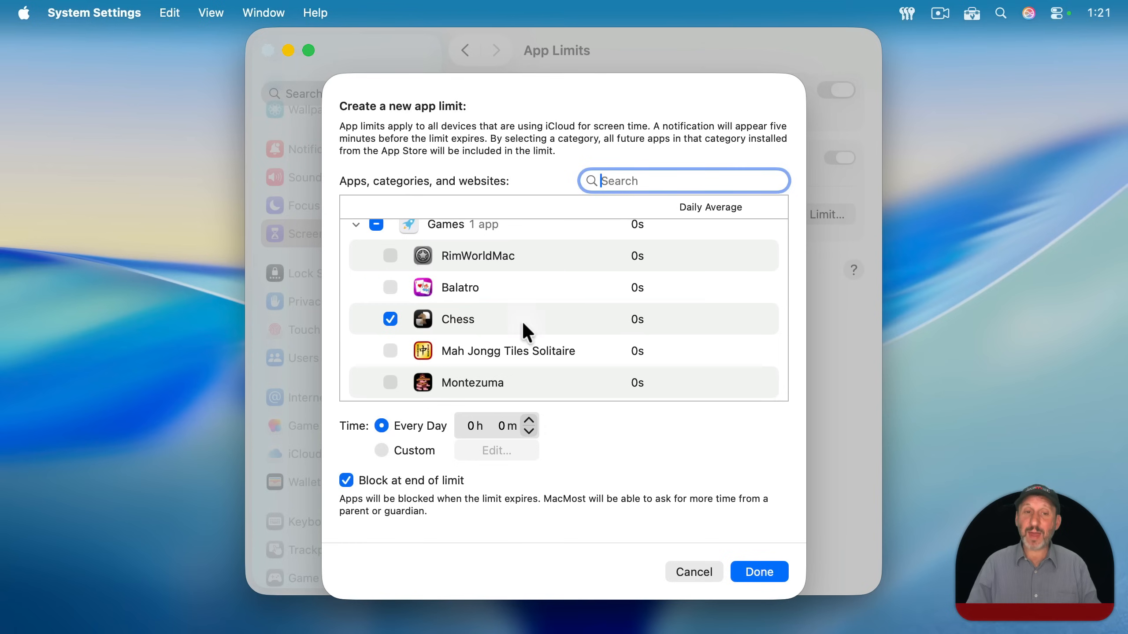
mouse_move(648, 323)
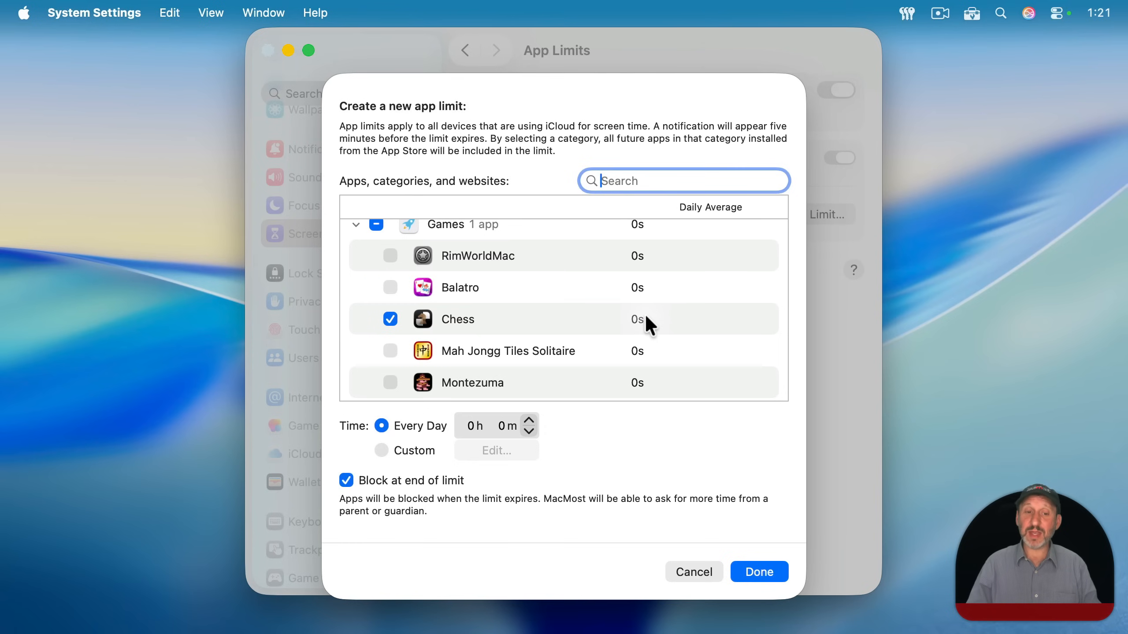
left_click(758, 572)
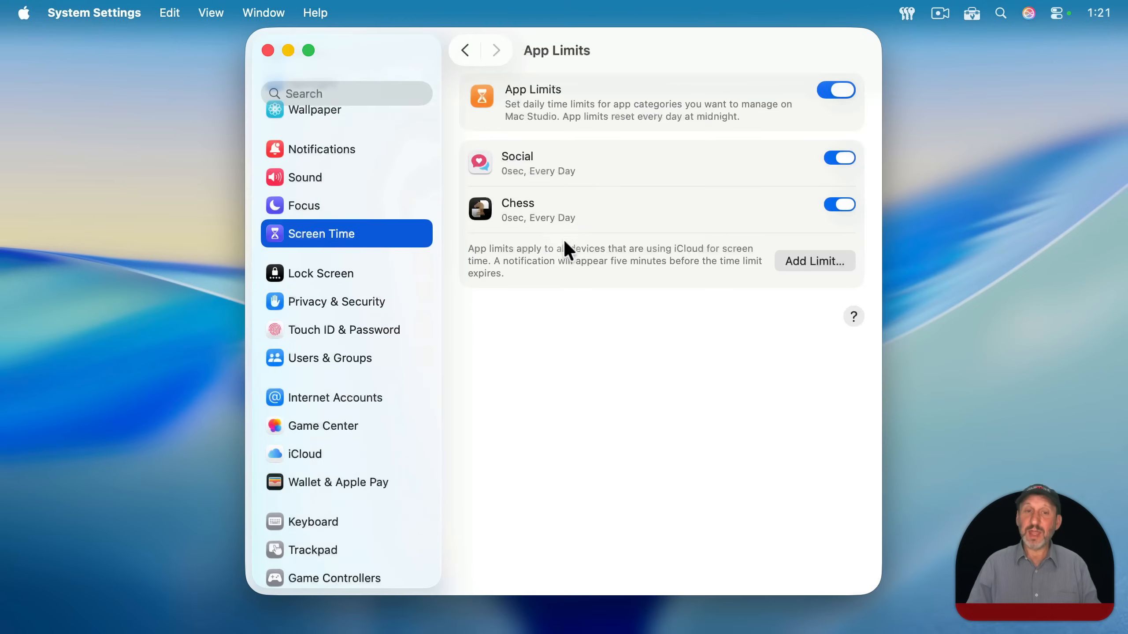
mouse_move(629, 200)
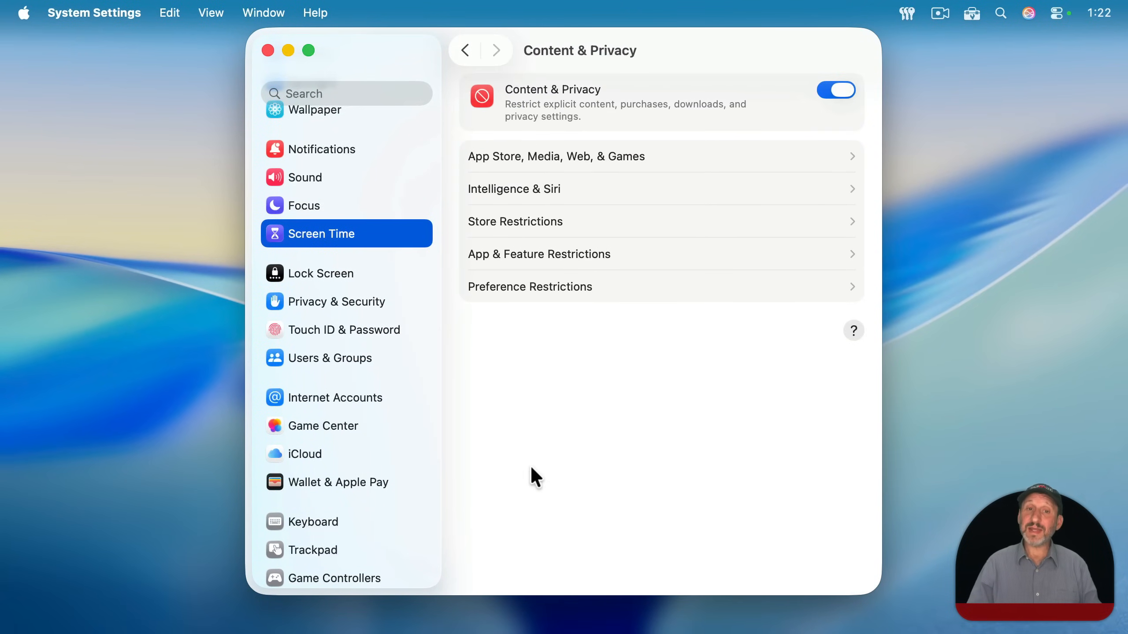
mouse_move(532, 164)
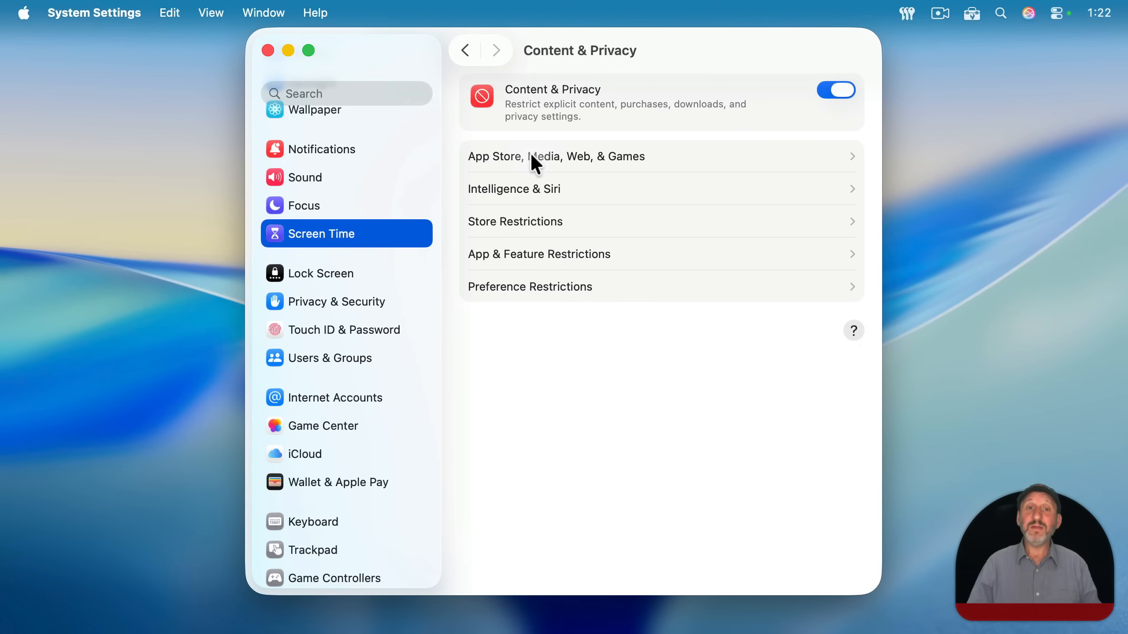
mouse_move(489, 169)
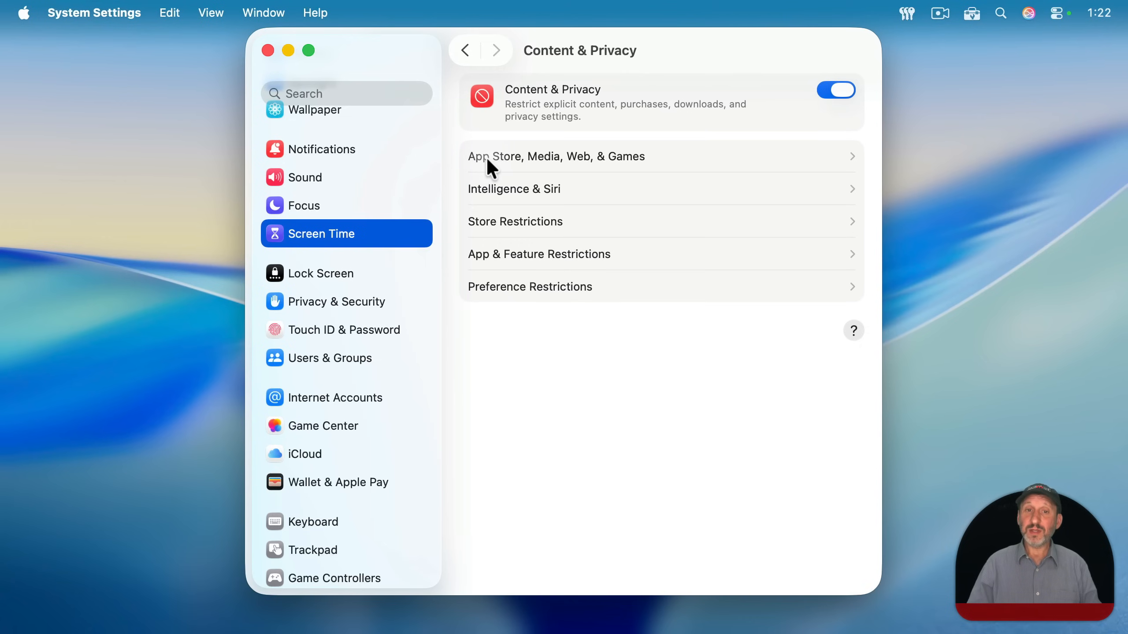
mouse_move(655, 167)
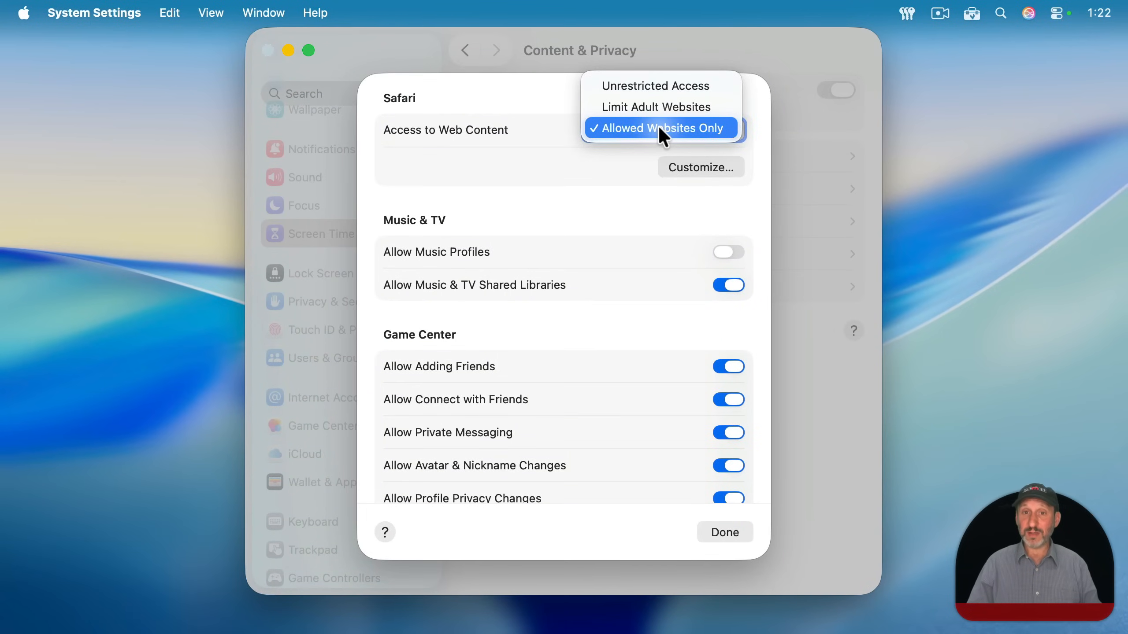
Set Access to Web Content to Allowed Websites Only, keeping the default eight kids' sites
left_click(659, 127)
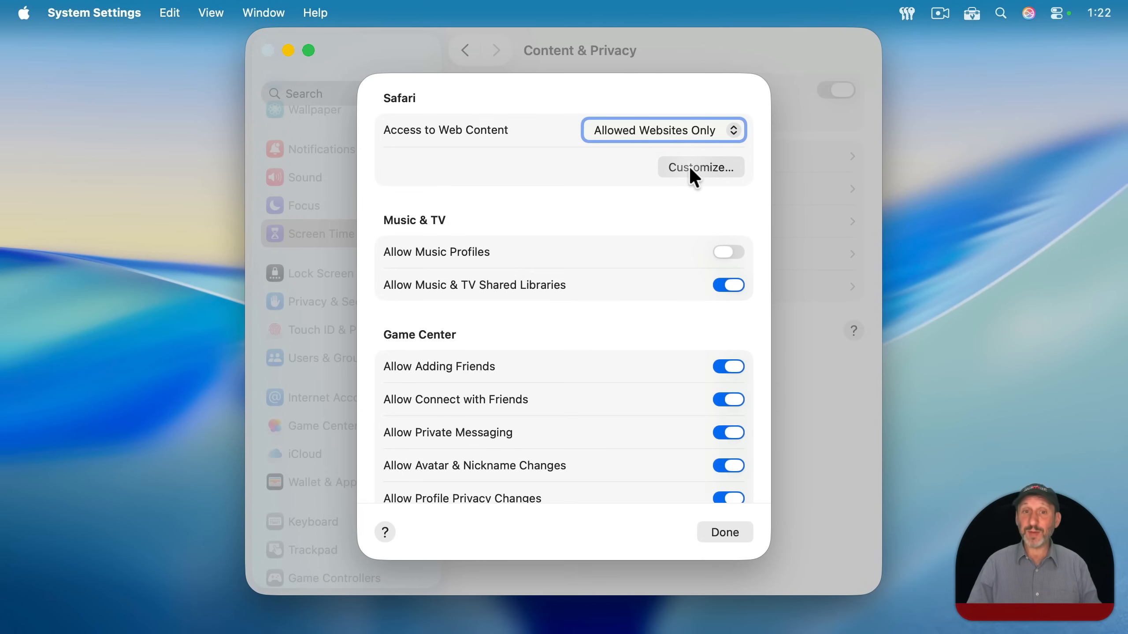
left_click(700, 167)
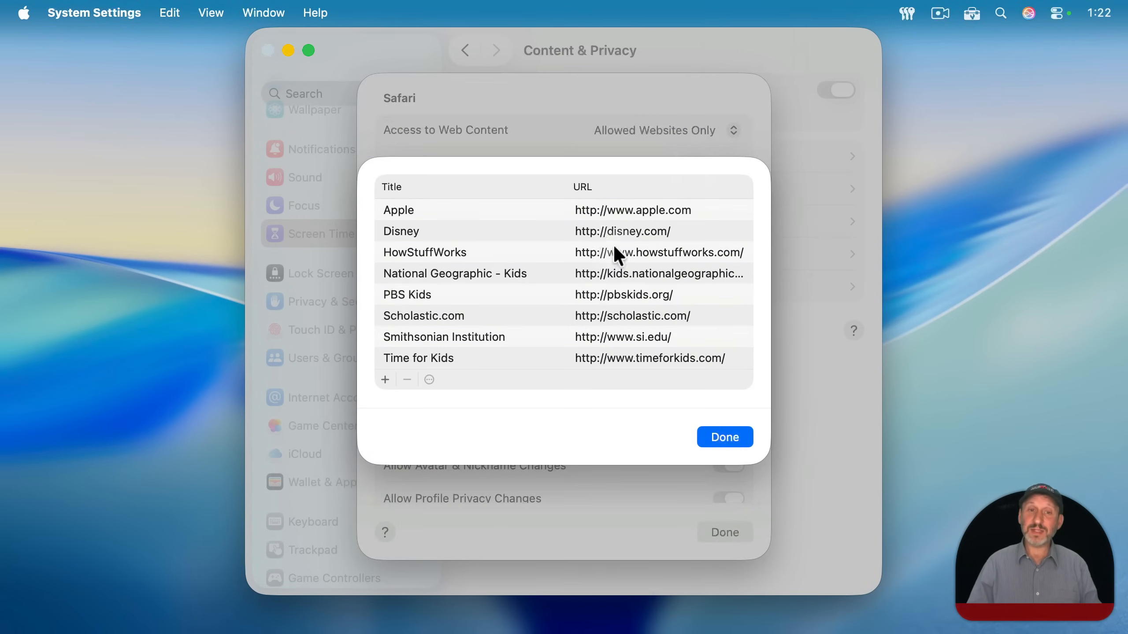
mouse_move(694, 431)
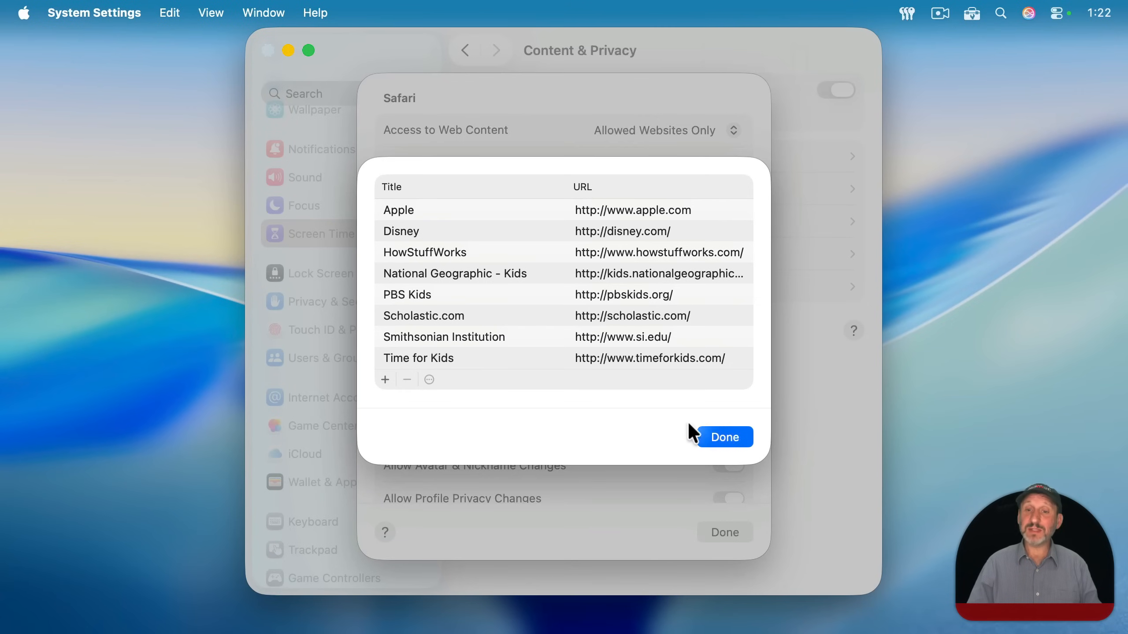
mouse_move(725, 437)
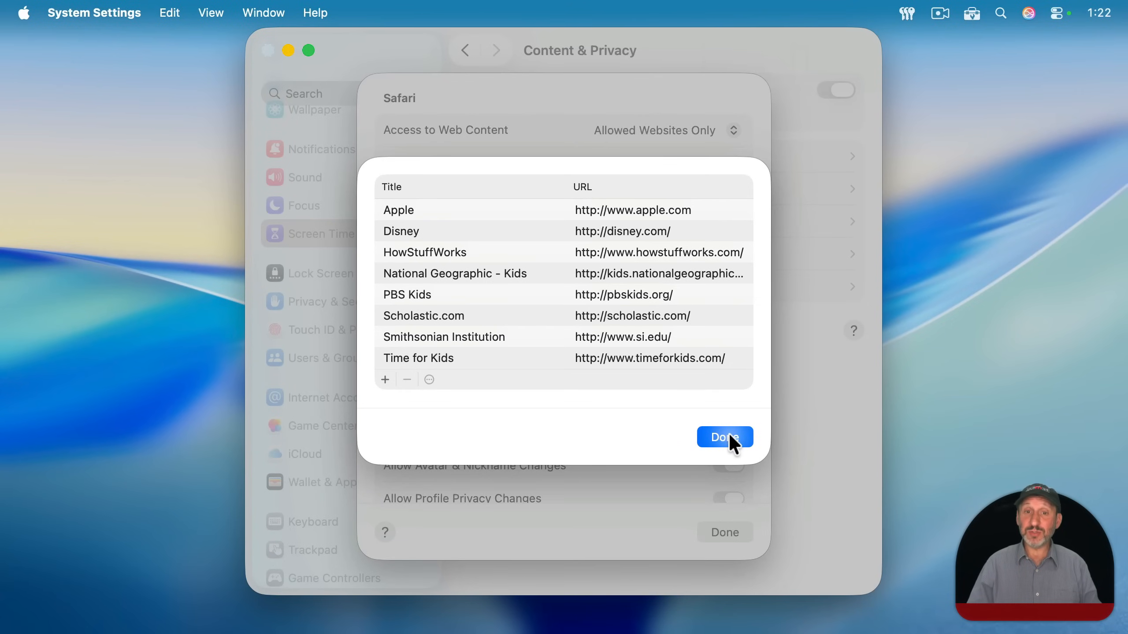
left_click(725, 437)
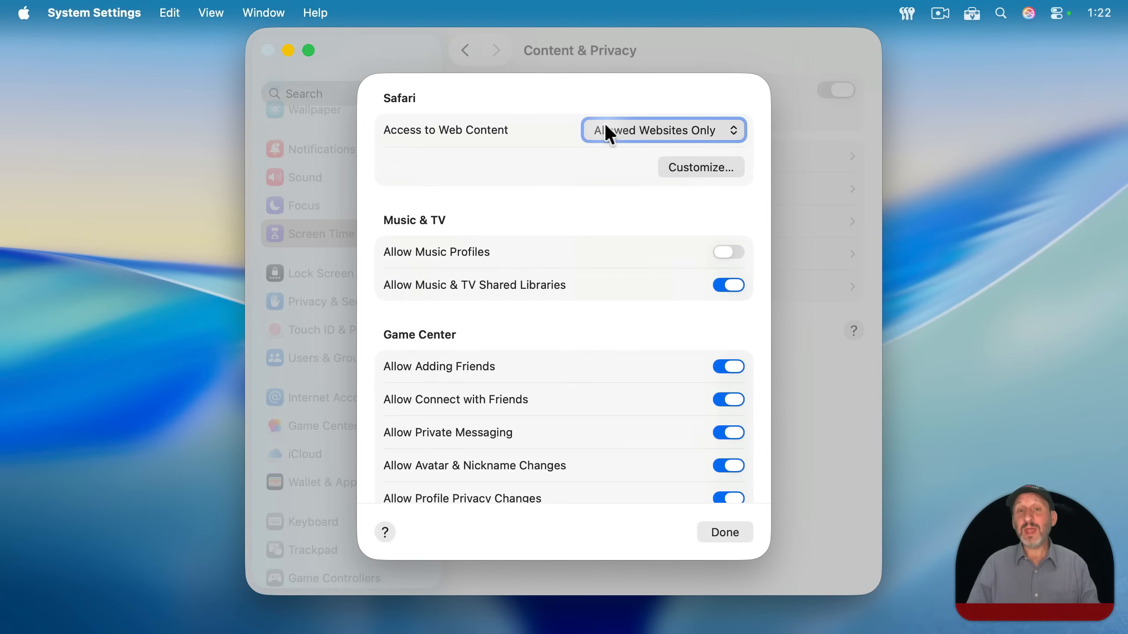
mouse_move(543, 124)
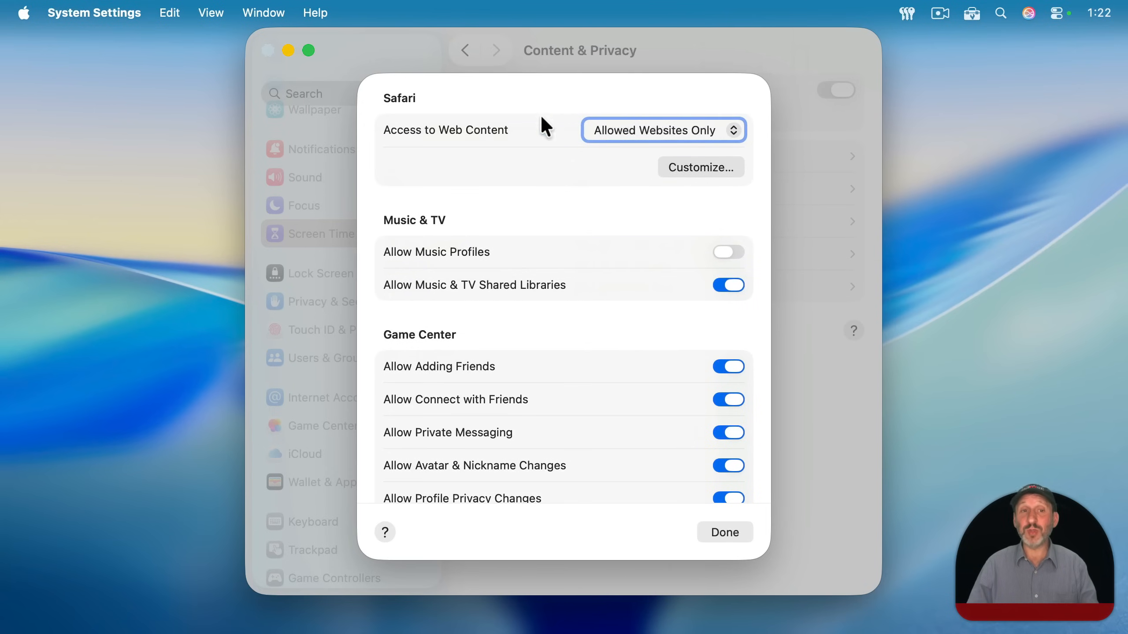
mouse_move(402, 116)
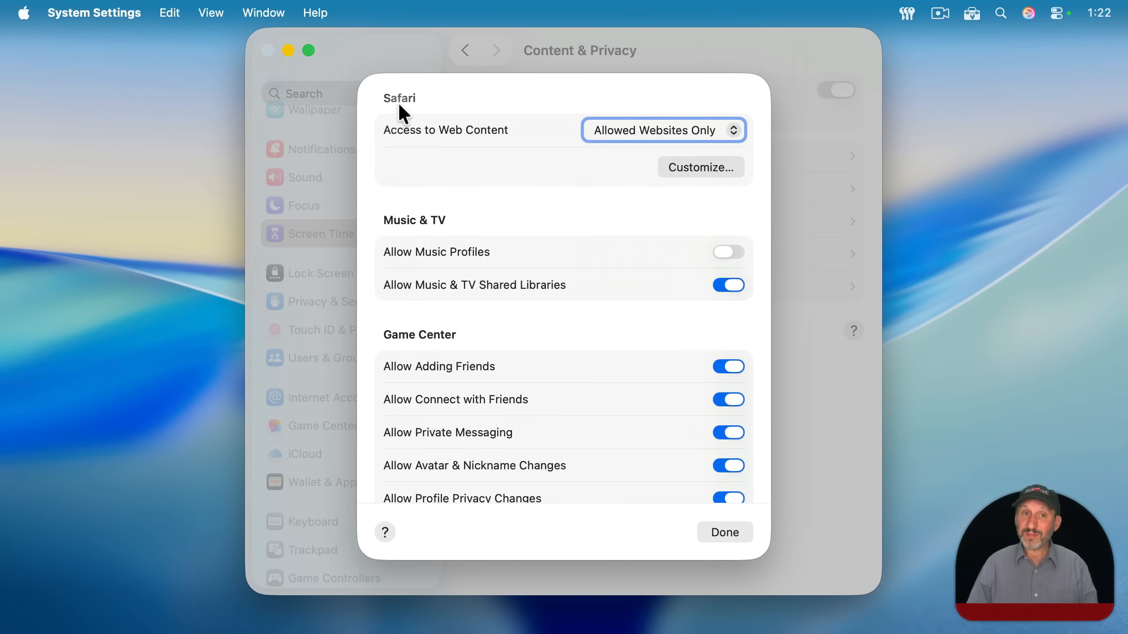
left_click(723, 532)
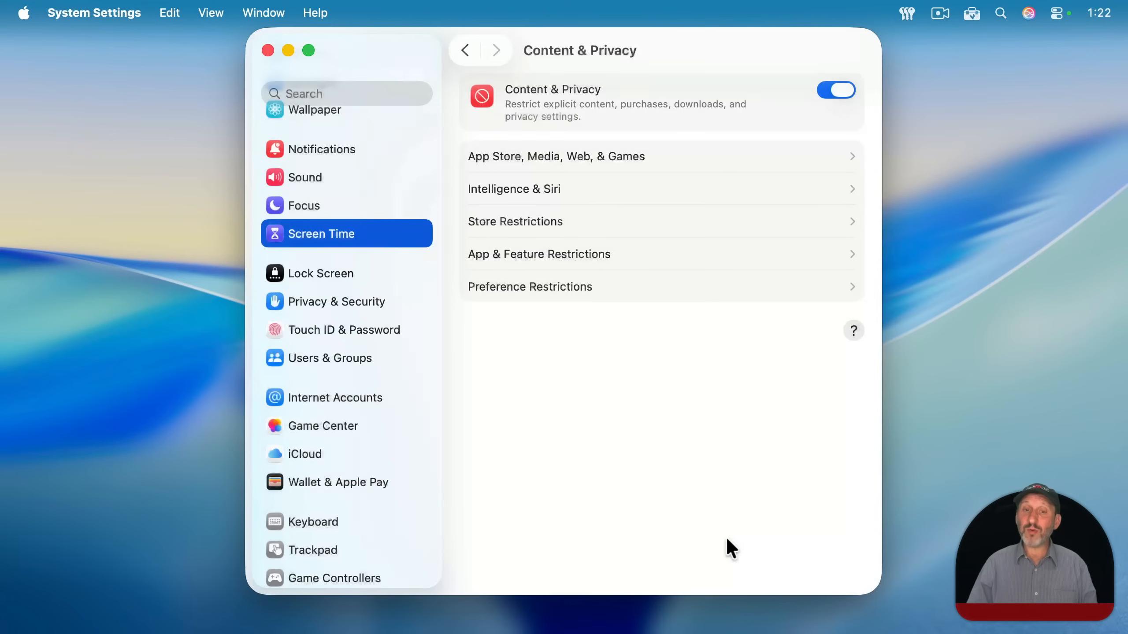
left_click(464, 50)
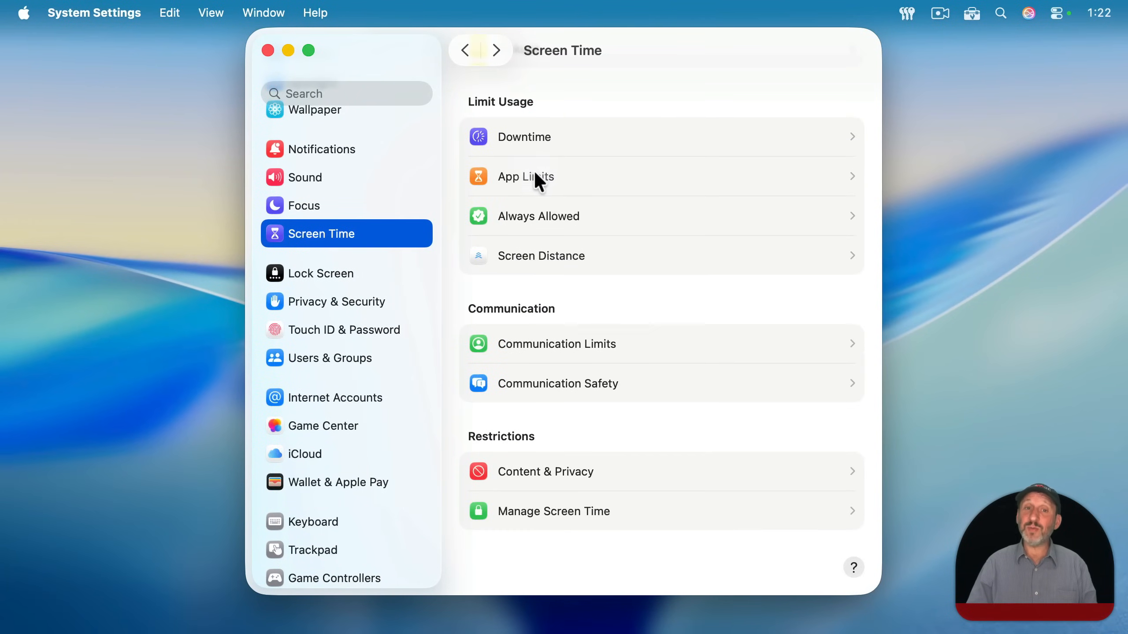
Start a new app limit and tick Google Chrome, found by searching 'chrome'
left_click(525, 177)
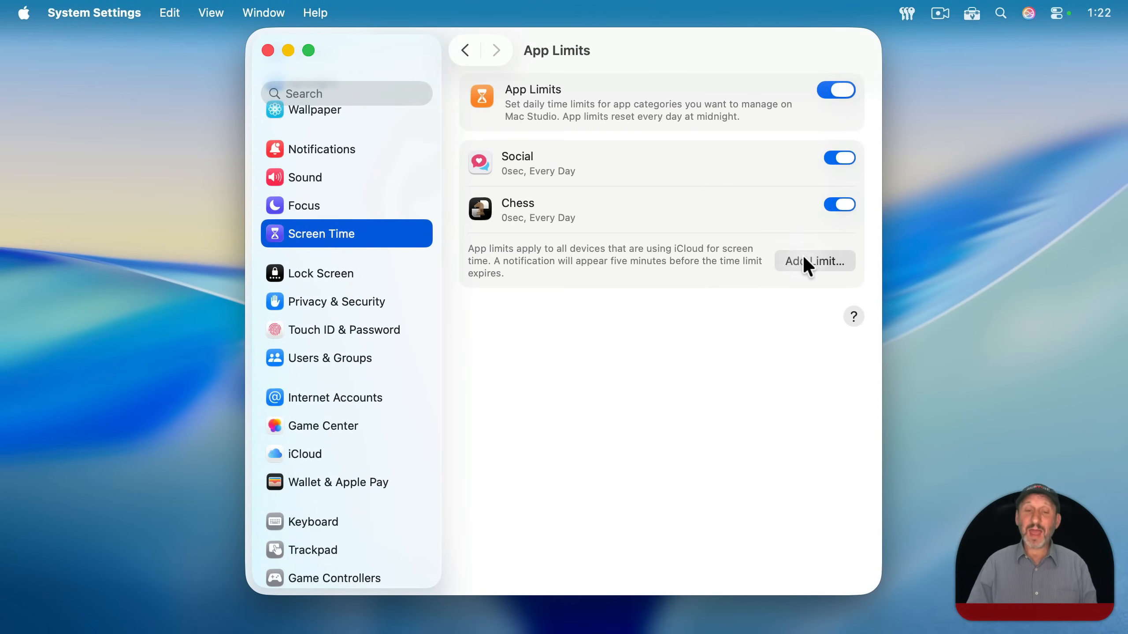
left_click(814, 261)
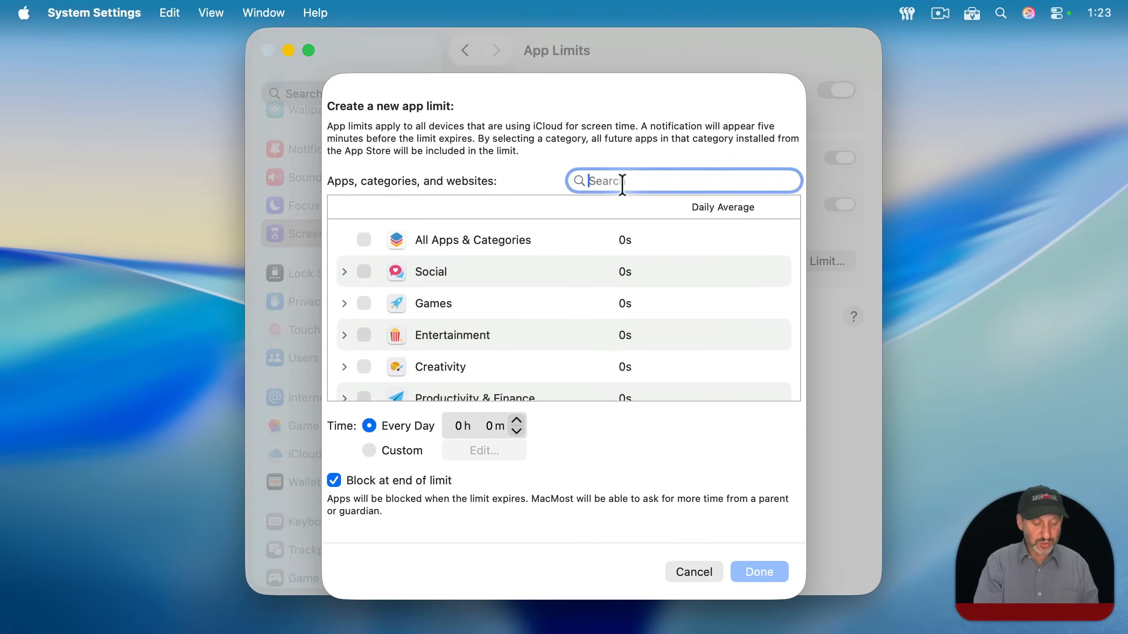
type("chrome")
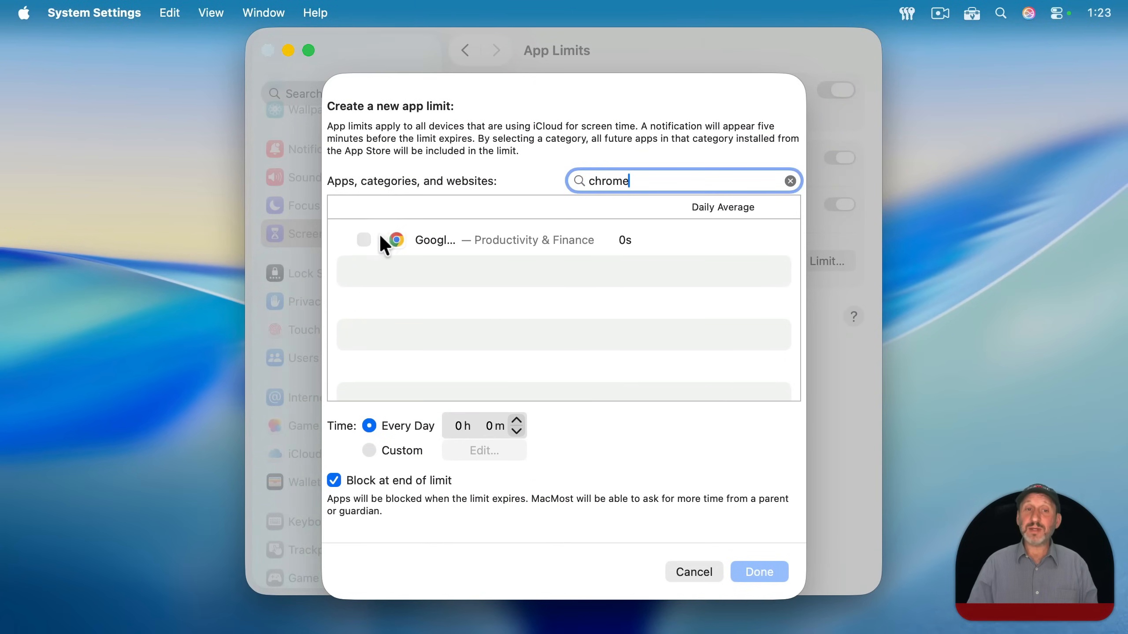
left_click(363, 239)
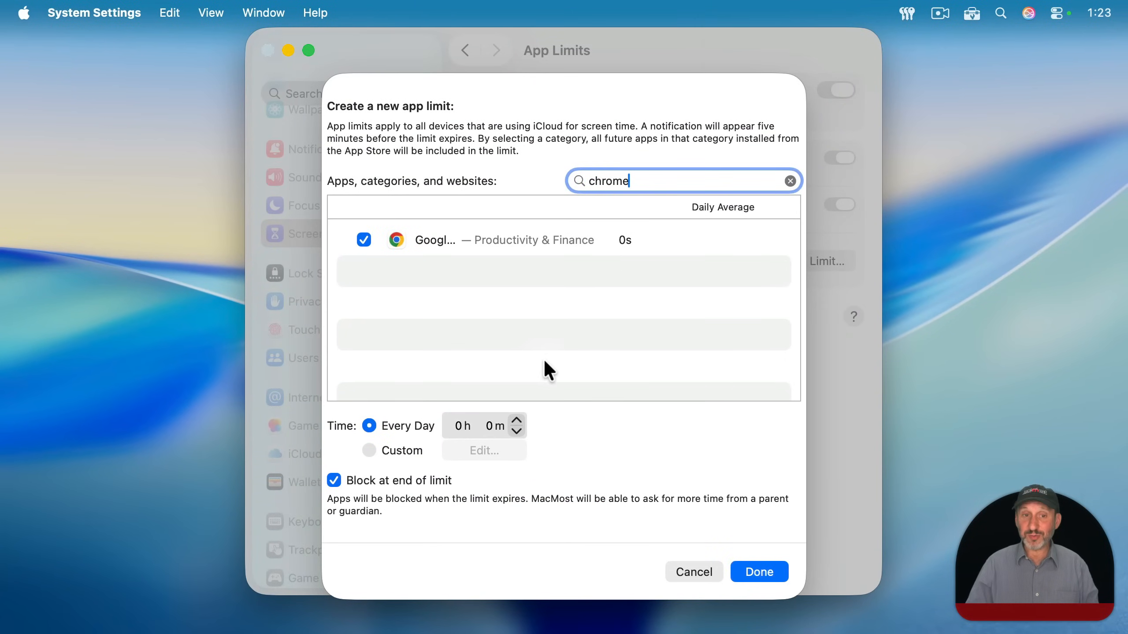
mouse_move(595, 407)
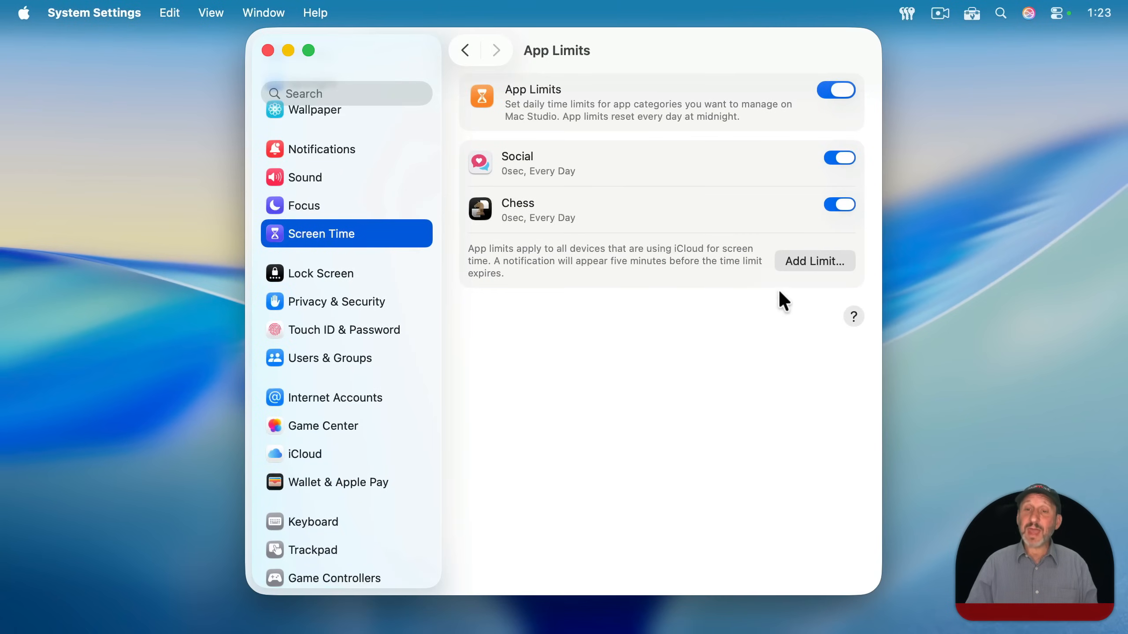
Start a new app limit and add the website reddit.com under Websites
left_click(814, 261)
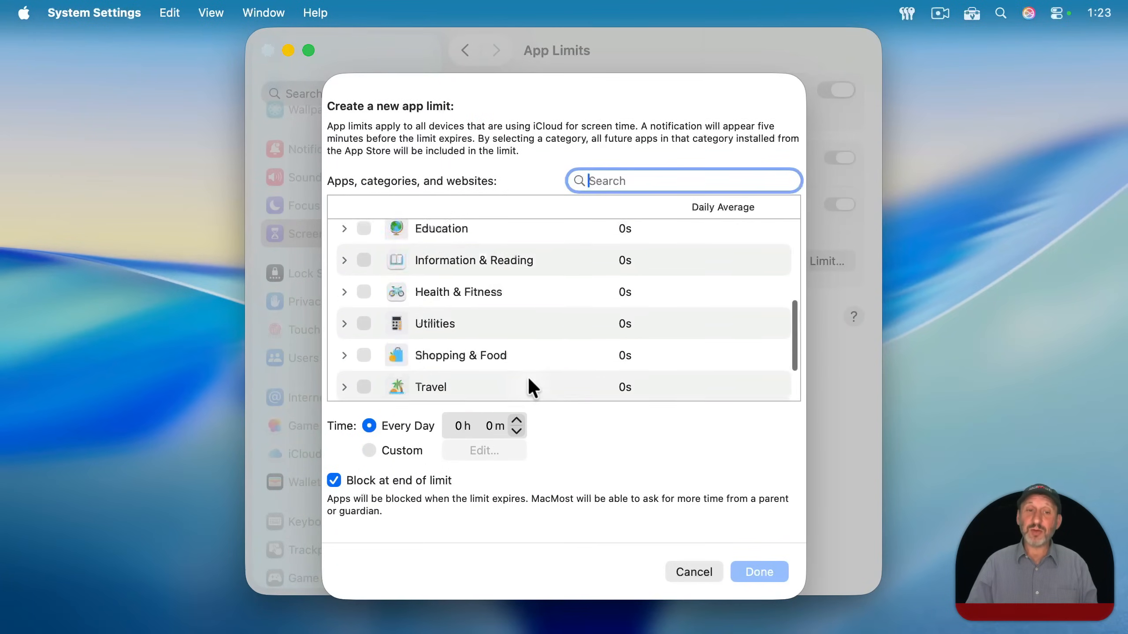
scroll("down", 3)
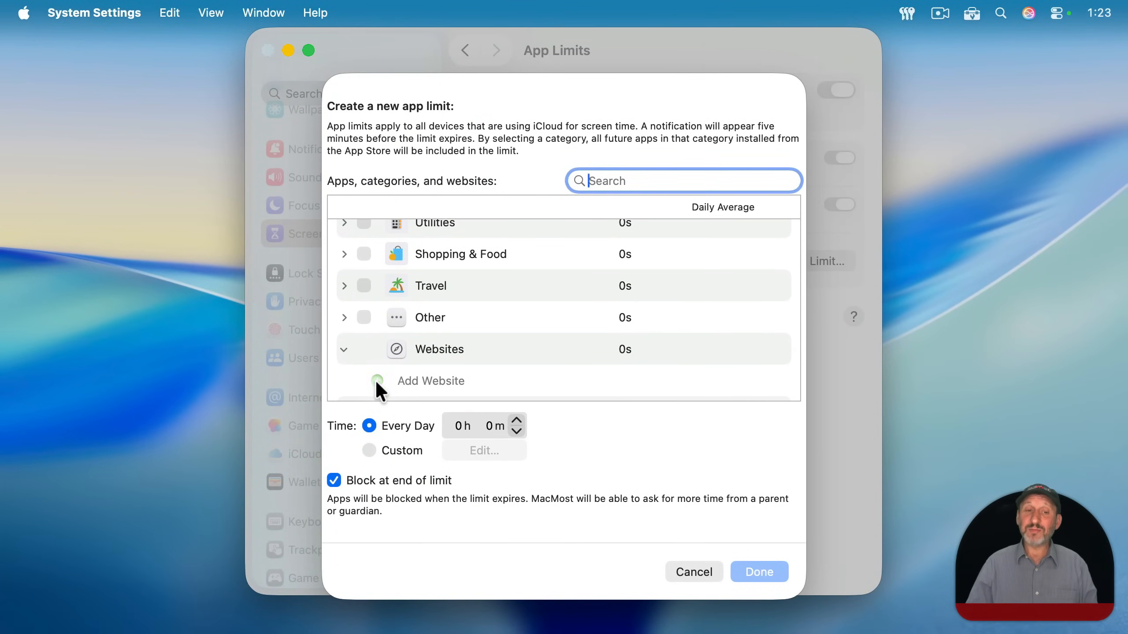
left_click(377, 381)
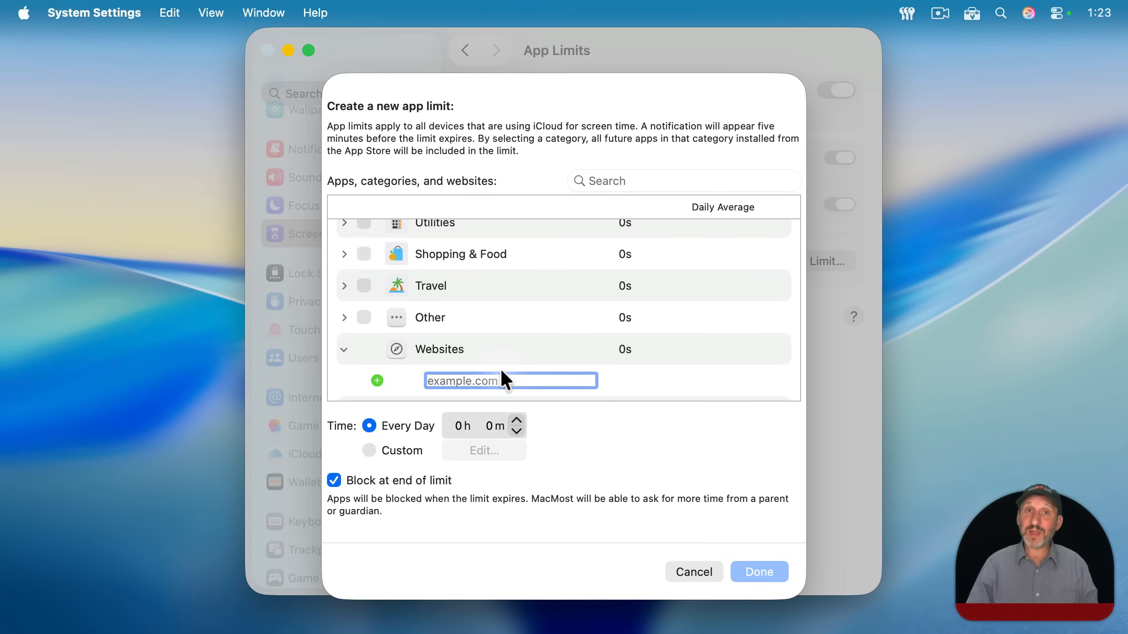
key("Return")
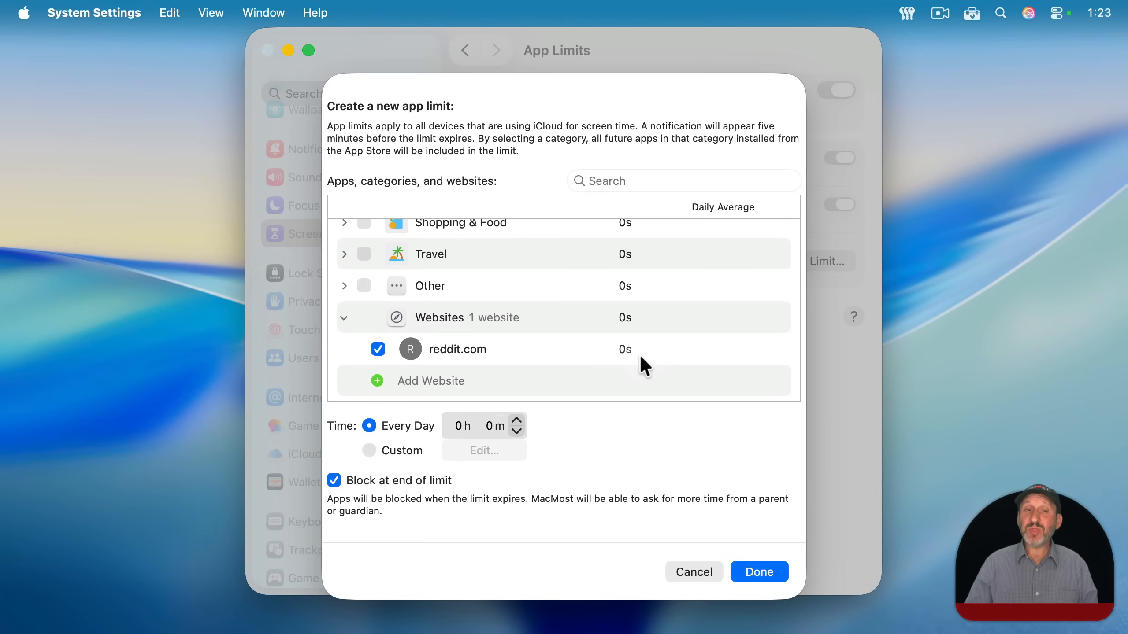
mouse_move(402, 323)
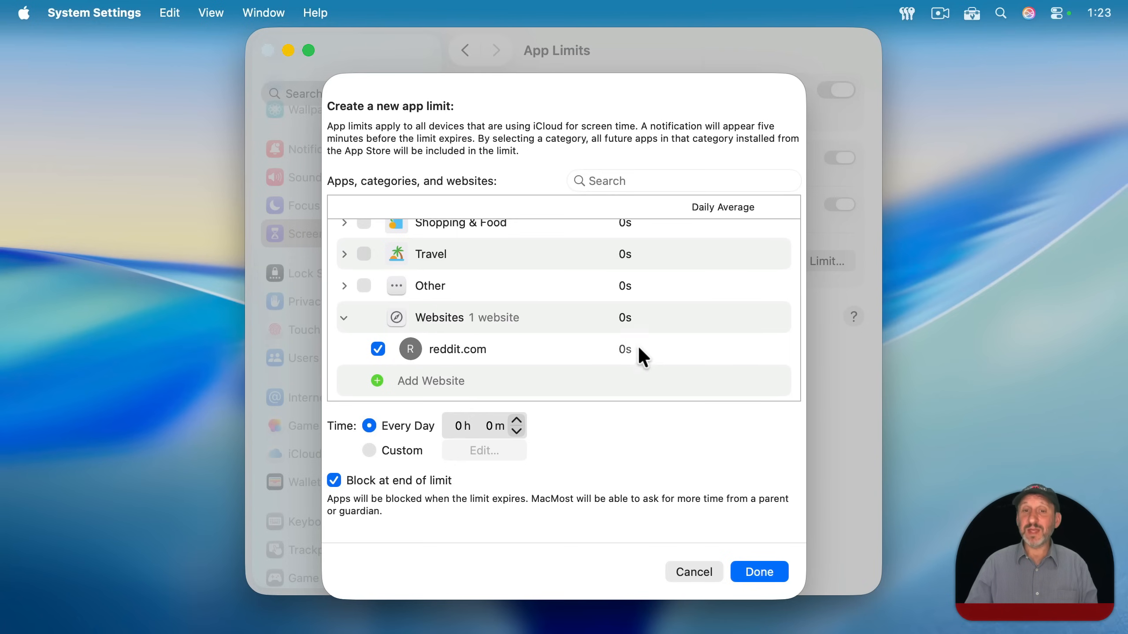
mouse_move(631, 354)
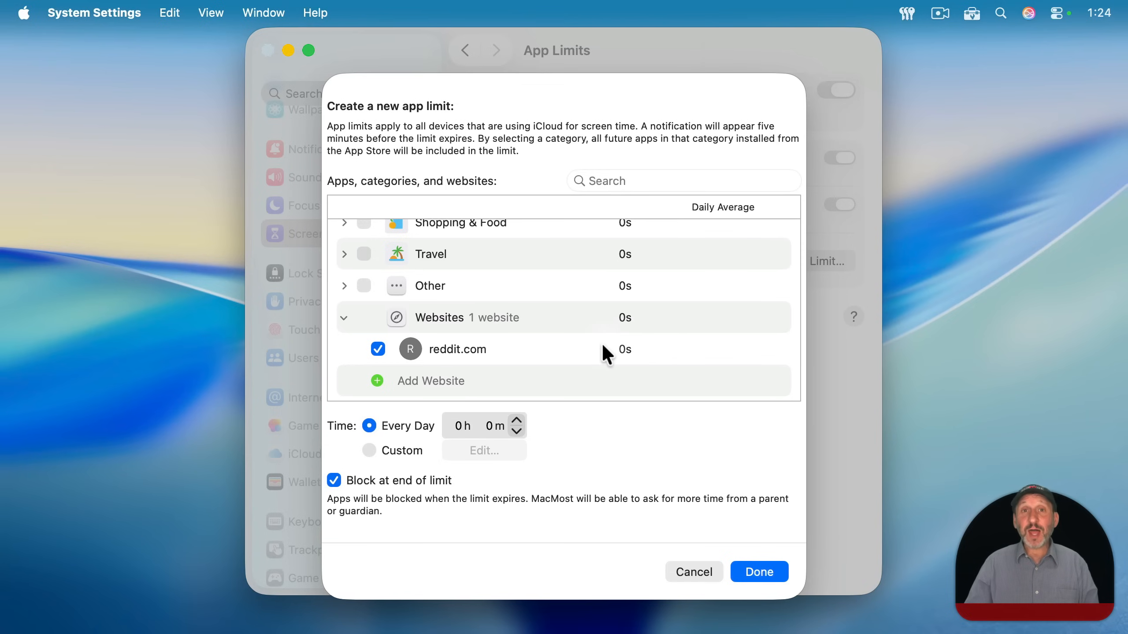
mouse_move(625, 351)
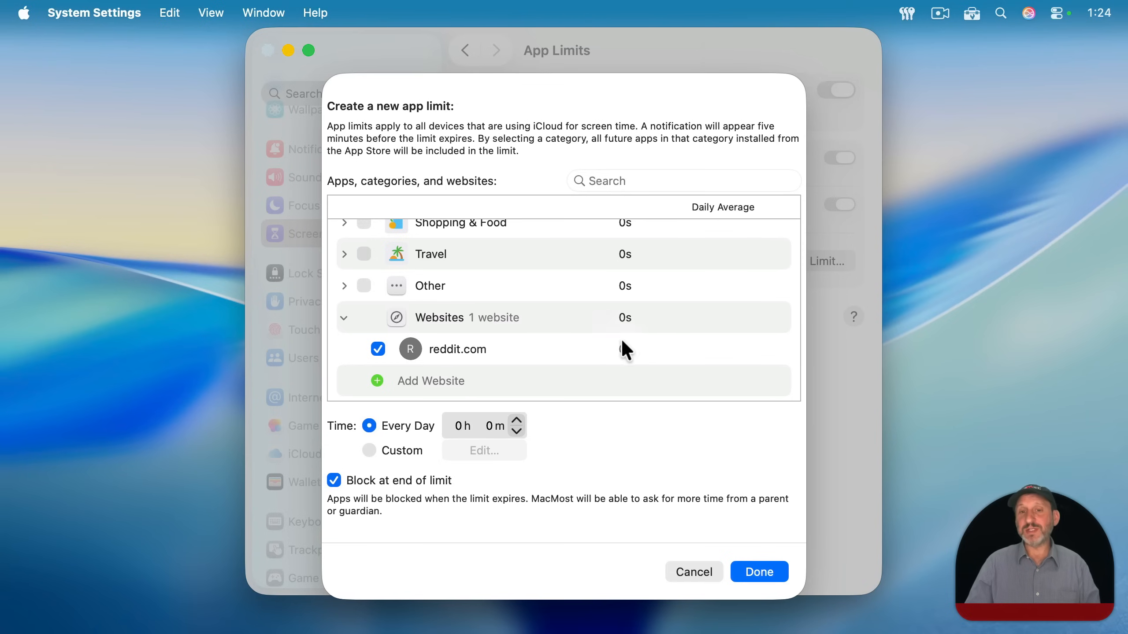
mouse_move(626, 370)
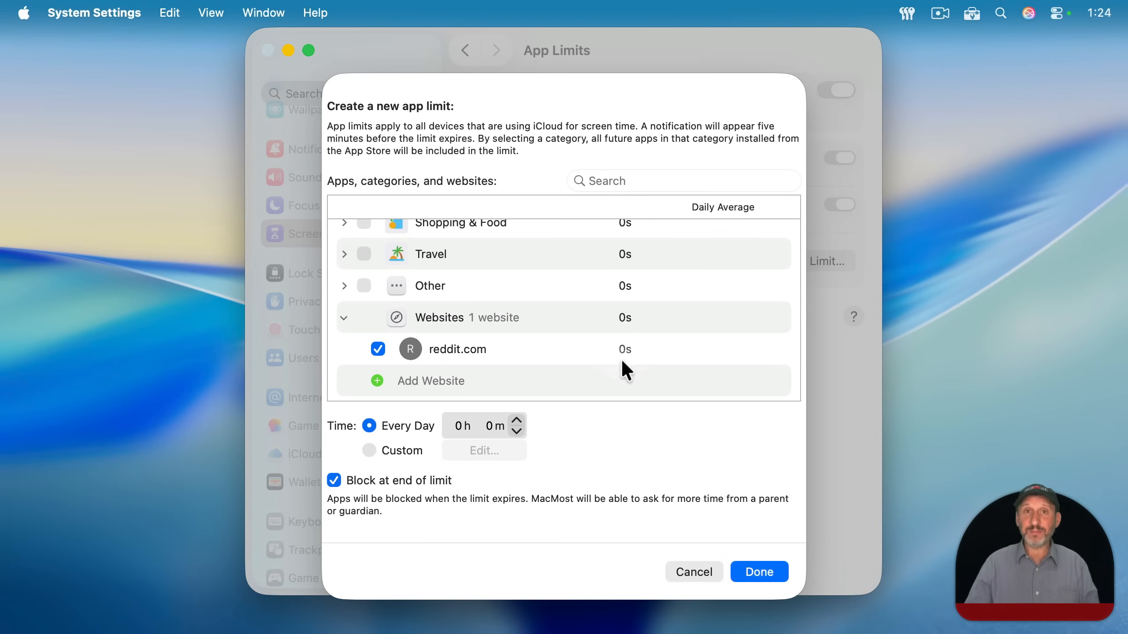